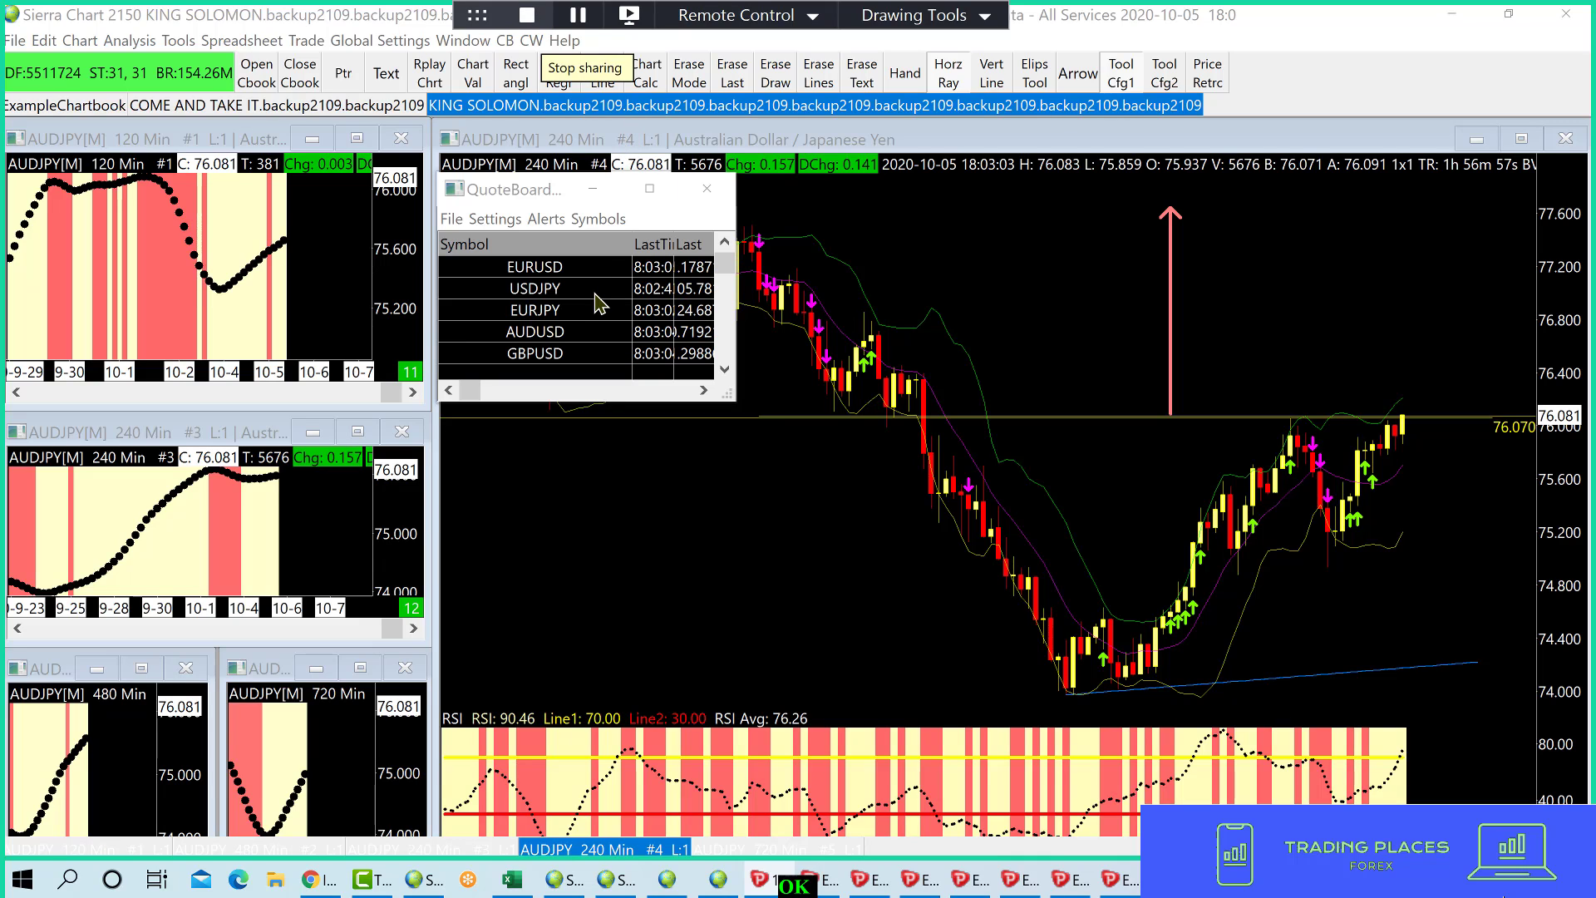
- Switch to the EURUSD chart and erase its old entry levels and arrow
{"action": "left_click", "coordinate": [534, 265]}
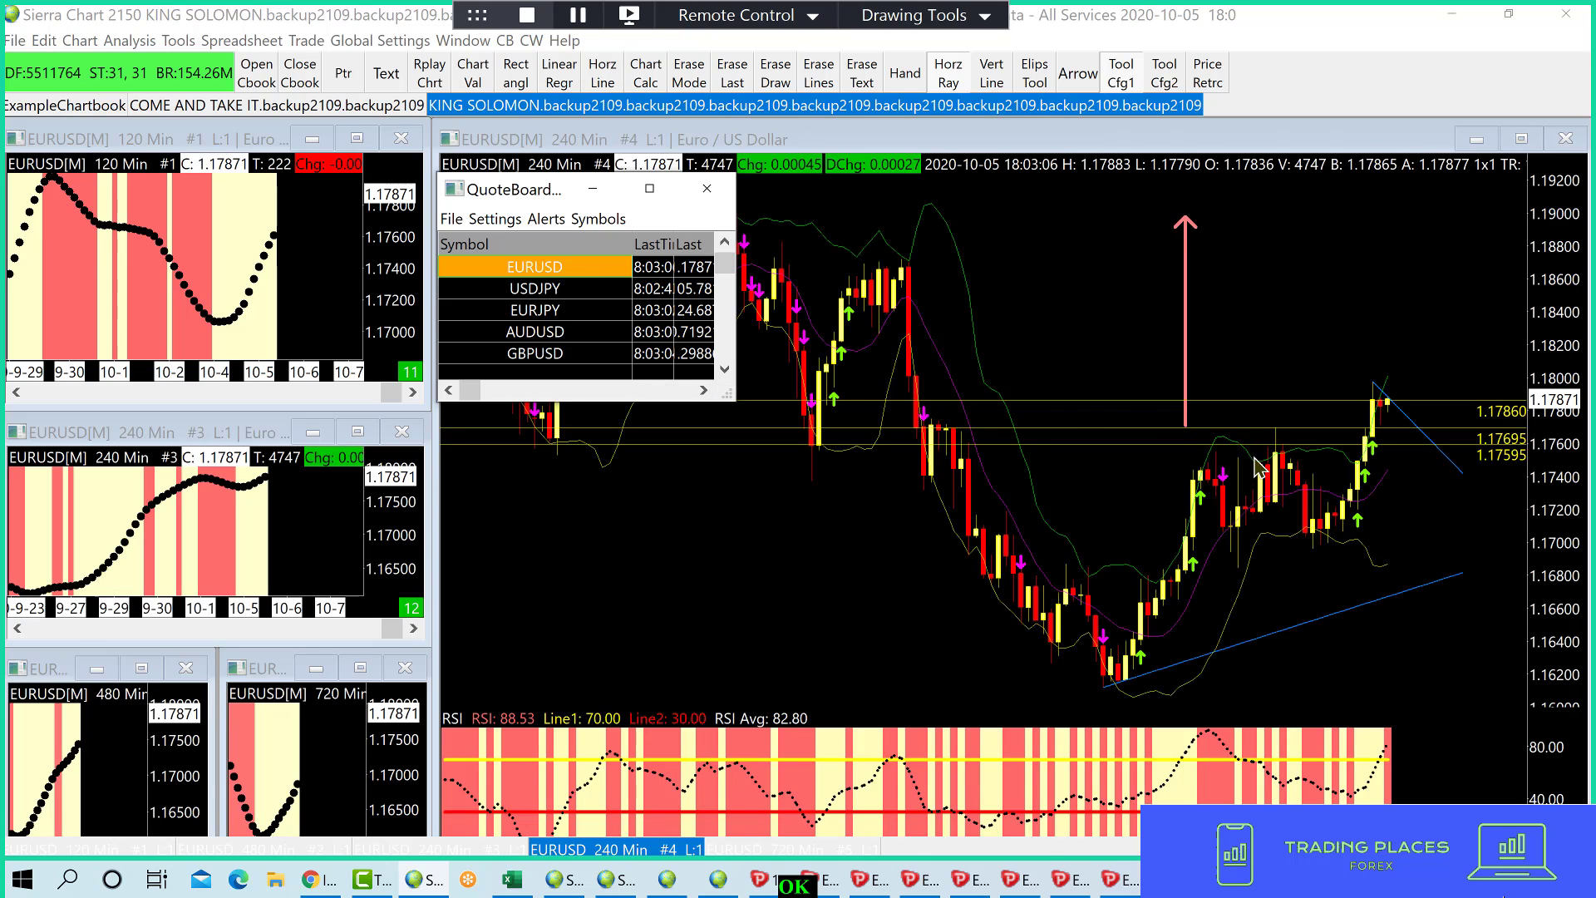
{"action": "mouse_move", "coordinate": [1279, 418]}
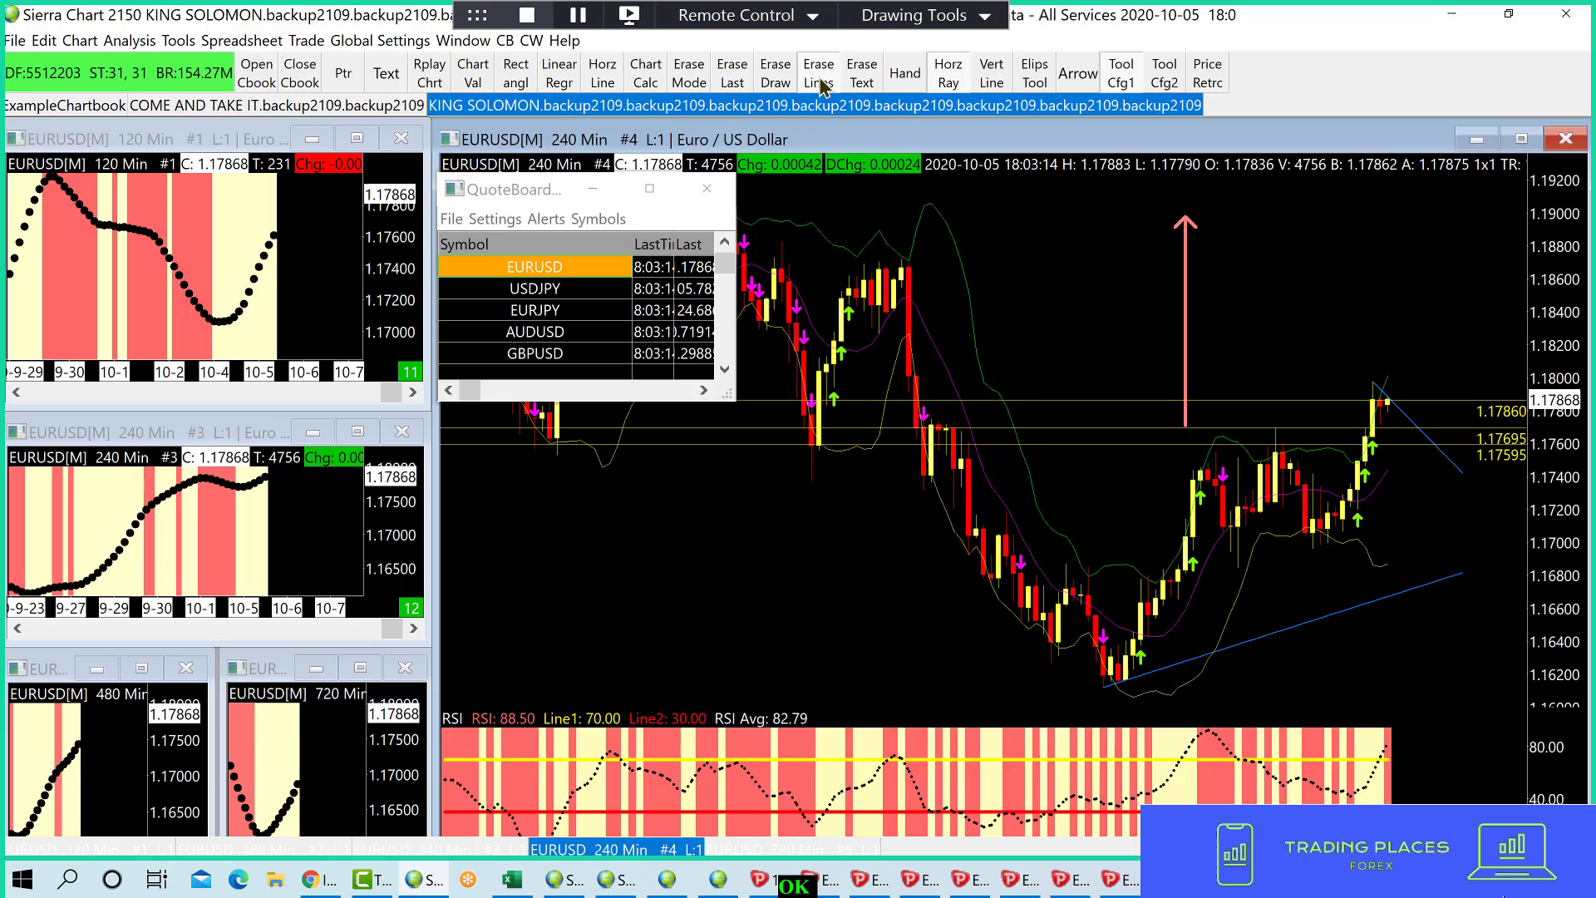
{"action": "left_click", "coordinate": [818, 72]}
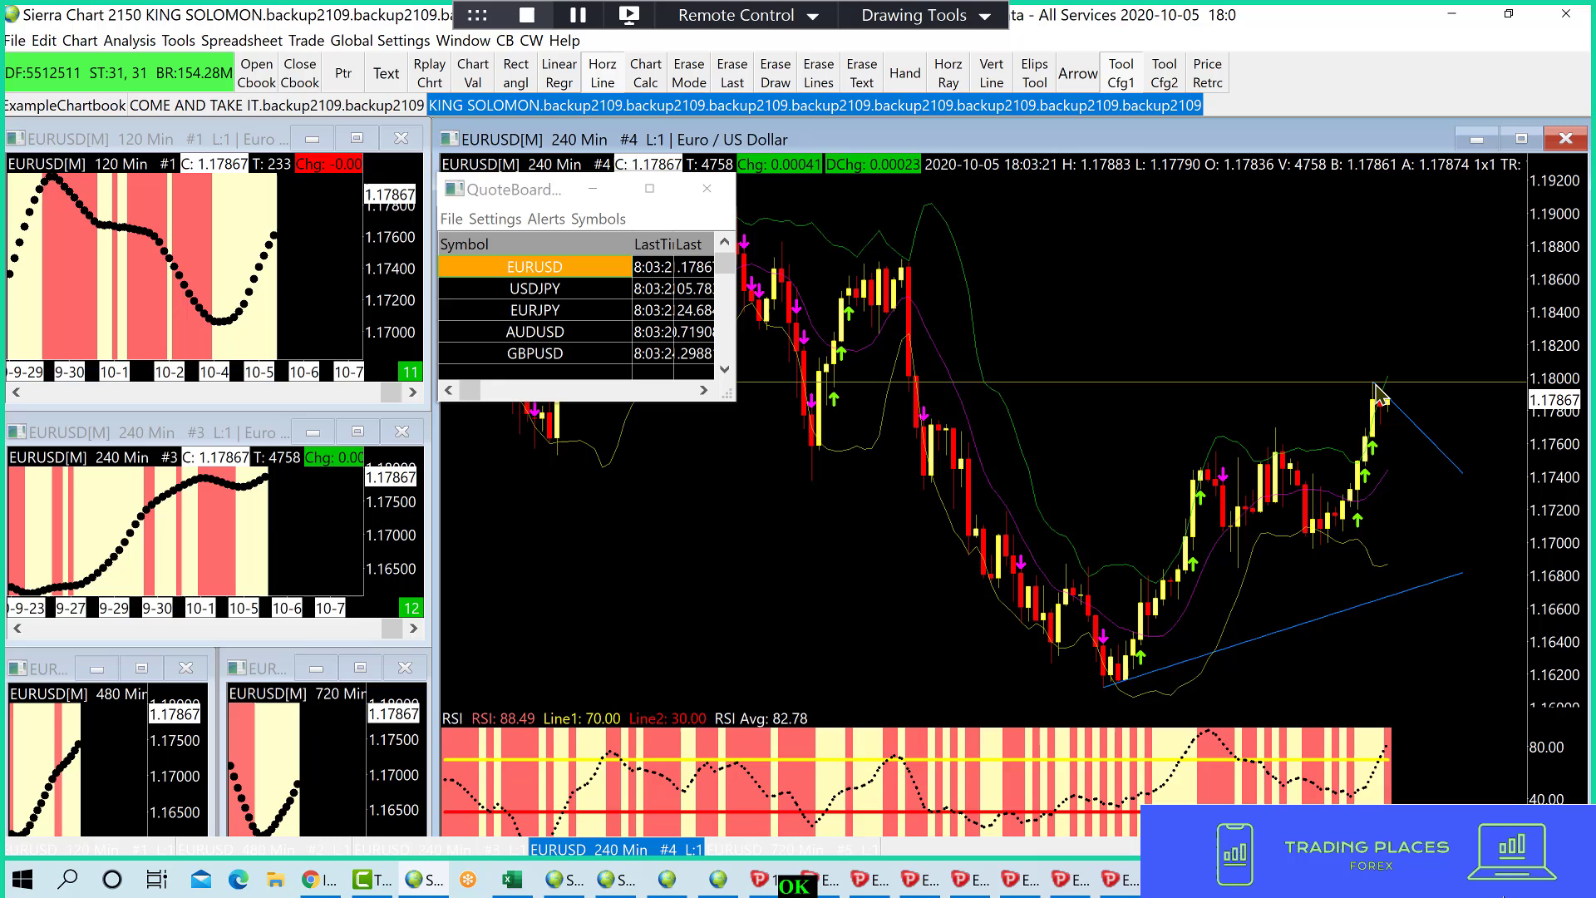
{"action": "mouse_move", "coordinate": [489, 170]}
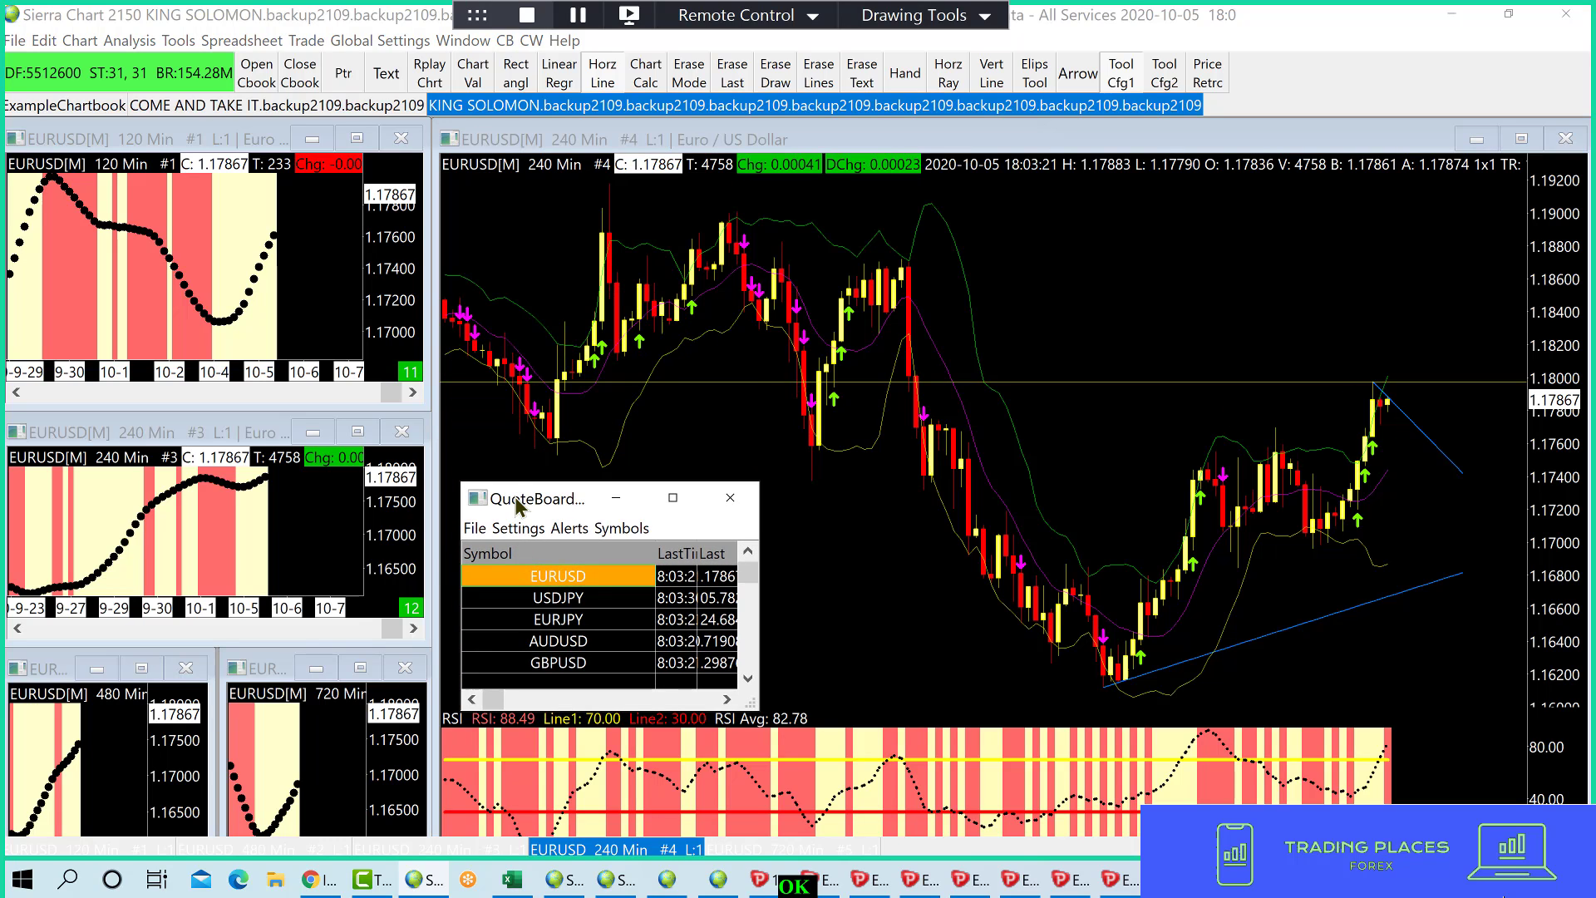
{"action": "mouse_move", "coordinate": [596, 405]}
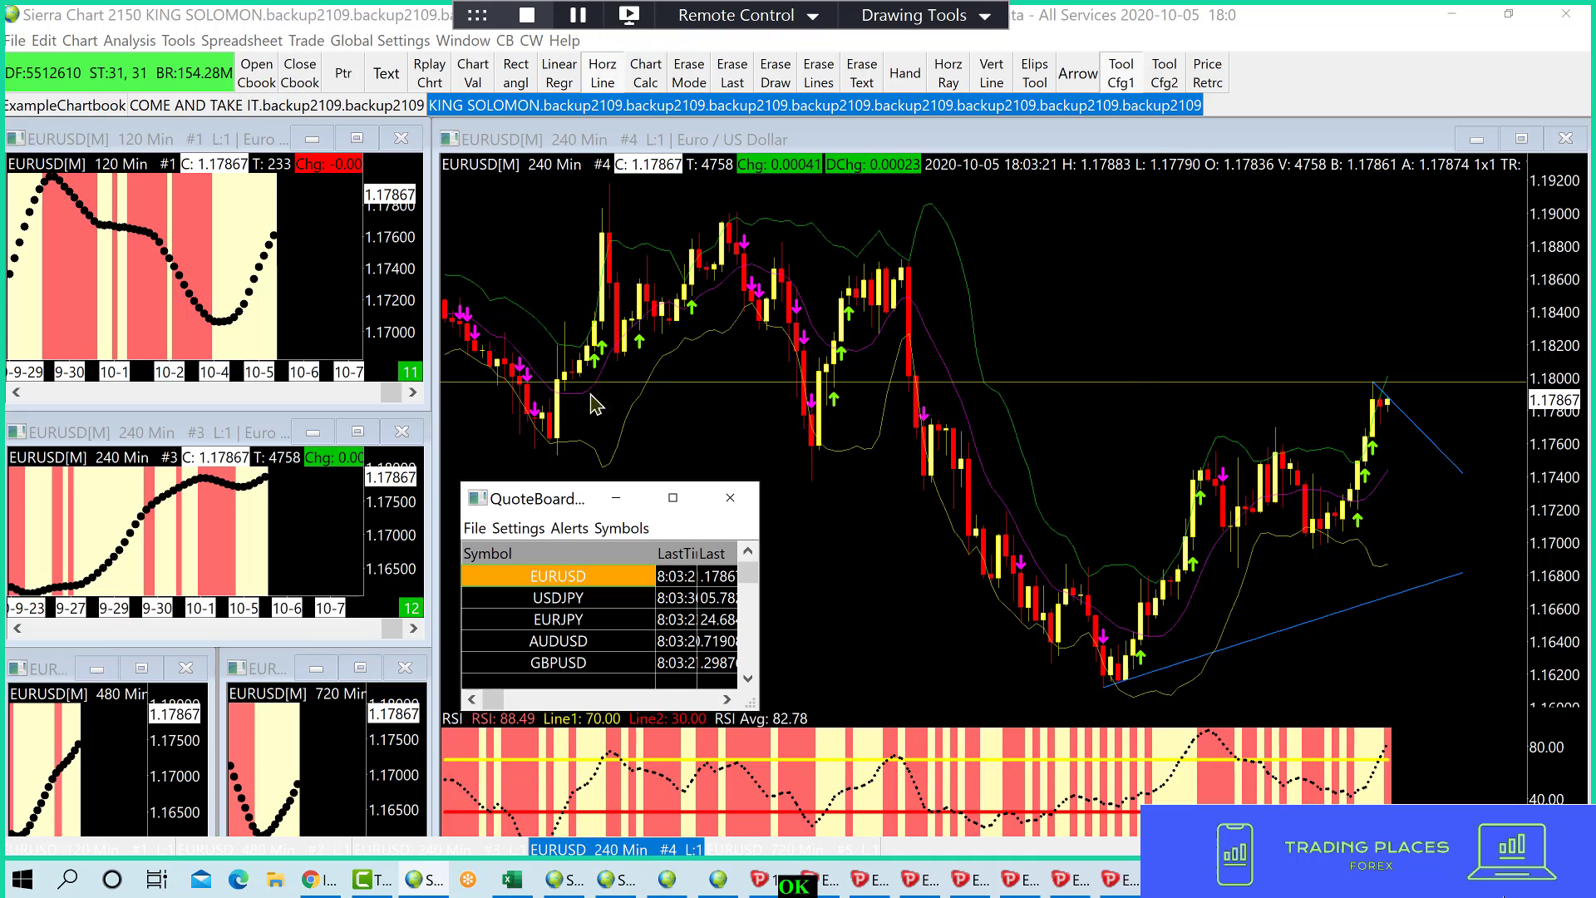
{"action": "mouse_move", "coordinate": [1056, 120]}
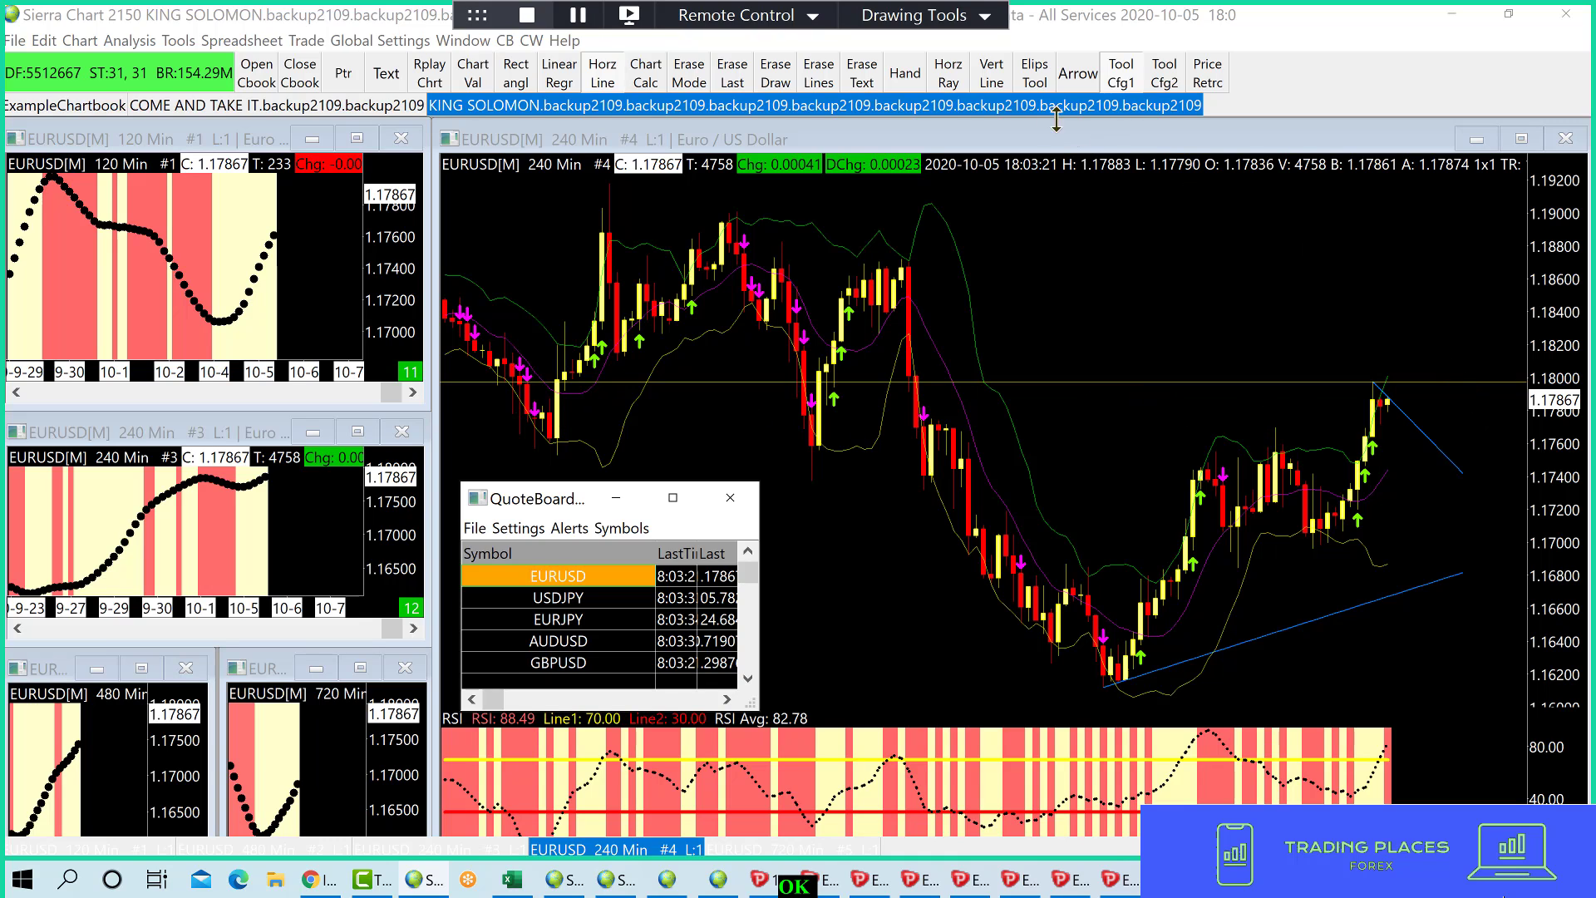
{"action": "mouse_move", "coordinate": [1457, 394]}
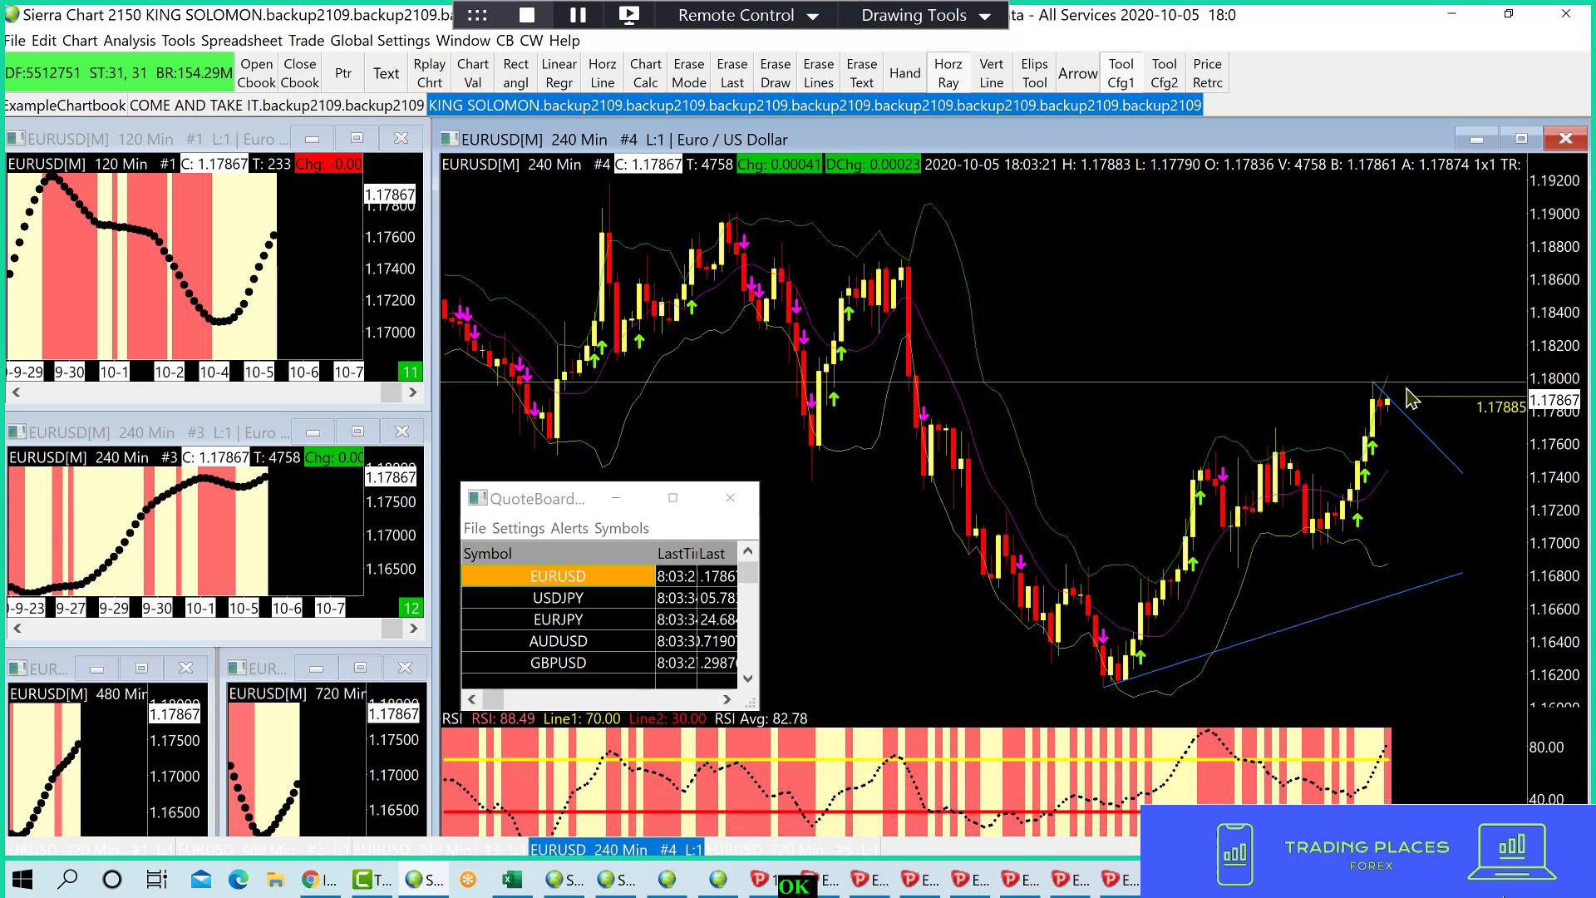
{"action": "mouse_move", "coordinate": [1494, 422]}
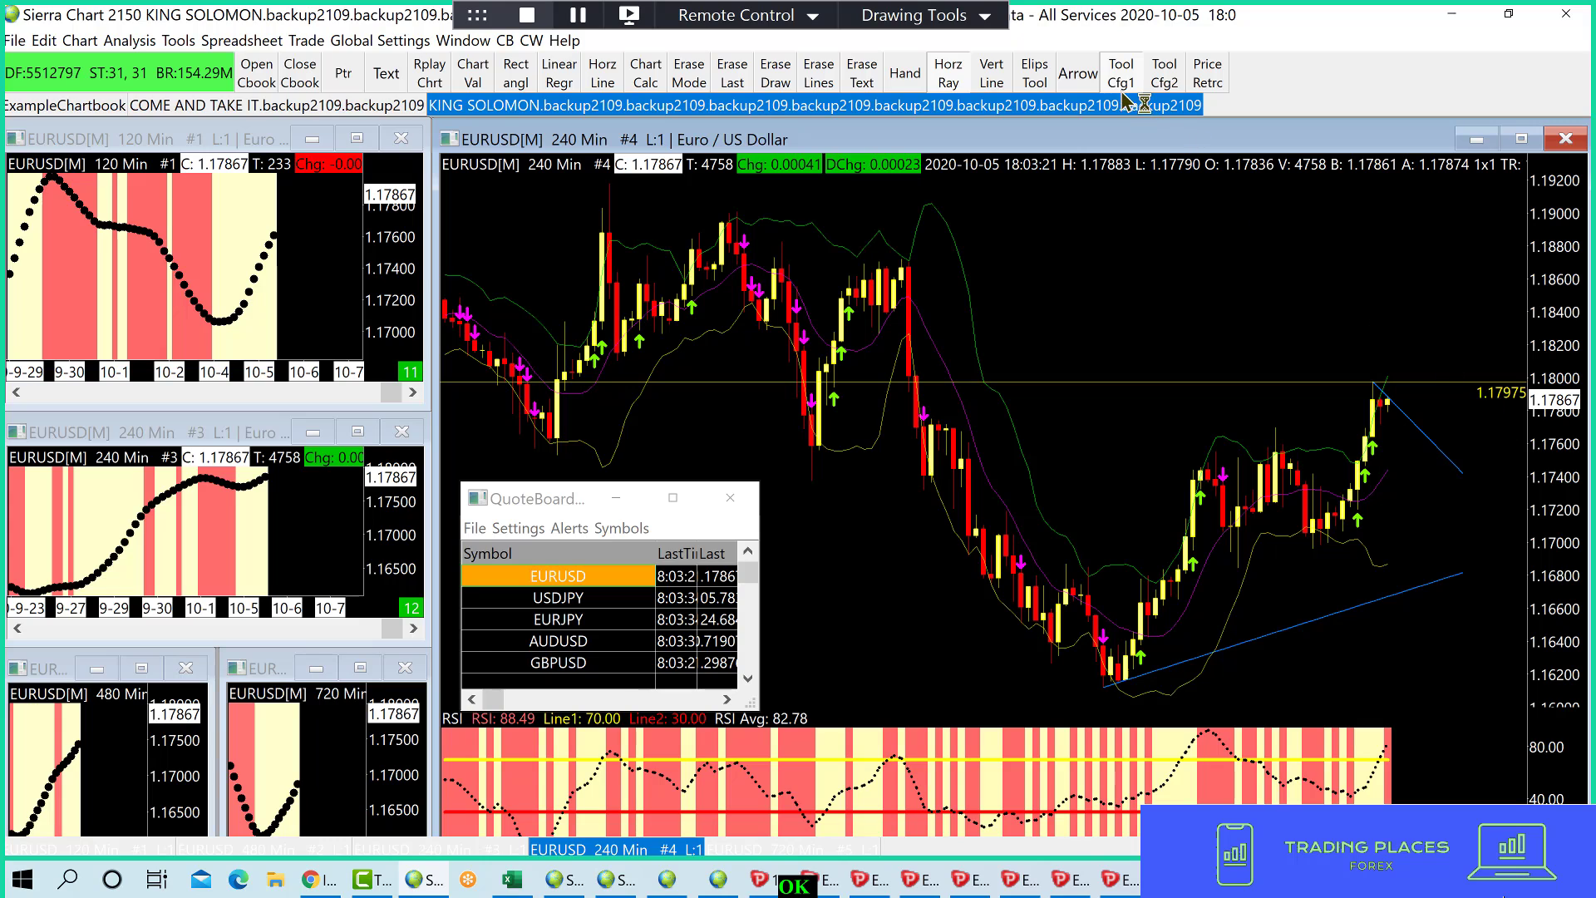
{"action": "mouse_move", "coordinate": [1263, 382]}
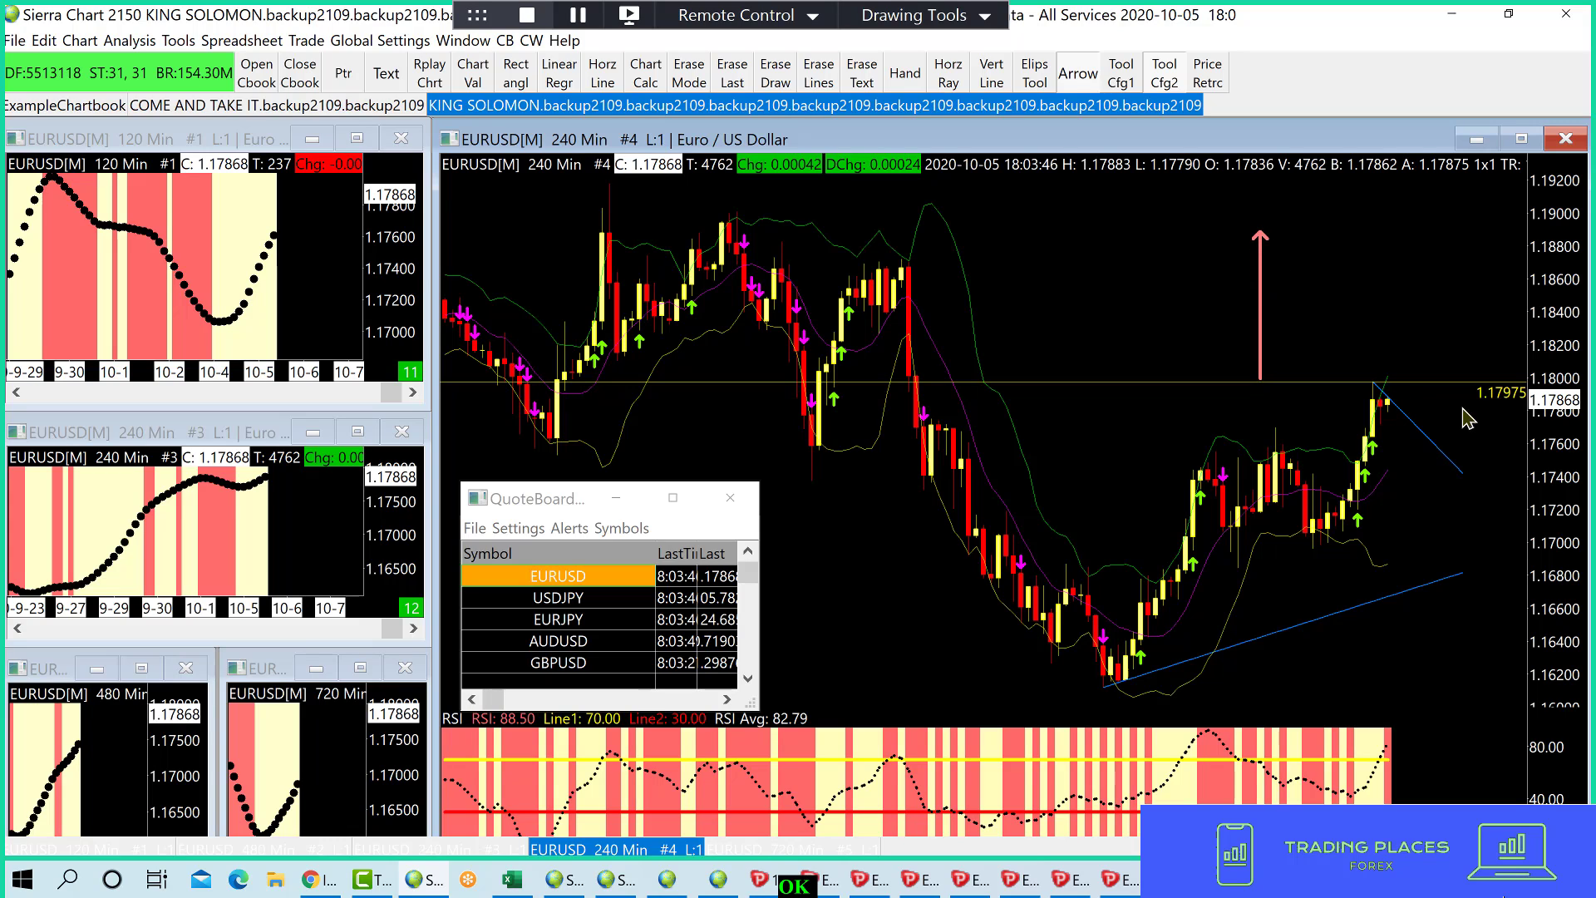
{"action": "mouse_move", "coordinate": [1362, 361]}
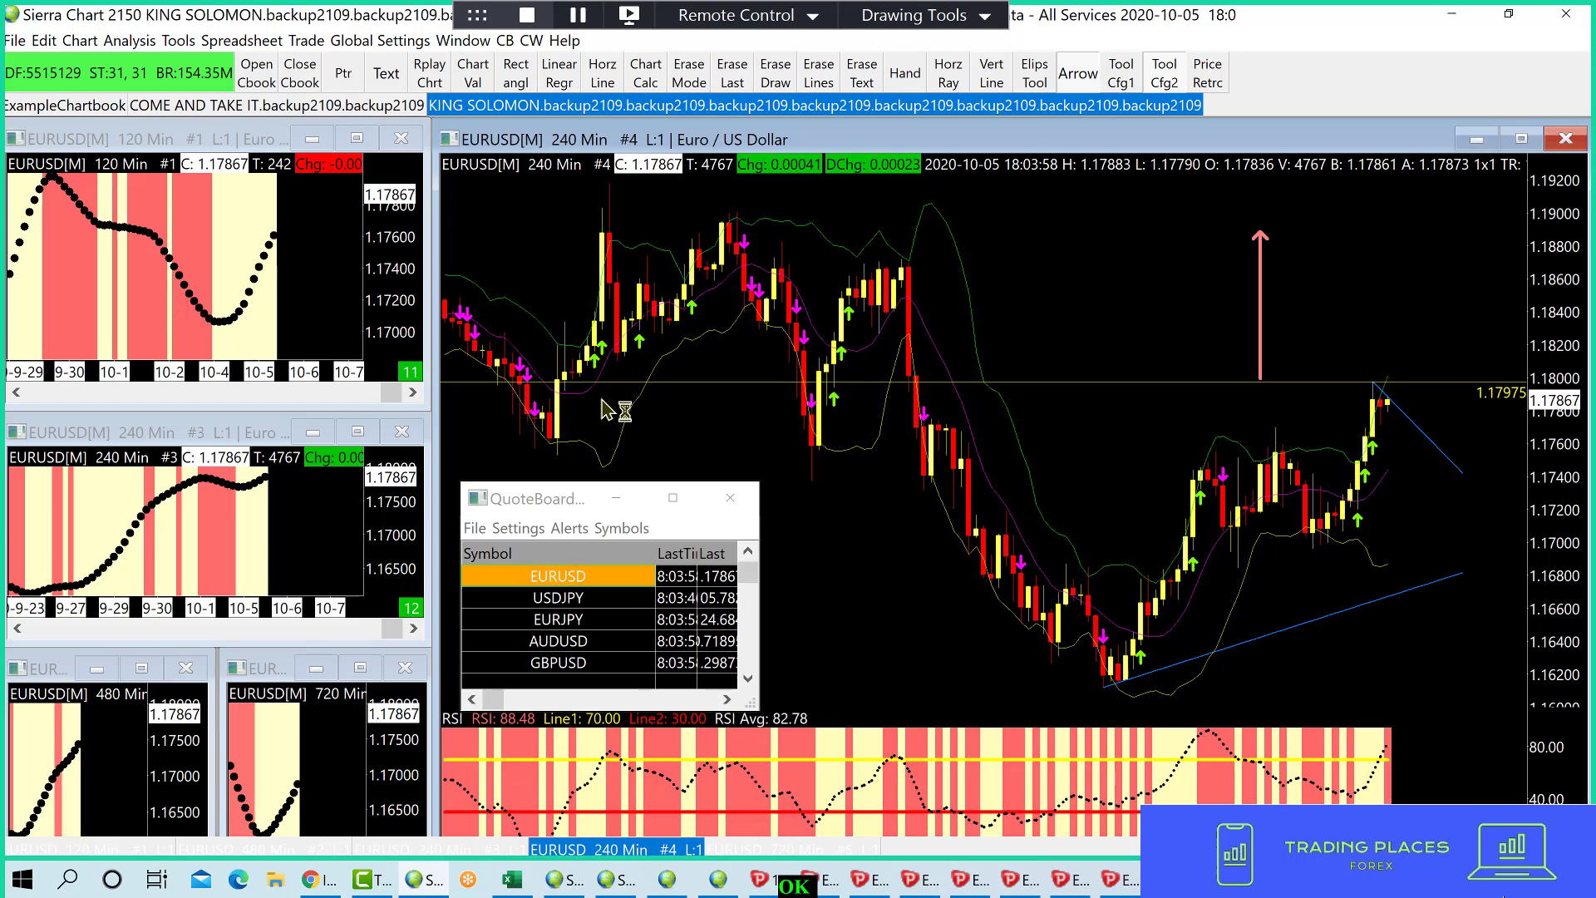
{"action": "mouse_move", "coordinate": [586, 441]}
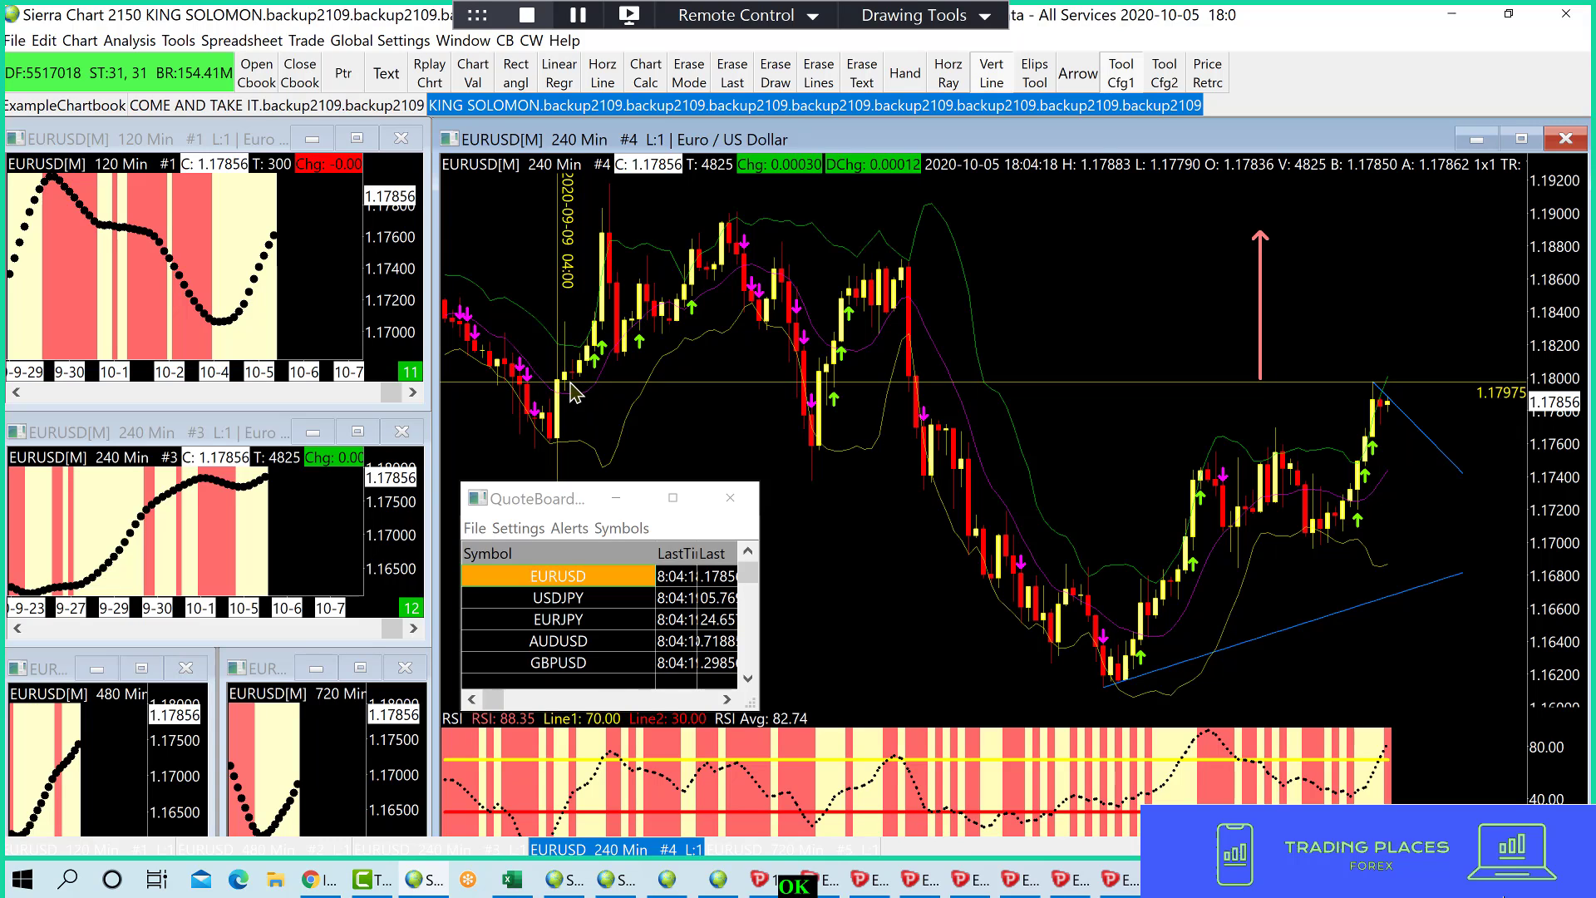
{"action": "mouse_move", "coordinate": [1391, 384]}
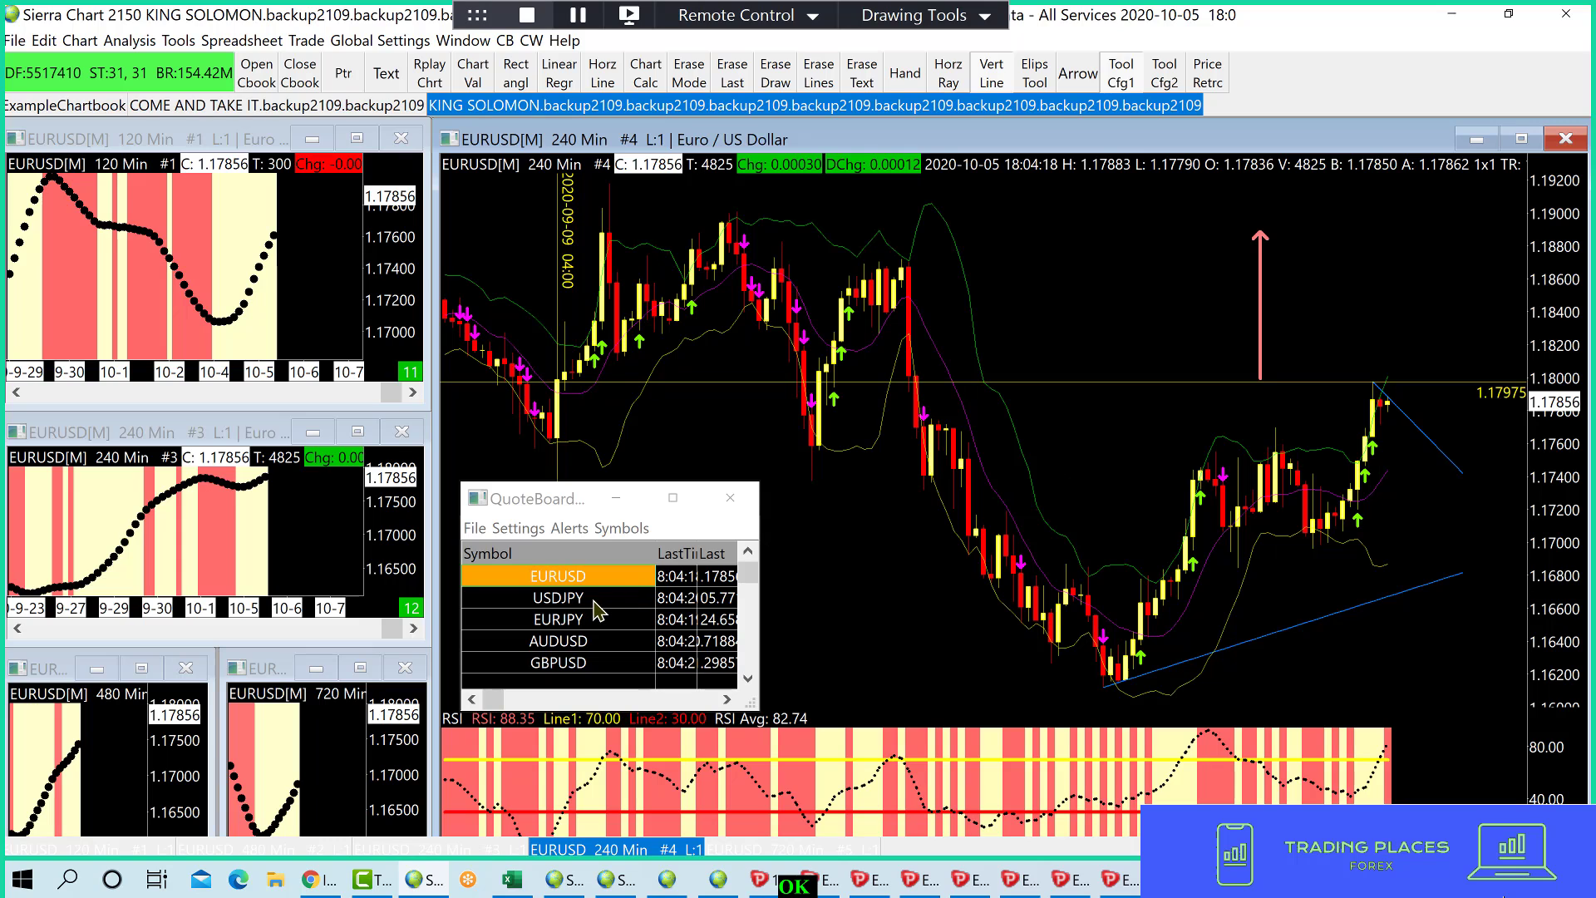
- Show USDJPY, briefly revisit EURUSD, close the symbol editor, then return to USDJPY
{"action": "left_click", "coordinate": [557, 597]}
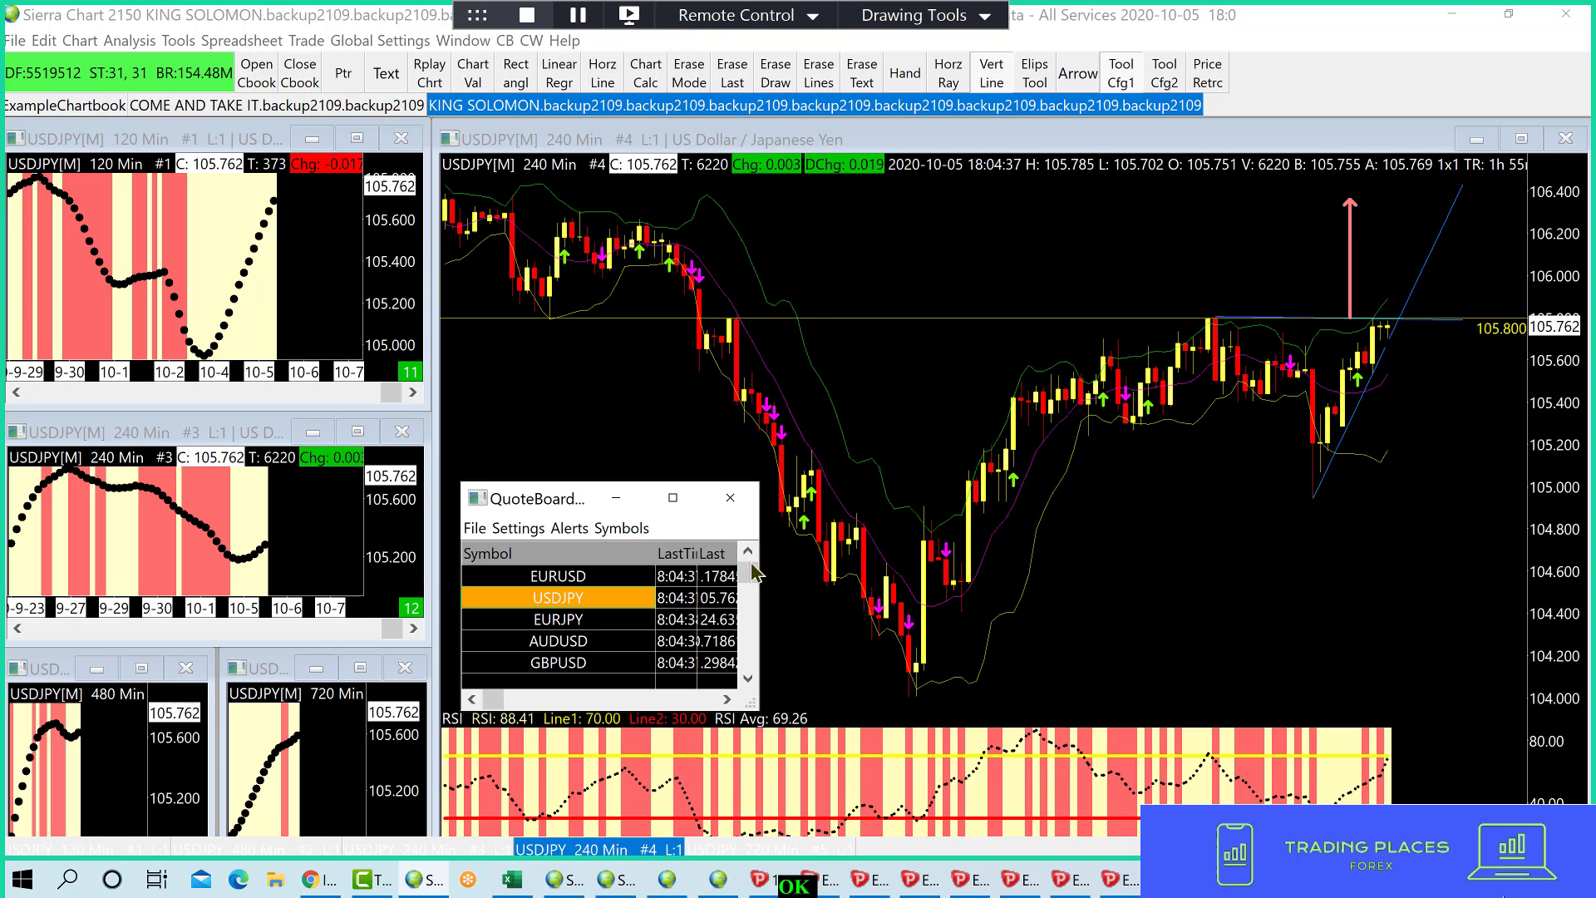
{"action": "left_click", "coordinate": [558, 576]}
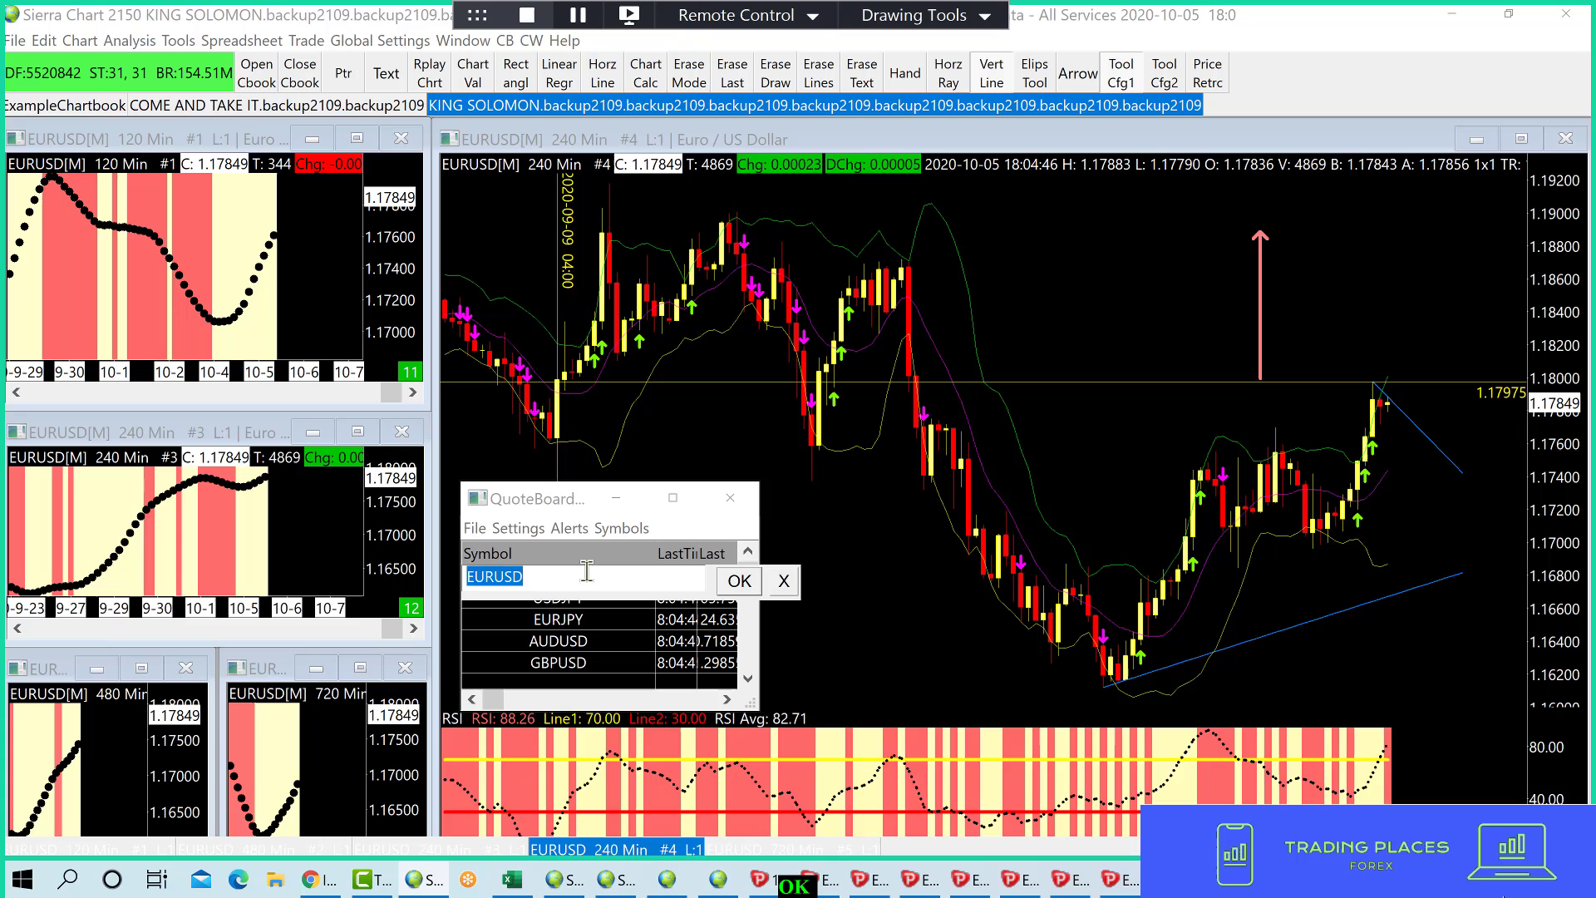
{"action": "left_click", "coordinate": [739, 581]}
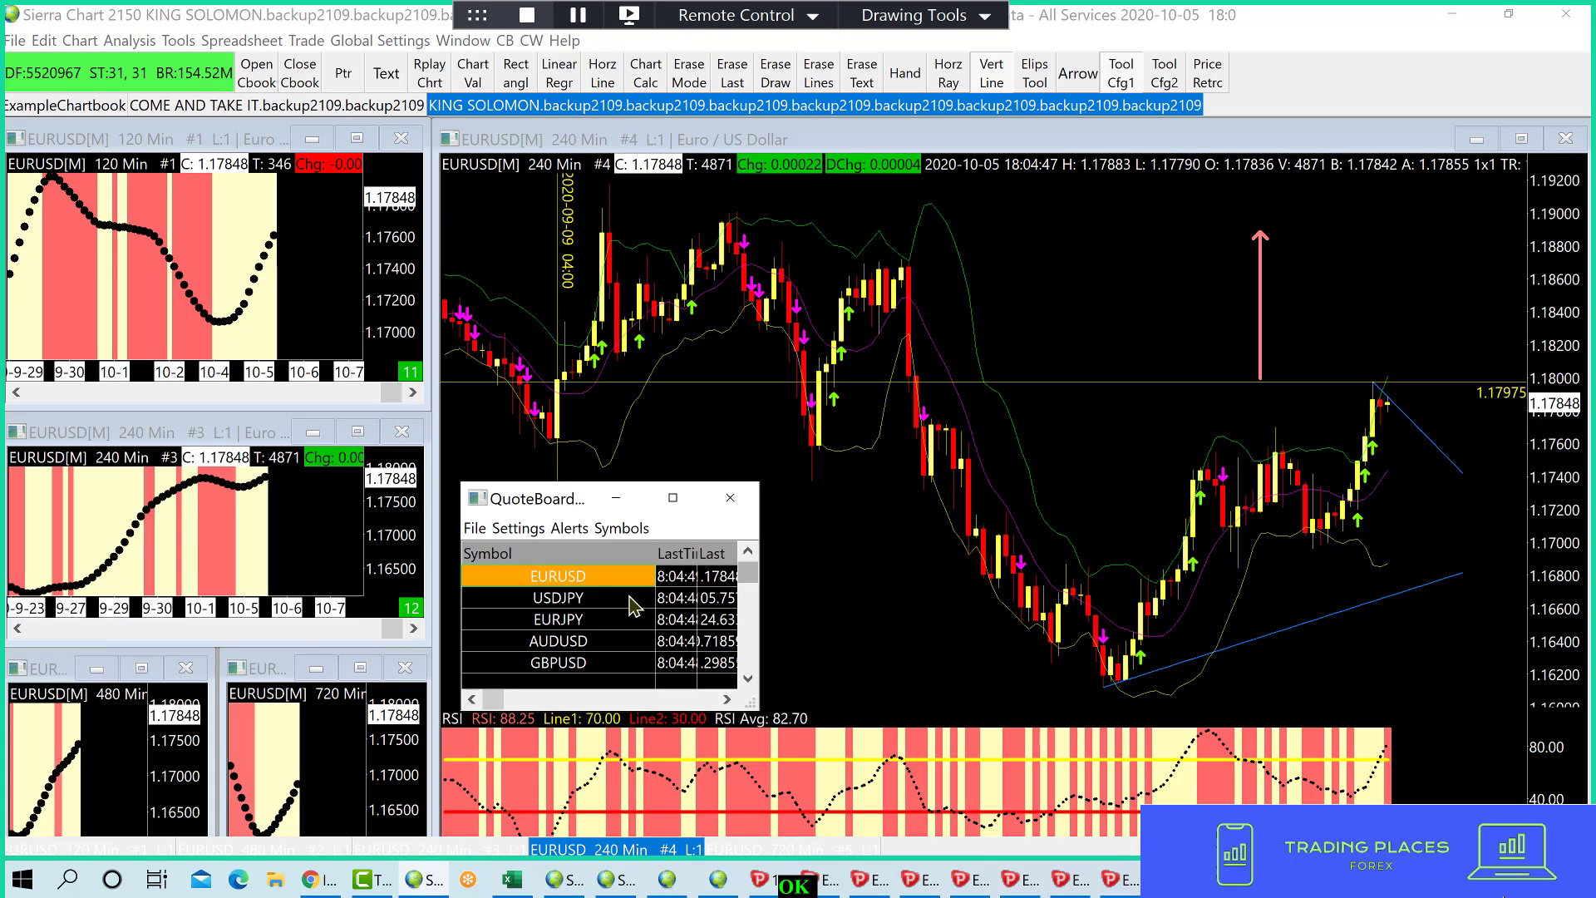
{"action": "left_click", "coordinate": [558, 597]}
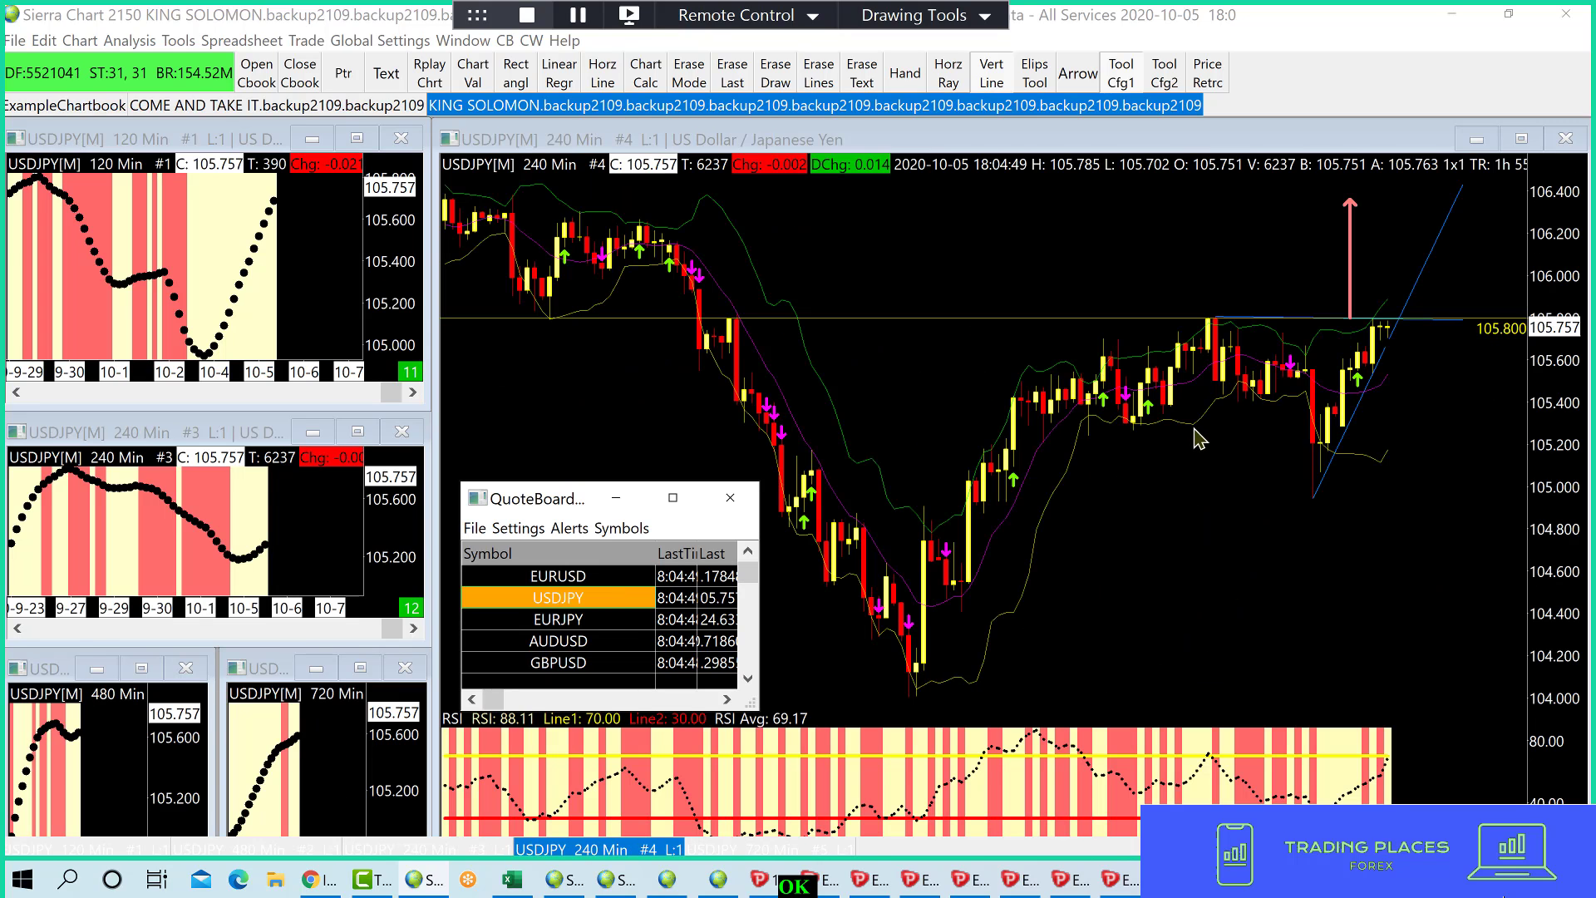
{"action": "mouse_move", "coordinate": [1370, 342]}
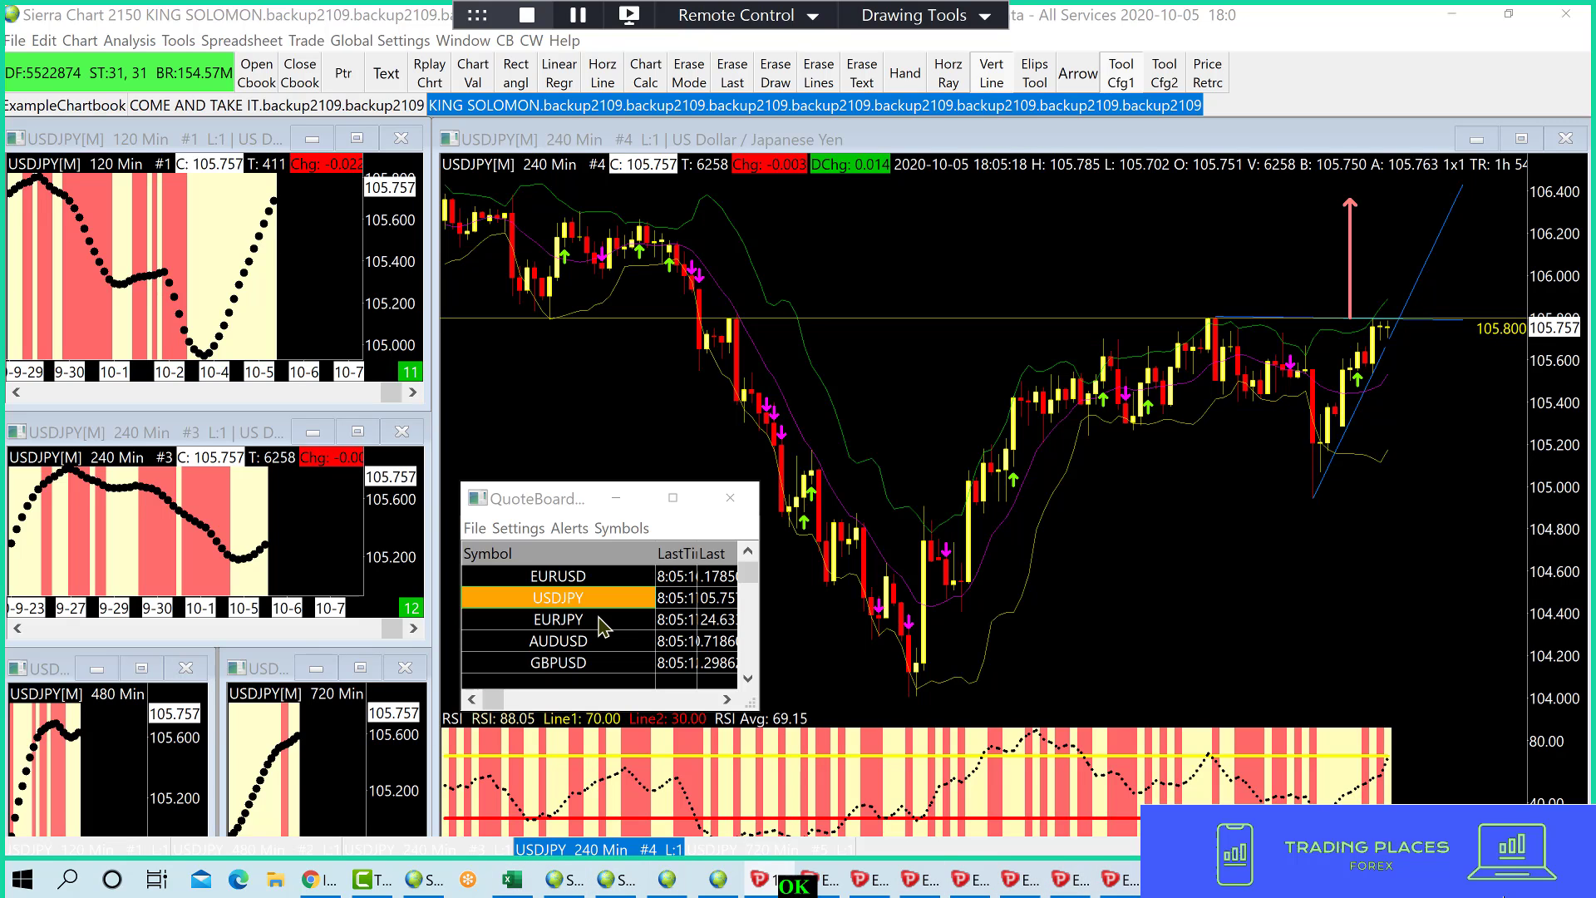
- Switch to the EURJPY chart and erase its old entry levels and arrow
{"action": "left_click", "coordinate": [558, 619]}
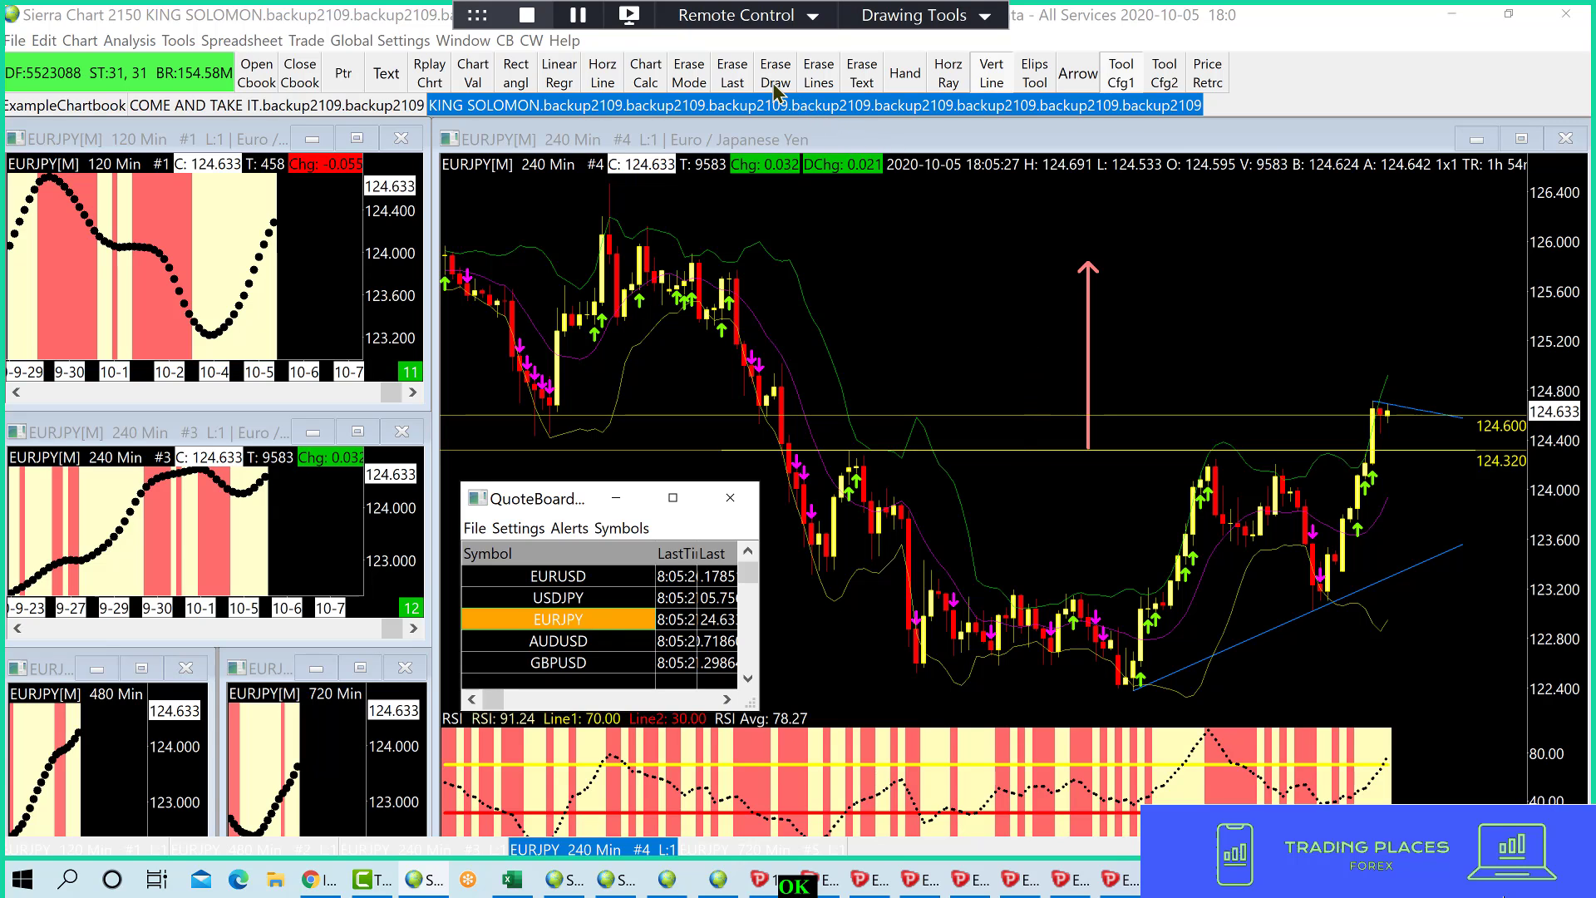
{"action": "left_click", "coordinate": [776, 73]}
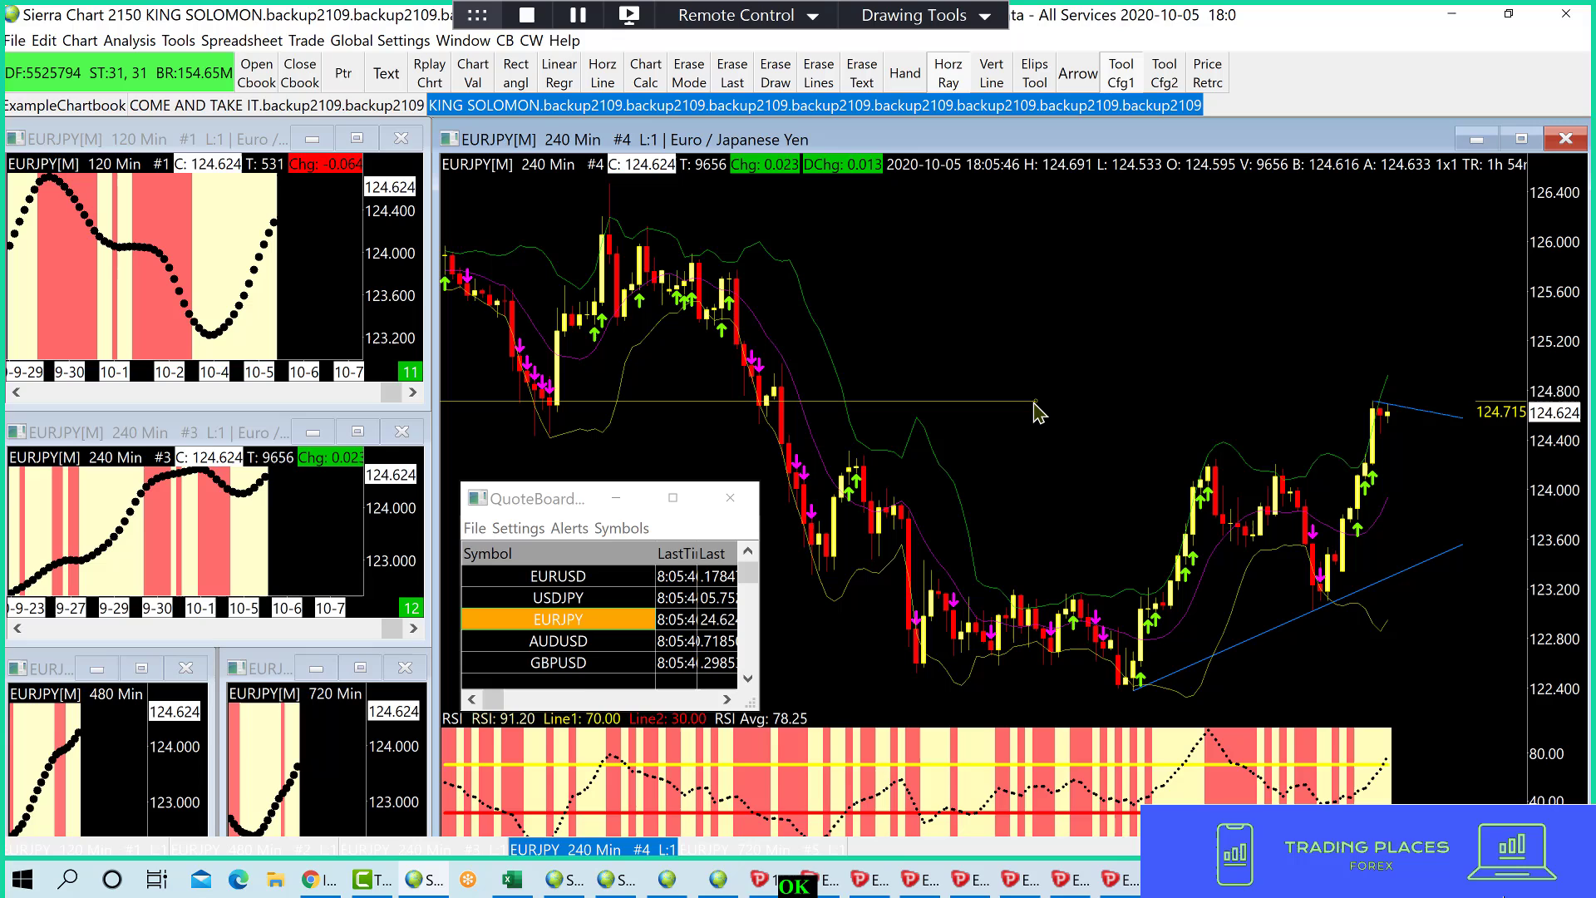
{"action": "mouse_move", "coordinate": [1381, 432]}
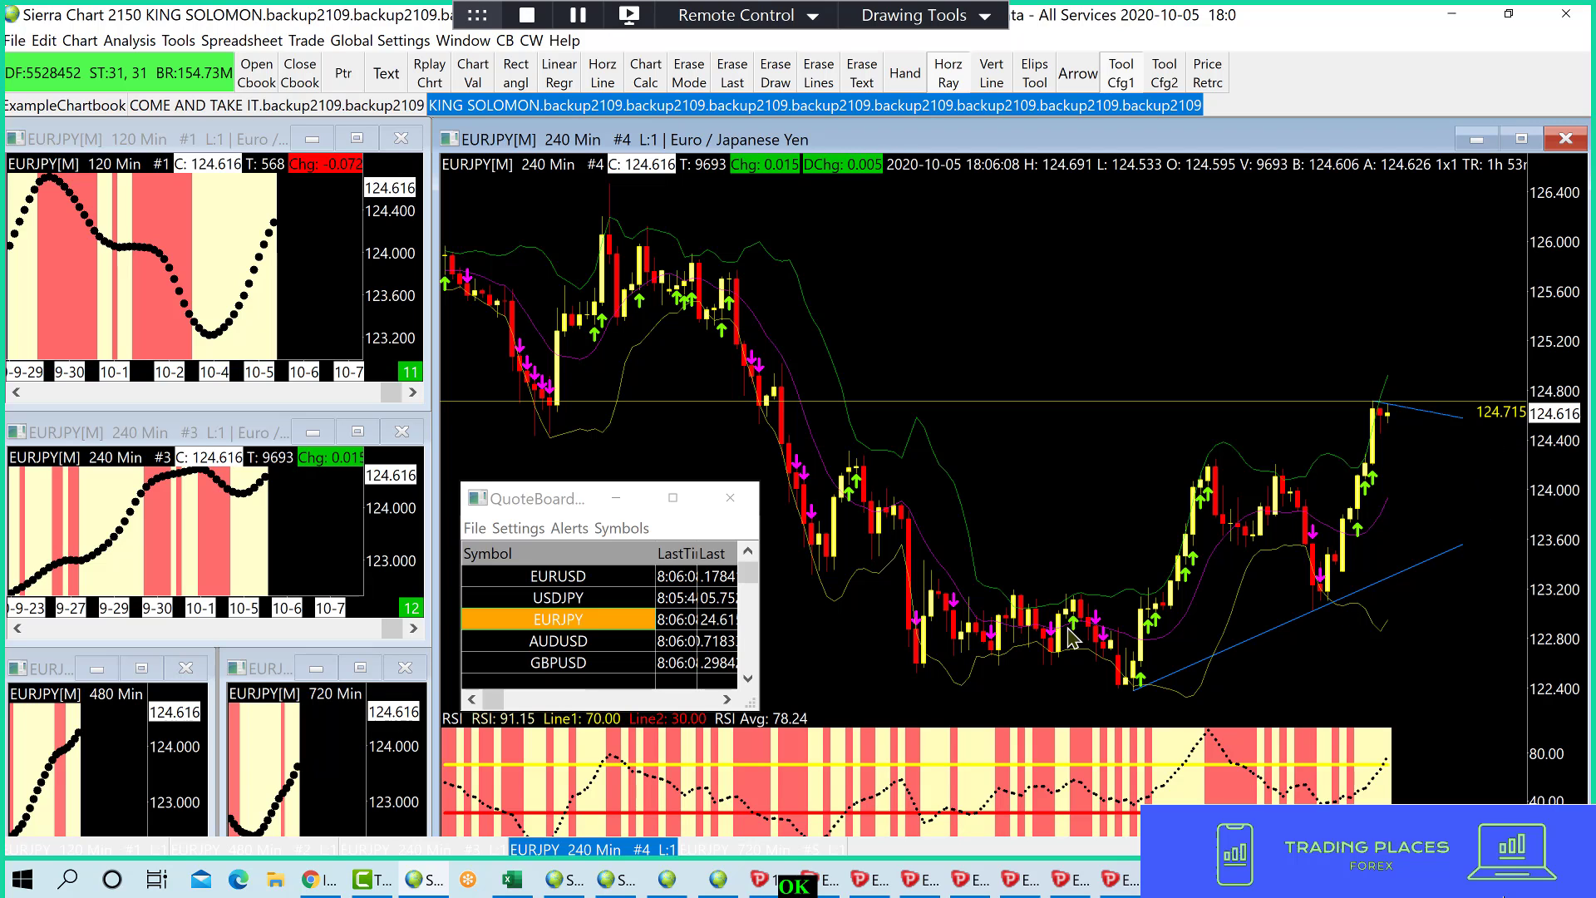
- View the AUDUSD chart, then the GBPUSD chart with its 1.30080 level
{"action": "left_click", "coordinate": [558, 640]}
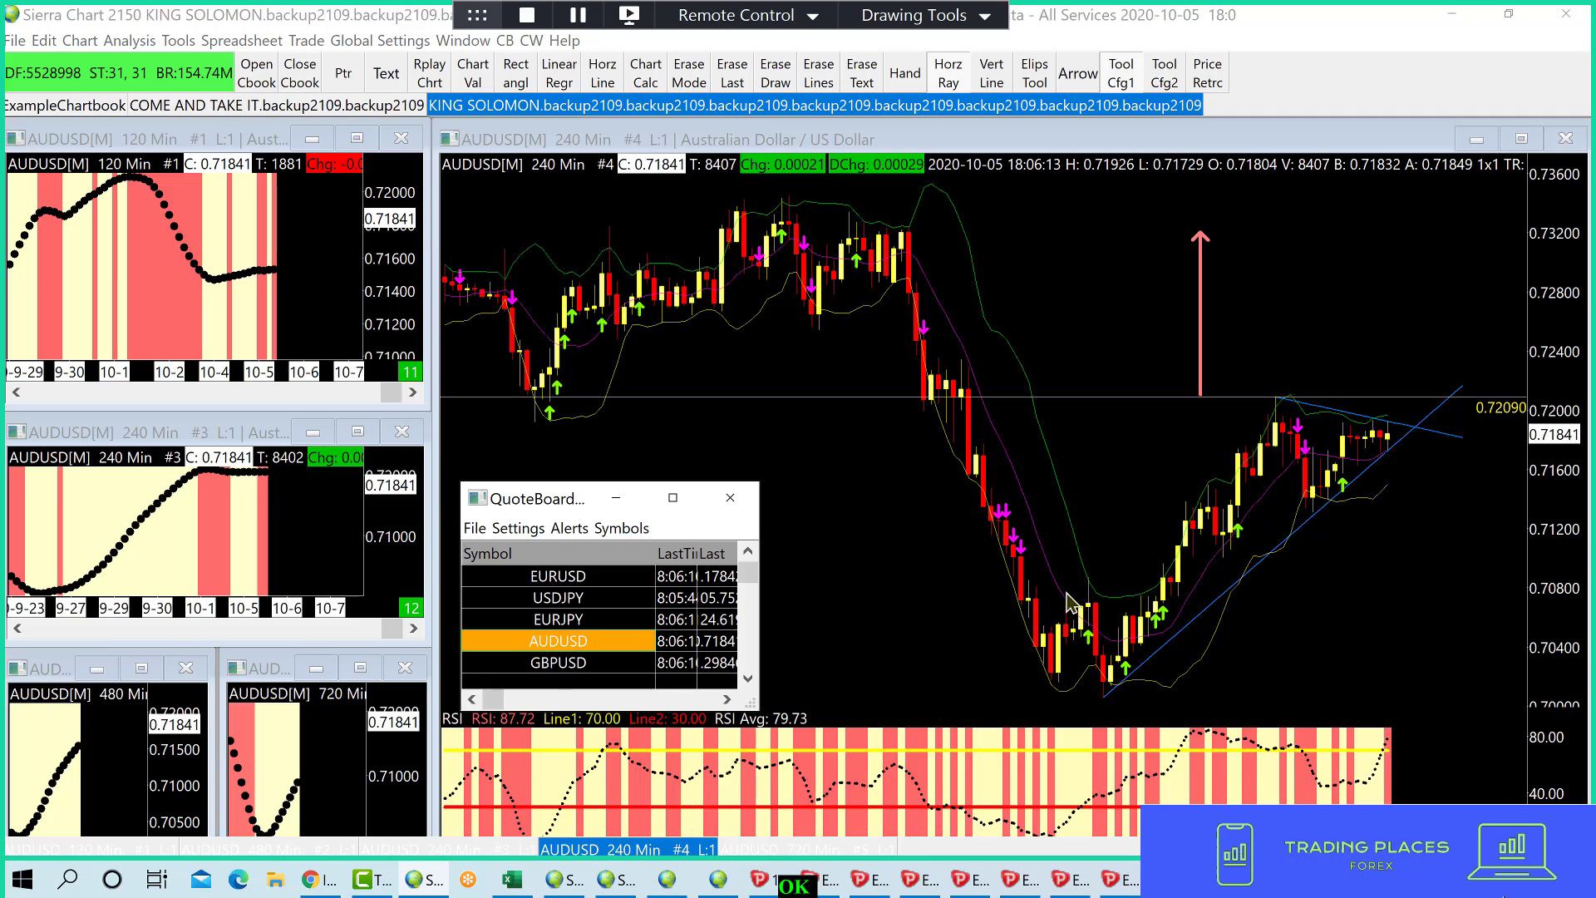
{"action": "mouse_move", "coordinate": [1361, 397]}
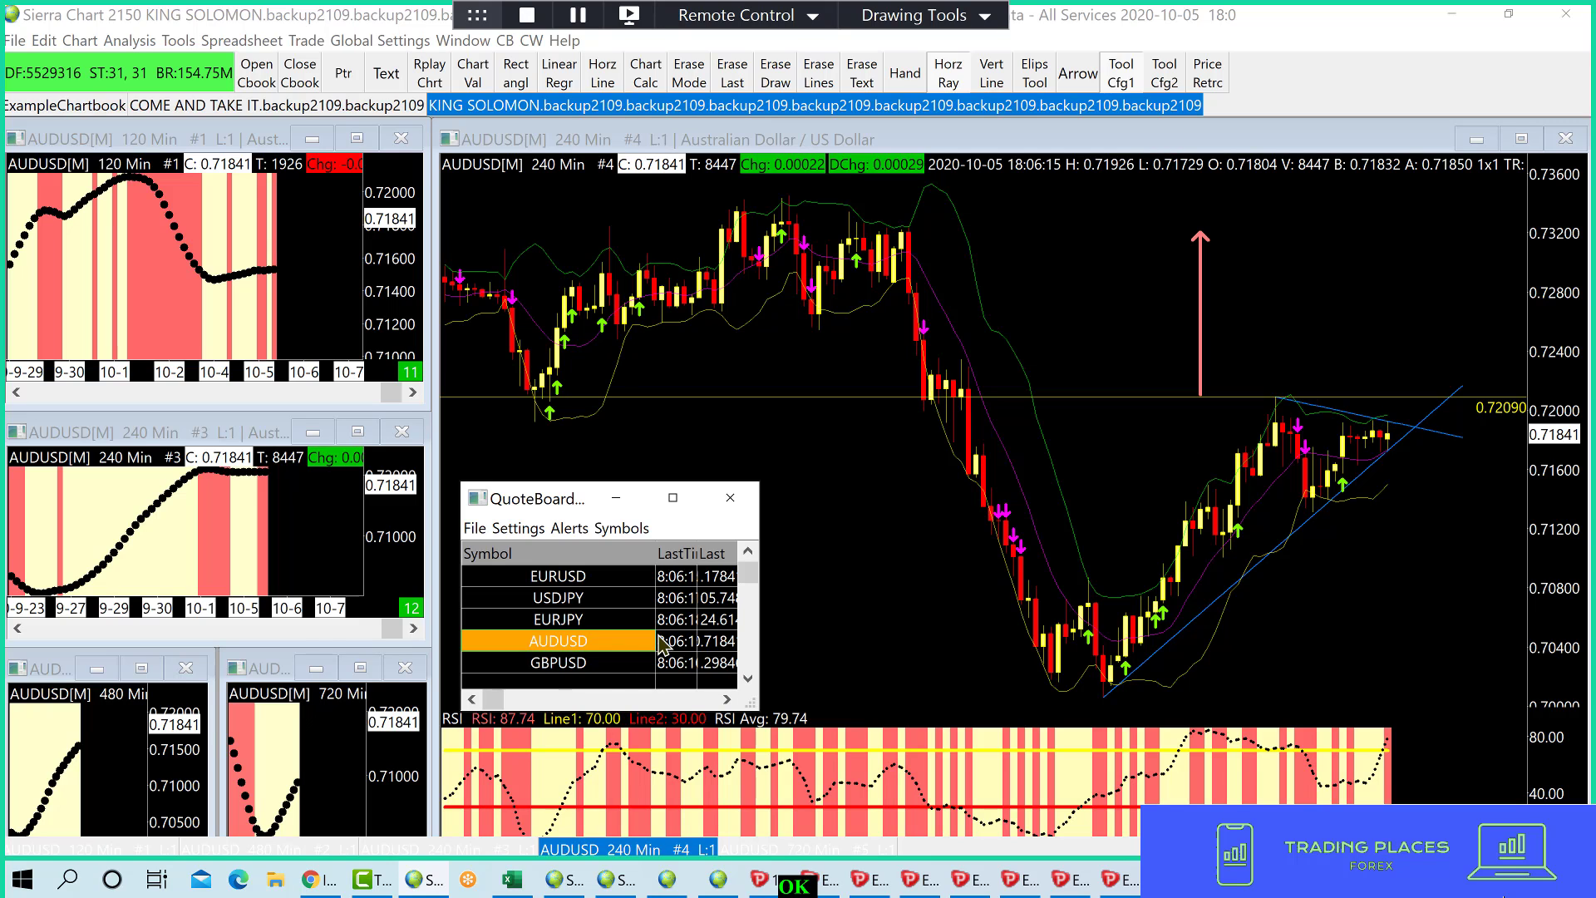
{"action": "left_click", "coordinate": [558, 662]}
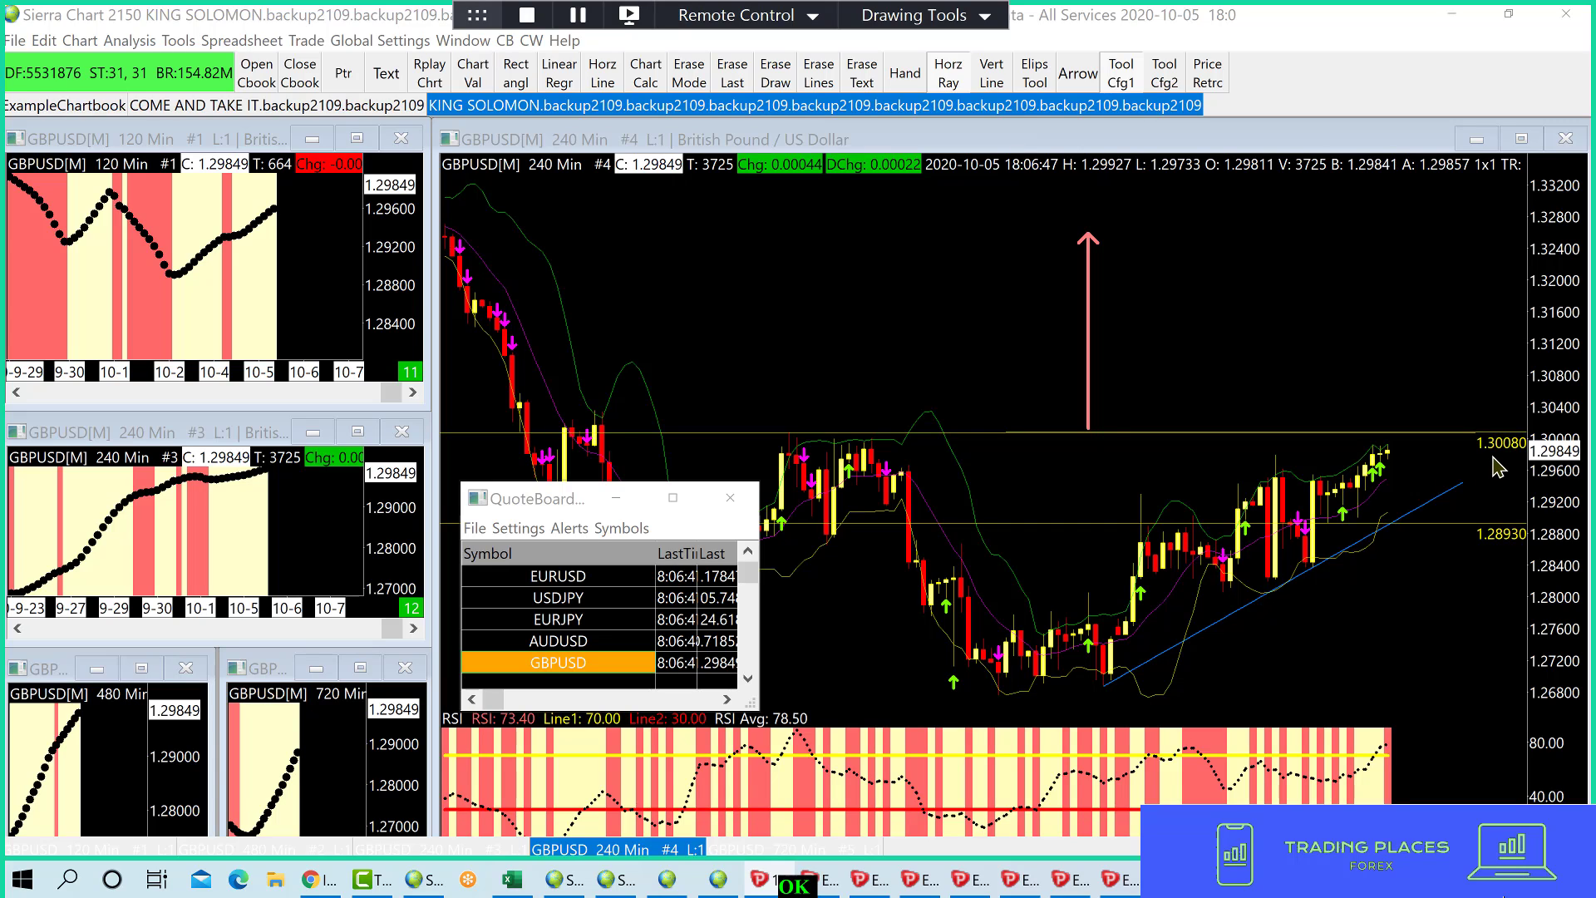
{"action": "mouse_move", "coordinate": [1386, 432]}
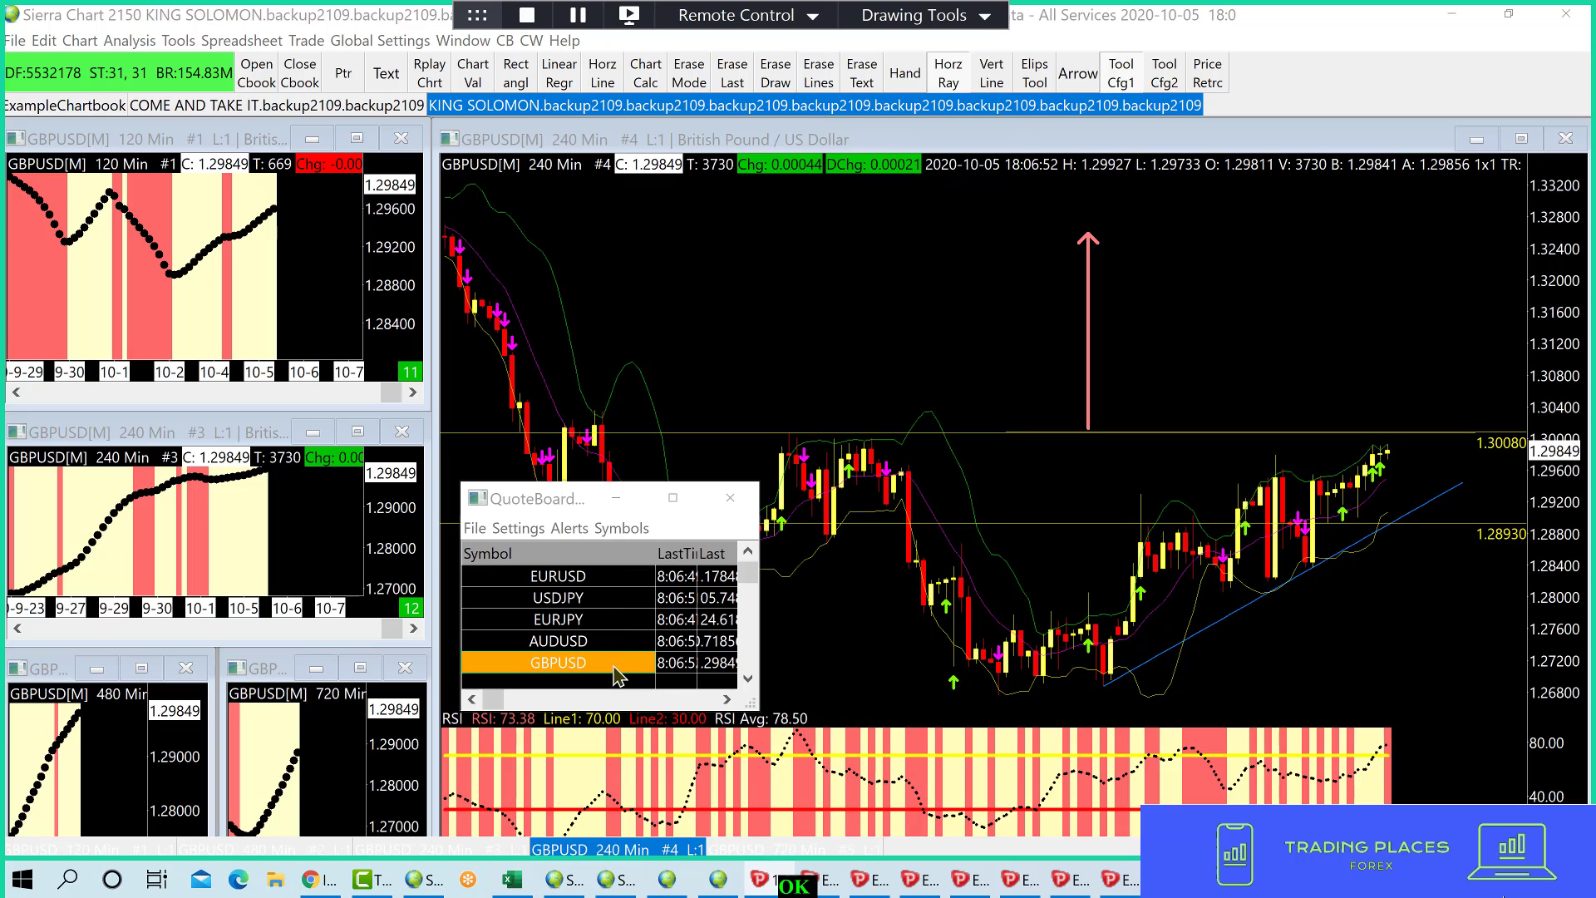
{"action": "left_click", "coordinate": [558, 663]}
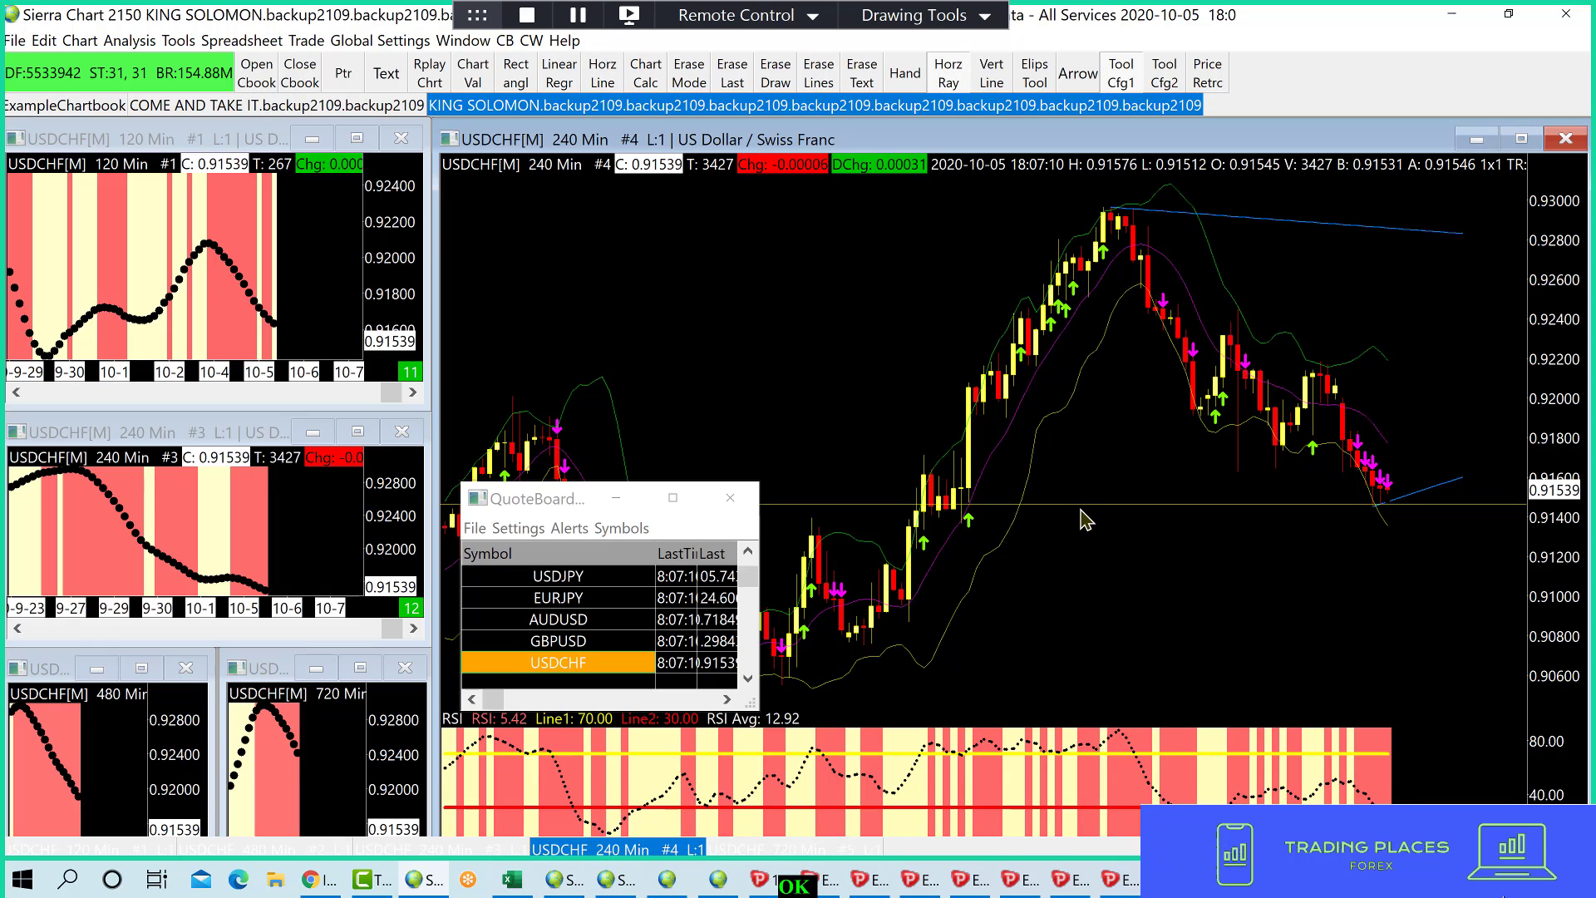
{"action": "mouse_move", "coordinate": [1130, 523]}
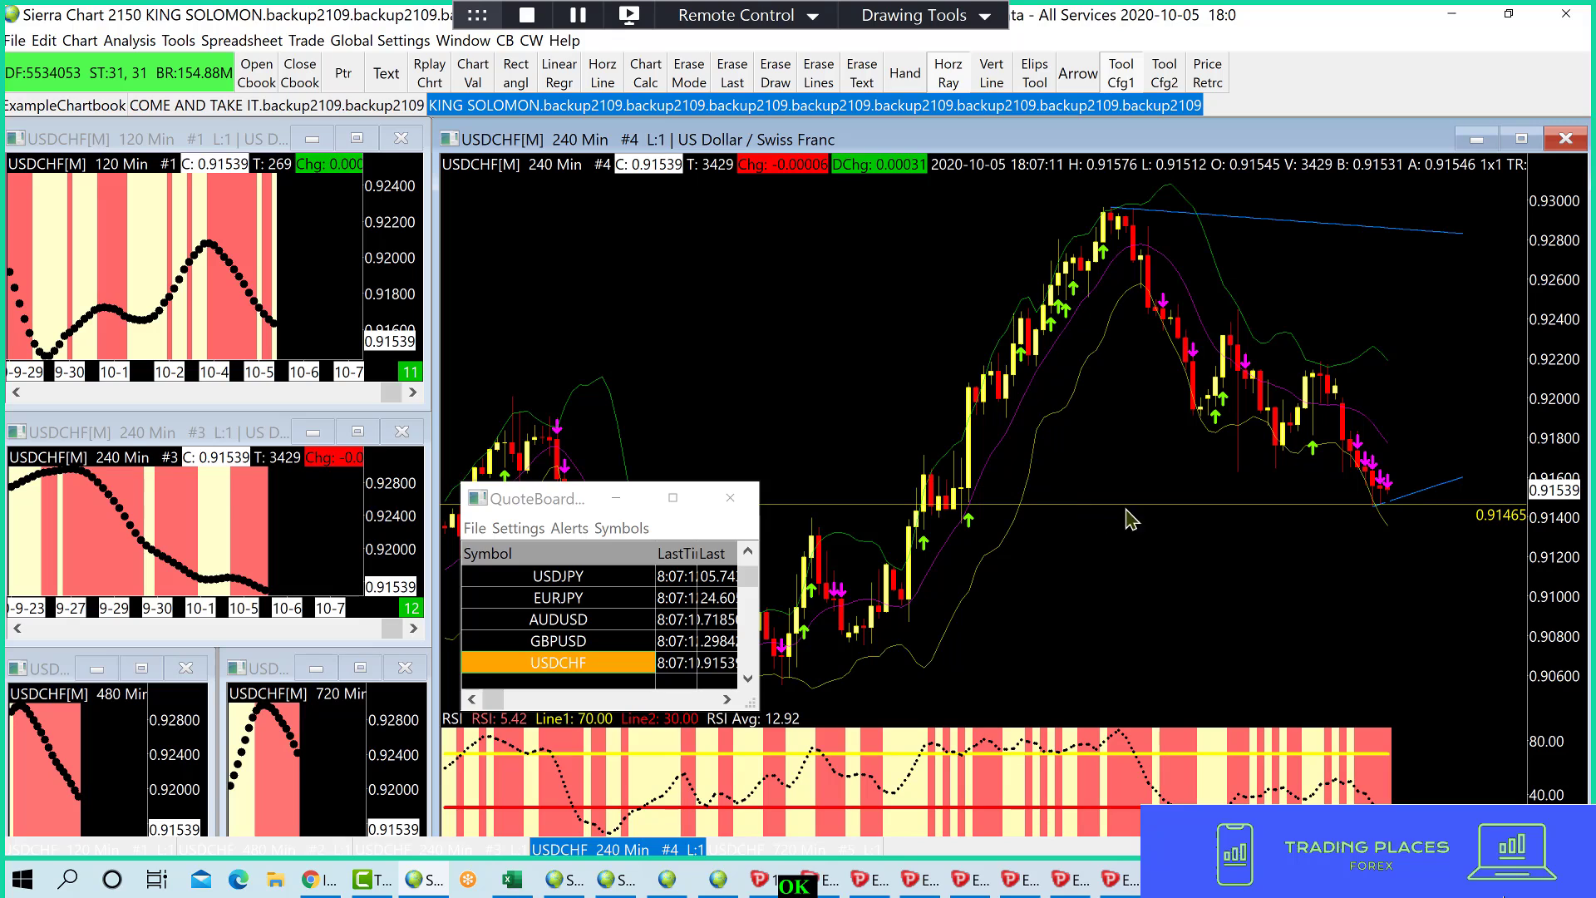
{"action": "mouse_move", "coordinate": [1495, 545]}
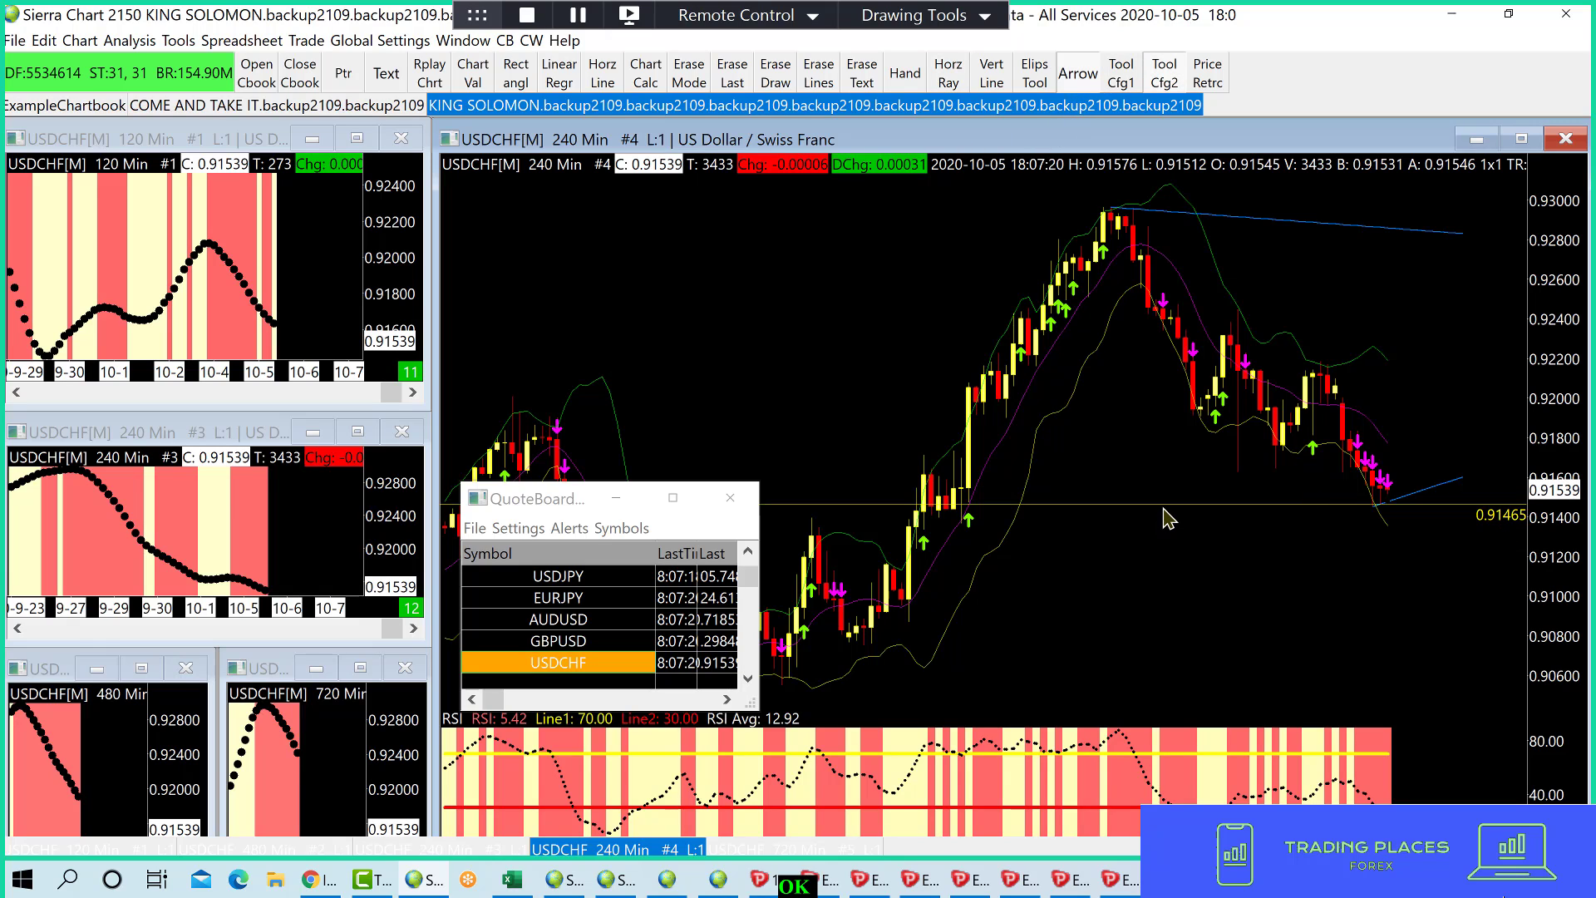
- Draw a downward arrow from the USDCHF 0.91465 level, then select CADJPY
{"action": "left_click_drag", "start_coordinate": [1161, 508], "coordinate": [1161, 659]}
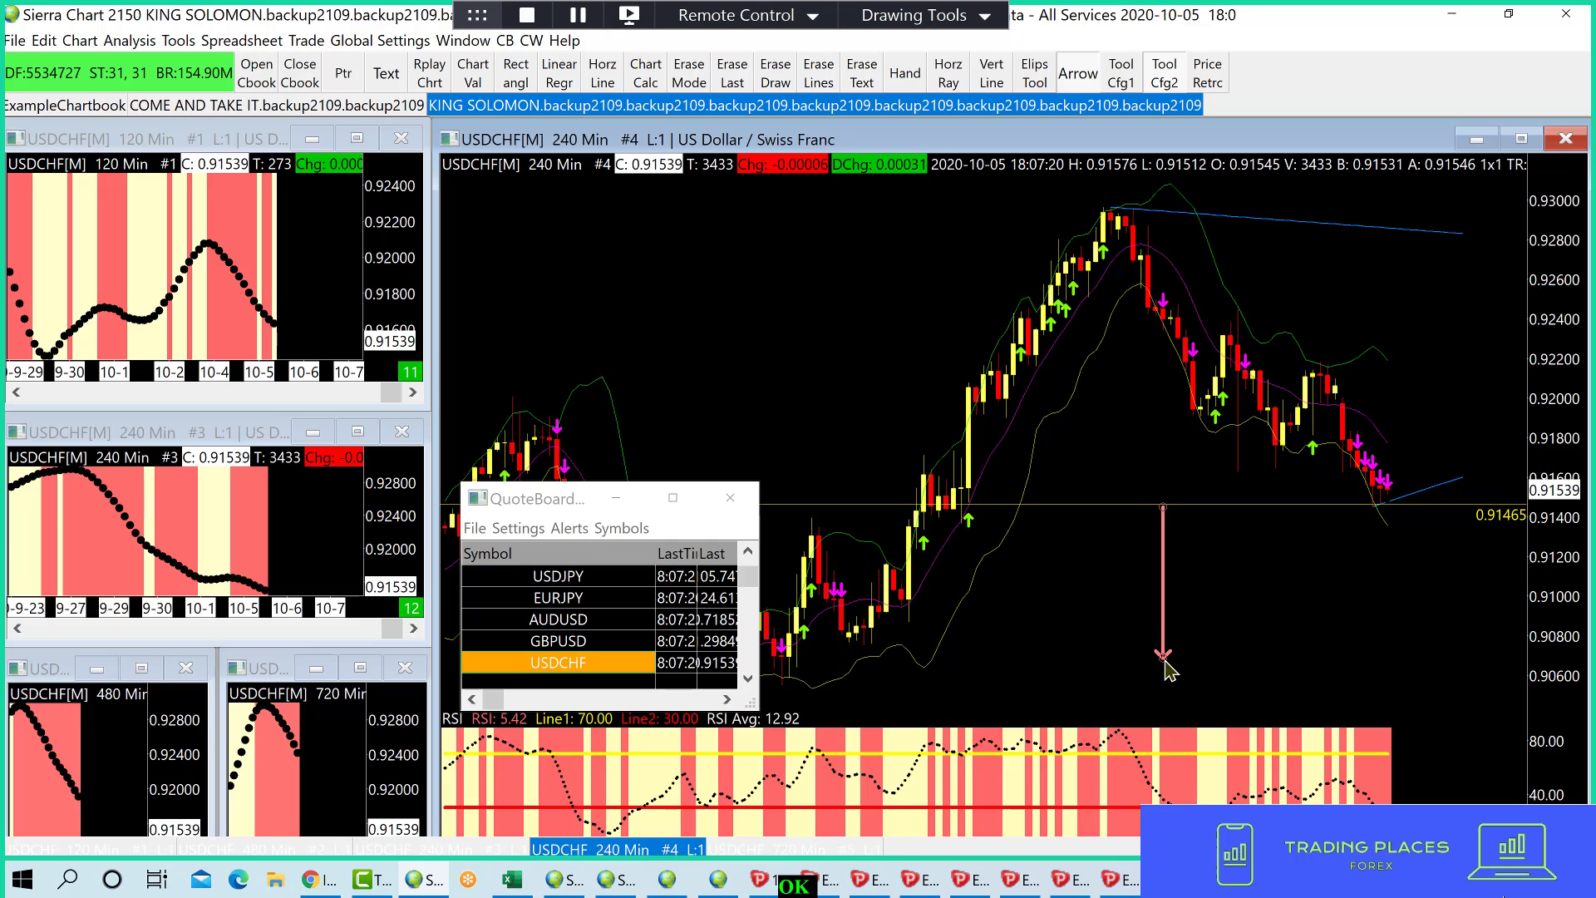
{"action": "left_click", "coordinate": [558, 661]}
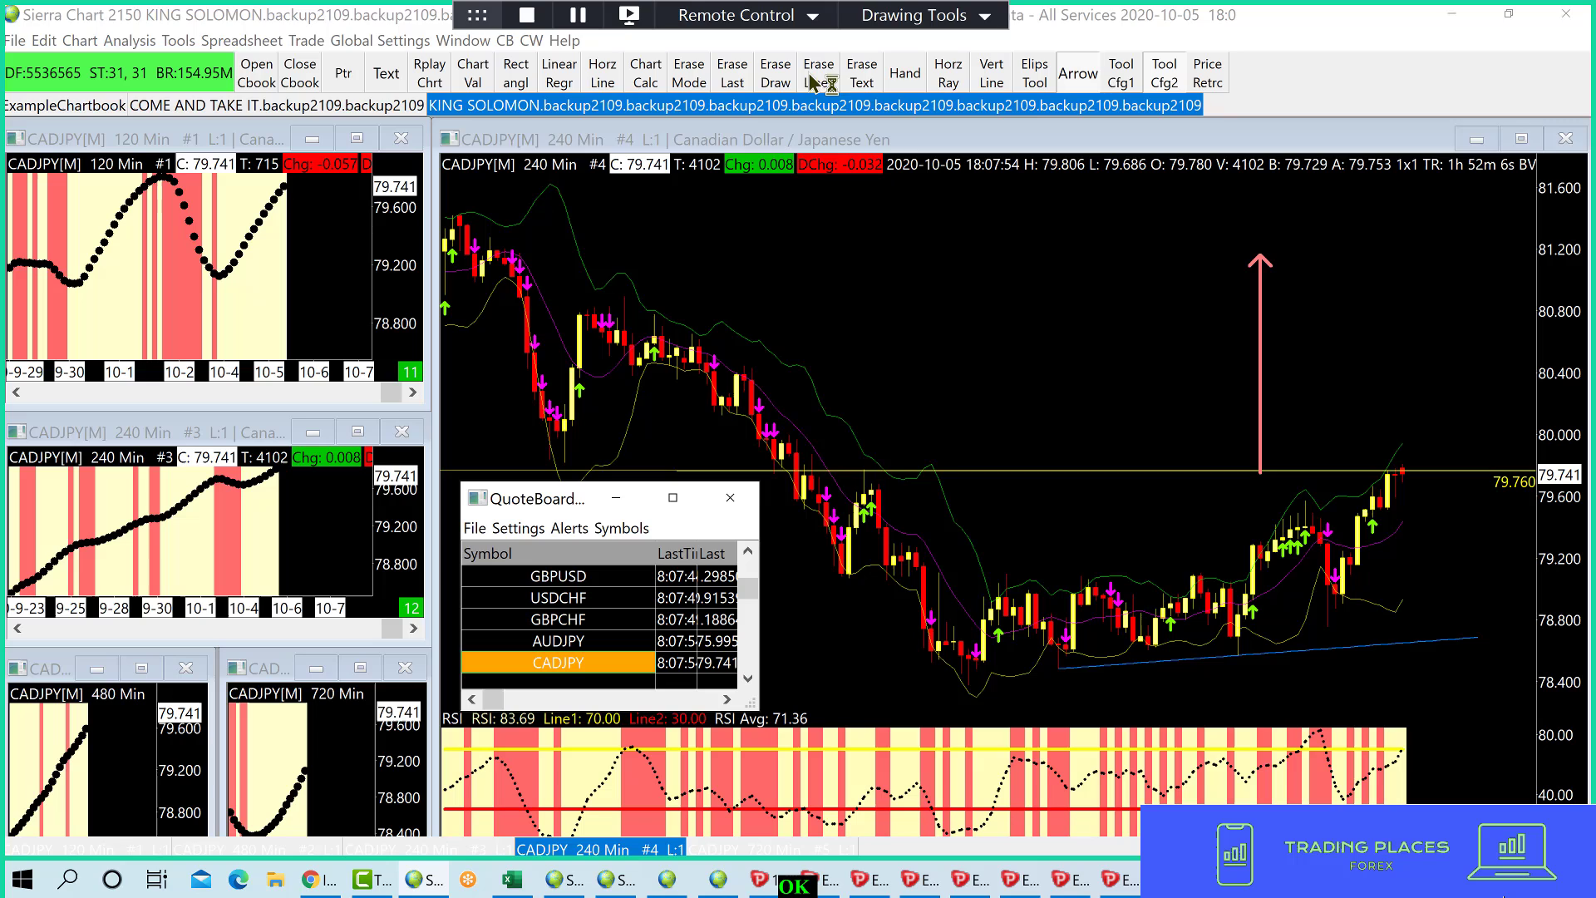
- Erase all CADJPY drawings and draw an upward arrow from the 79.810 level
{"action": "left_click", "coordinate": [818, 74]}
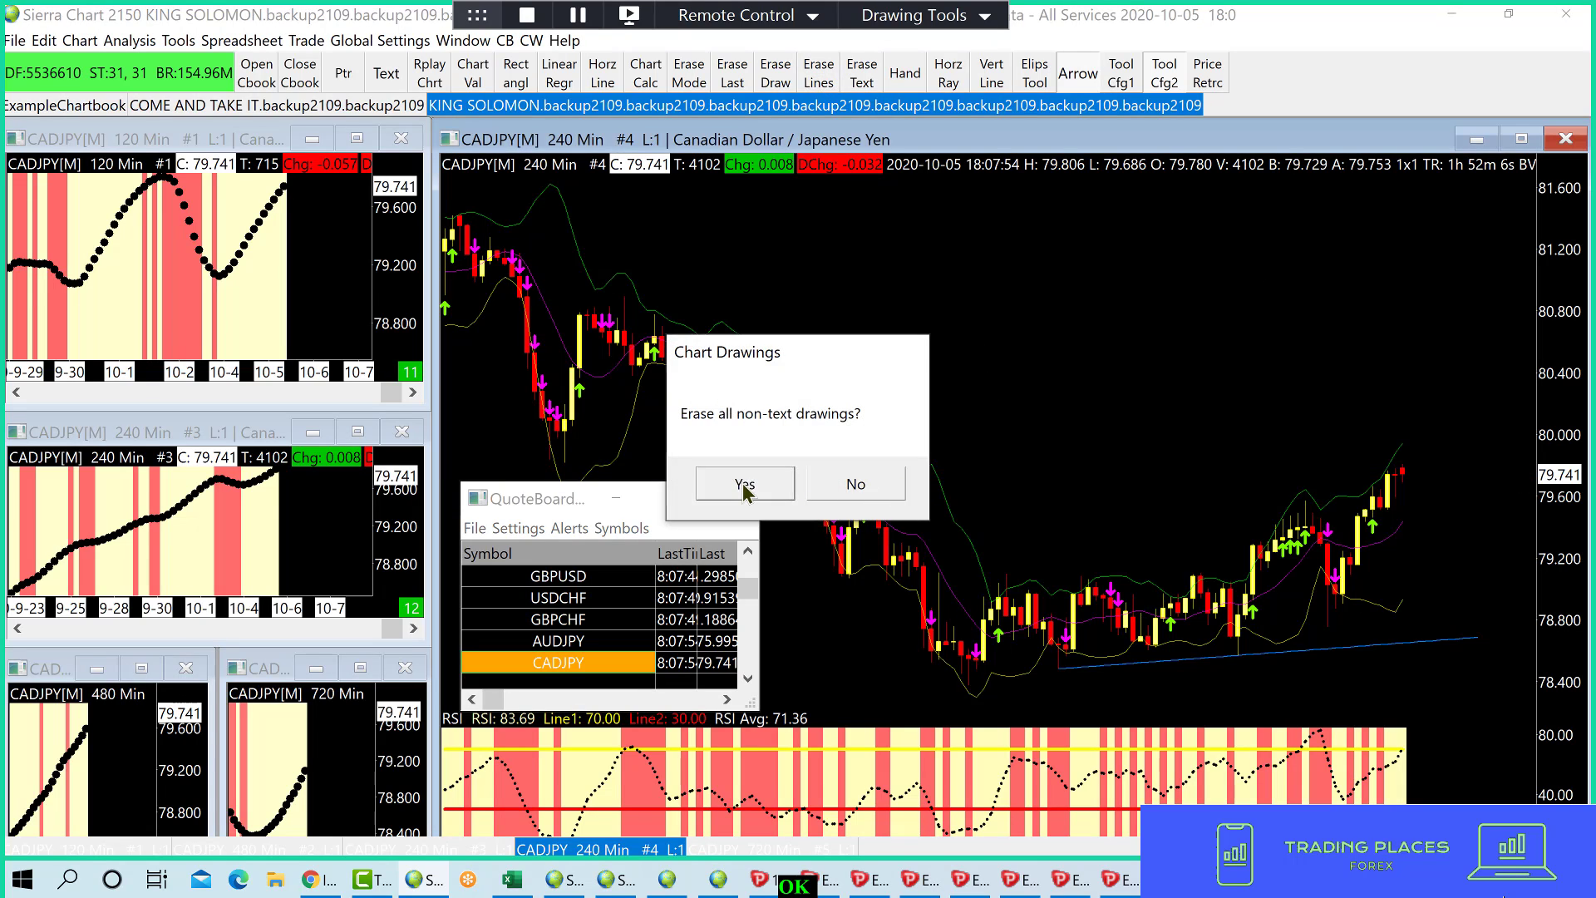
{"action": "left_click", "coordinate": [744, 484]}
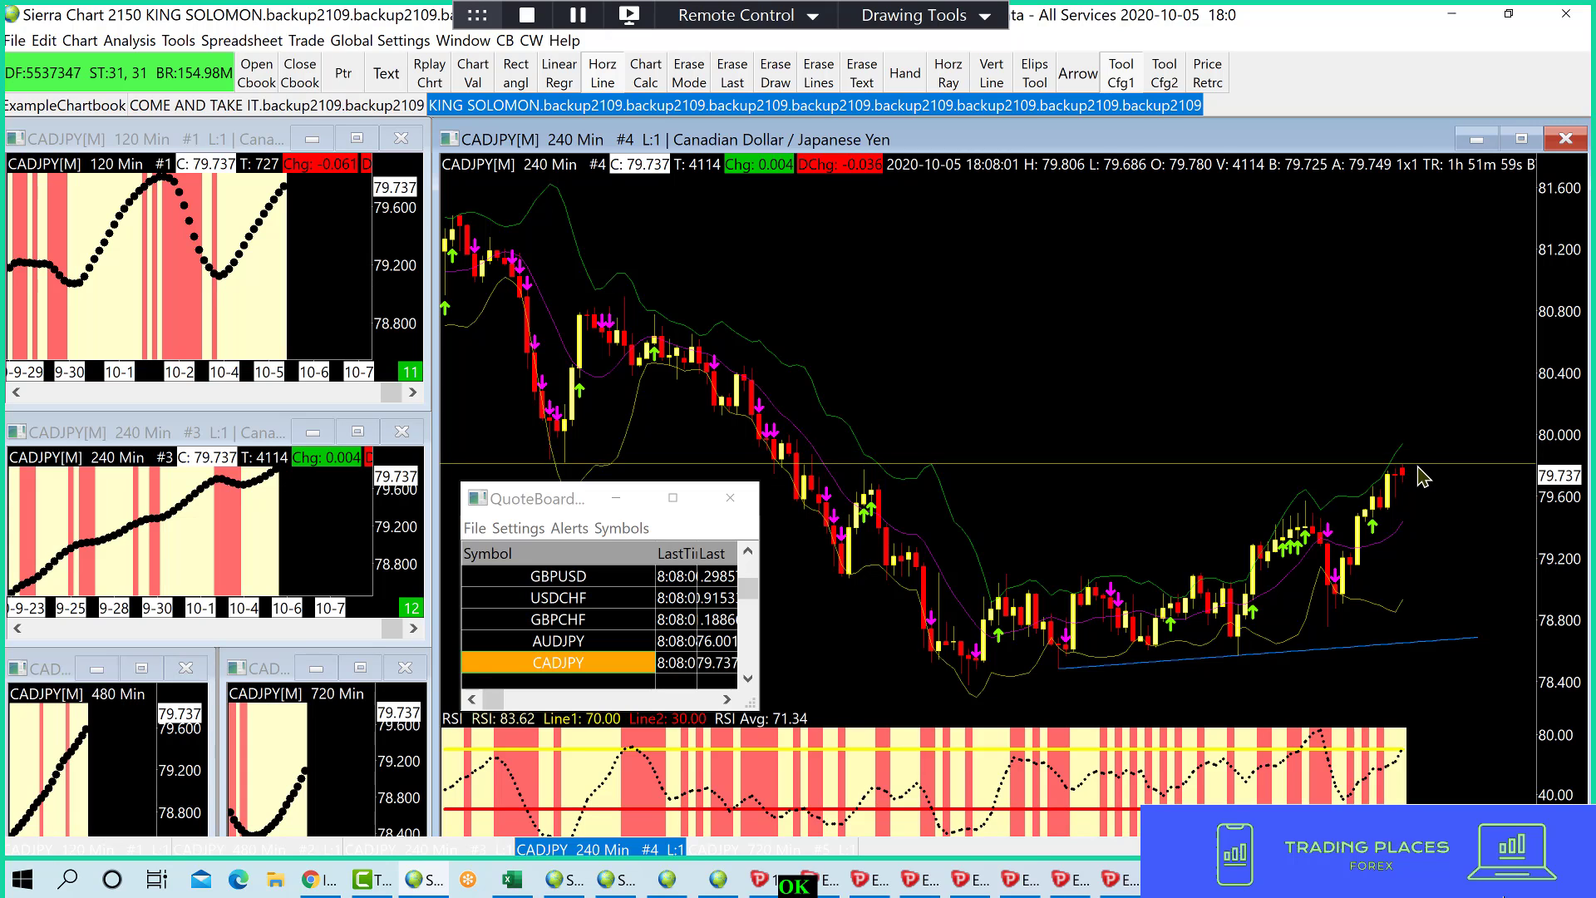
{"action": "mouse_move", "coordinate": [972, 308]}
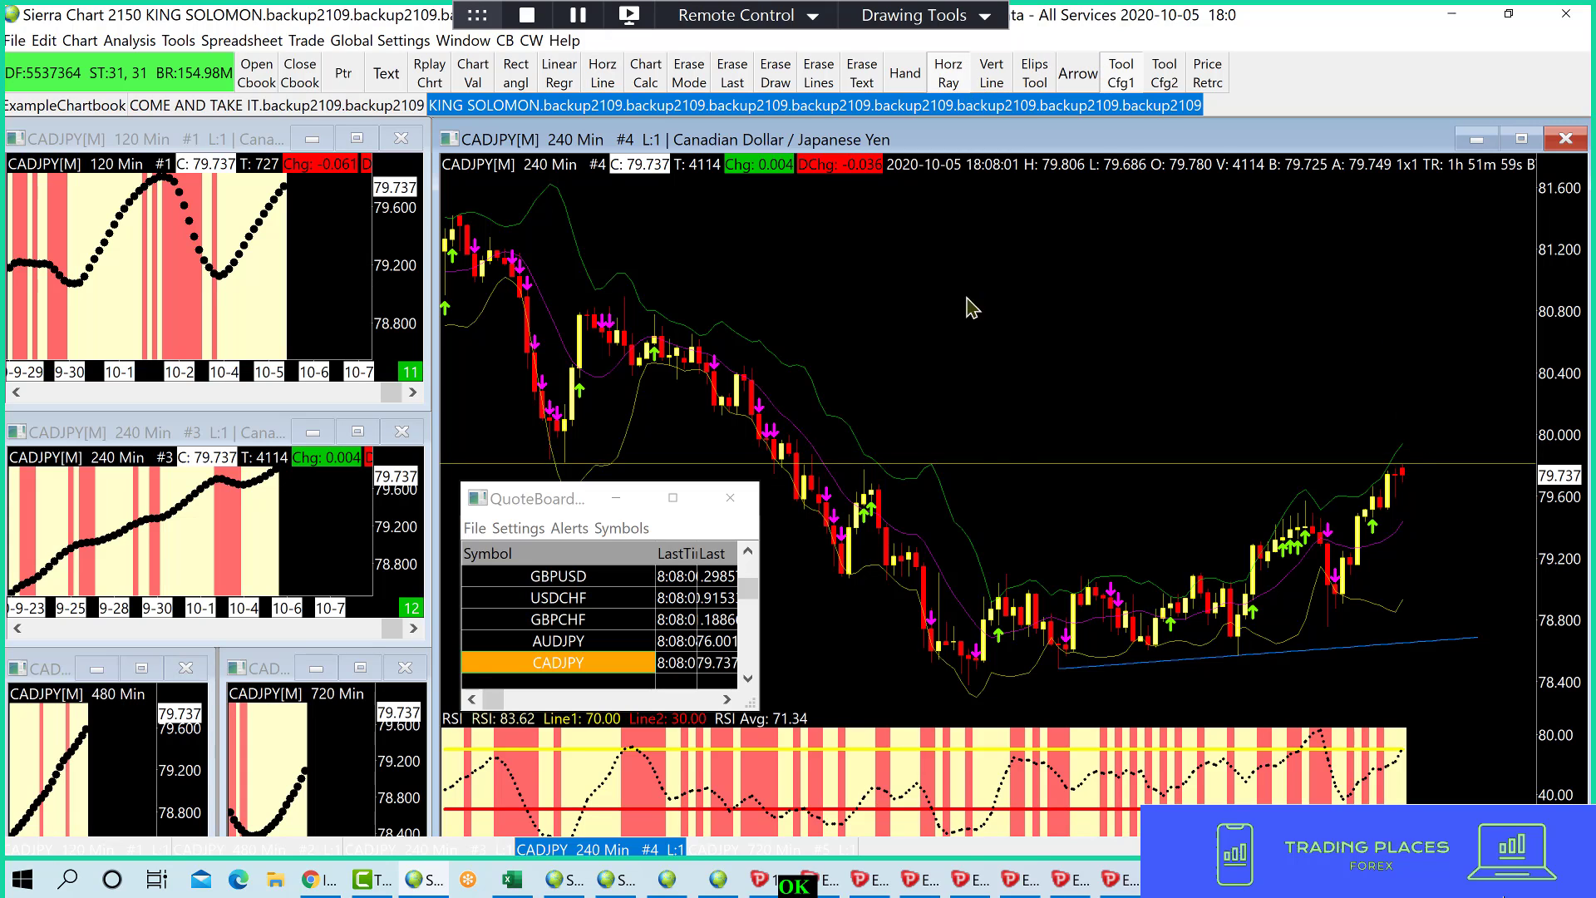
{"action": "mouse_move", "coordinate": [779, 482]}
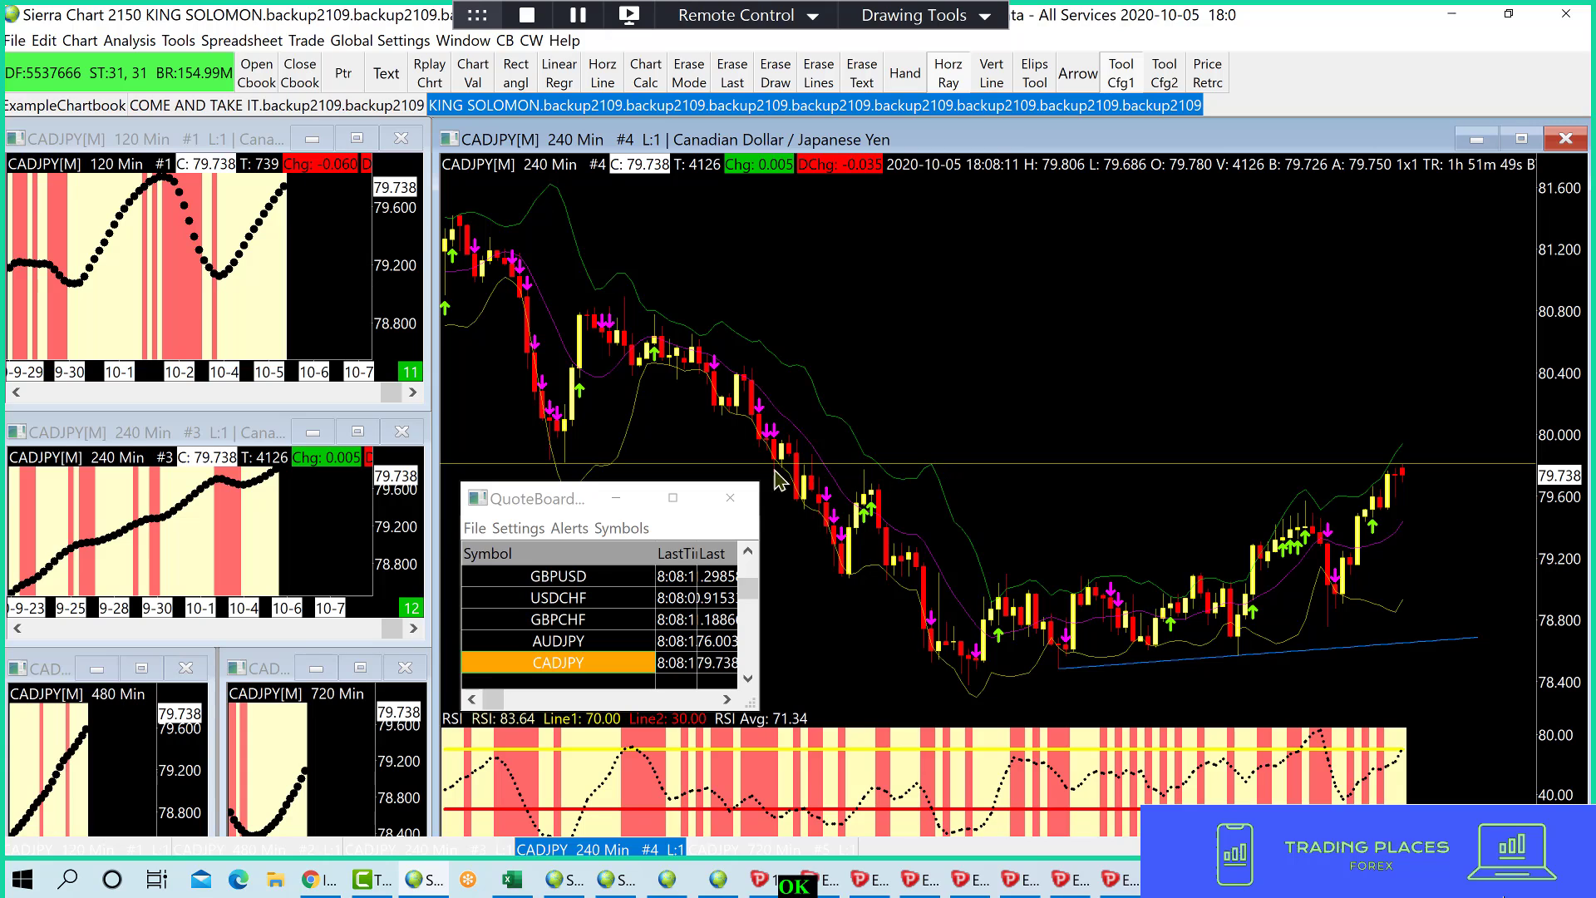
{"action": "mouse_move", "coordinate": [750, 476]}
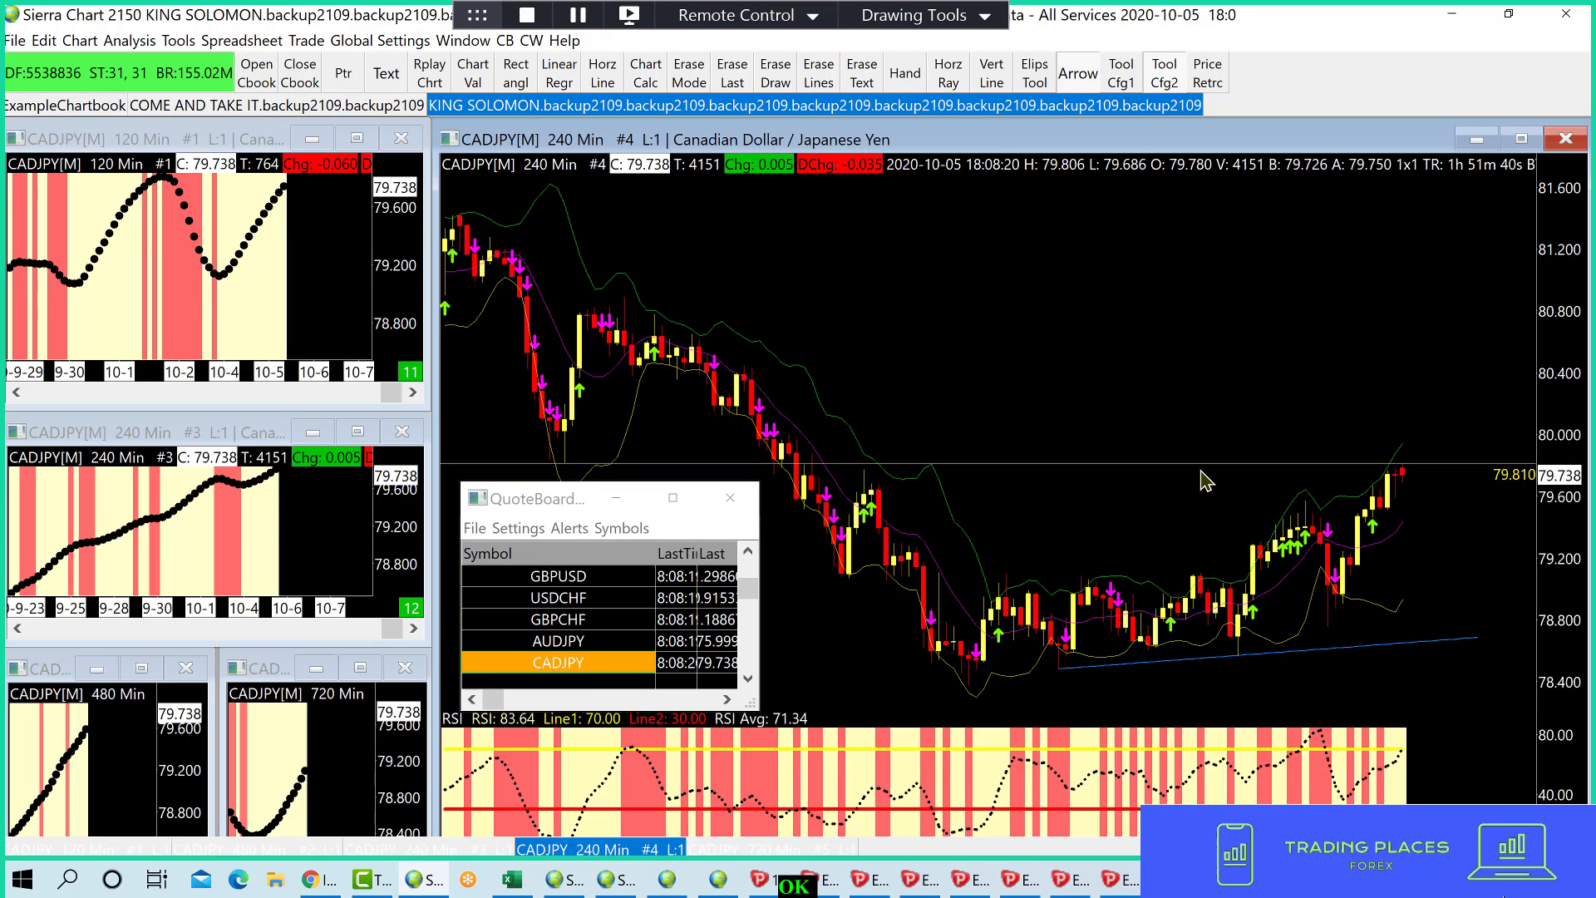
{"action": "left_click_drag", "start_coordinate": [1198, 466], "coordinate": [1199, 232]}
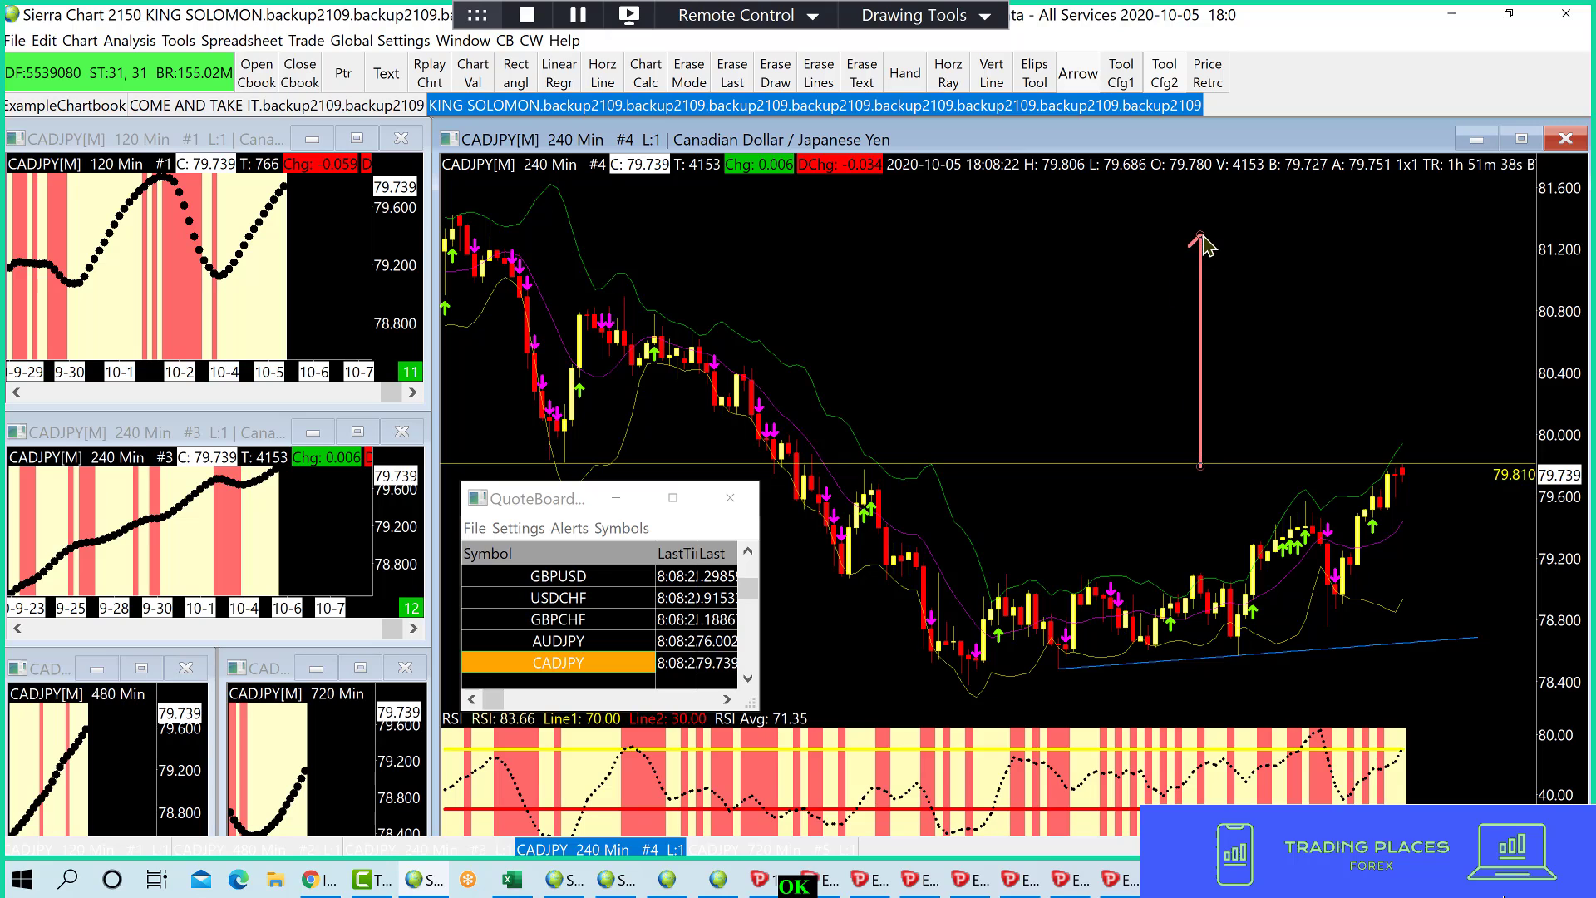
{"action": "mouse_move", "coordinate": [1414, 492]}
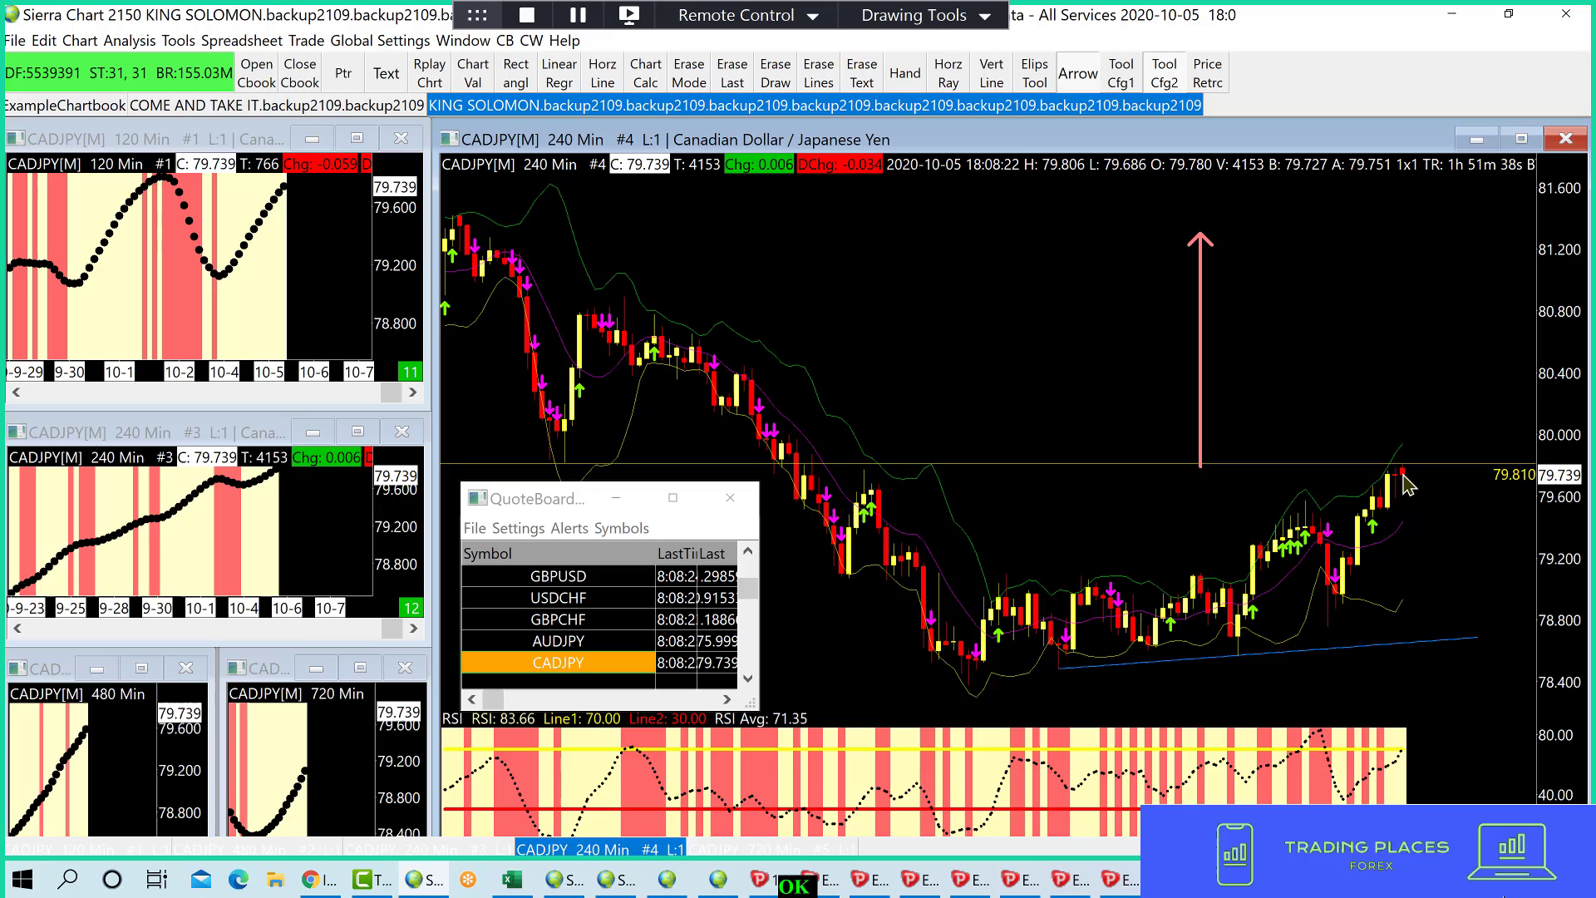
{"action": "mouse_move", "coordinate": [1286, 460]}
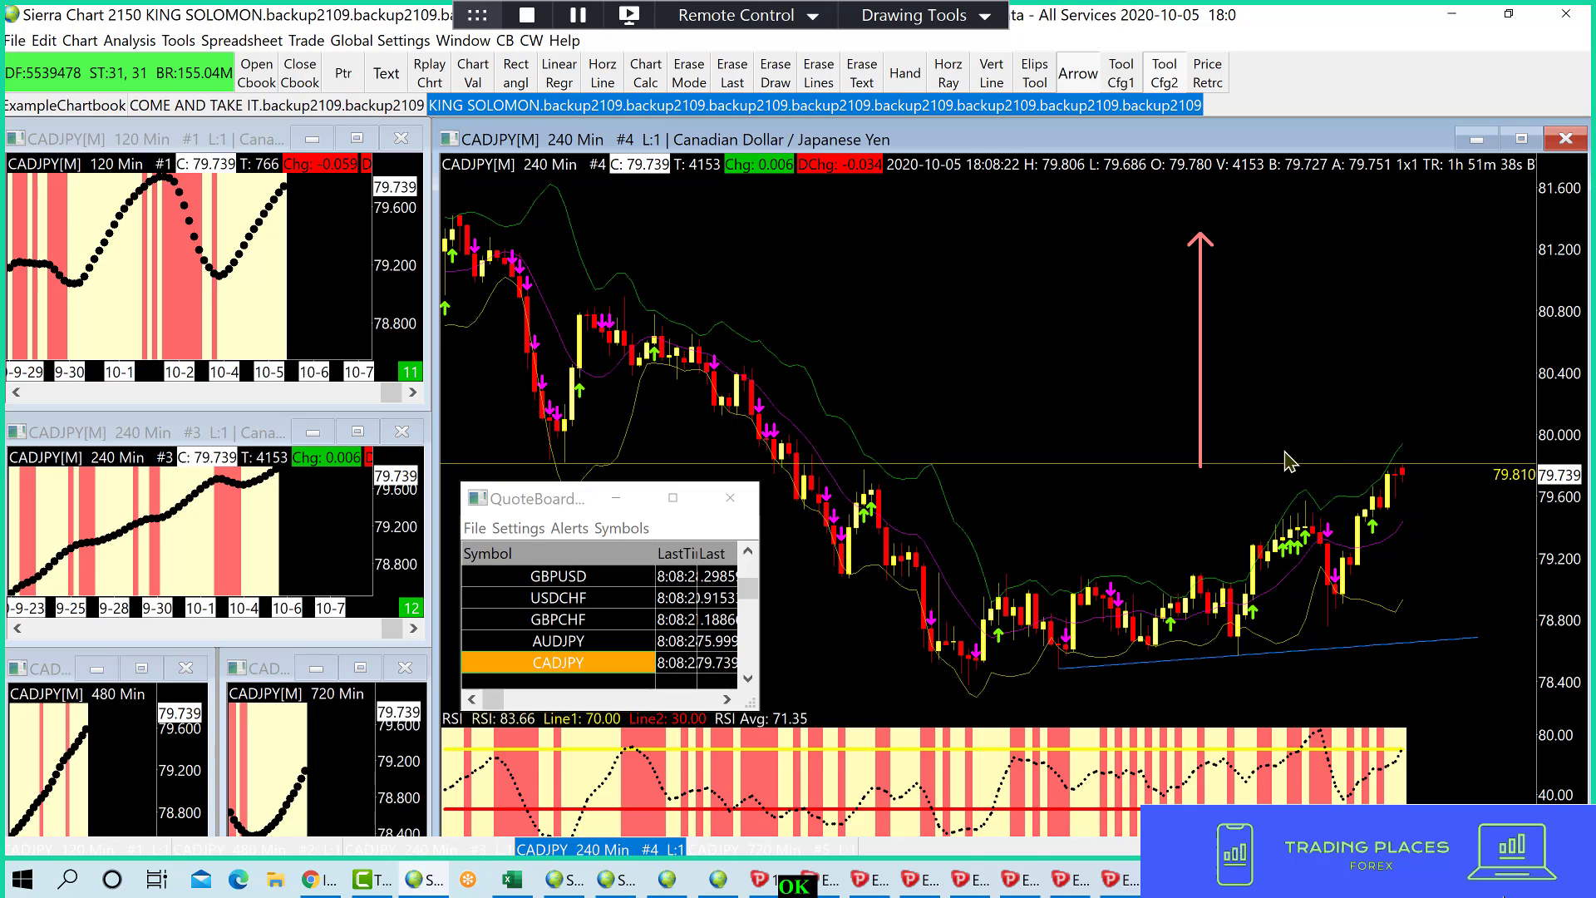
{"action": "mouse_move", "coordinate": [623, 257]}
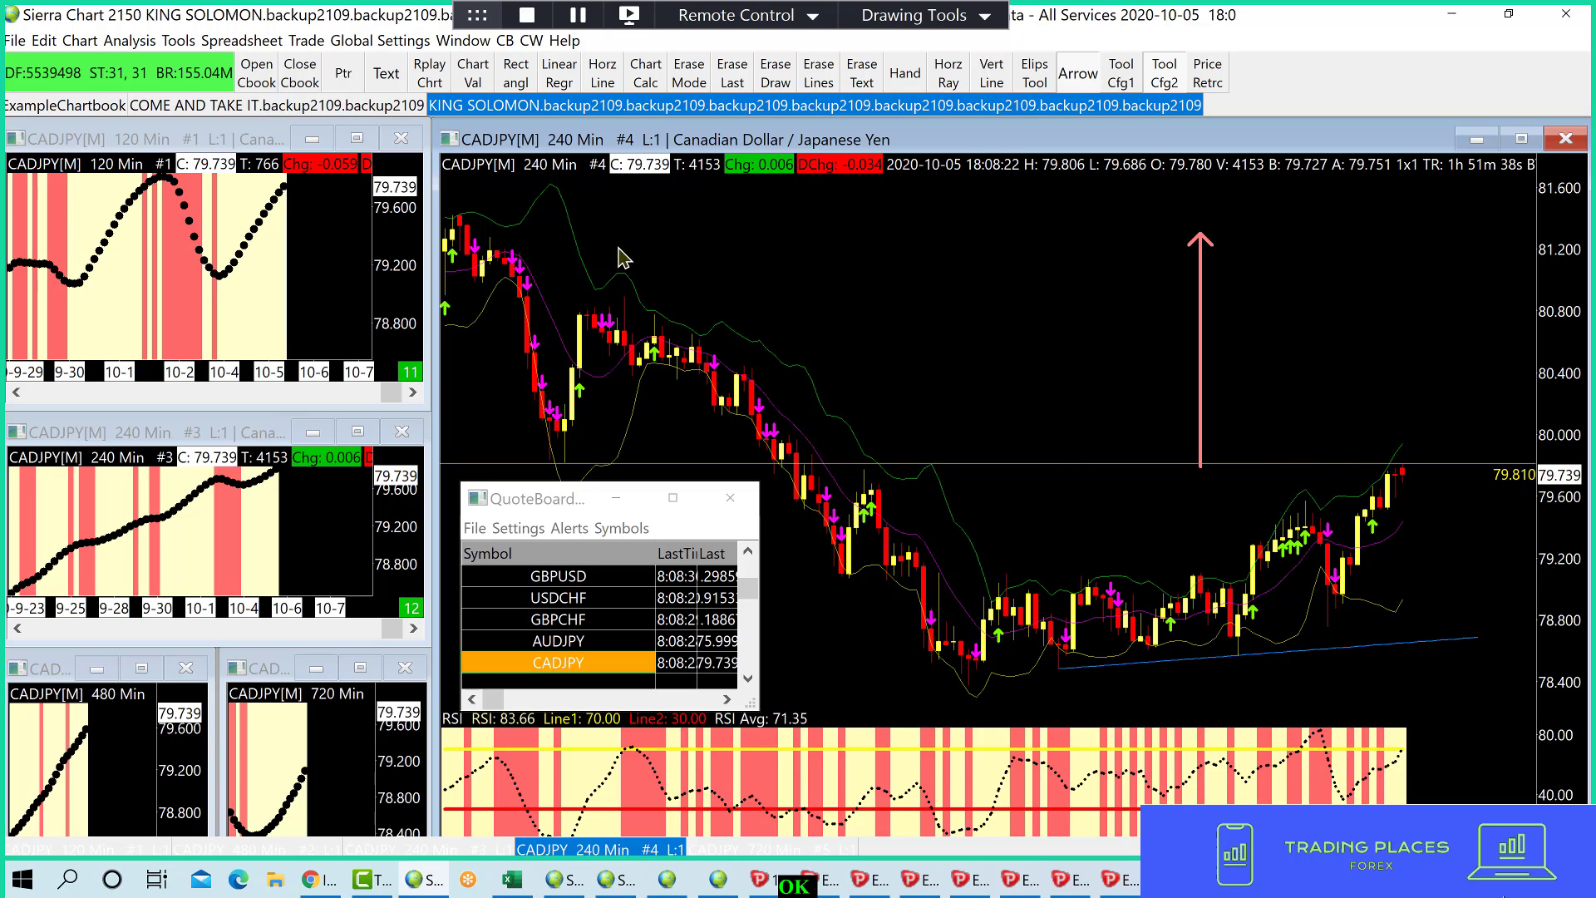
{"action": "mouse_move", "coordinate": [1402, 514]}
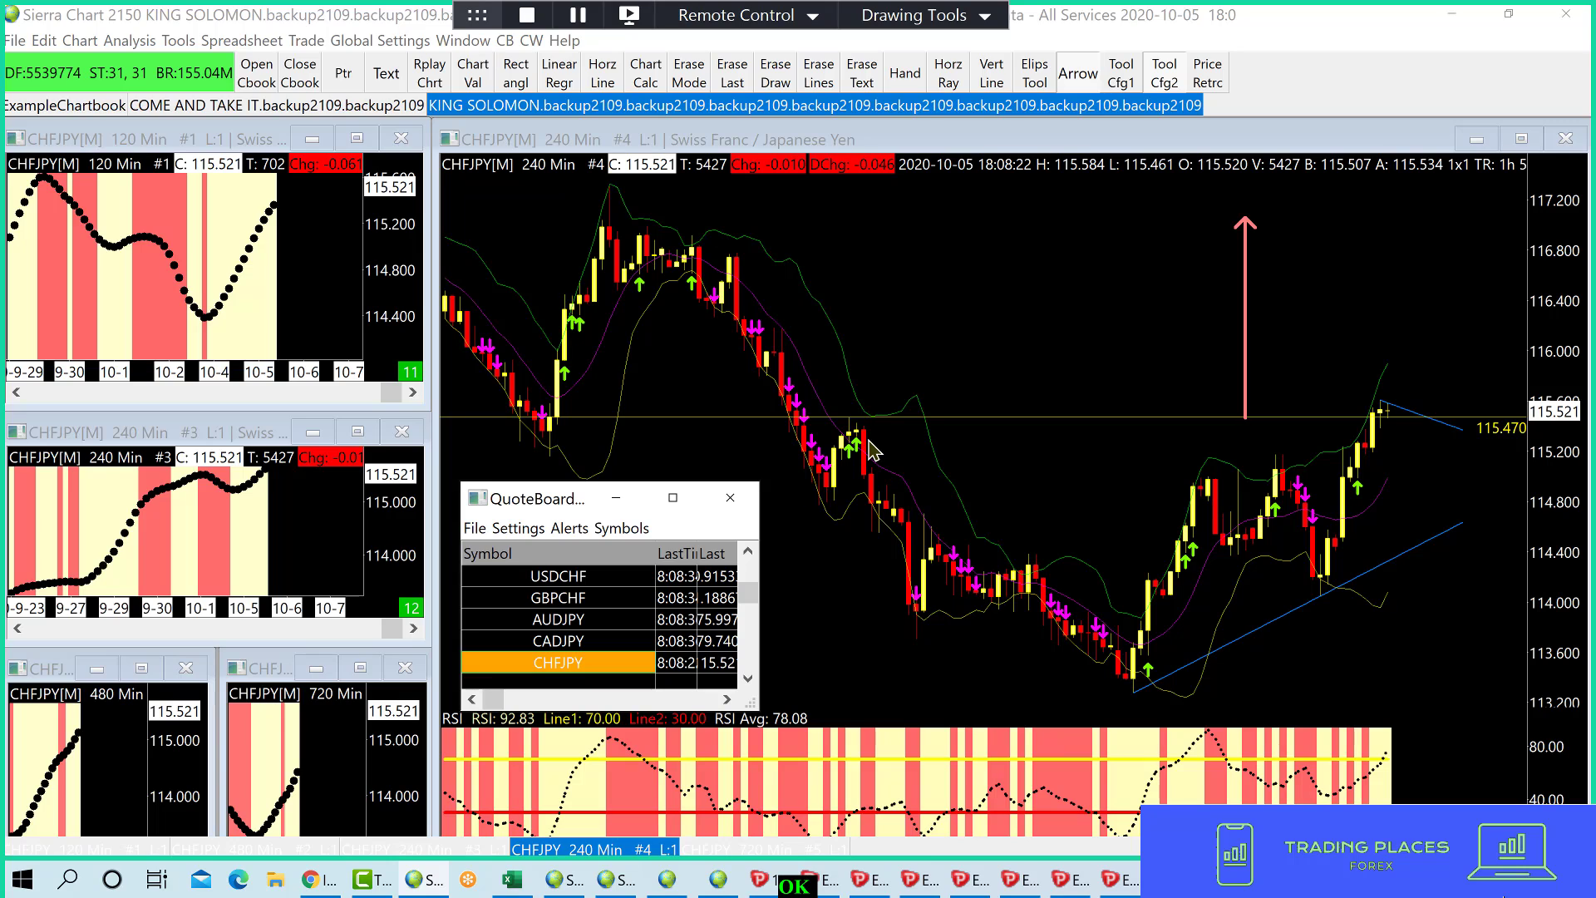
{"action": "mouse_move", "coordinate": [1111, 312]}
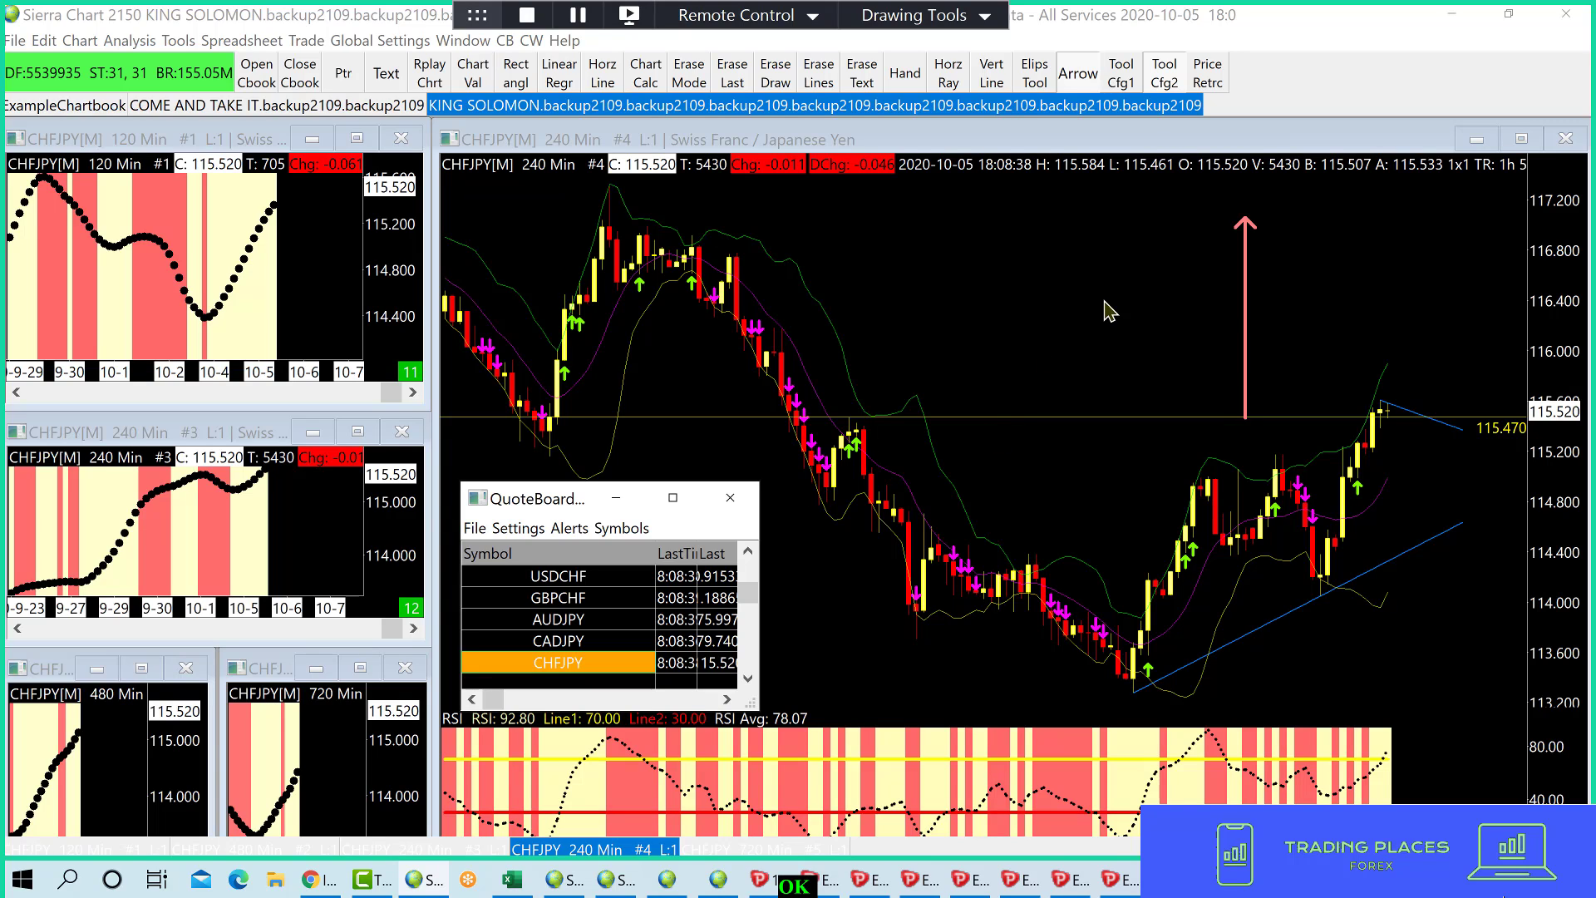
{"action": "mouse_move", "coordinate": [1203, 310]}
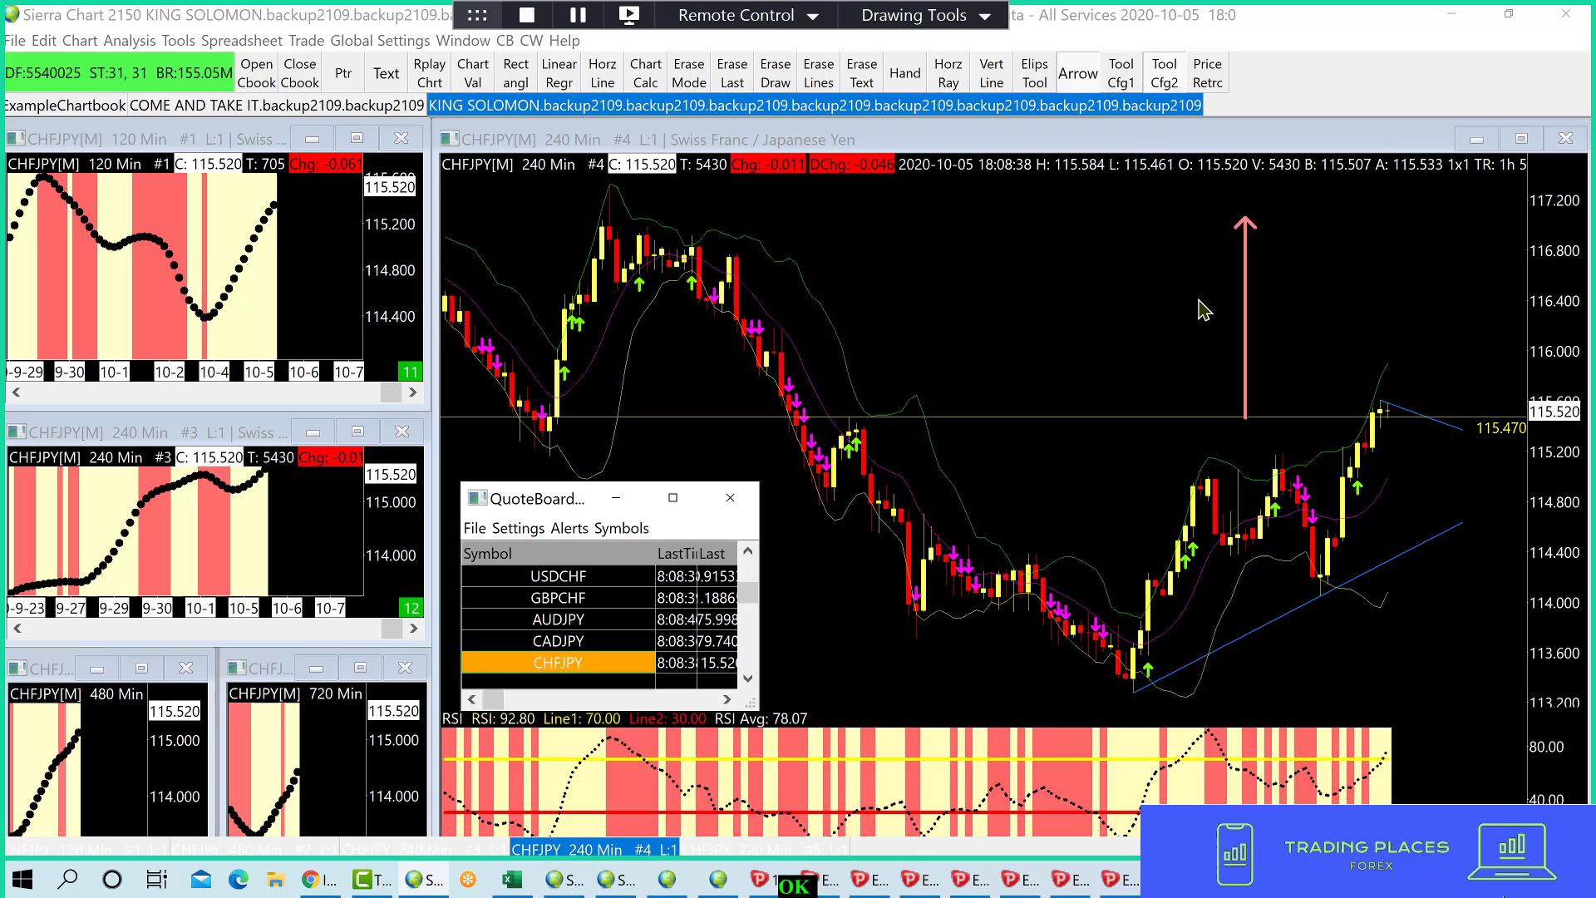
- Erase the old CHFJPY drawings and draw an upward arrow from 115.595
{"action": "left_click", "coordinate": [818, 73]}
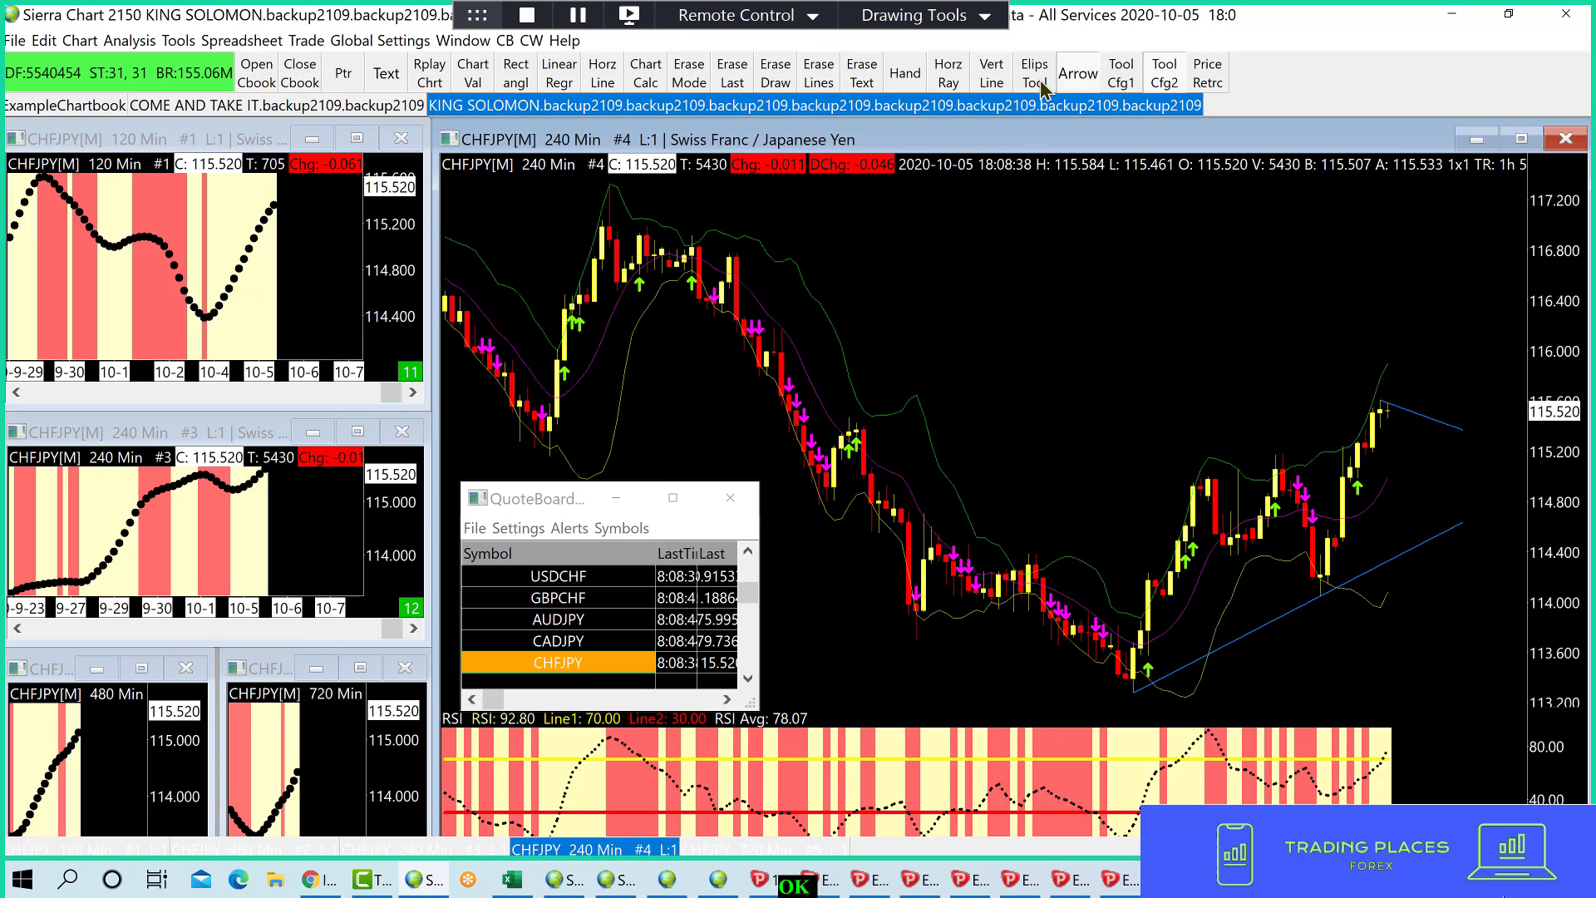
{"action": "mouse_move", "coordinate": [1178, 380]}
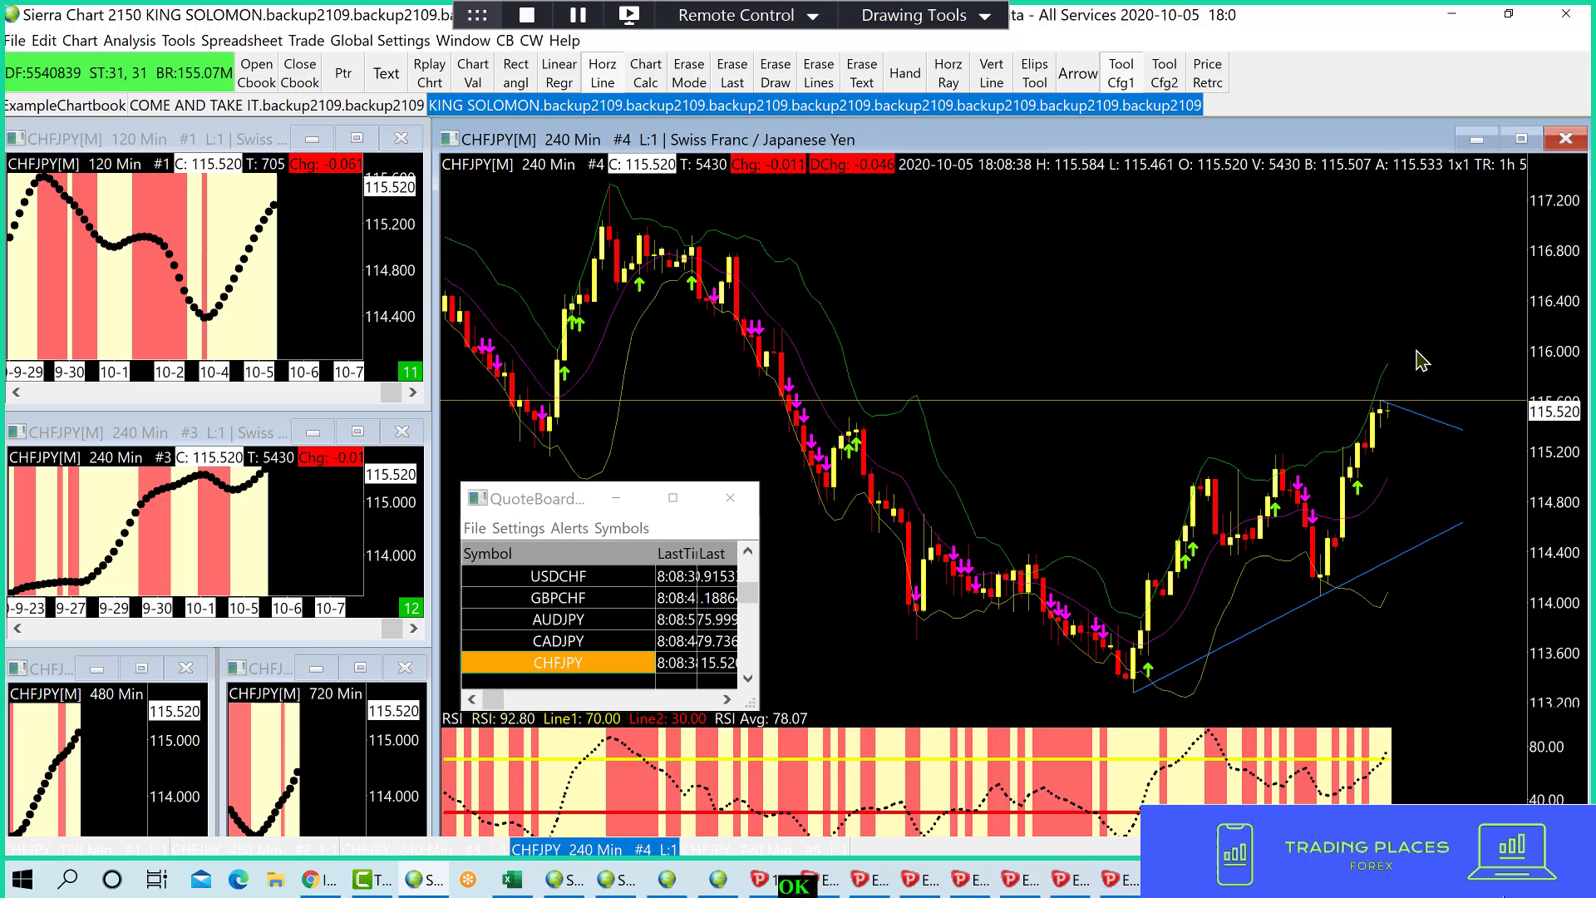
{"action": "mouse_move", "coordinate": [1103, 375]}
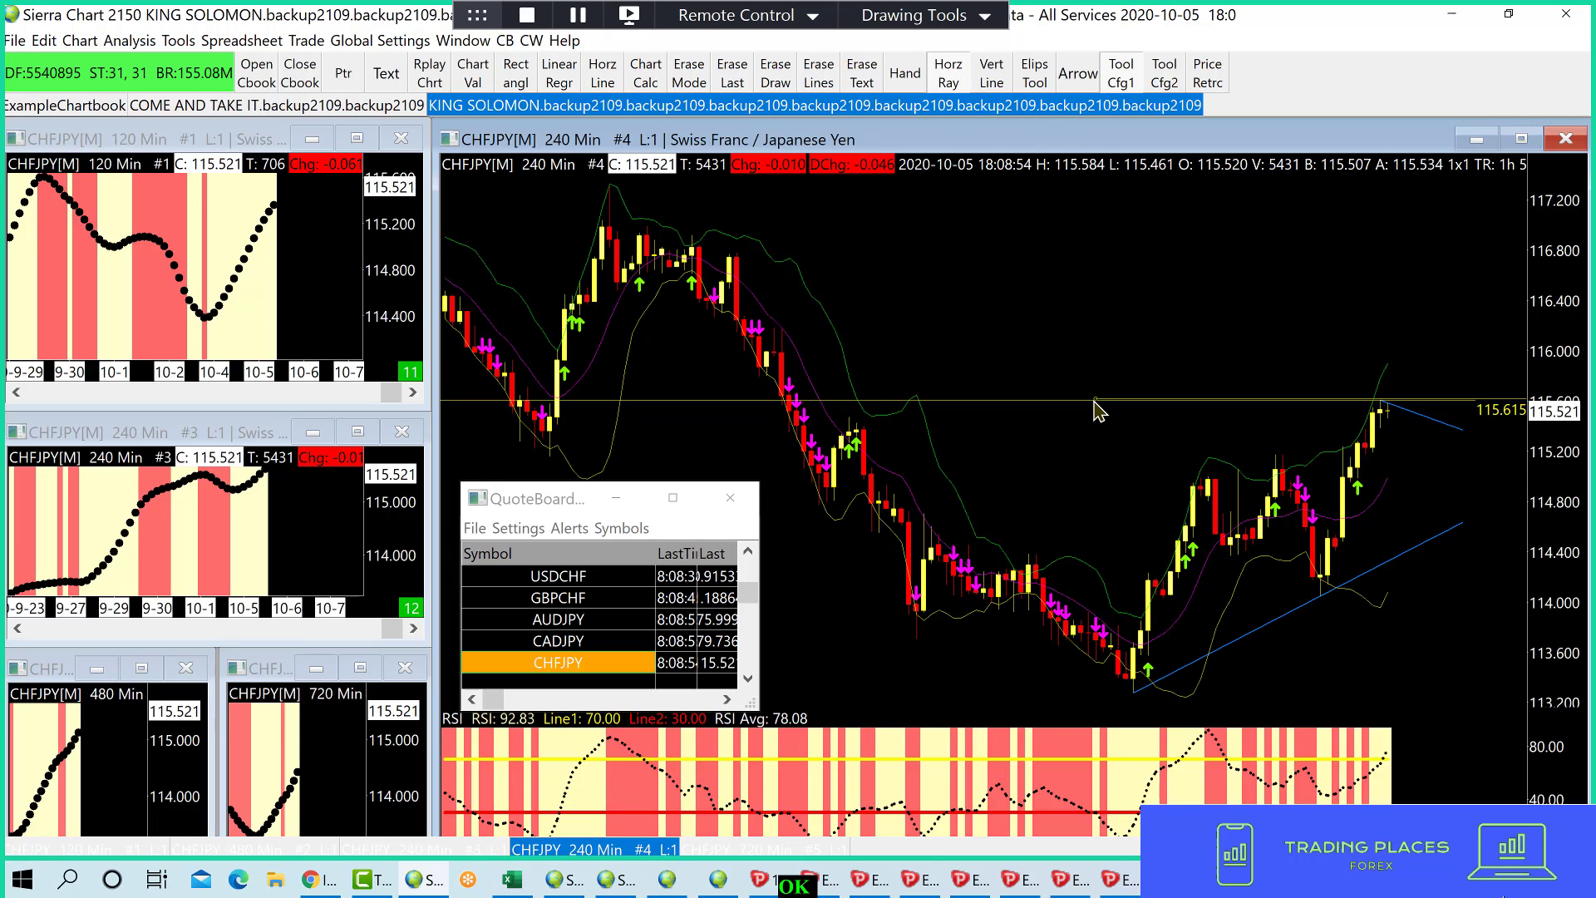
{"action": "mouse_move", "coordinate": [1120, 412]}
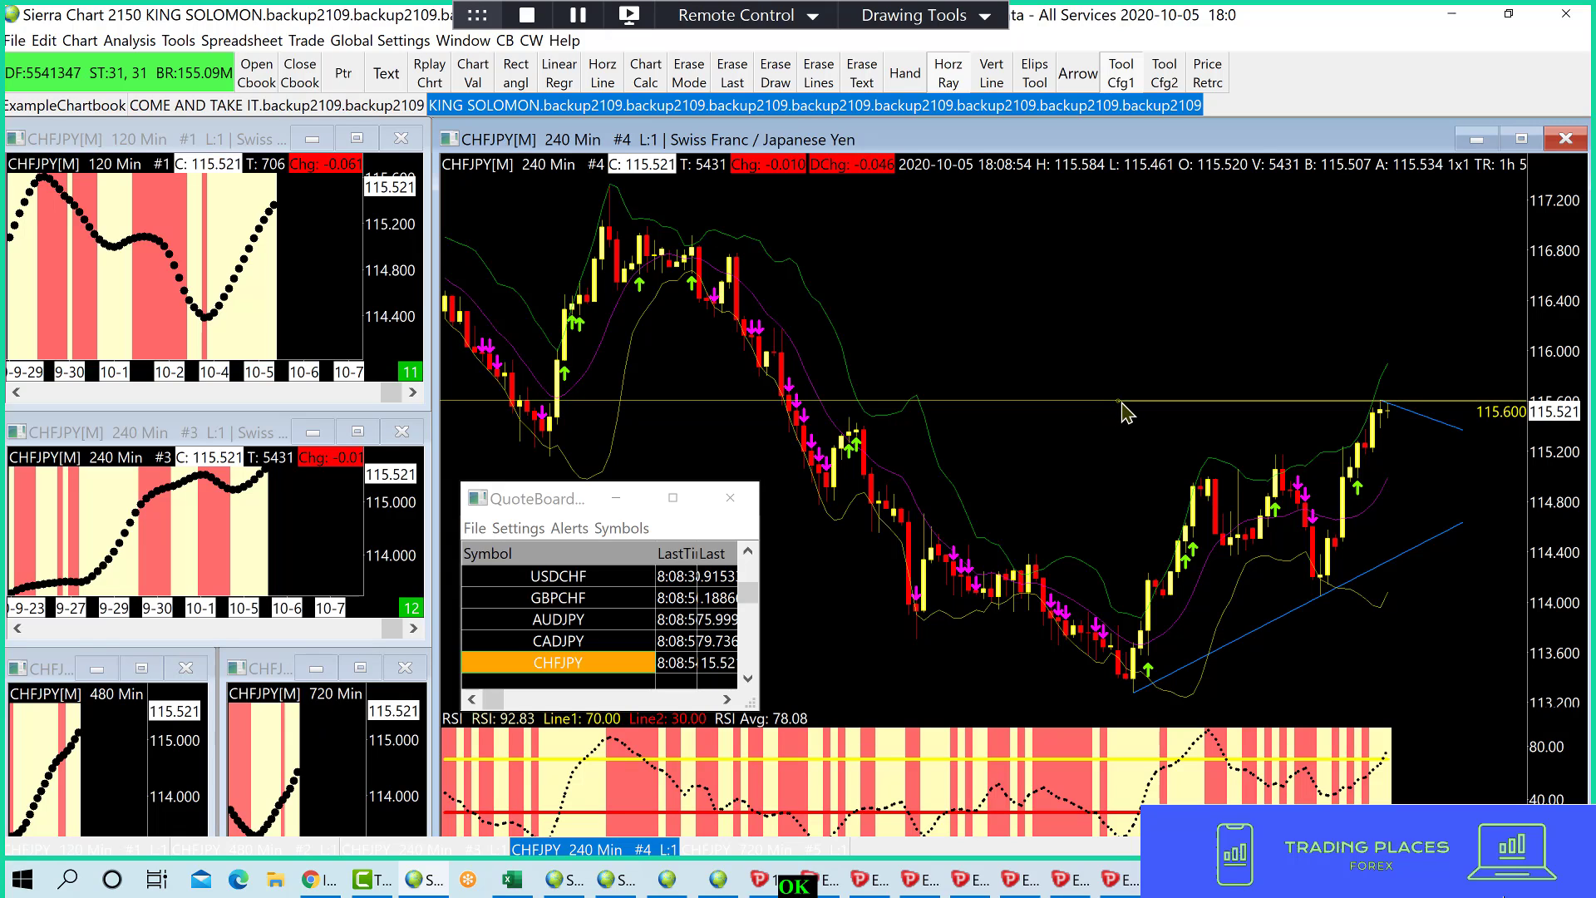
{"action": "mouse_move", "coordinate": [1336, 440]}
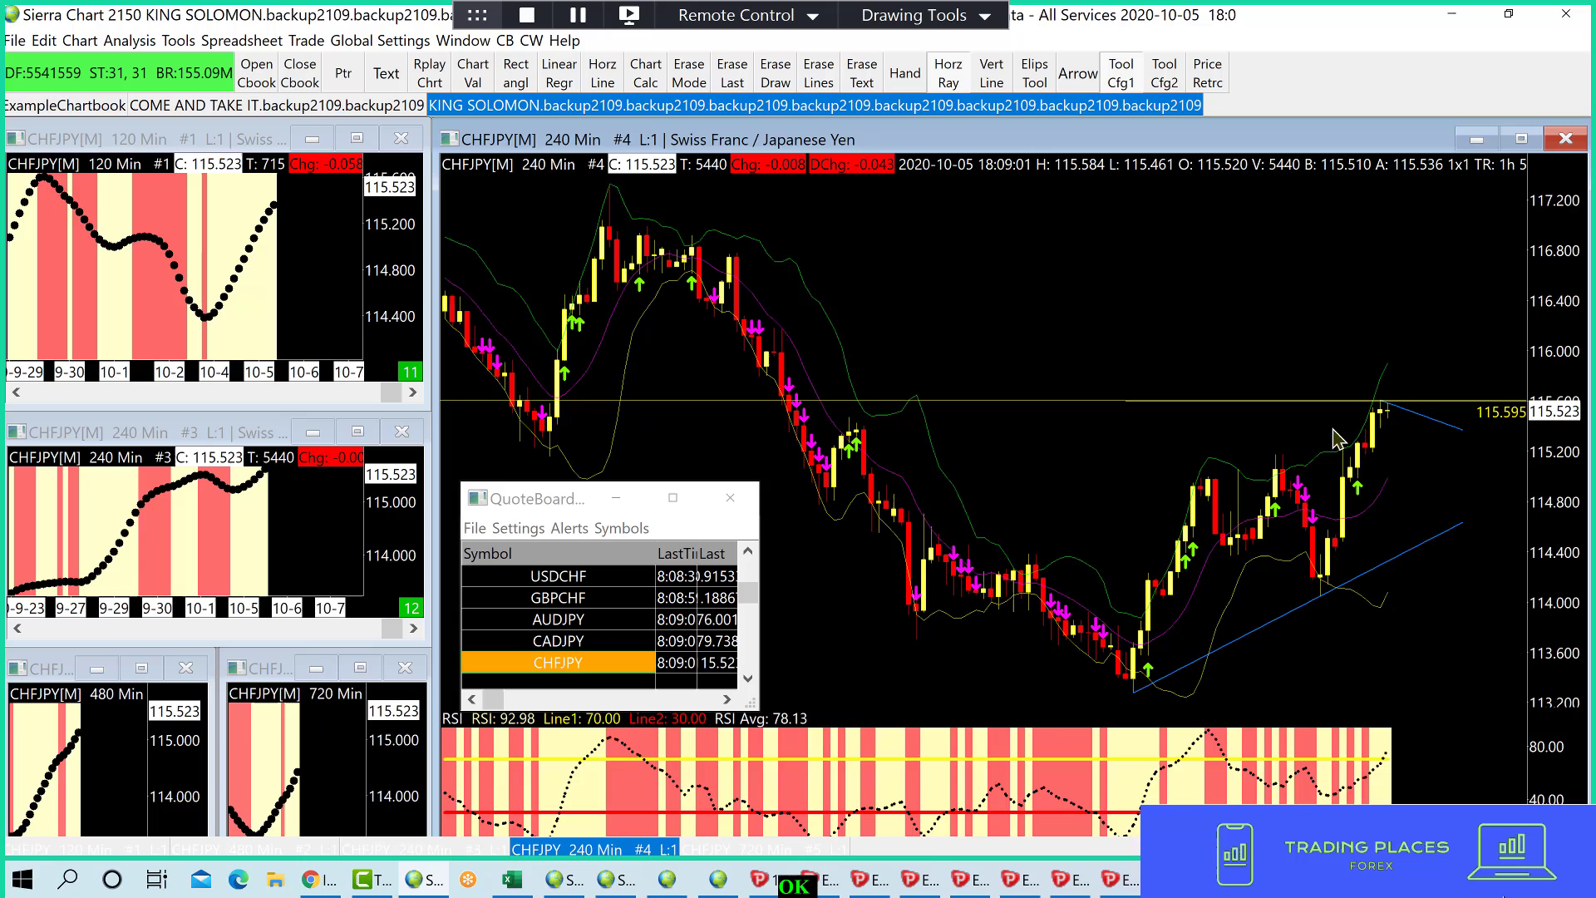
{"action": "mouse_move", "coordinate": [1402, 449]}
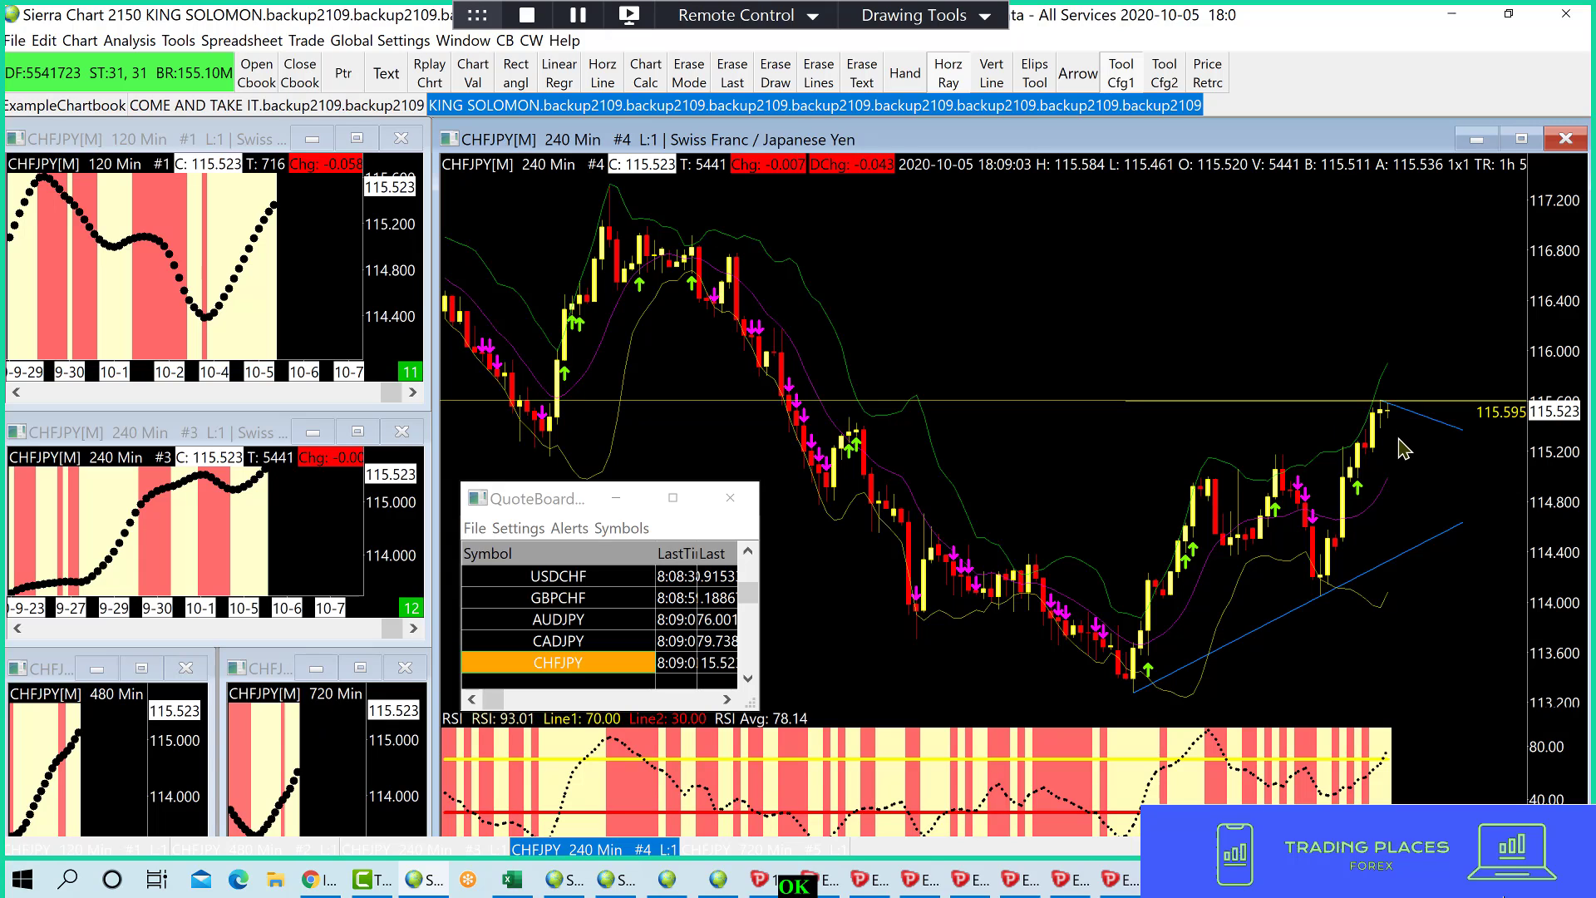
{"action": "mouse_move", "coordinate": [1164, 233]}
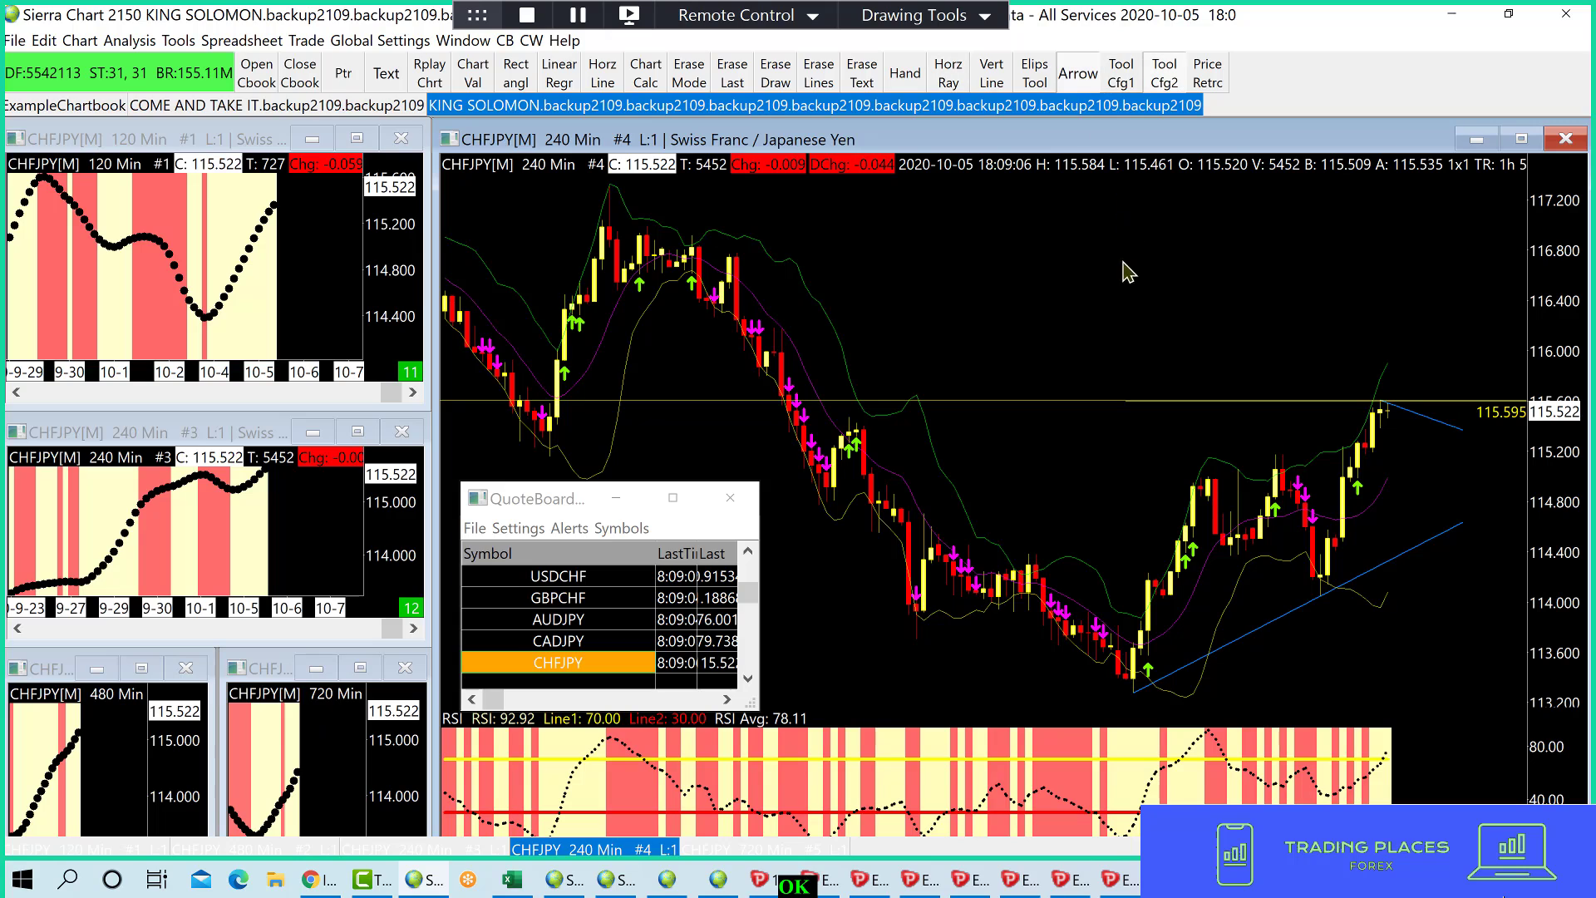
{"action": "left_click_drag", "start_coordinate": [1132, 398], "coordinate": [1120, 201]}
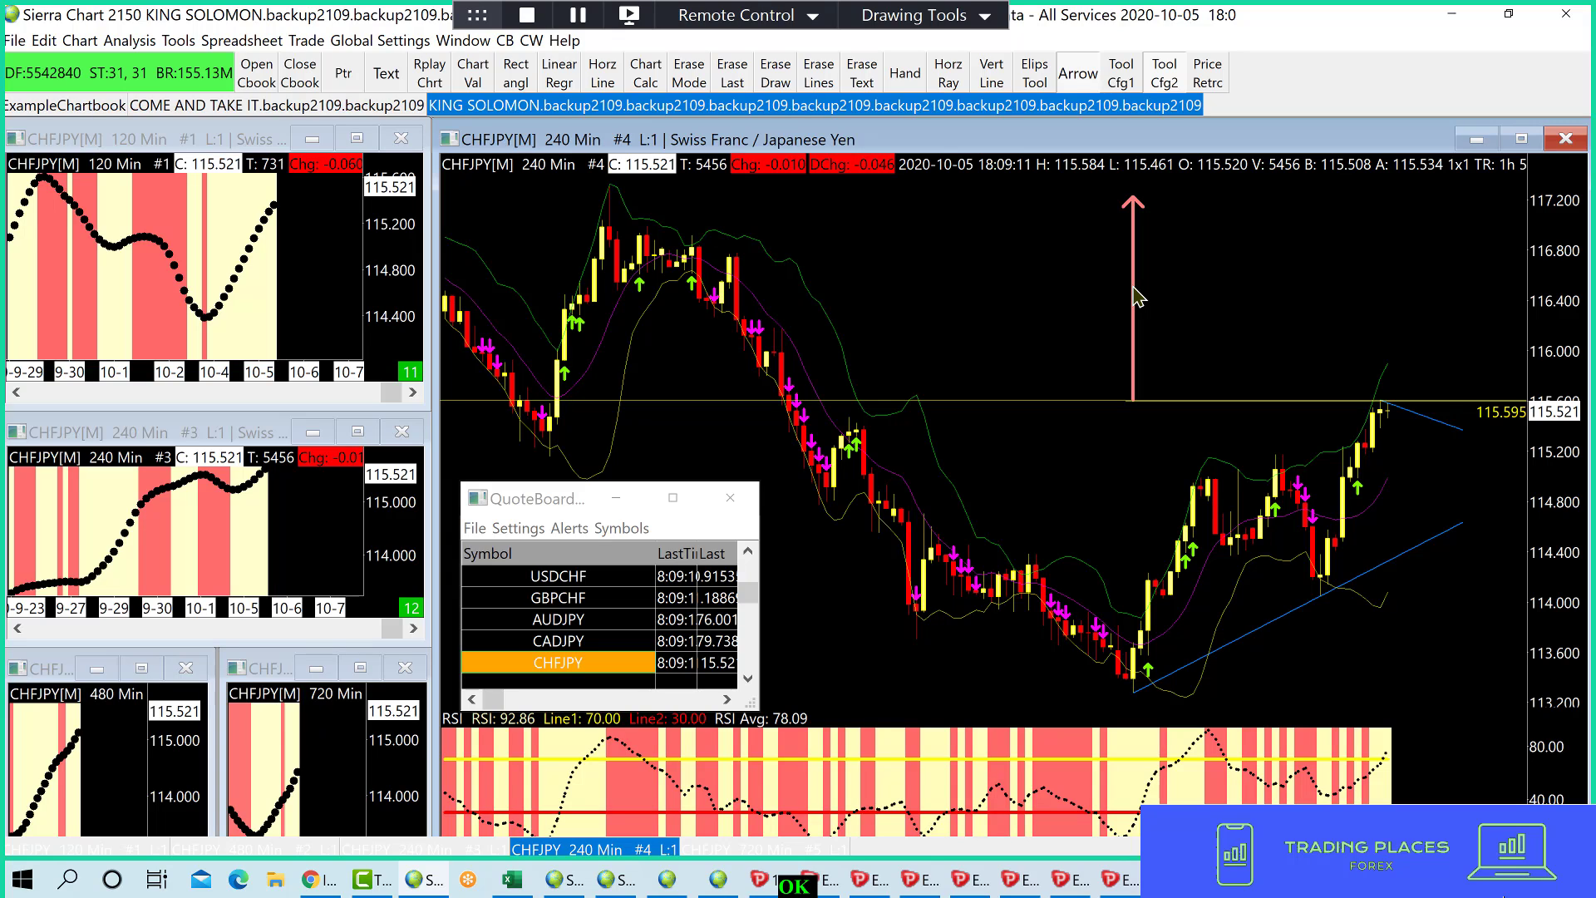
{"action": "mouse_move", "coordinate": [869, 439]}
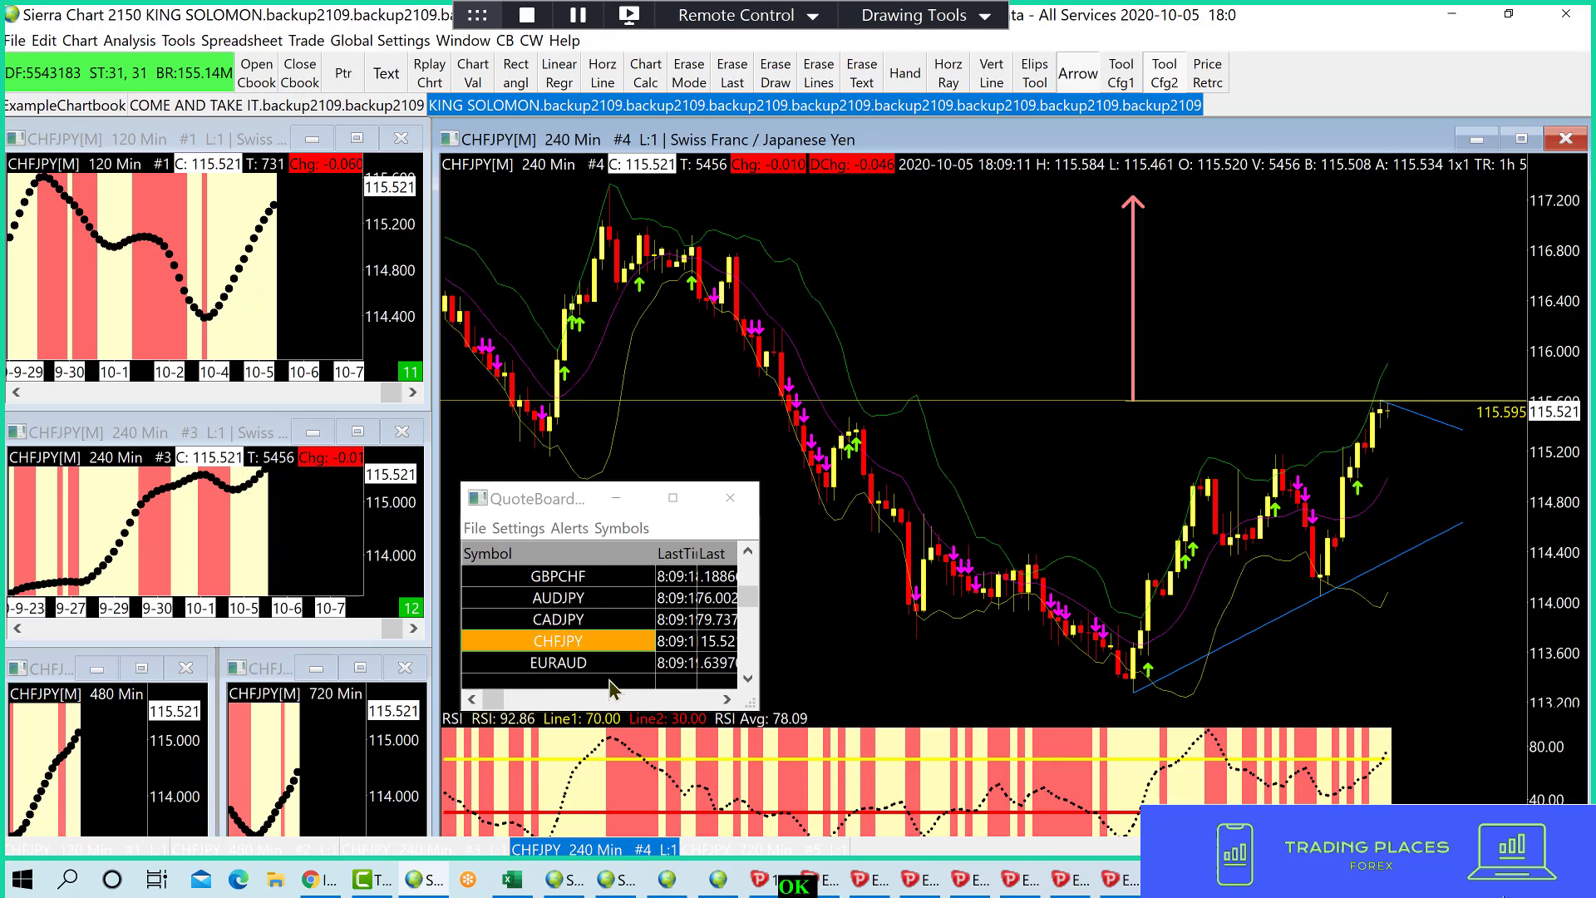
- Switch to the EURAUD 240-minute chart in the QuoteBoard
{"action": "left_click", "coordinate": [558, 662]}
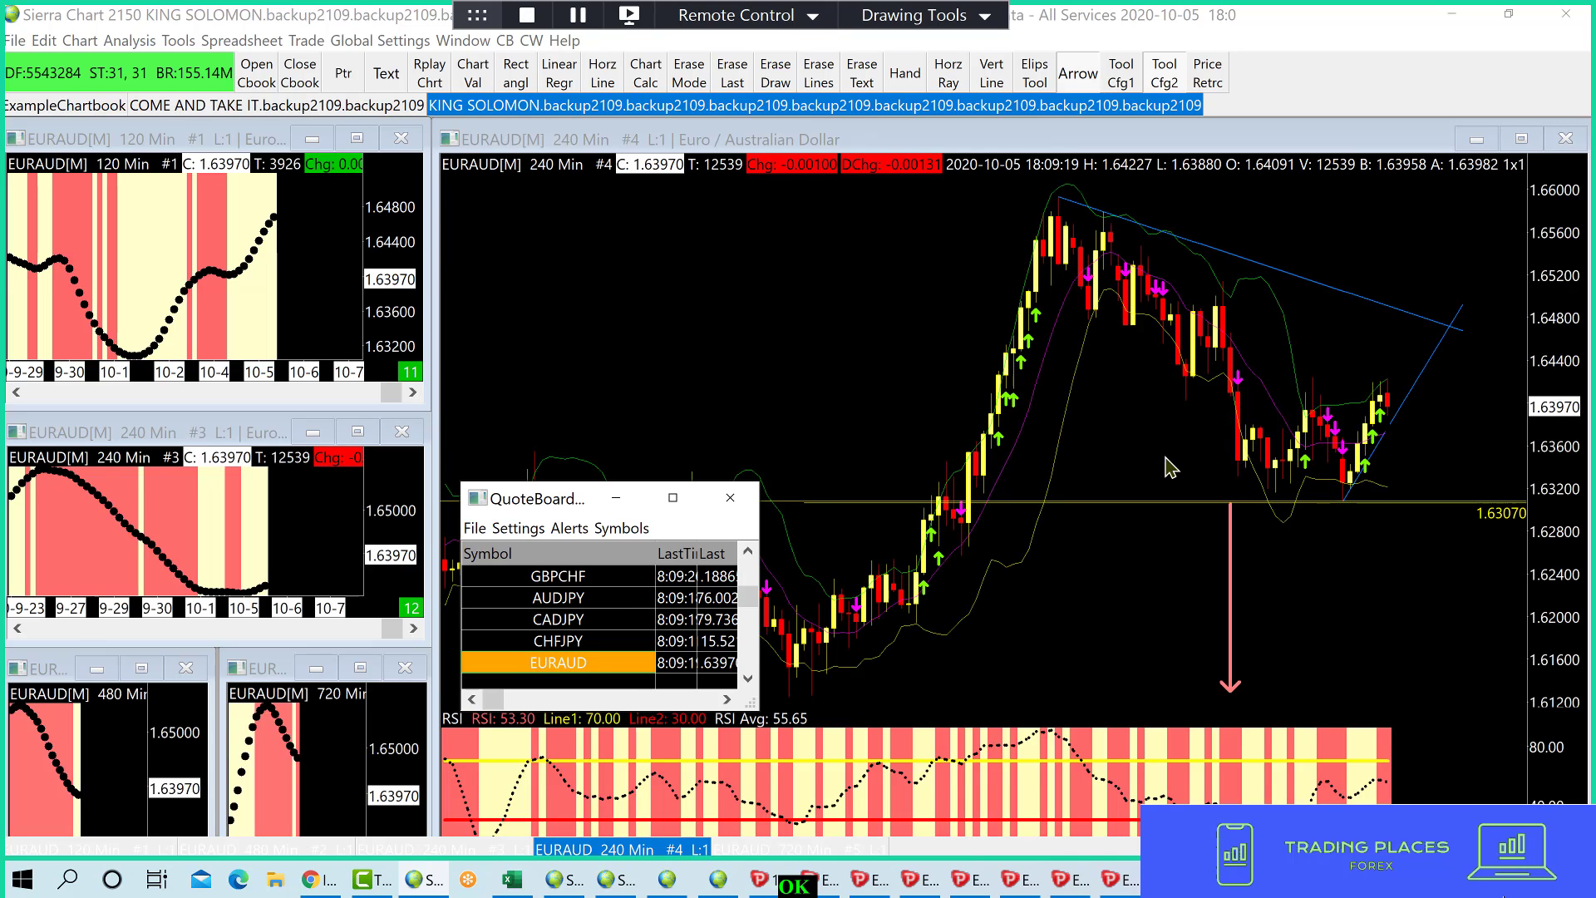
{"action": "mouse_move", "coordinate": [1344, 449]}
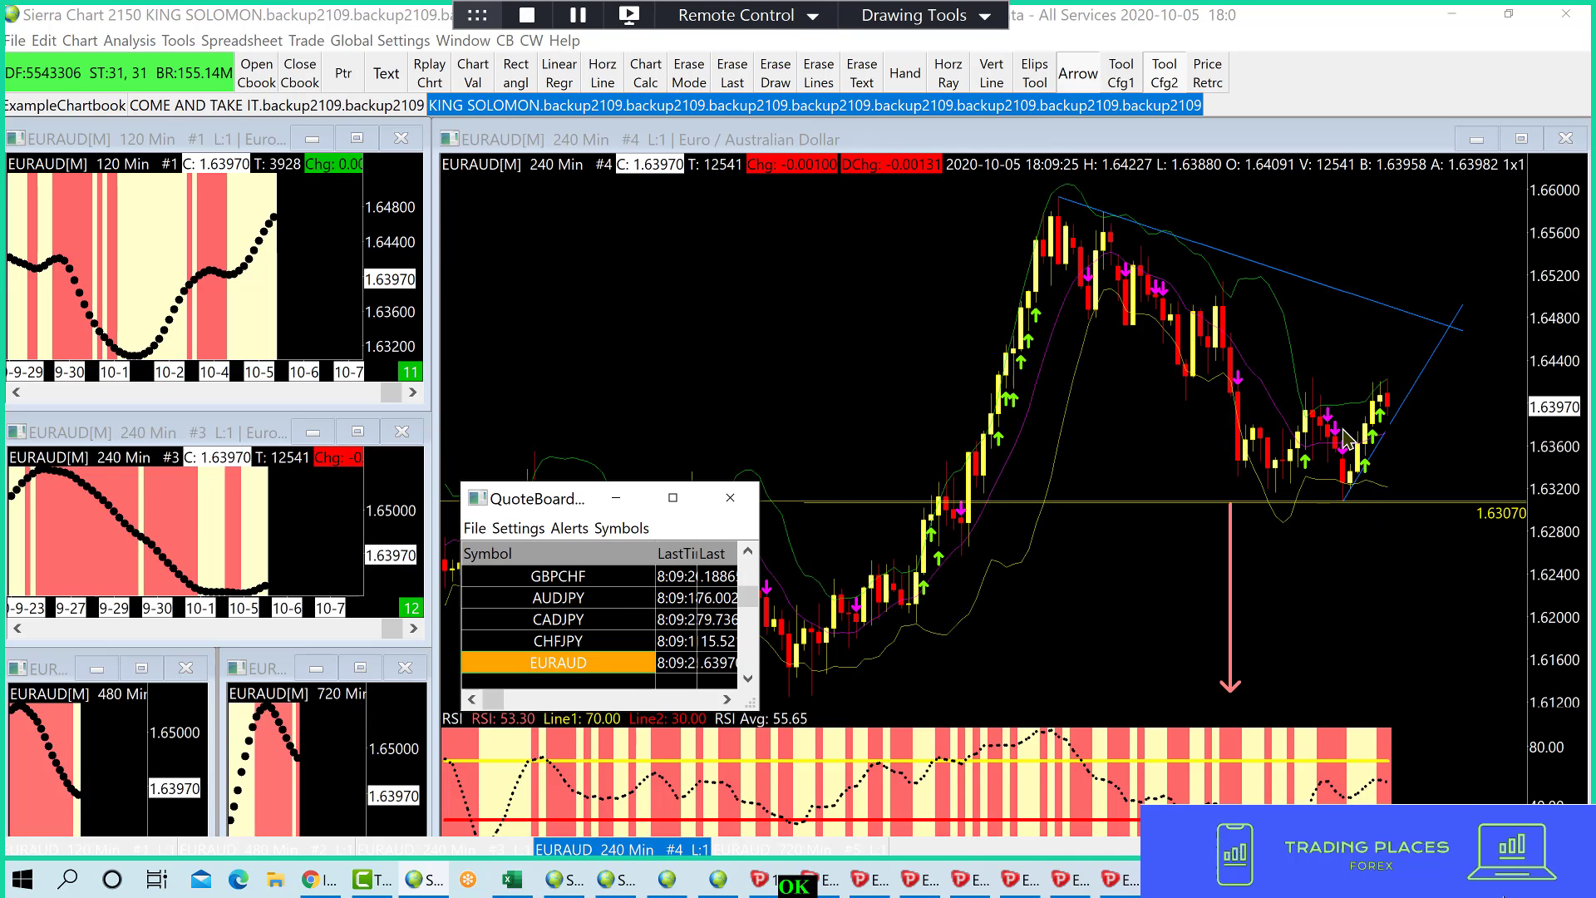
{"action": "mouse_move", "coordinate": [1422, 533]}
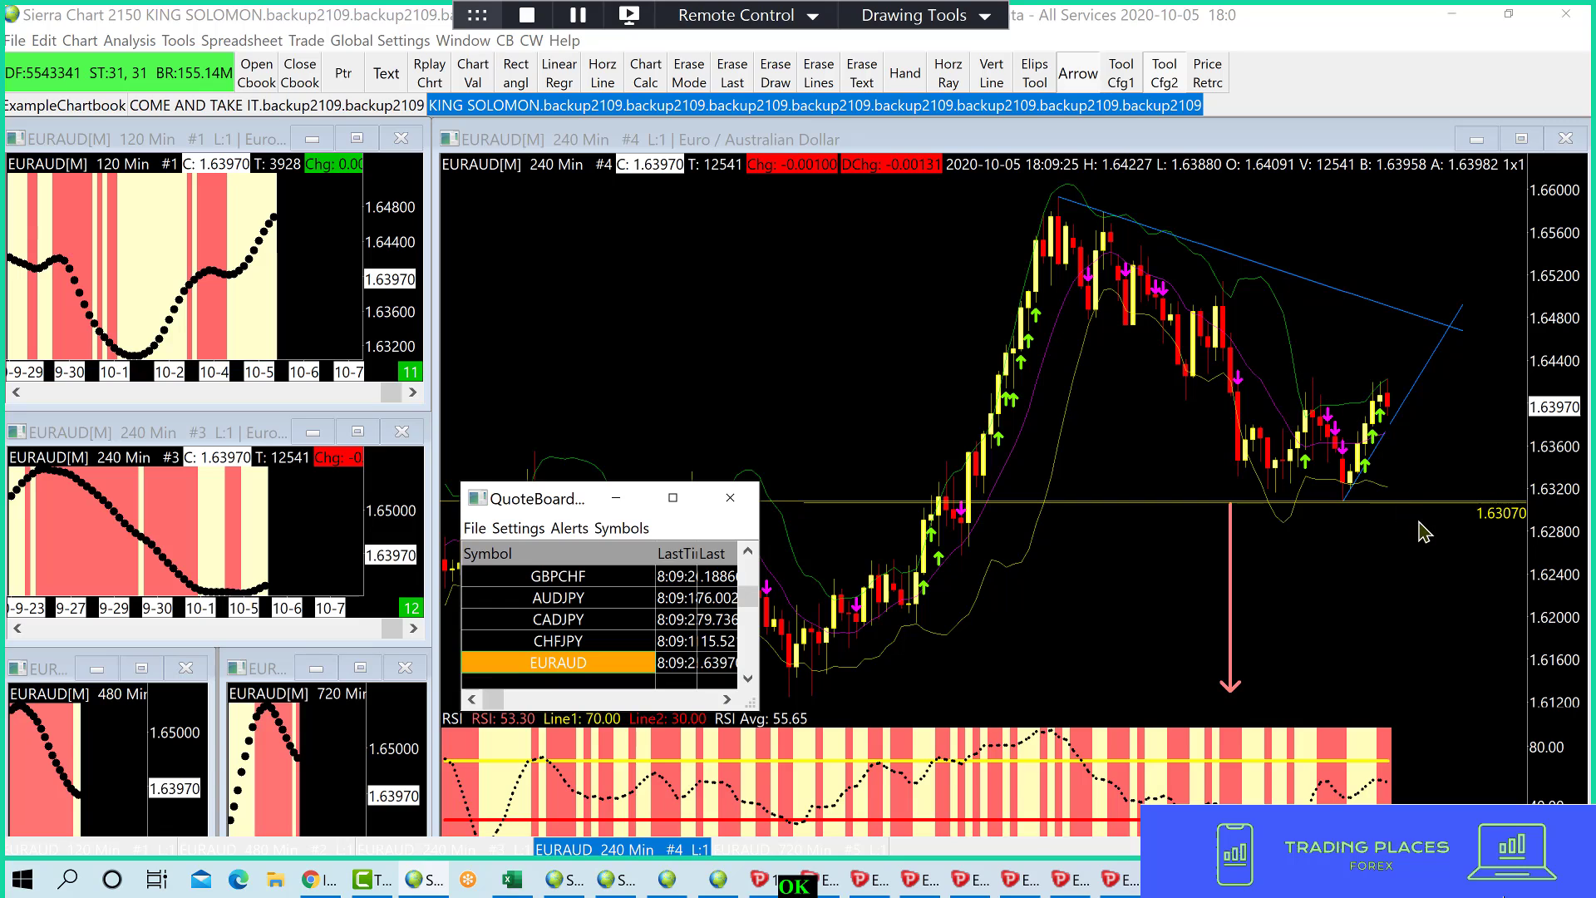
{"action": "mouse_move", "coordinate": [1430, 501]}
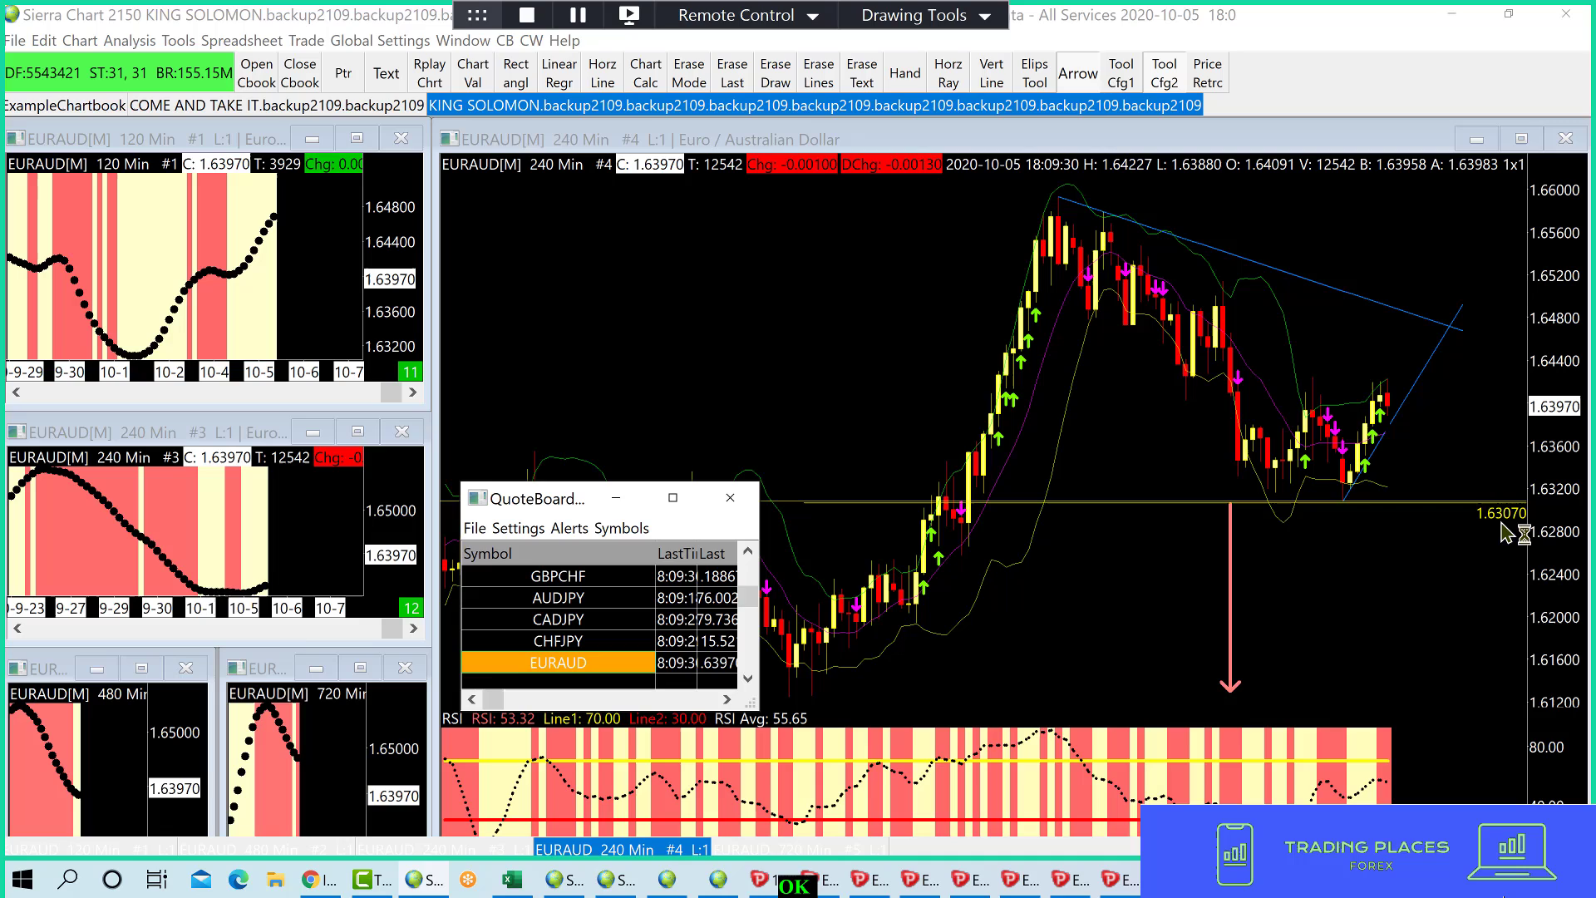
{"action": "mouse_move", "coordinate": [1378, 433]}
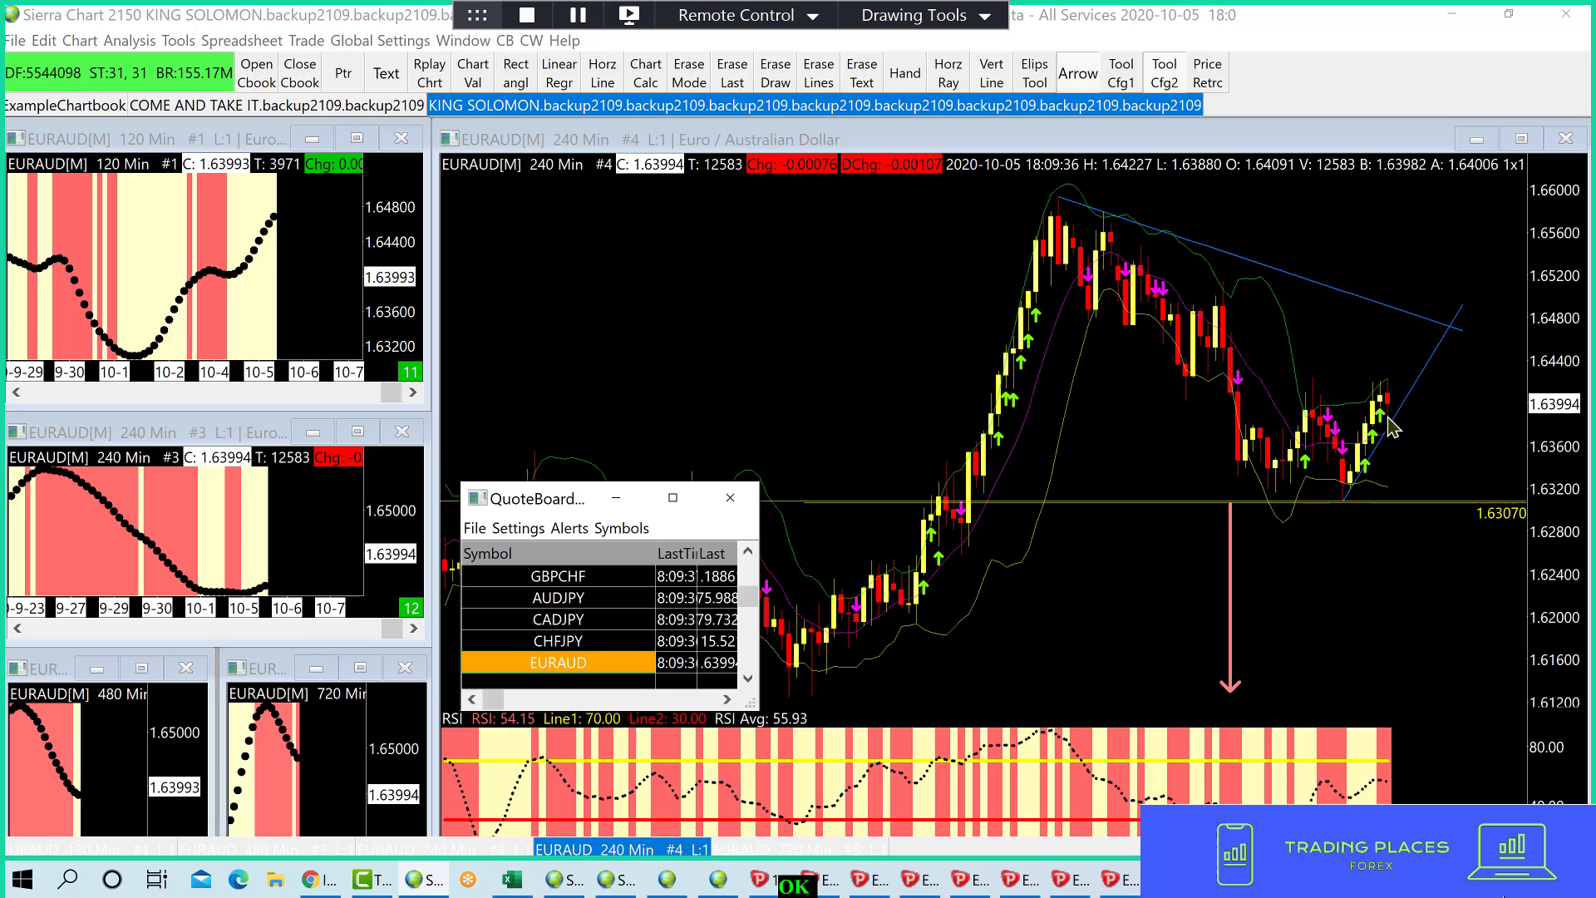
{"action": "mouse_move", "coordinate": [1418, 506]}
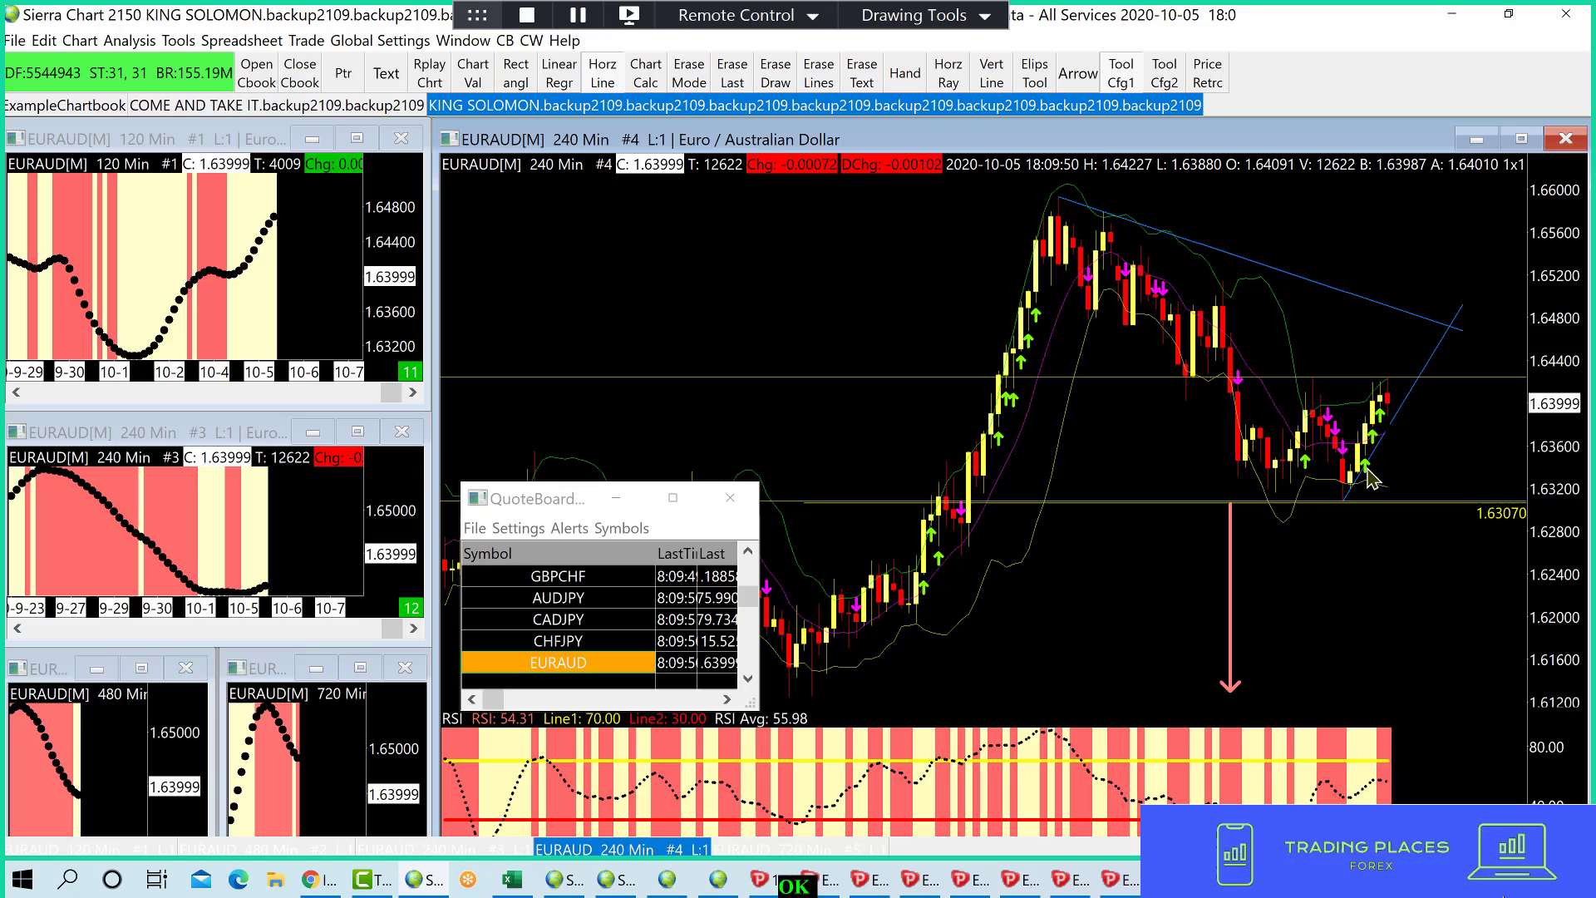
{"action": "mouse_move", "coordinate": [1351, 311]}
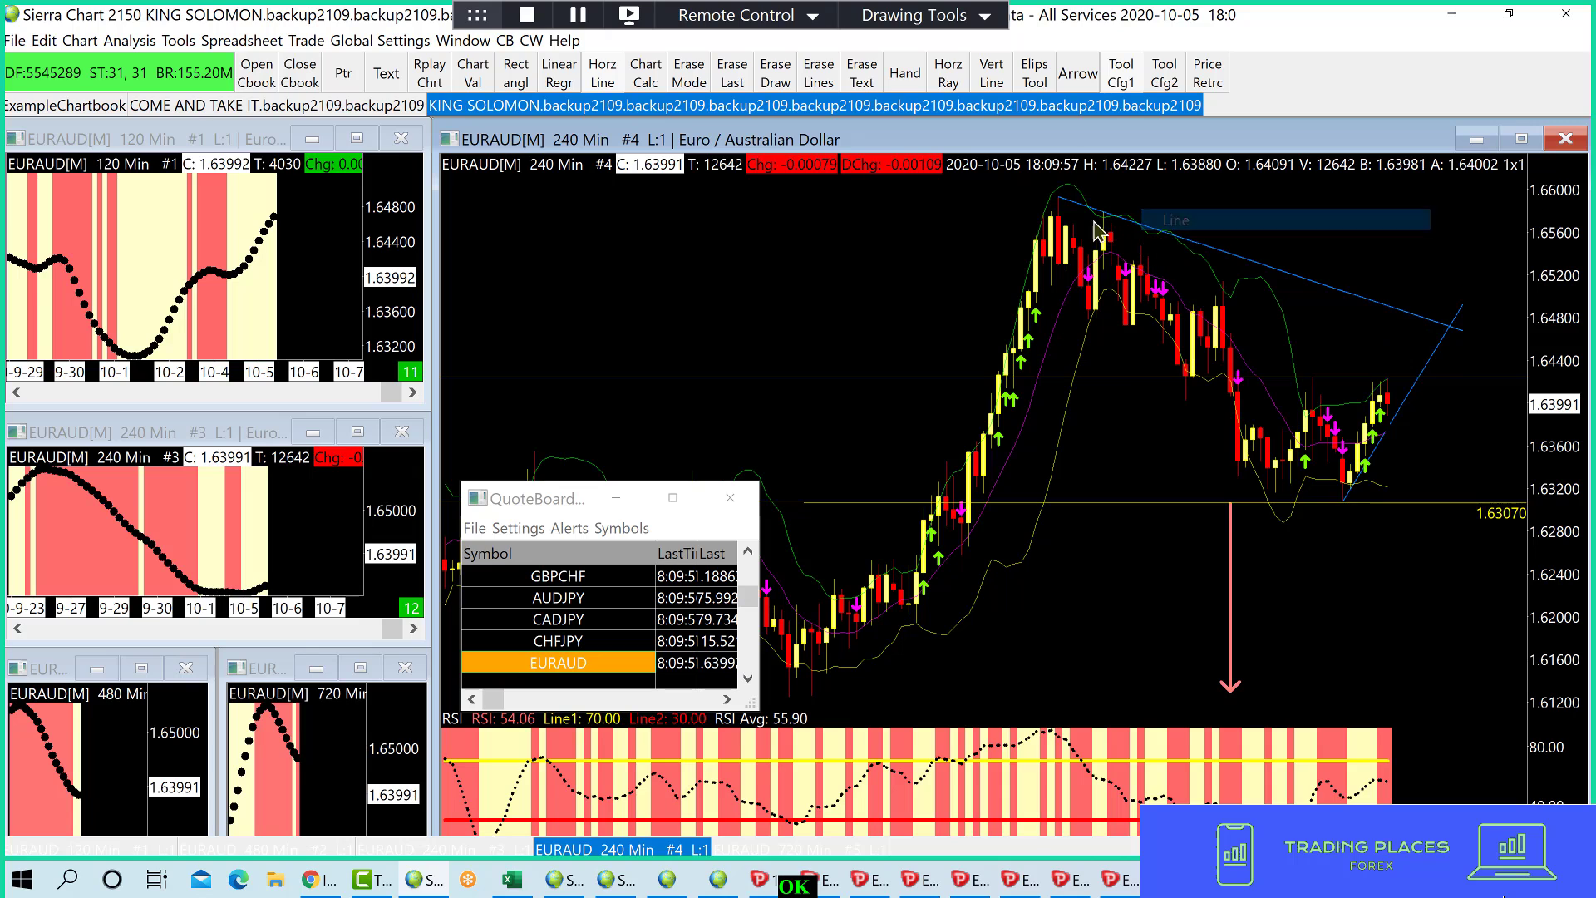
{"action": "mouse_move", "coordinate": [1235, 307]}
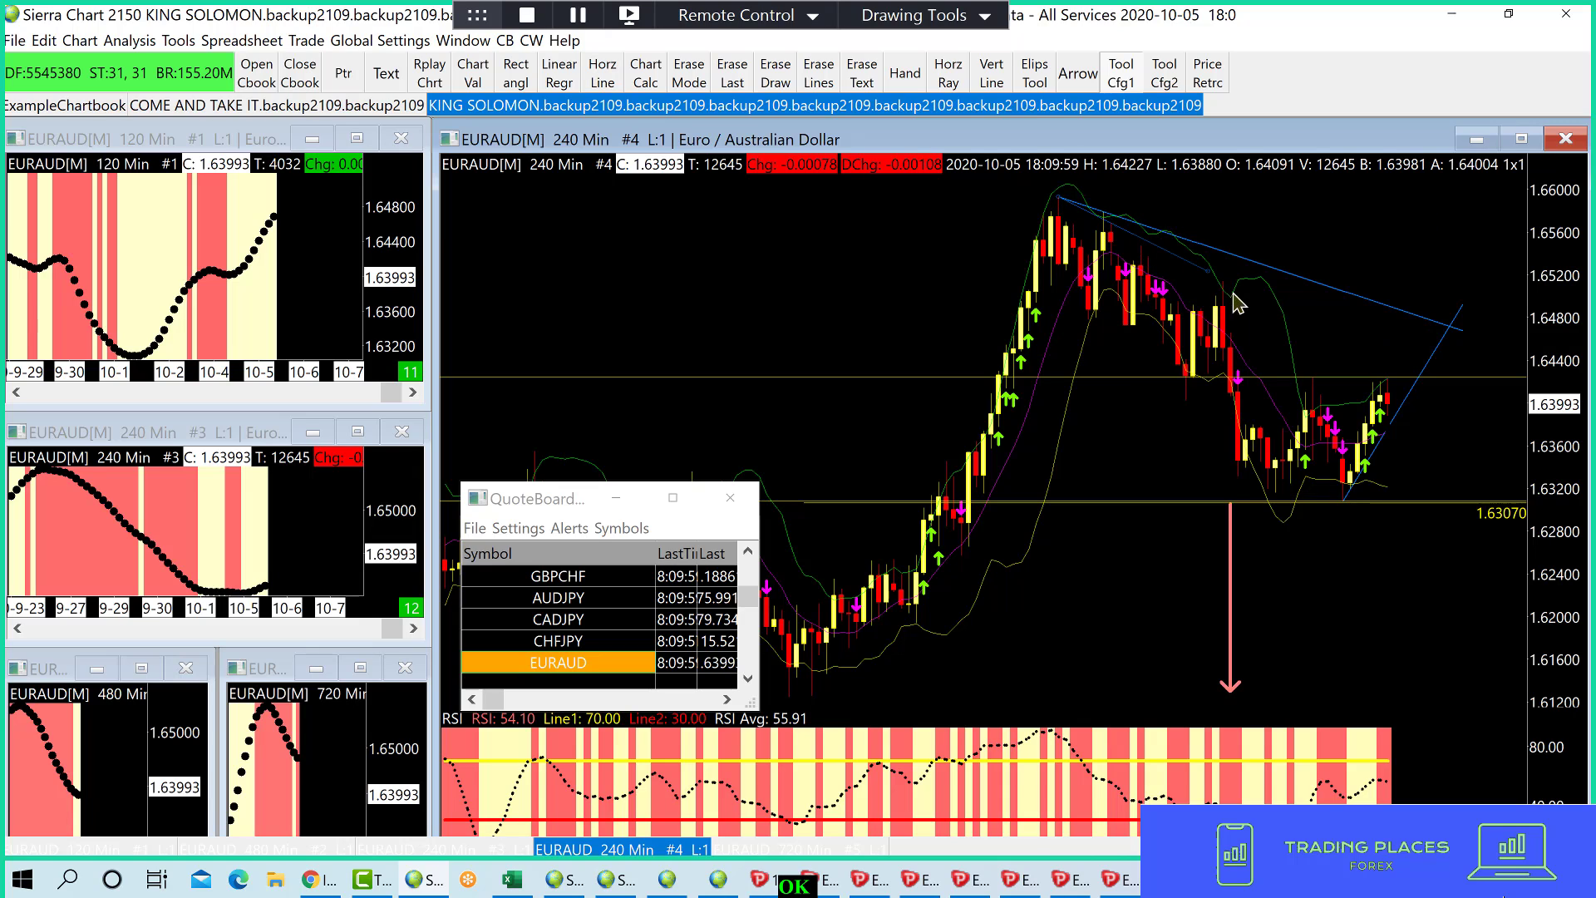
{"action": "mouse_move", "coordinate": [1435, 422]}
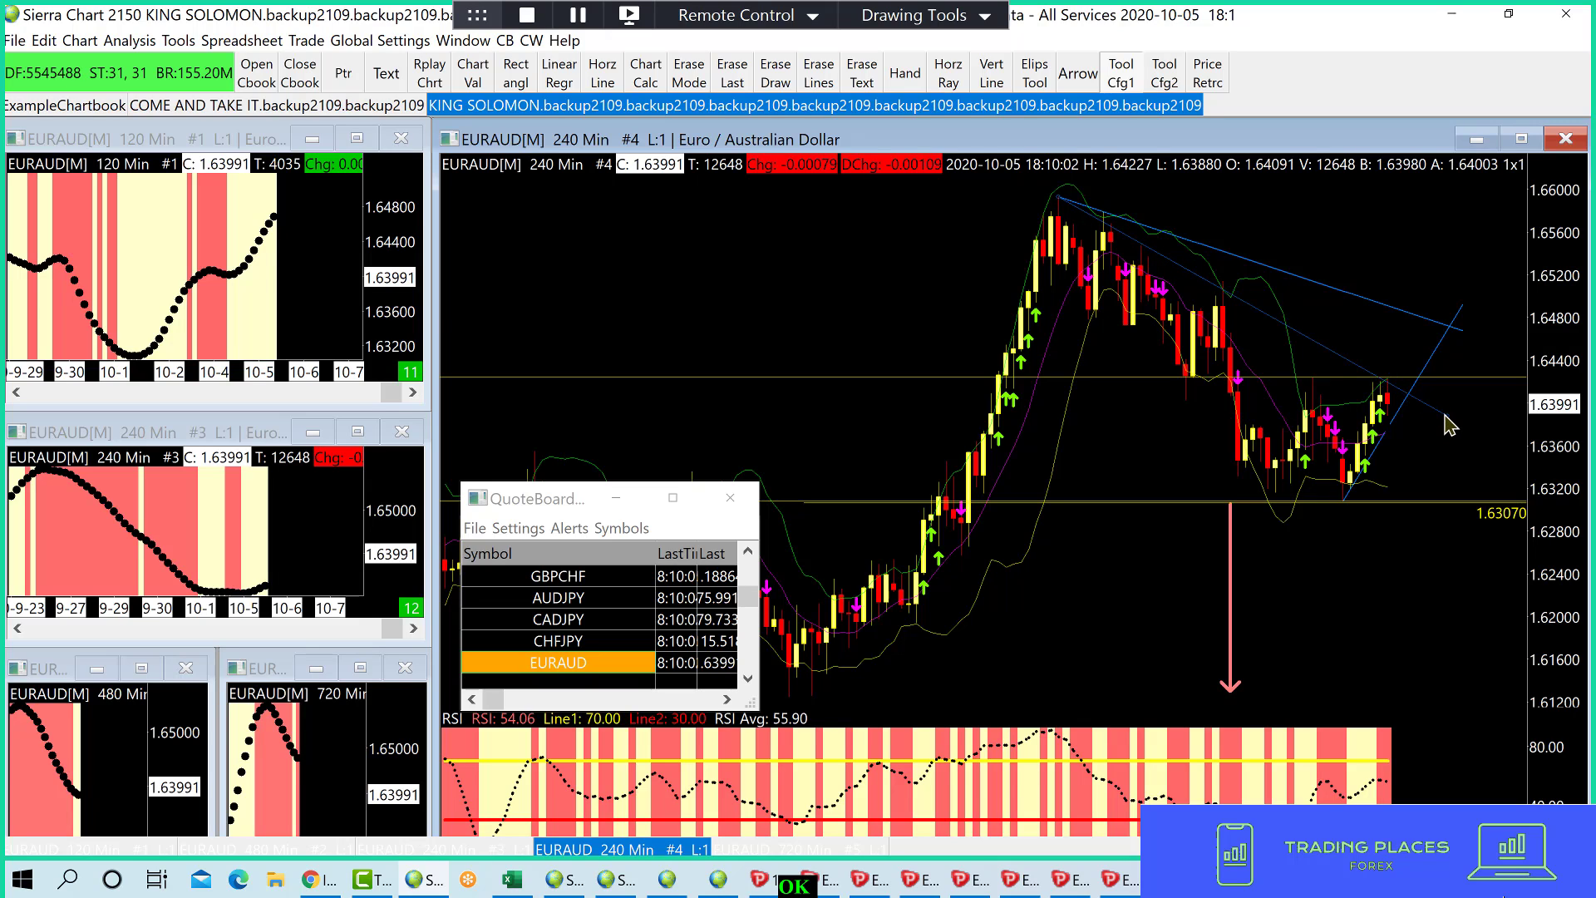
{"action": "mouse_move", "coordinate": [1390, 367]}
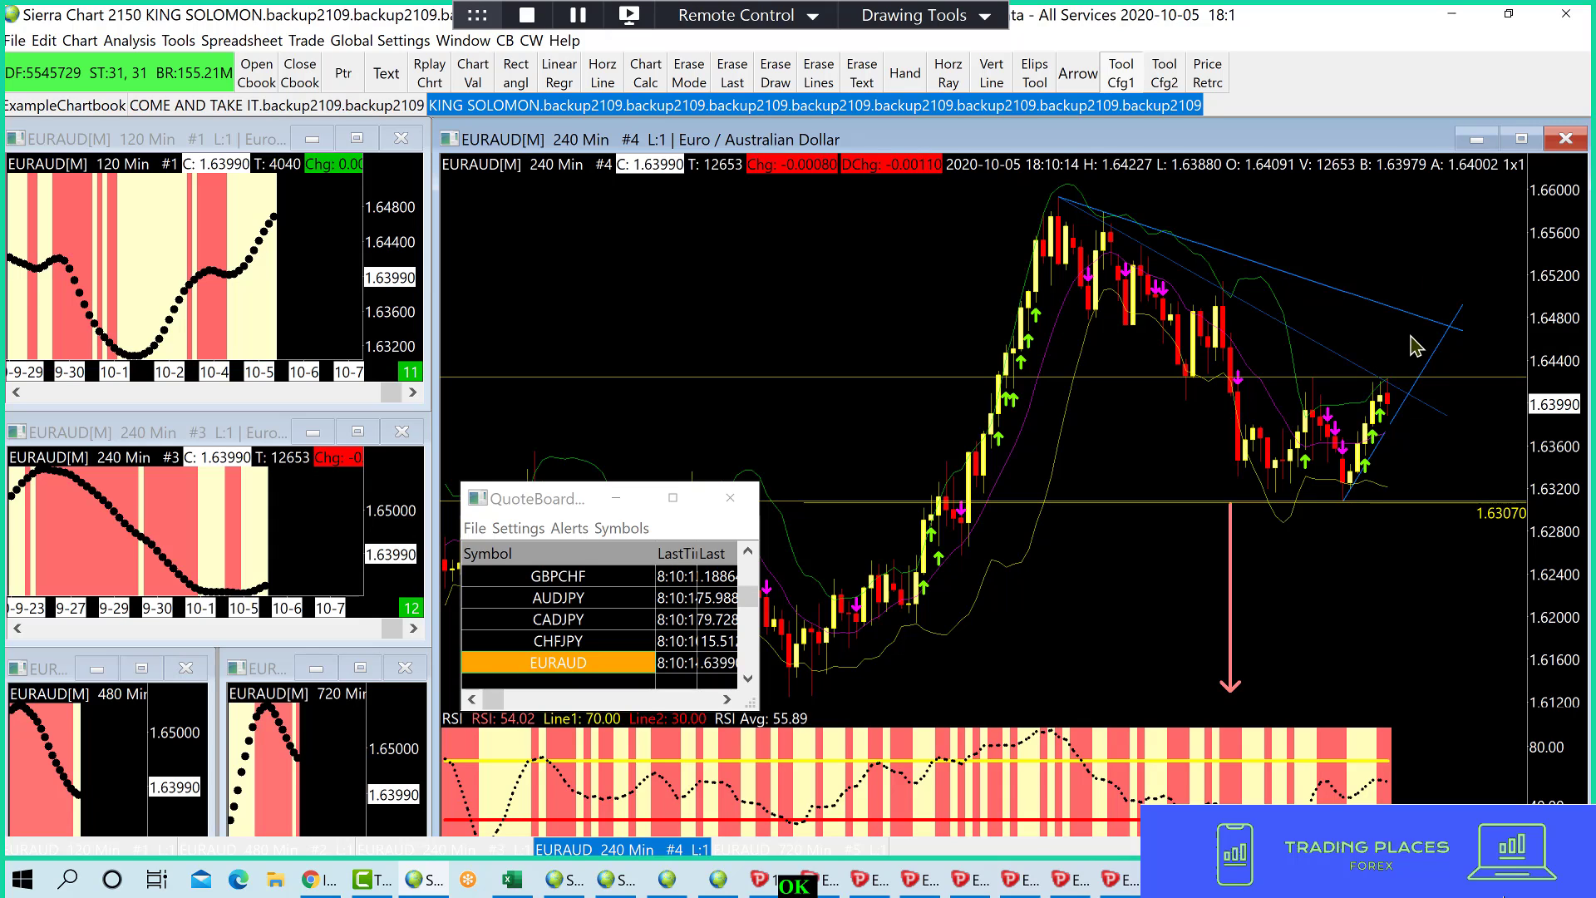
{"action": "mouse_move", "coordinate": [1429, 321]}
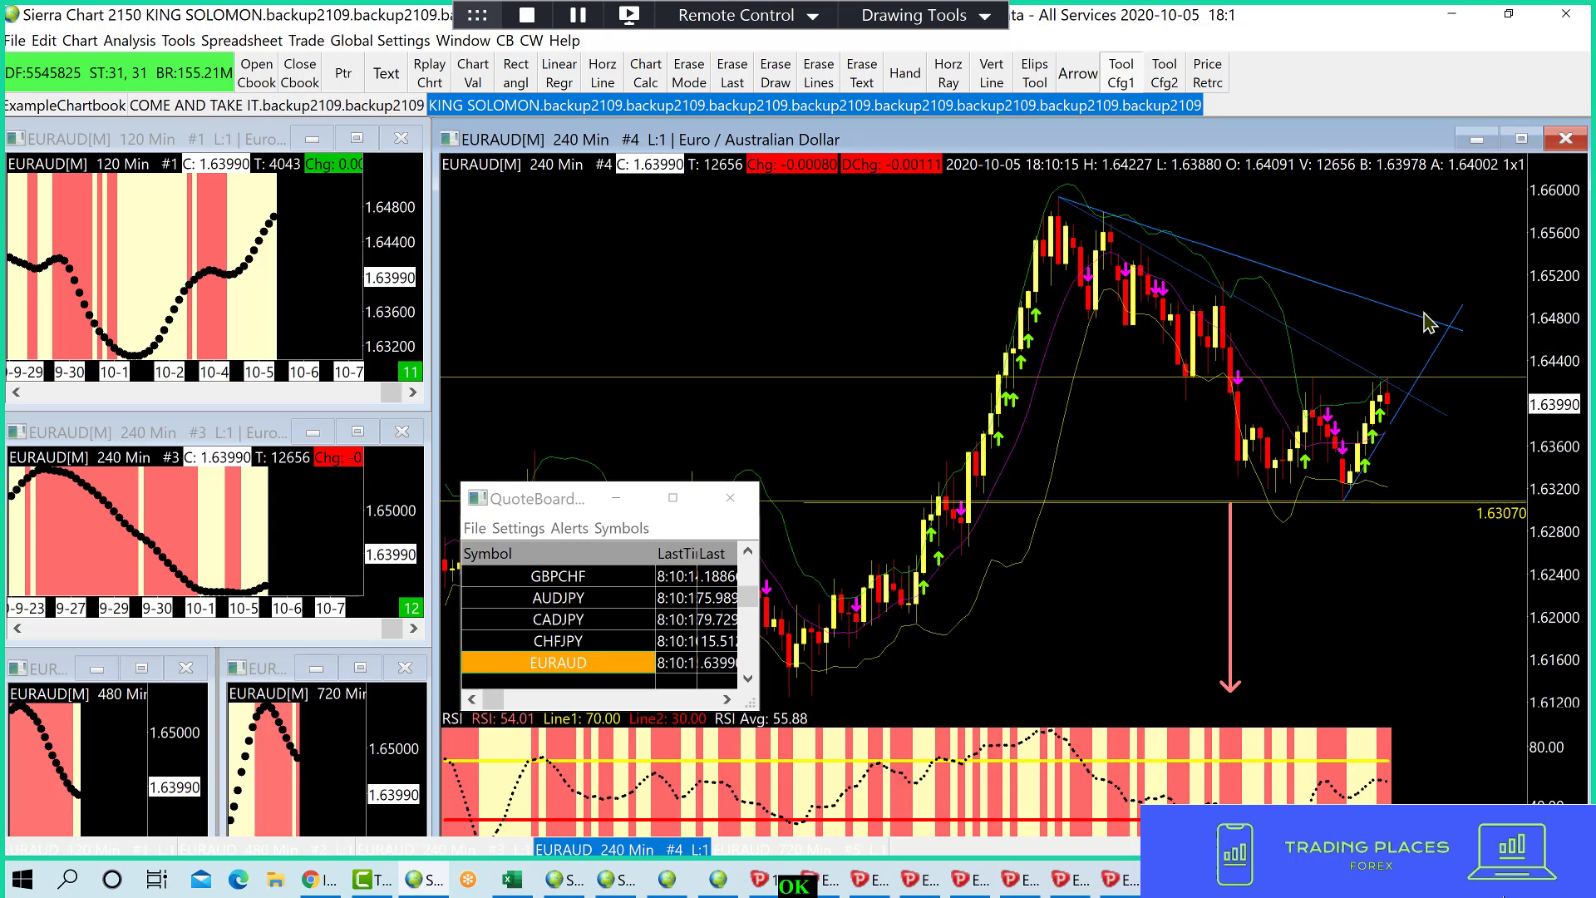
{"action": "mouse_move", "coordinate": [1411, 431]}
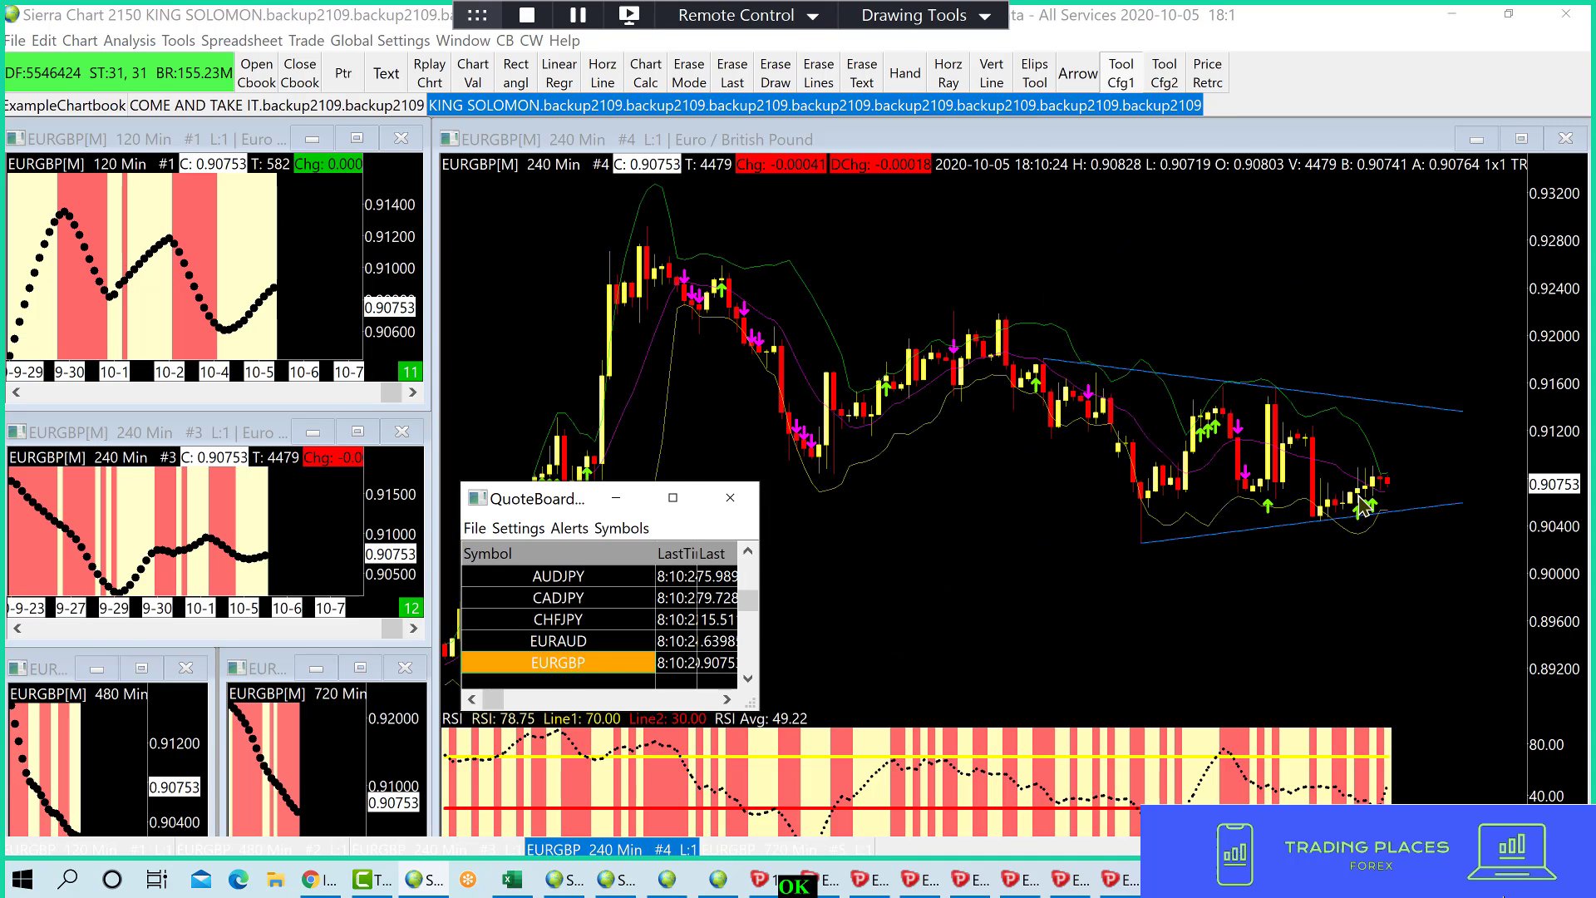
{"action": "mouse_move", "coordinate": [1272, 437]}
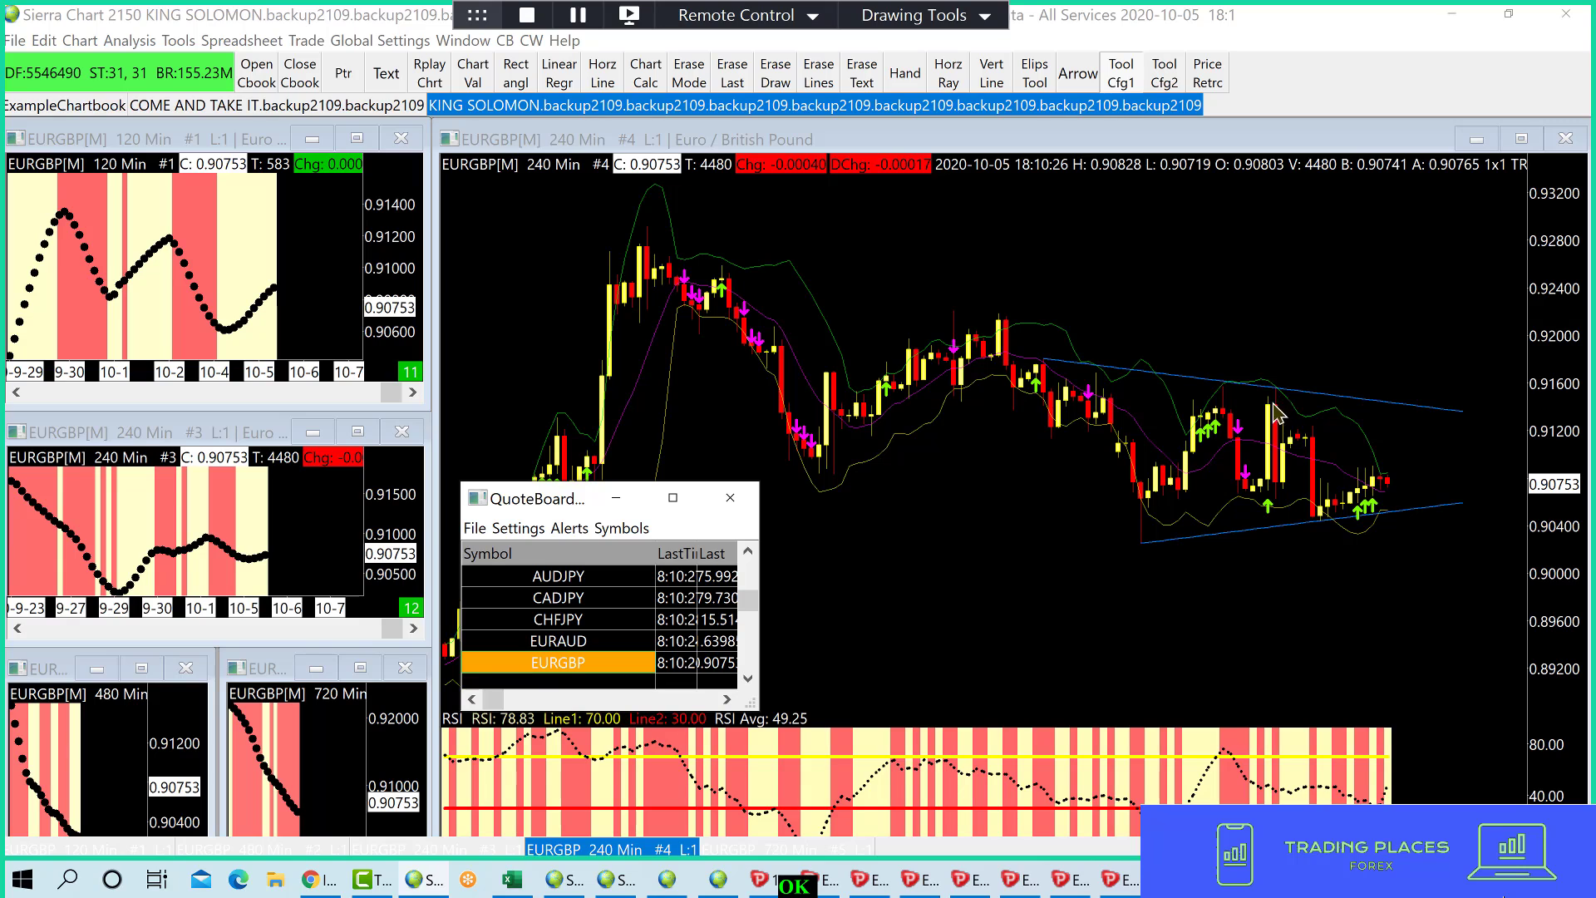
- Choose Line from the chart menu and draw a descending trendline across the EURGBP highs
{"action": "right_click", "coordinate": [1278, 413]}
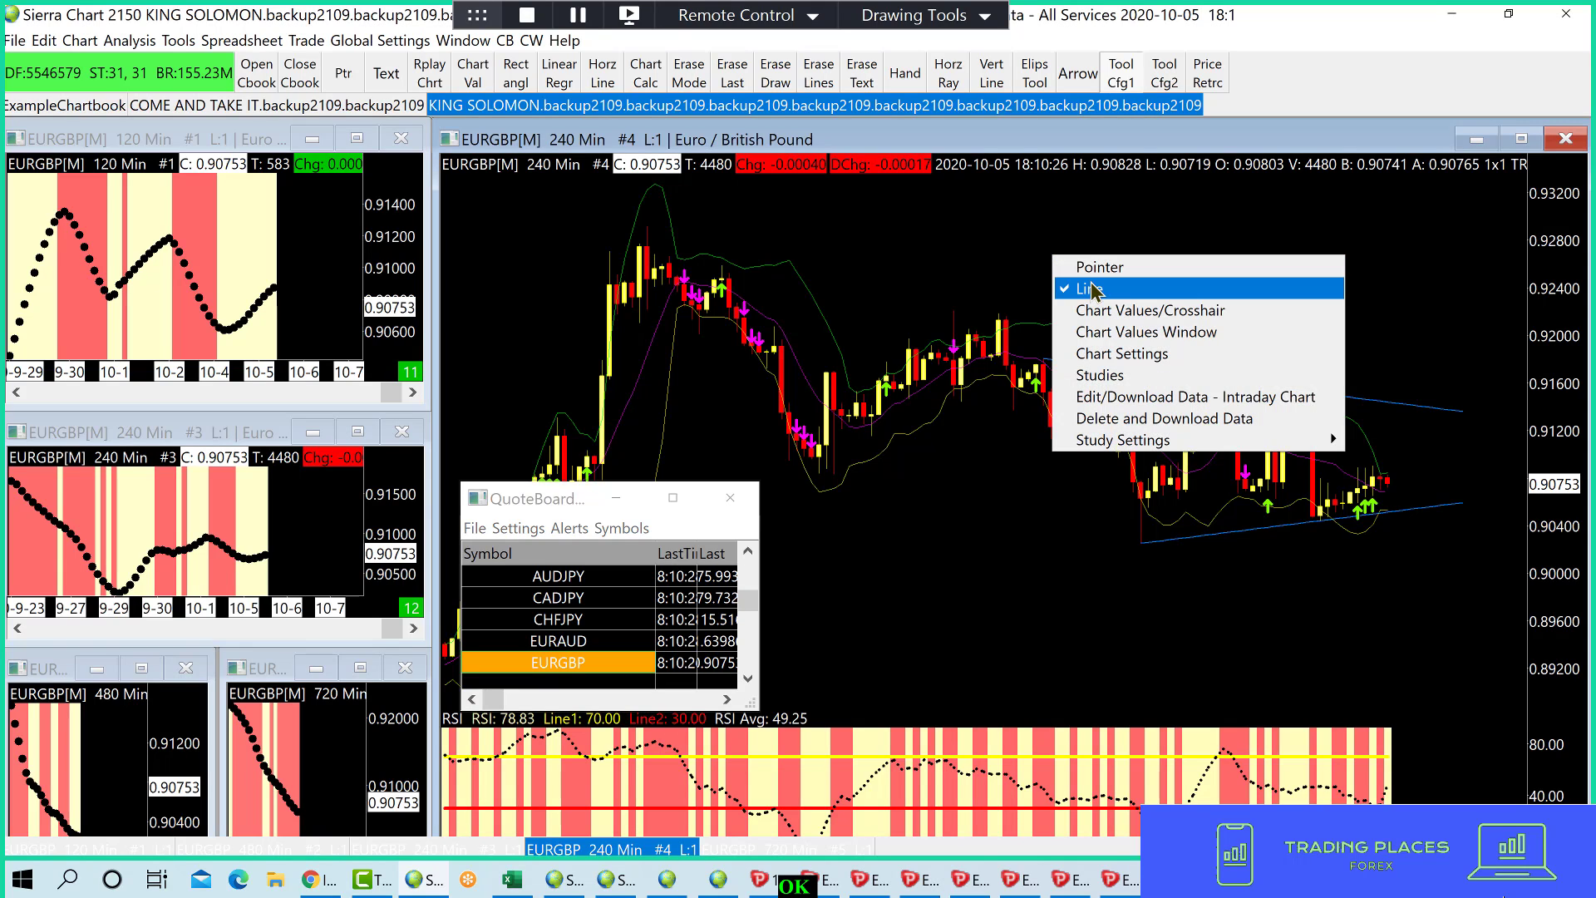
{"action": "left_click", "coordinate": [1090, 288]}
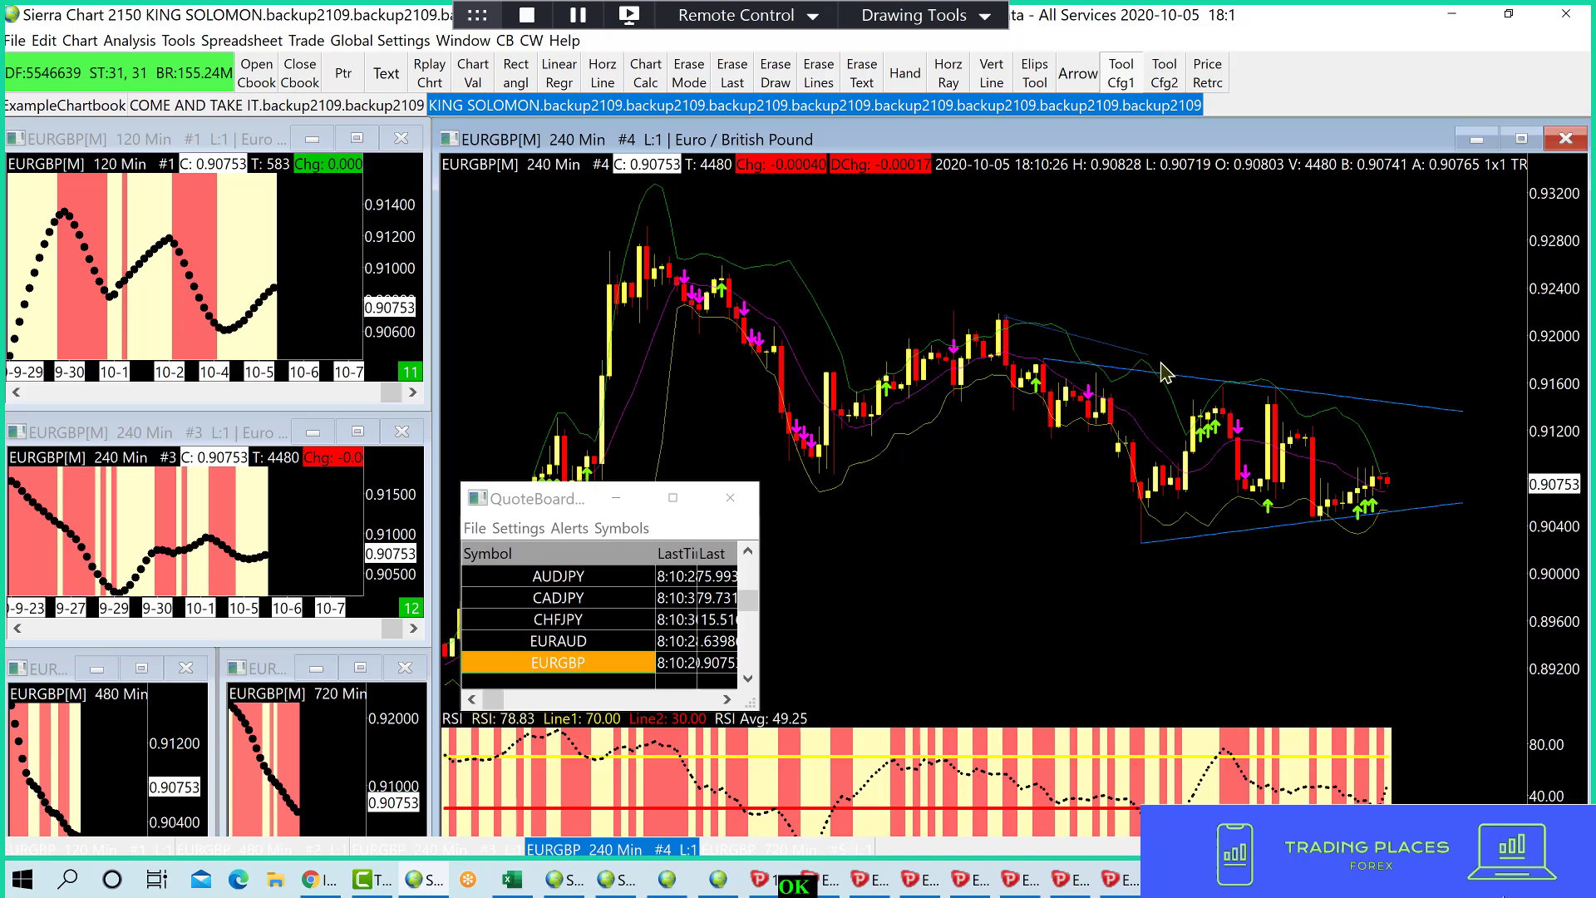
{"action": "mouse_move", "coordinate": [1477, 484]}
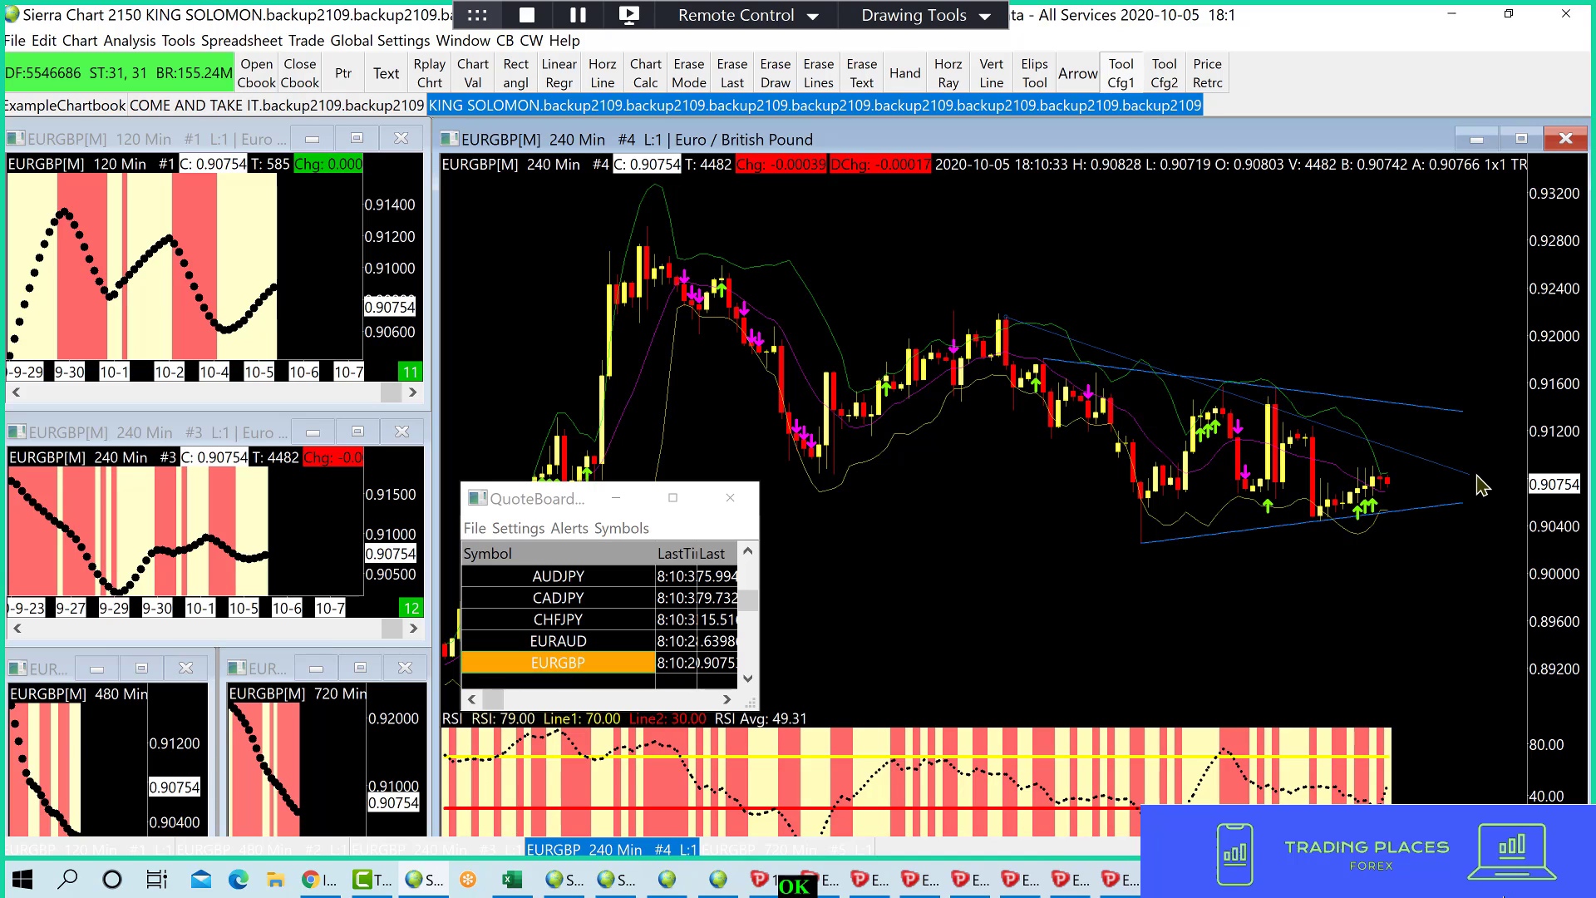
{"action": "mouse_move", "coordinate": [1493, 531]}
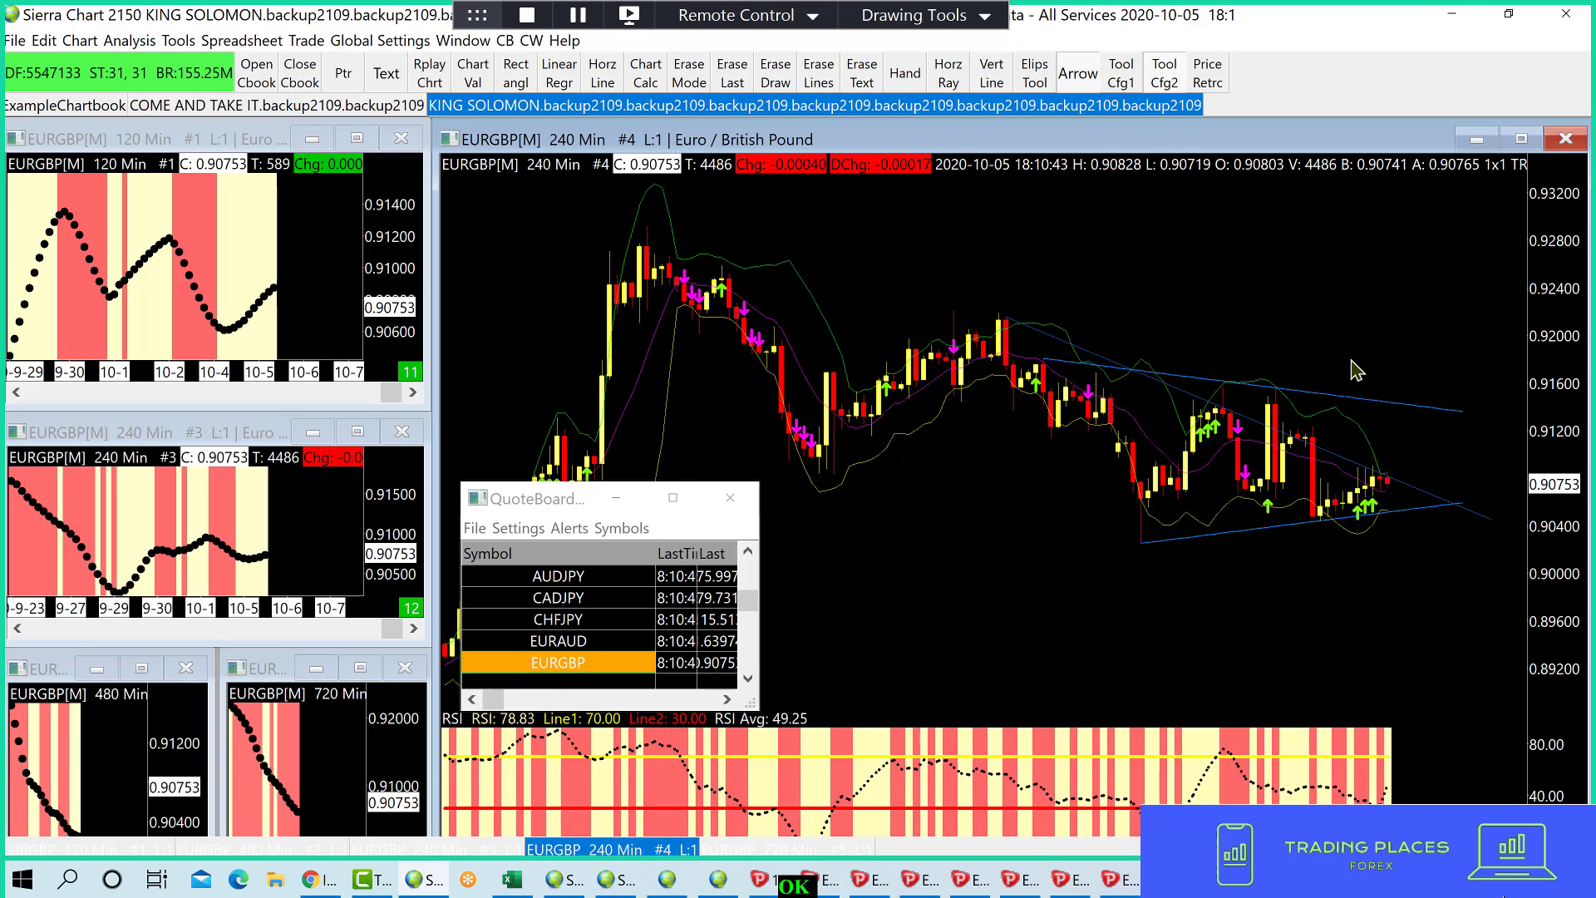
{"action": "left_click_drag", "start_coordinate": [1402, 303], "coordinate": [1425, 565]}
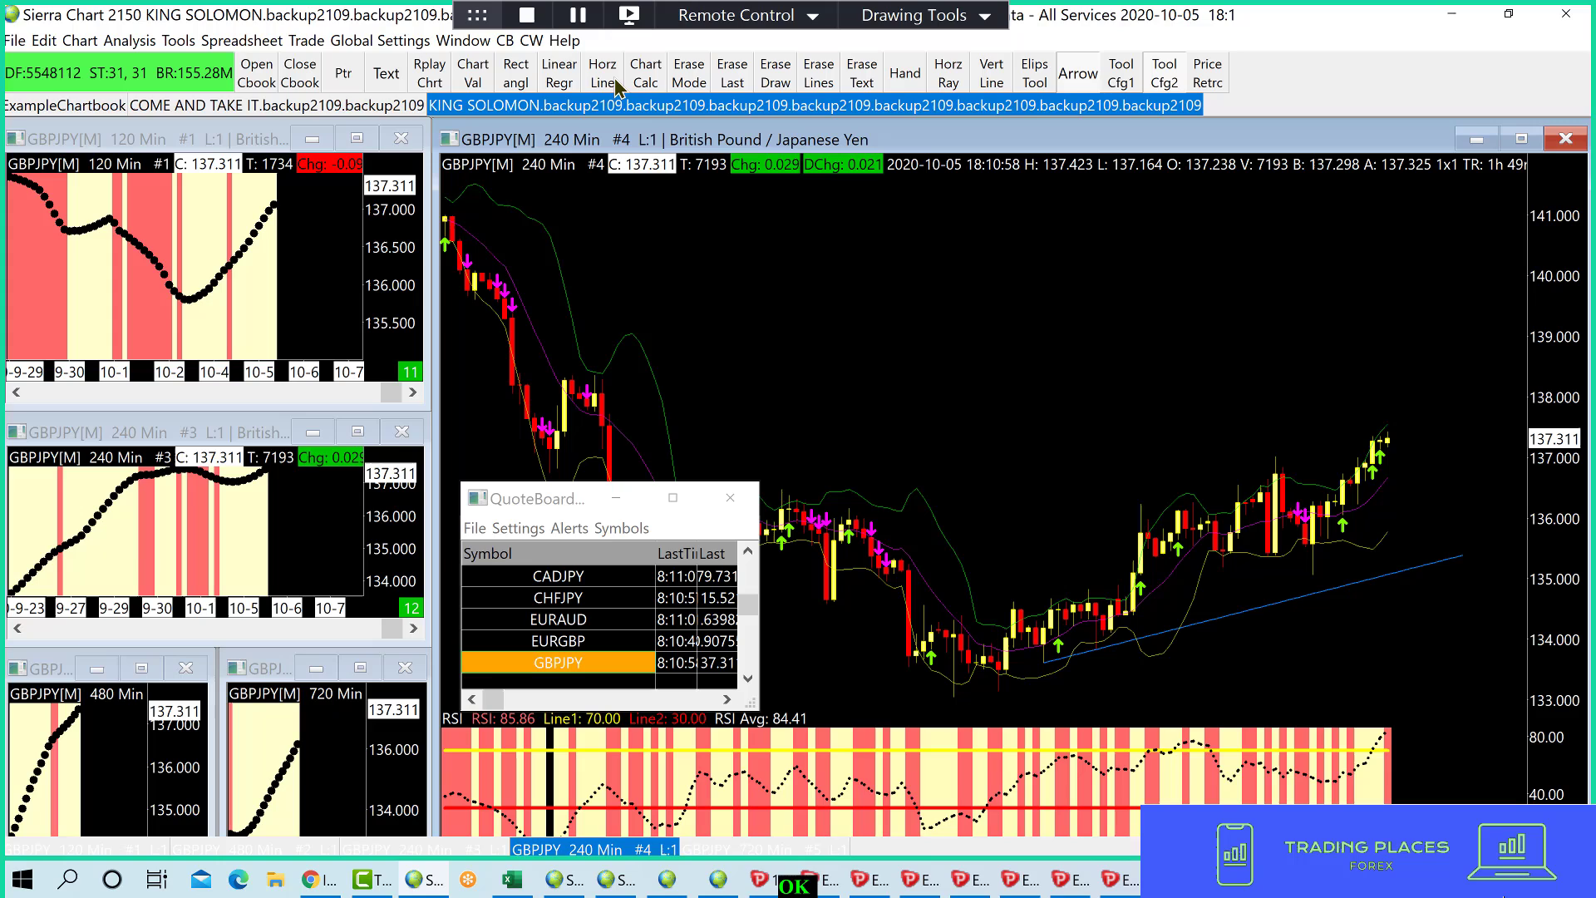
{"action": "mouse_move", "coordinate": [1390, 449]}
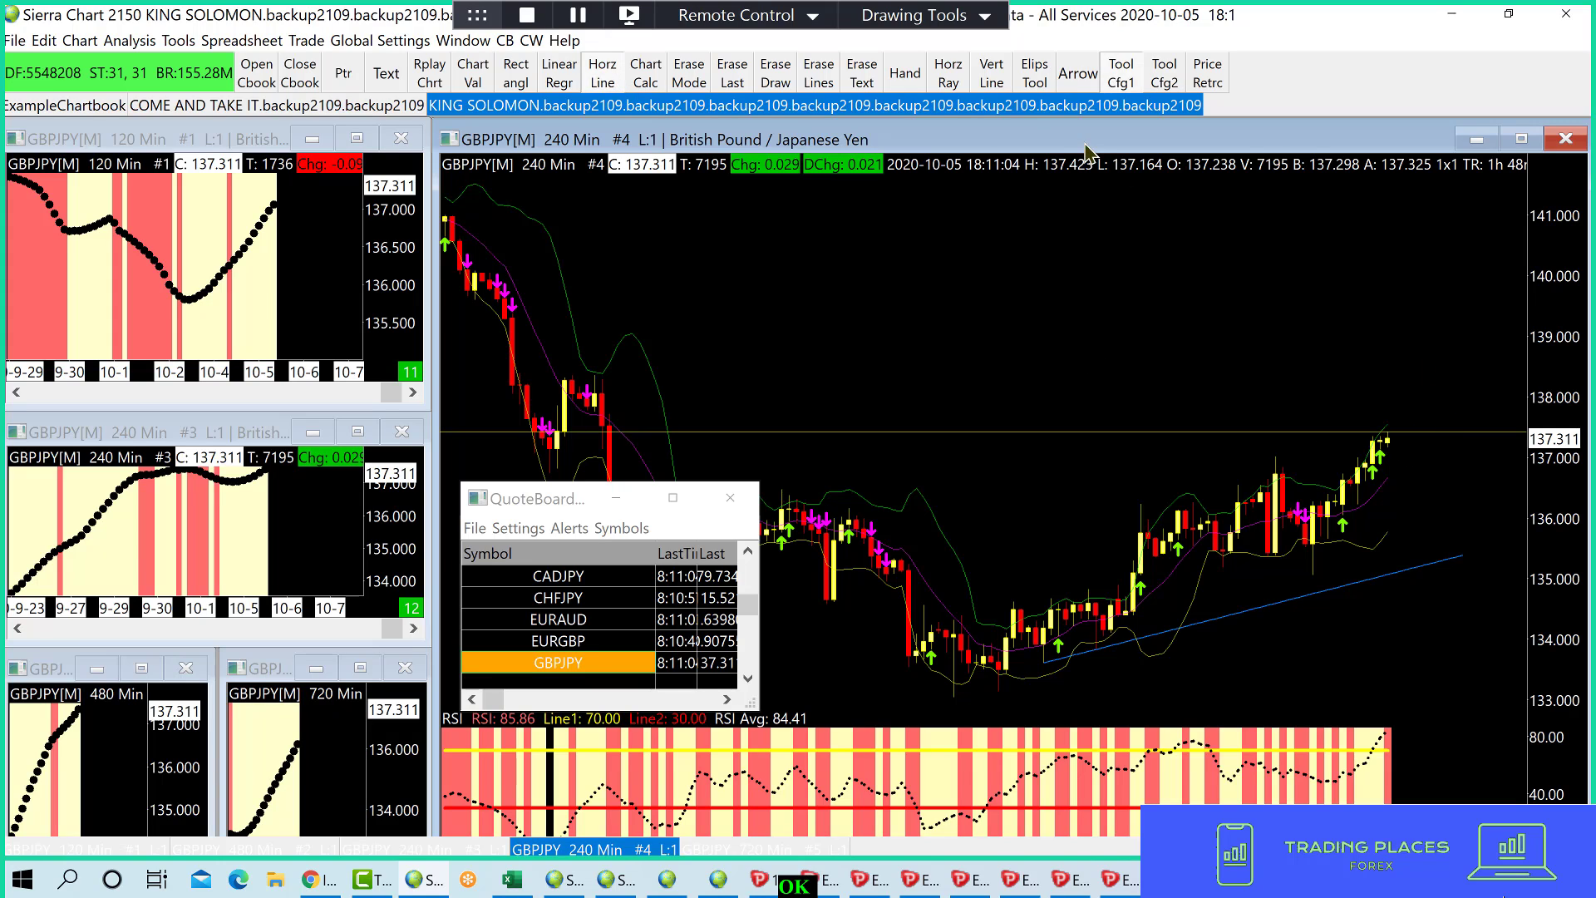
{"action": "mouse_move", "coordinate": [997, 447]}
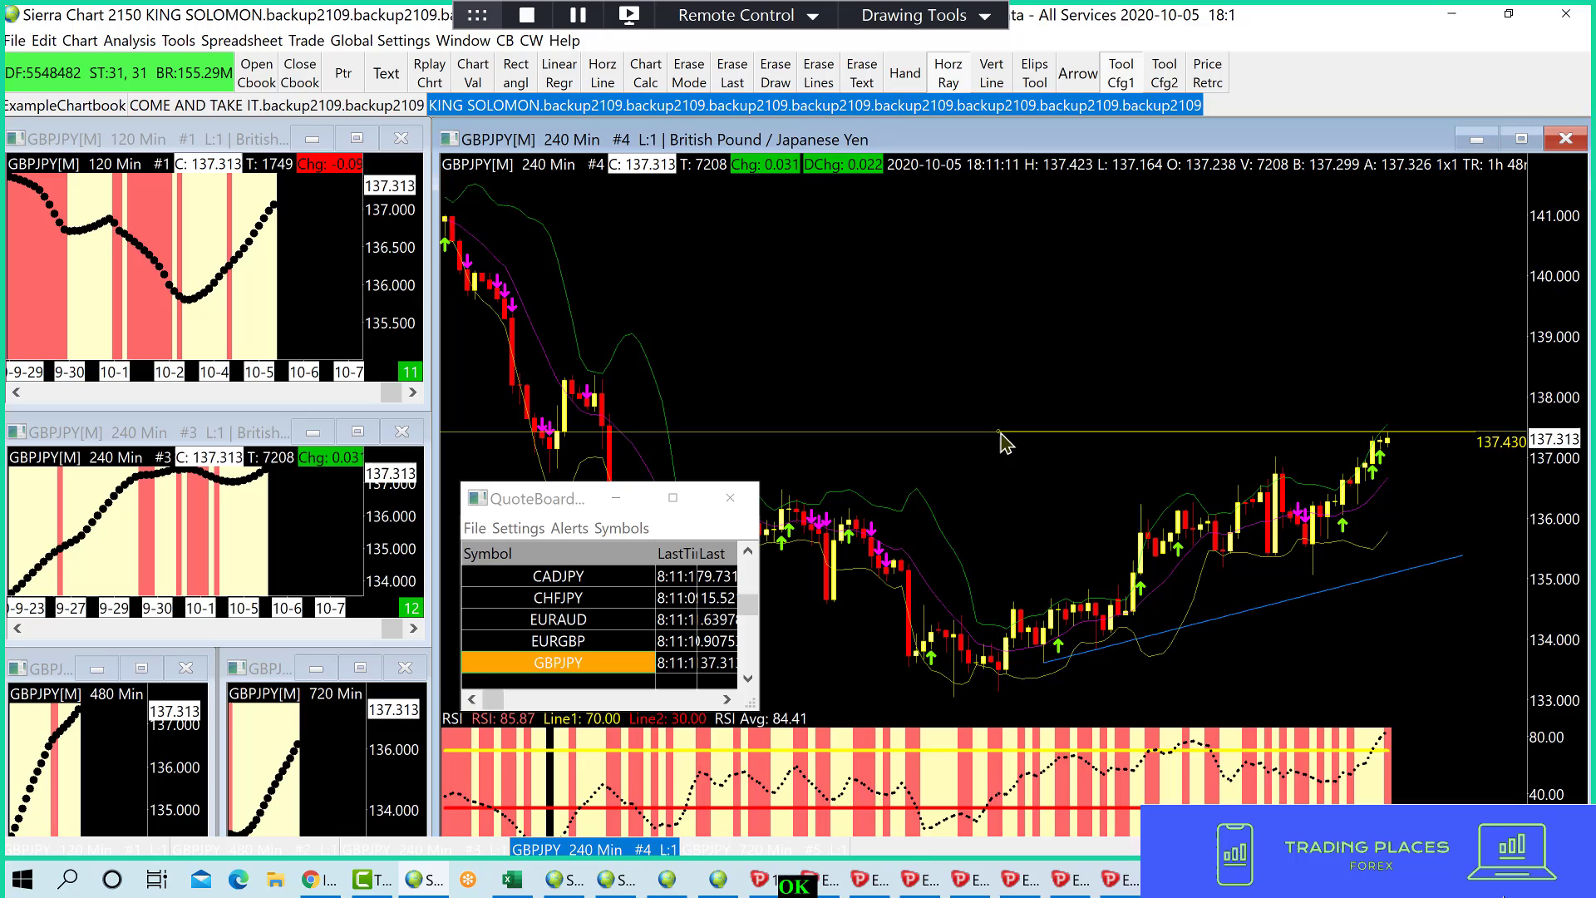
{"action": "mouse_move", "coordinate": [1350, 448]}
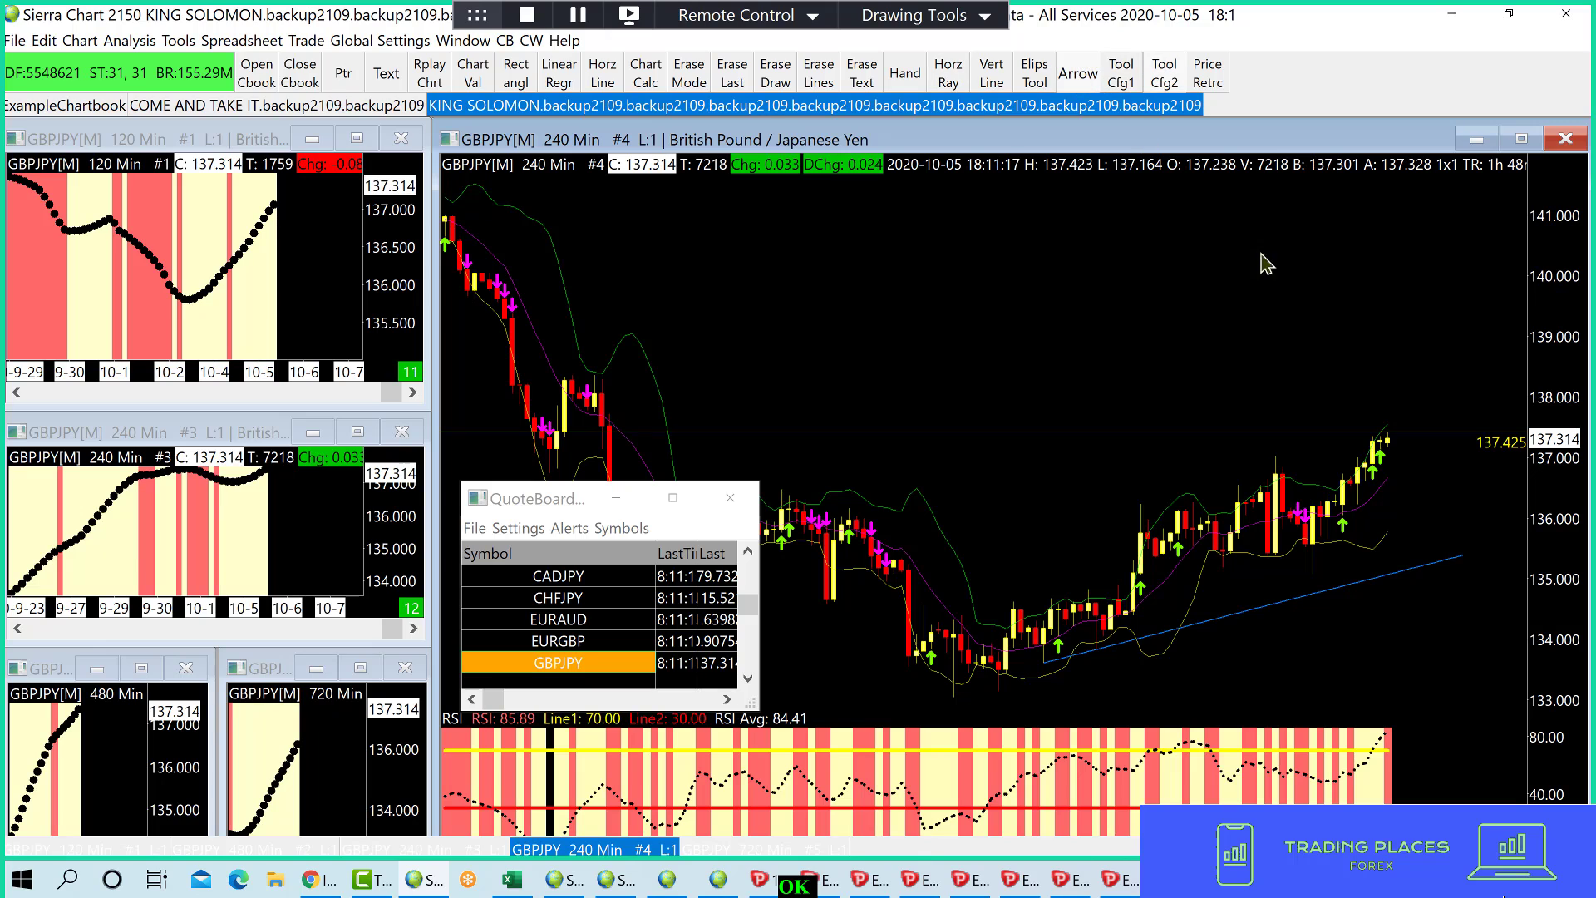
{"action": "mouse_move", "coordinate": [1254, 301]}
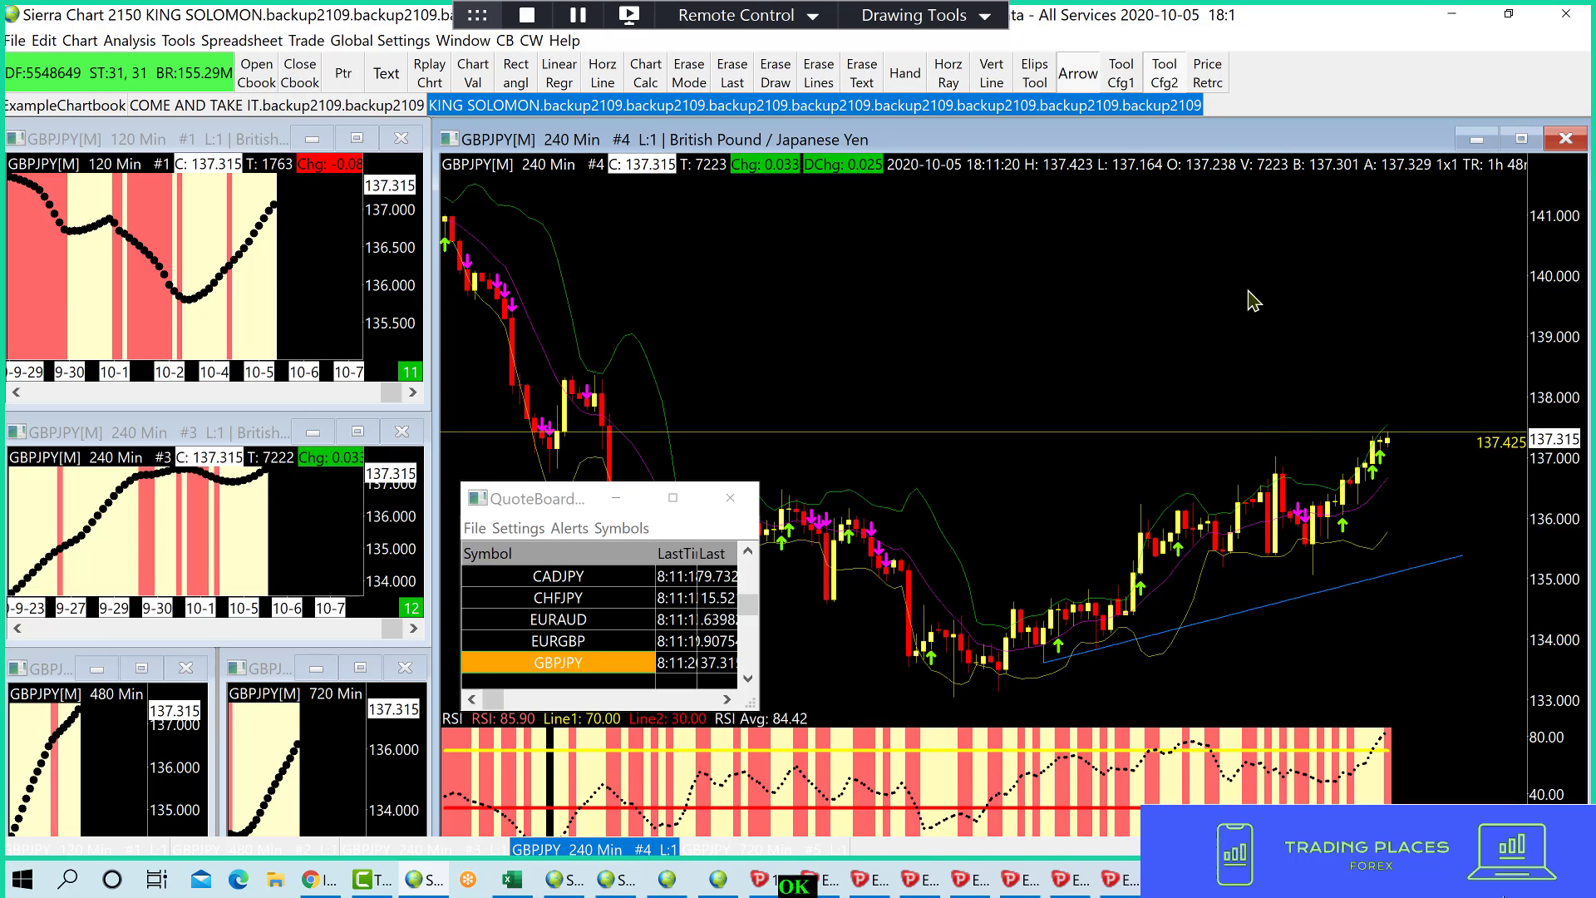
- Draw, then redraw, an upward arrow from the GBPJPY 137.425 level
{"action": "left_click_drag", "start_coordinate": [1262, 438], "coordinate": [1261, 229]}
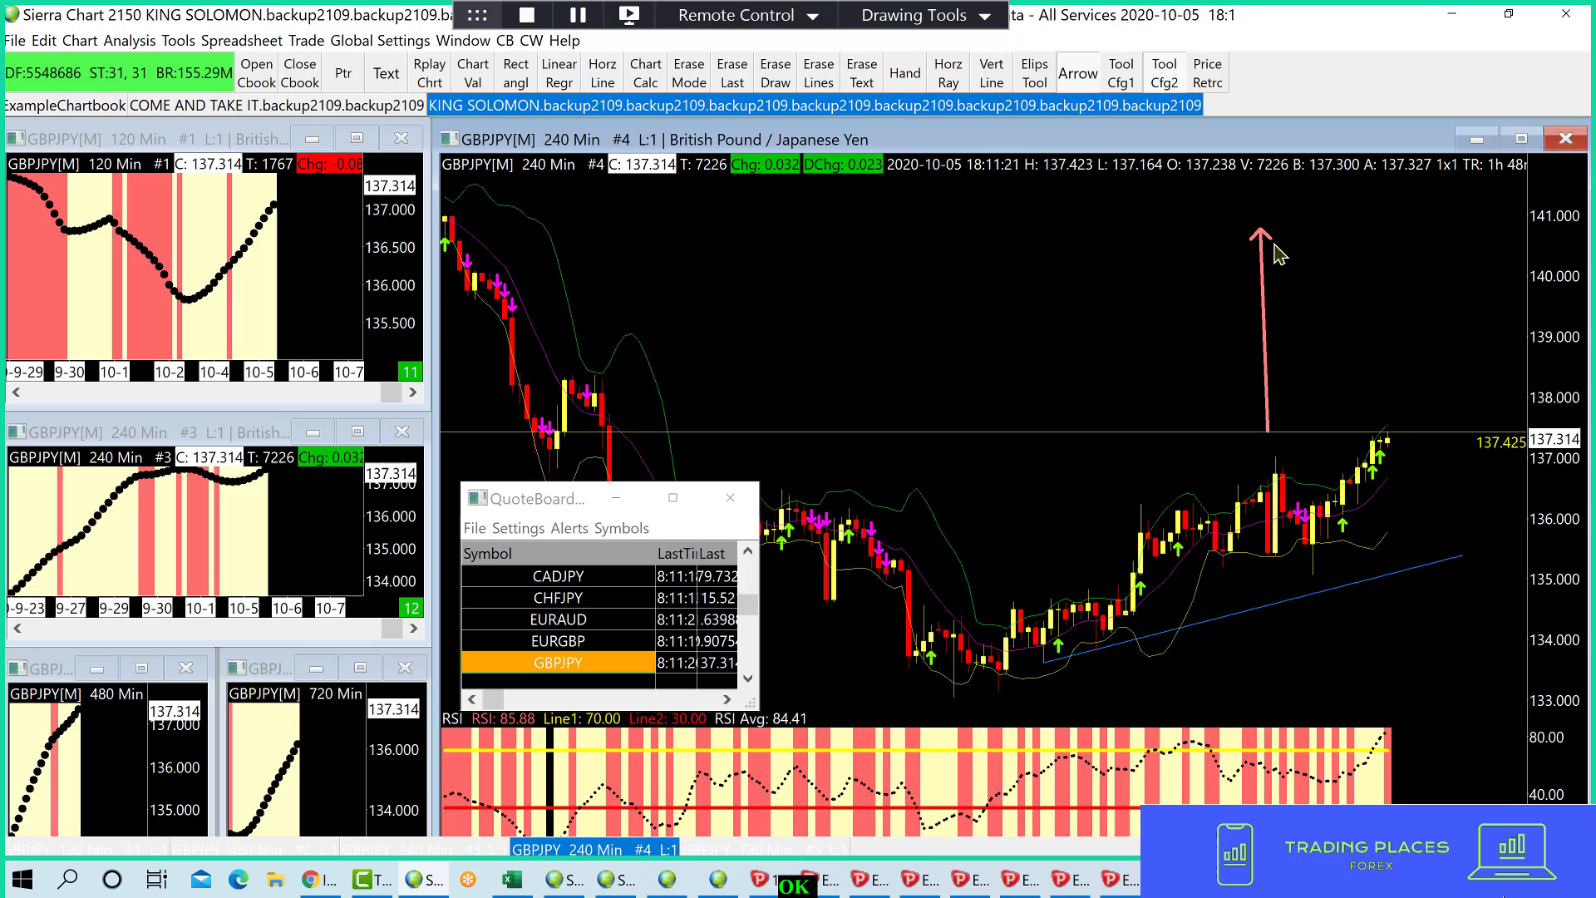
{"action": "mouse_move", "coordinate": [973, 232]}
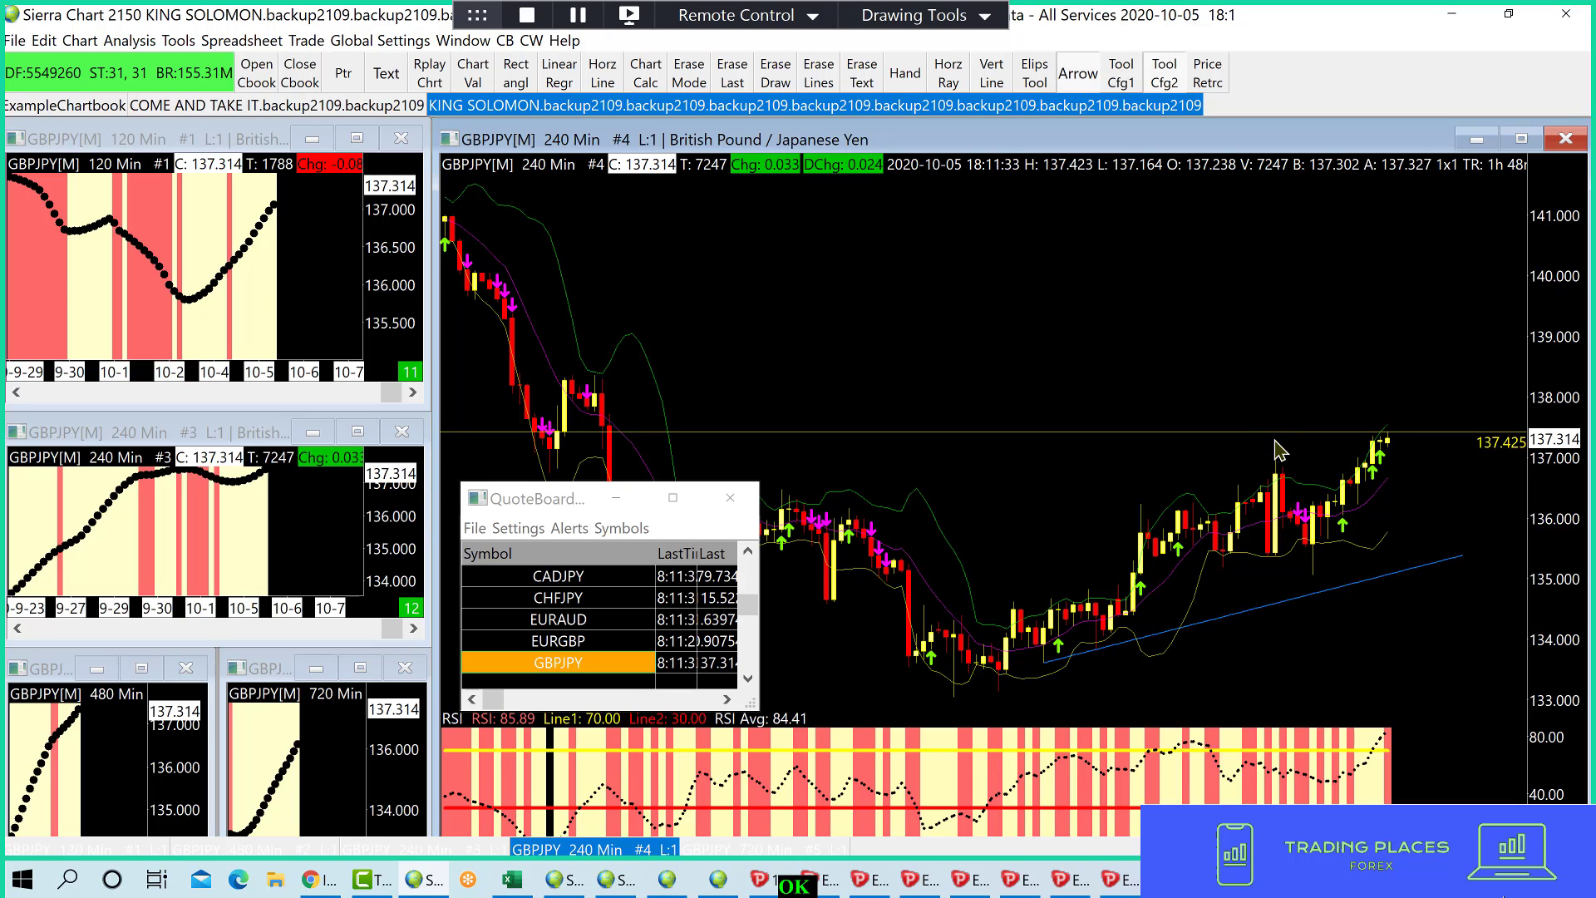
{"action": "left_click_drag", "start_coordinate": [1277, 443], "coordinate": [1279, 244]}
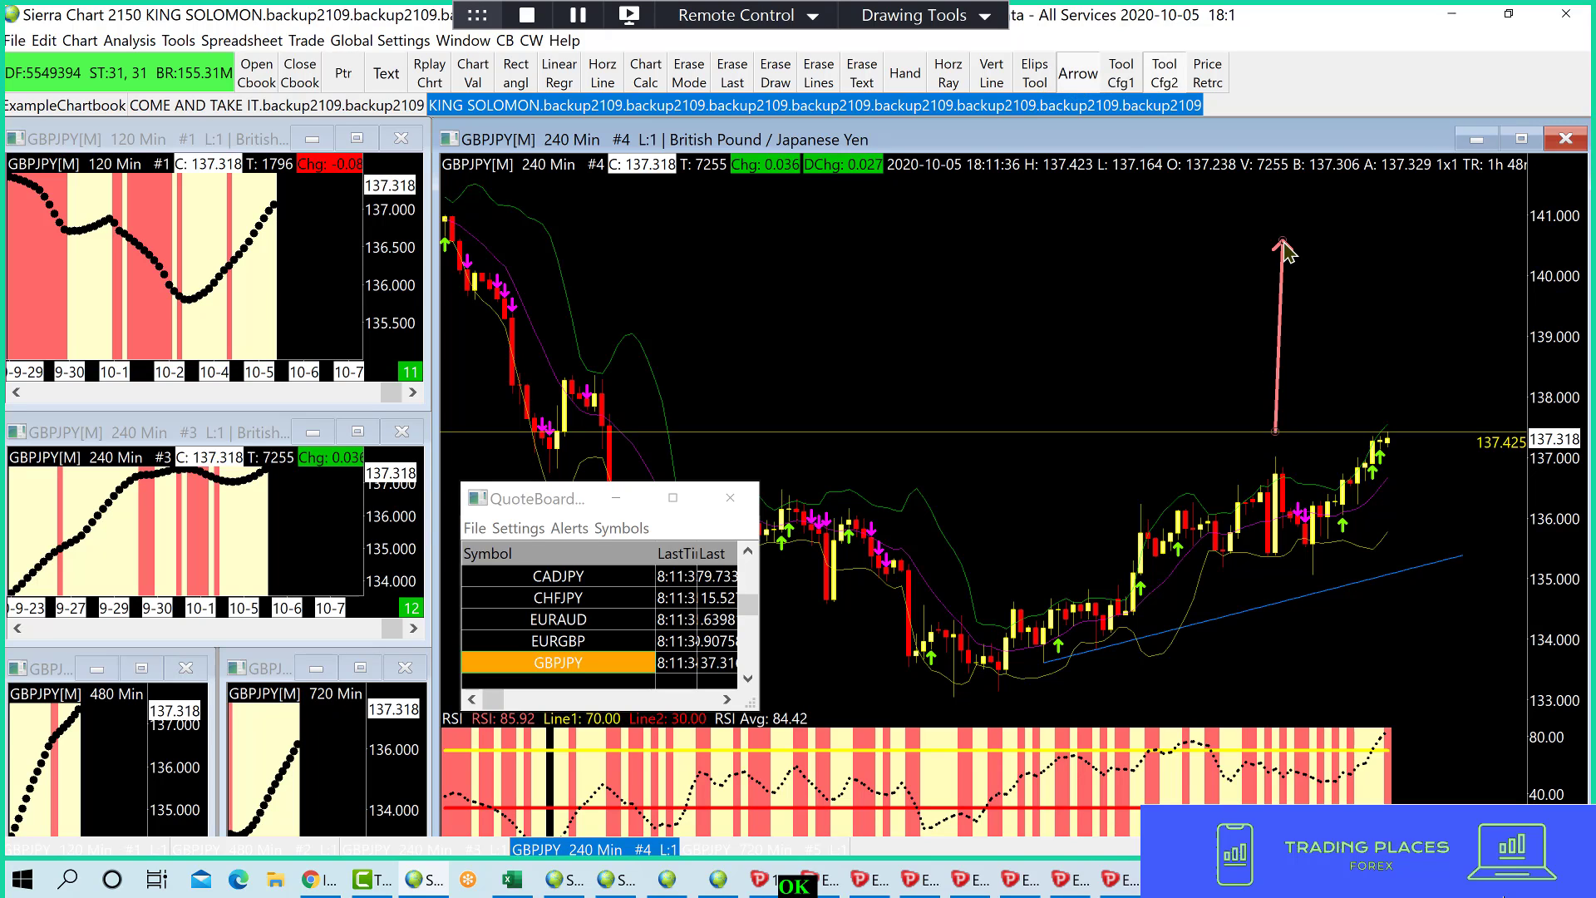
{"action": "mouse_move", "coordinate": [1146, 602]}
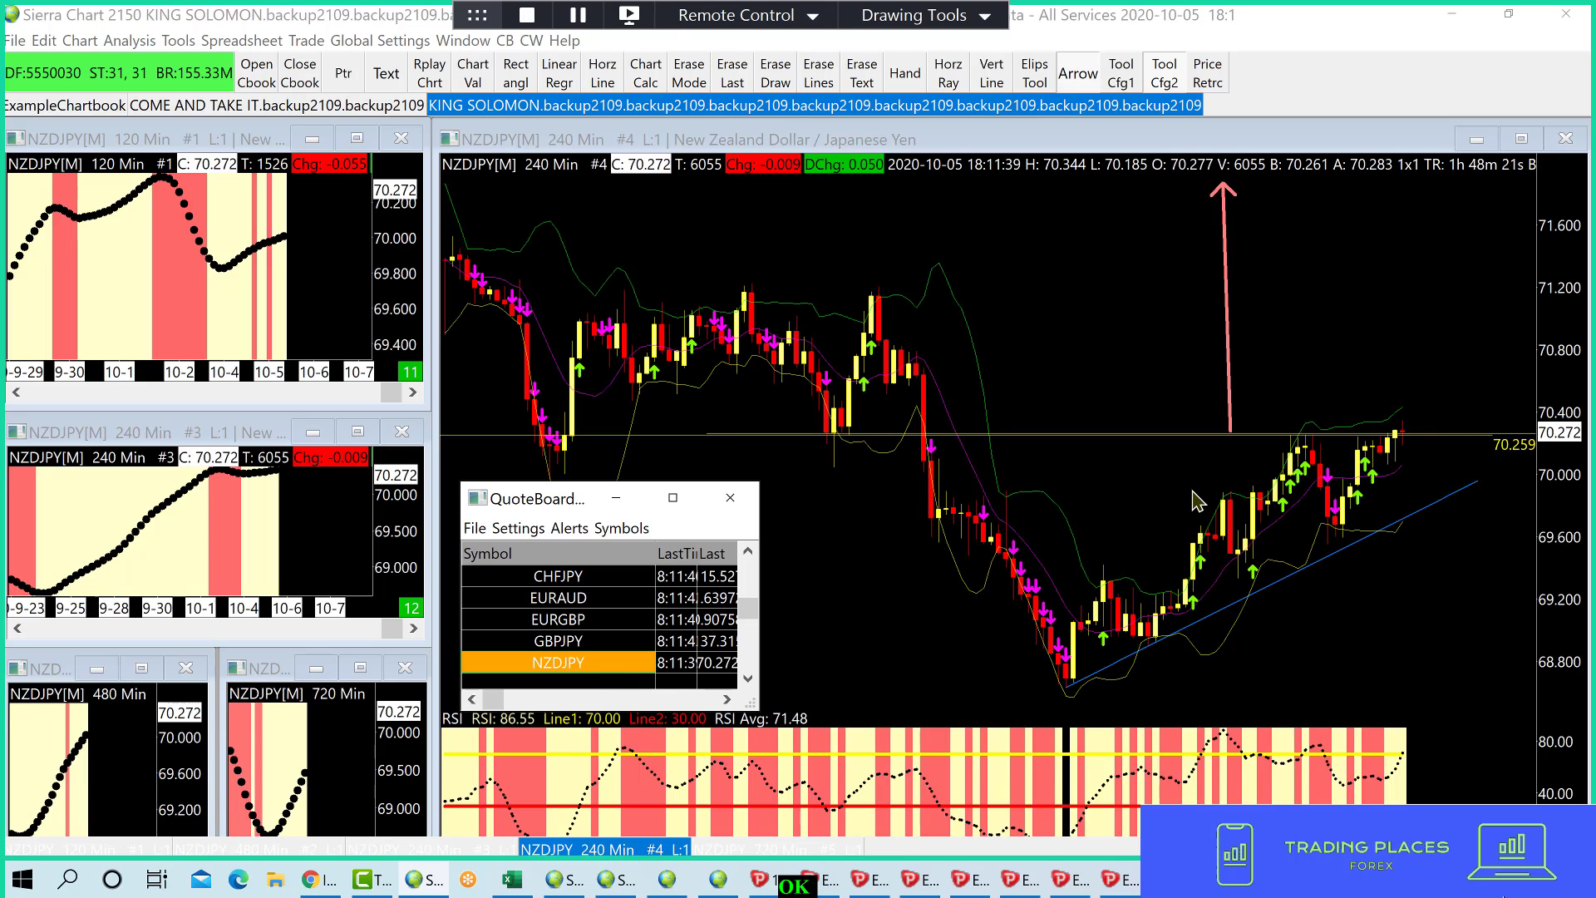
{"action": "mouse_move", "coordinate": [898, 94]}
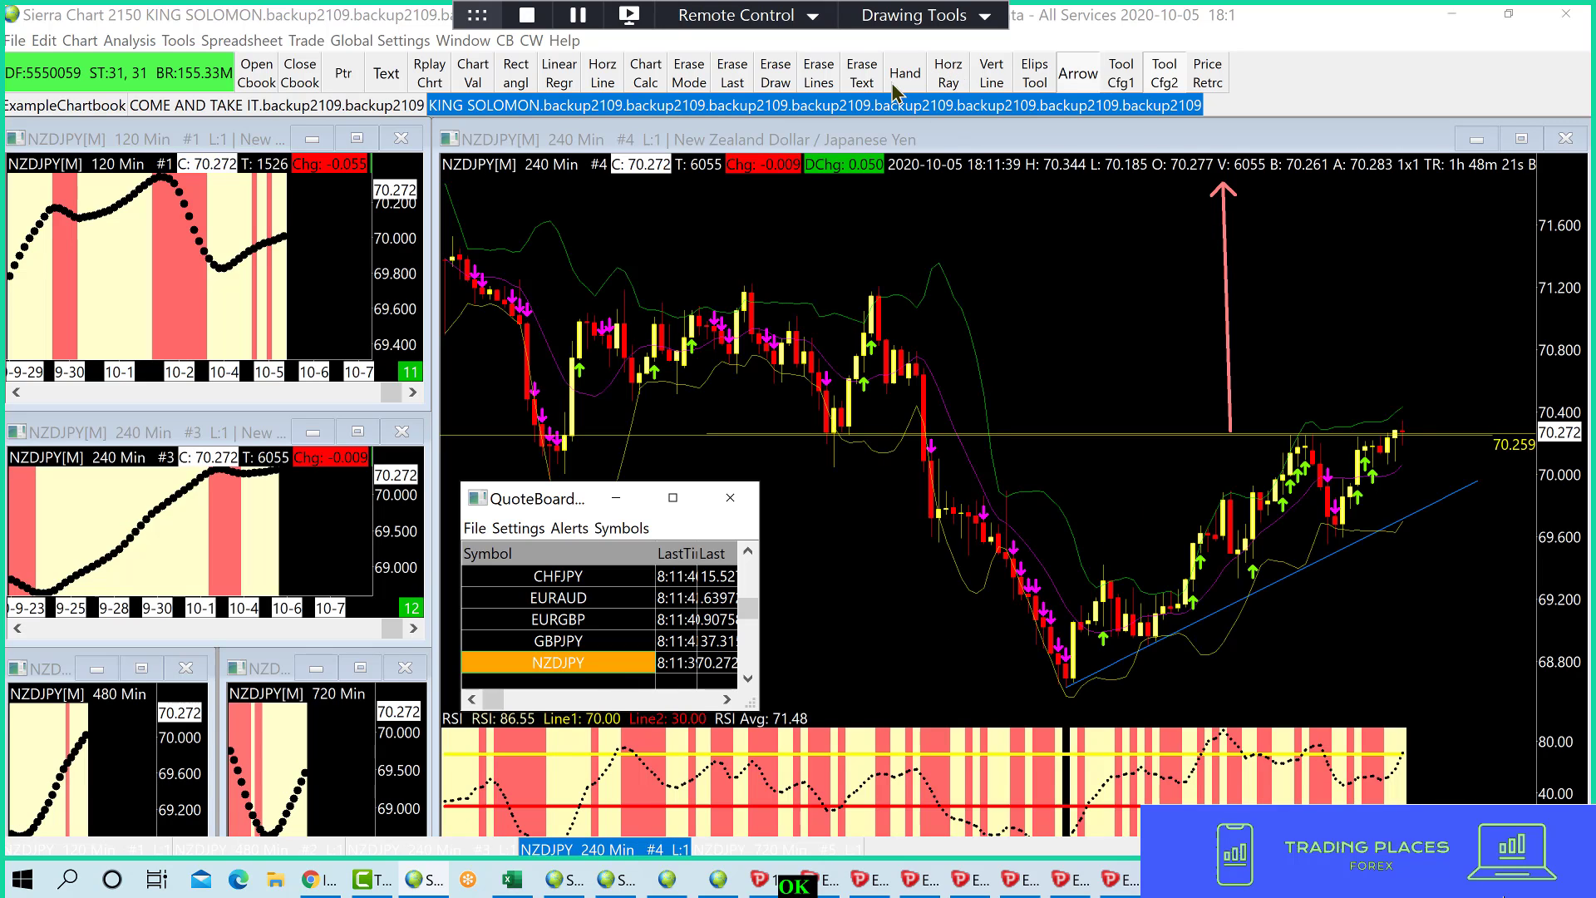
{"action": "mouse_move", "coordinate": [819, 75]}
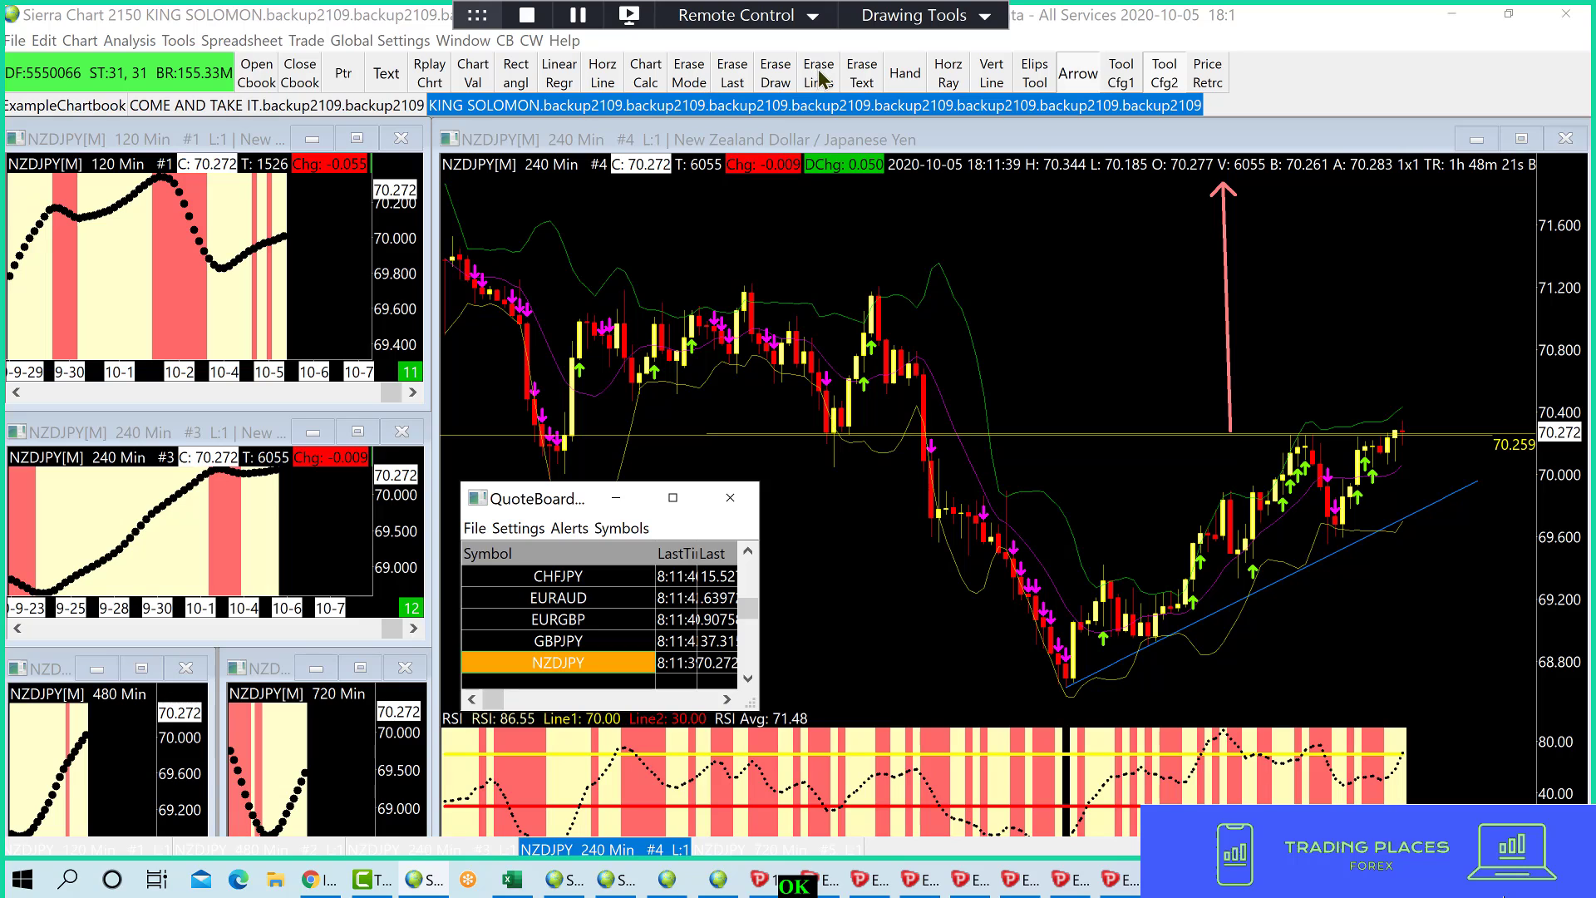
- Erase the NZDJPY chart's old 70.259 entry ray and upward arrow
{"action": "left_click", "coordinate": [818, 72]}
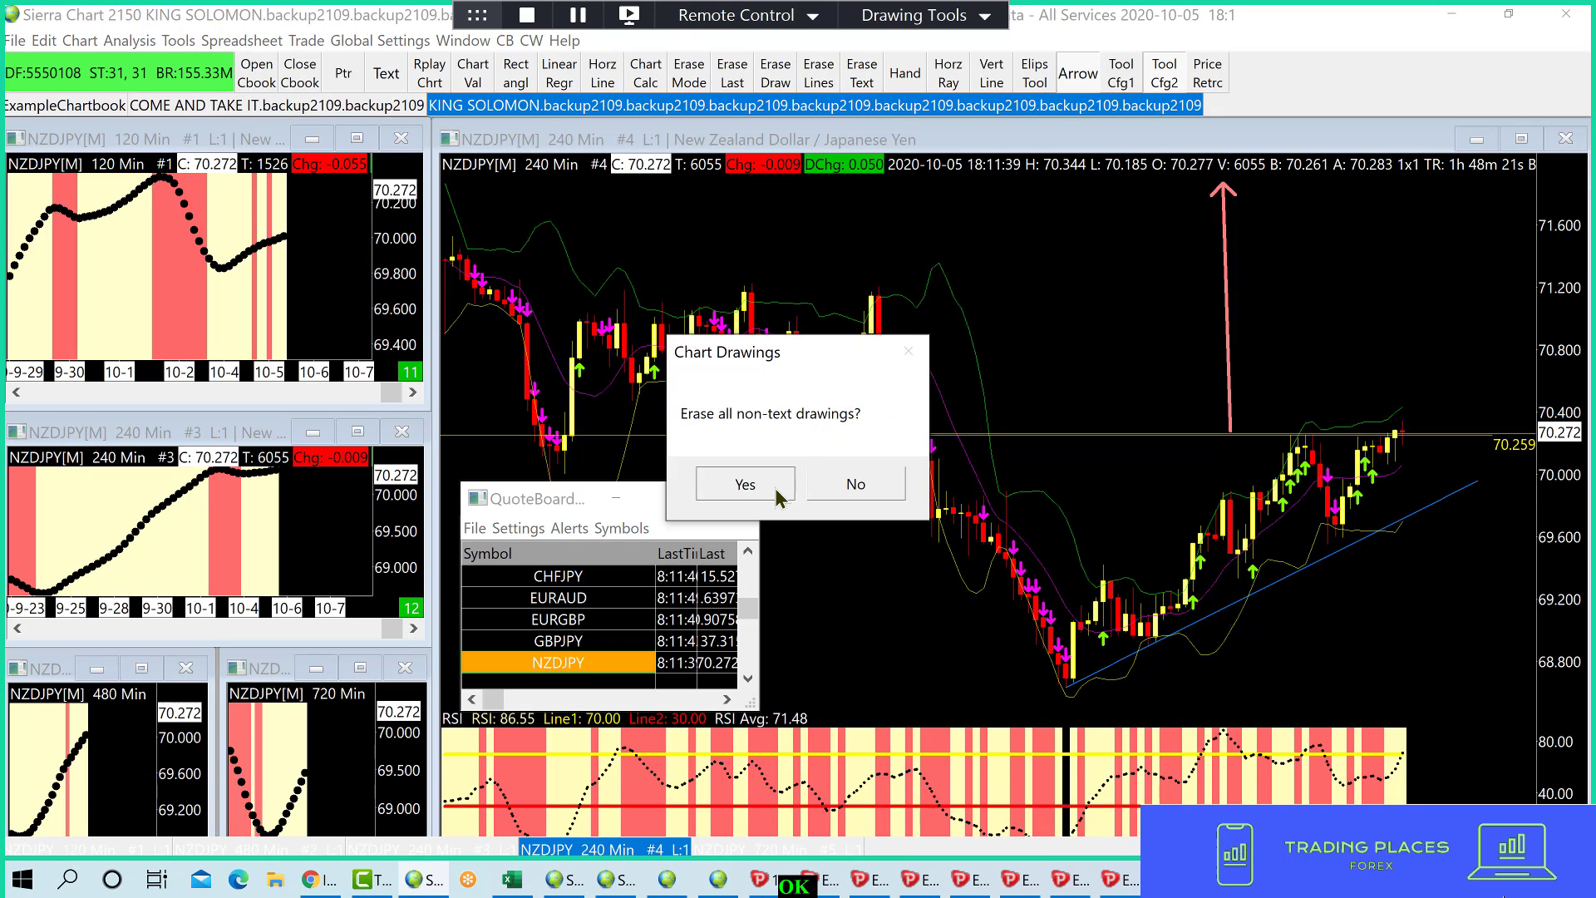
{"action": "left_click", "coordinate": [745, 483]}
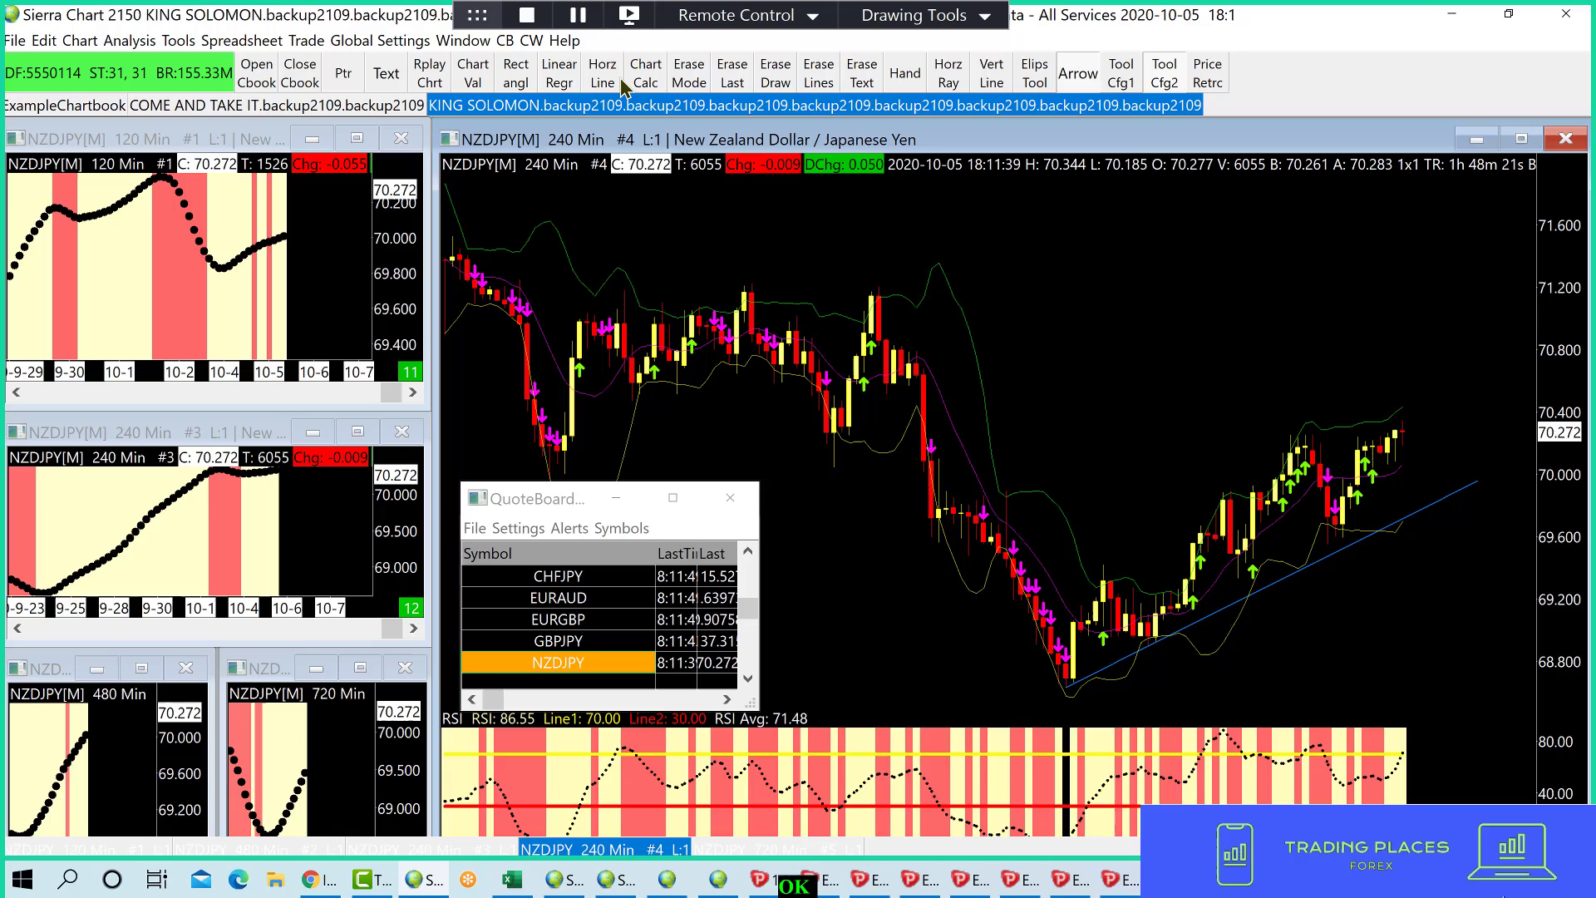
{"action": "mouse_move", "coordinate": [1406, 434]}
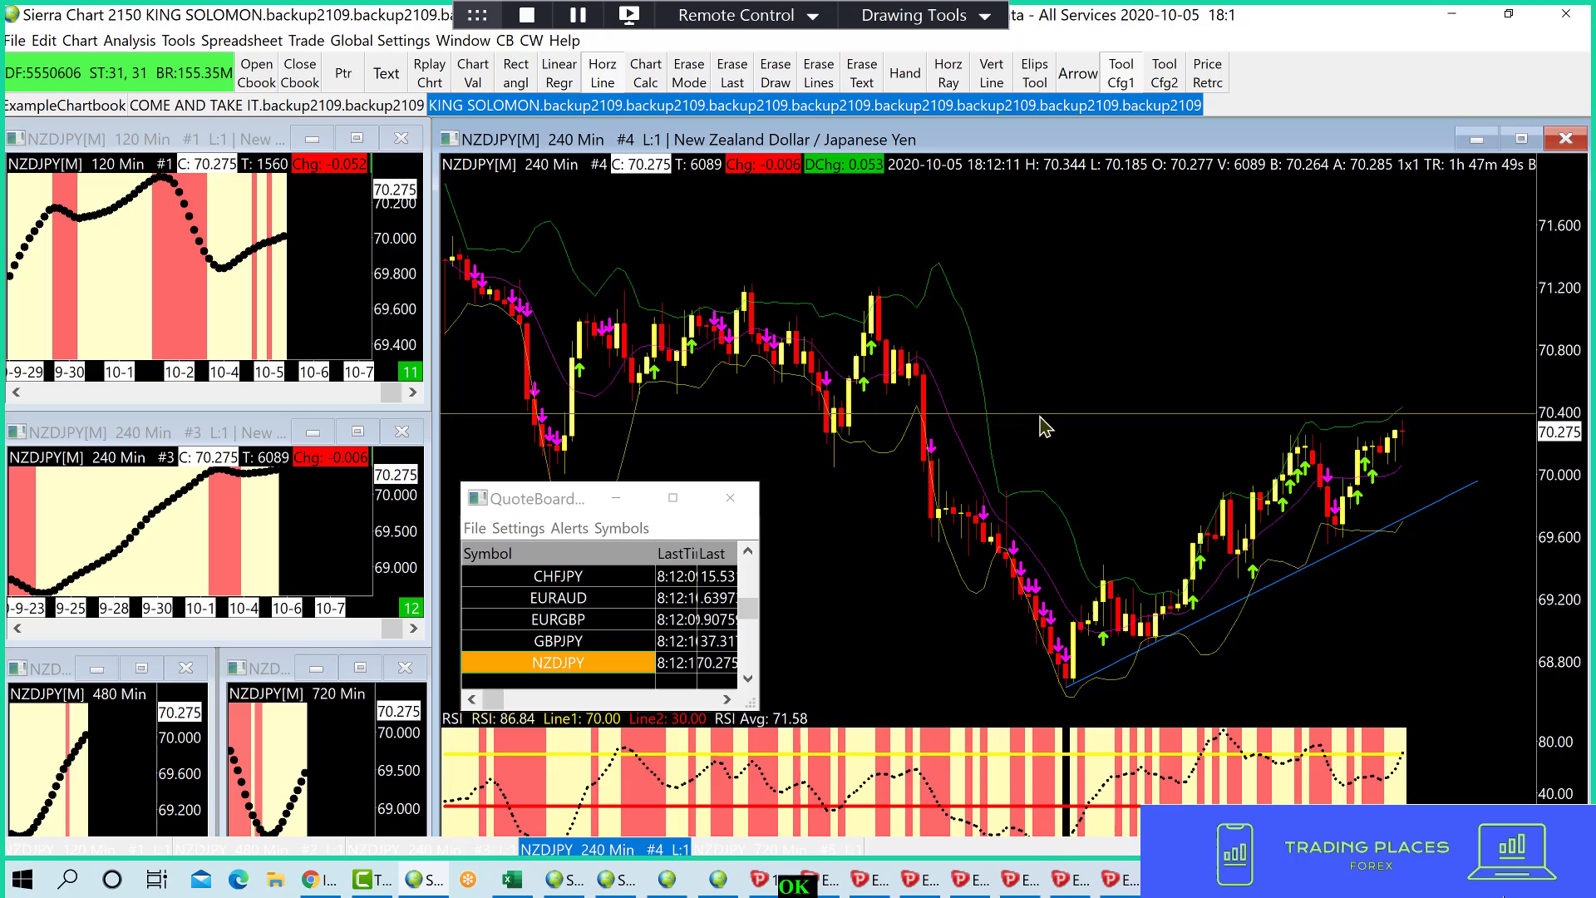
{"action": "mouse_move", "coordinate": [1003, 234]}
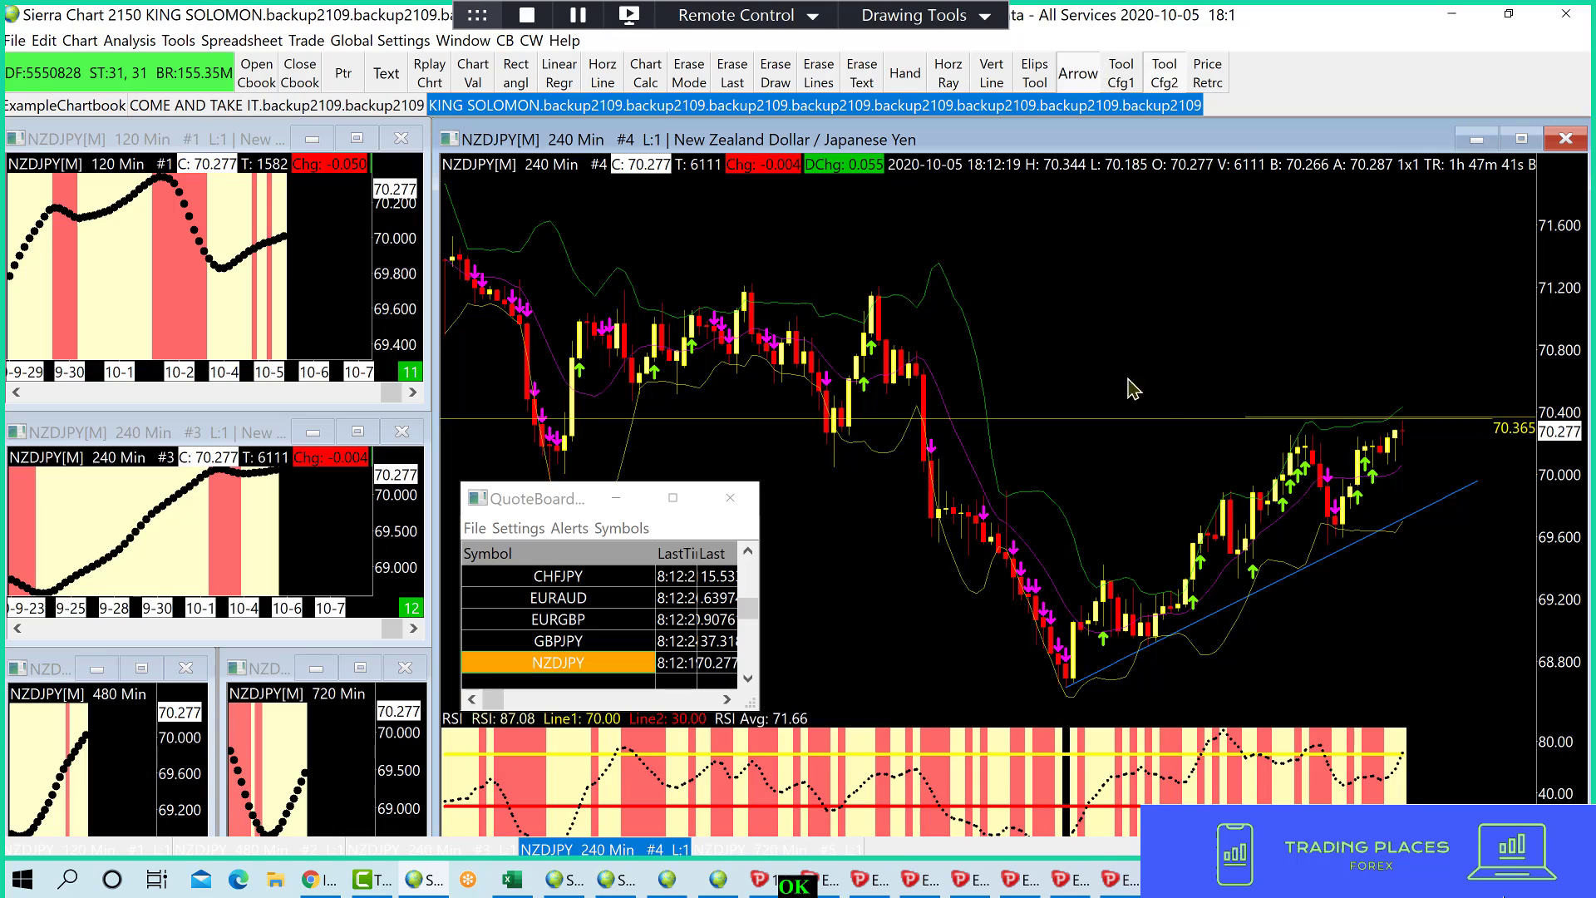
- Draw an upward arrow above the new 70.365 NZDJPY entry level
{"action": "left_click_drag", "start_coordinate": [1170, 419], "coordinate": [1183, 223]}
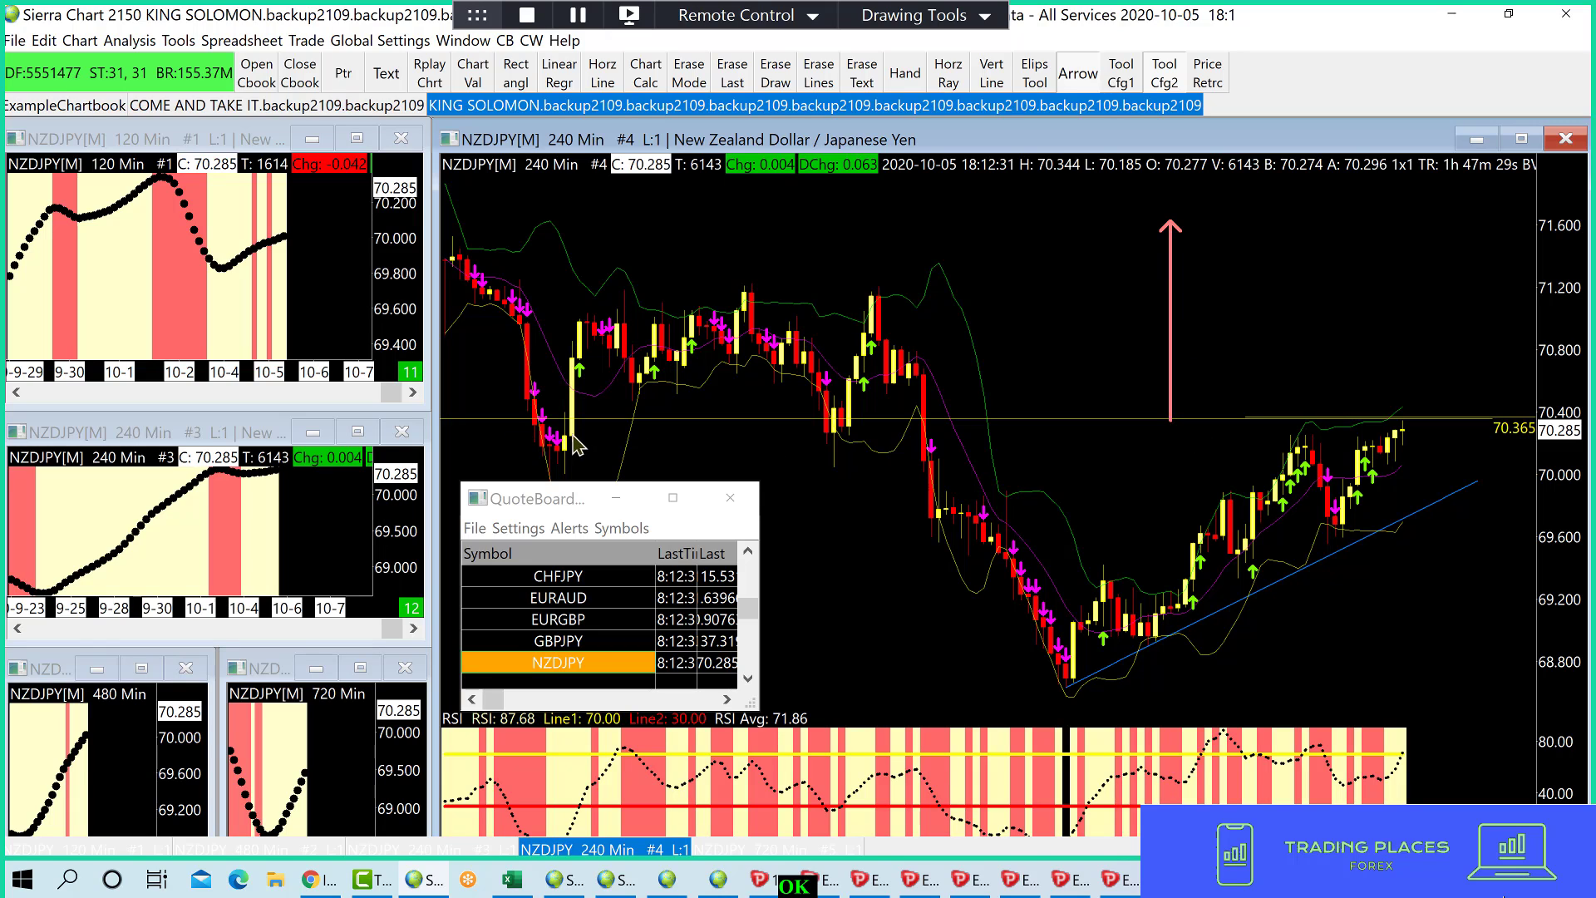
{"action": "mouse_move", "coordinate": [1049, 493]}
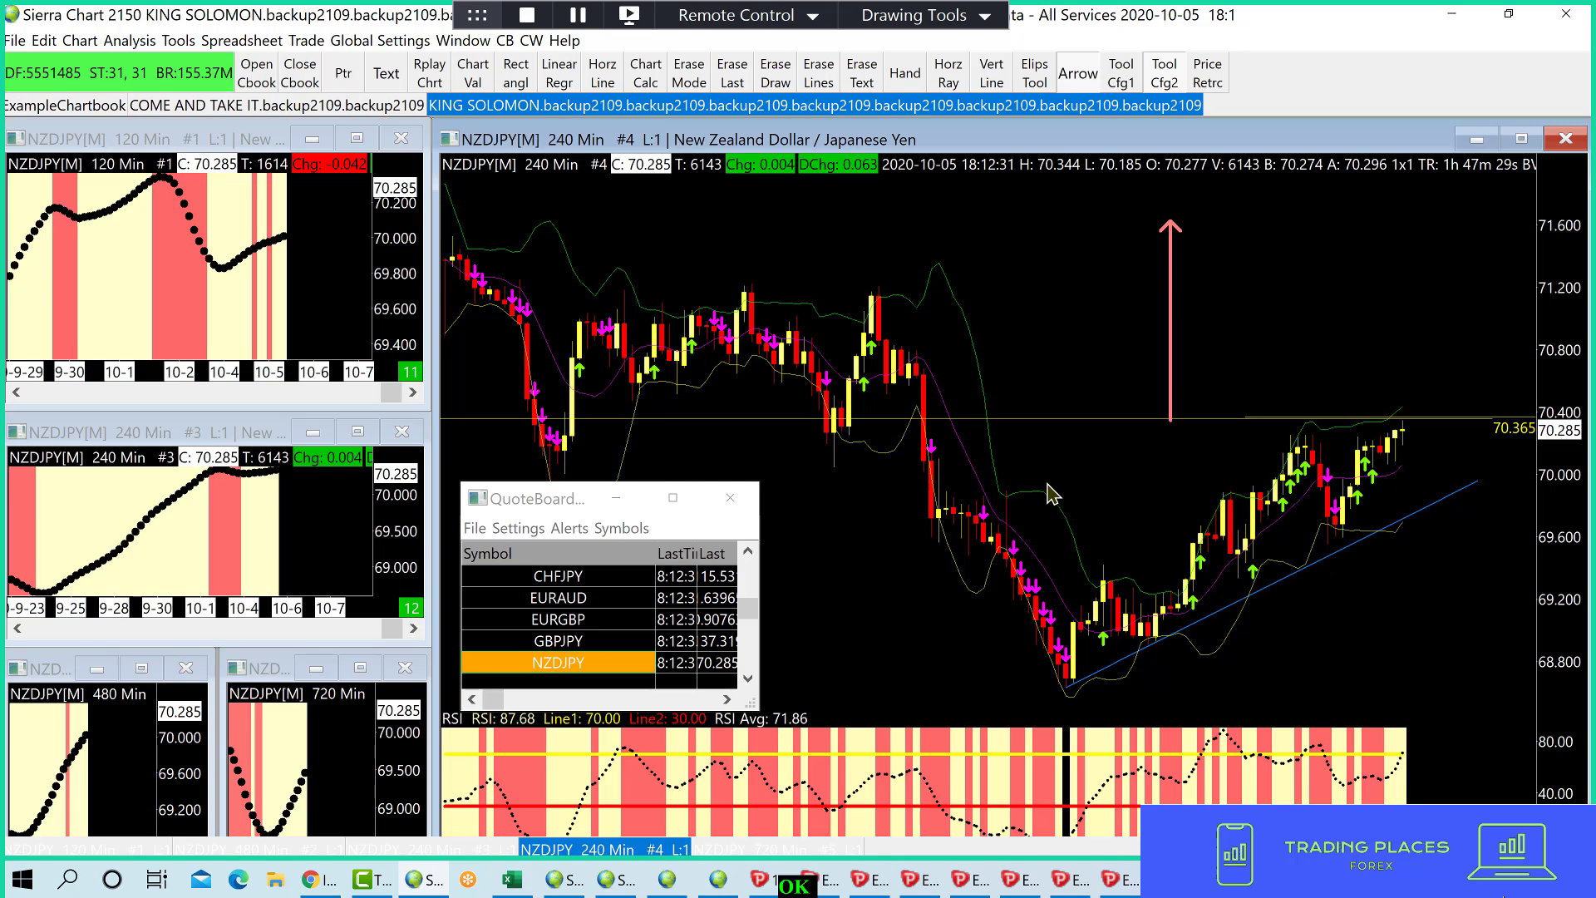
{"action": "mouse_move", "coordinate": [1177, 519]}
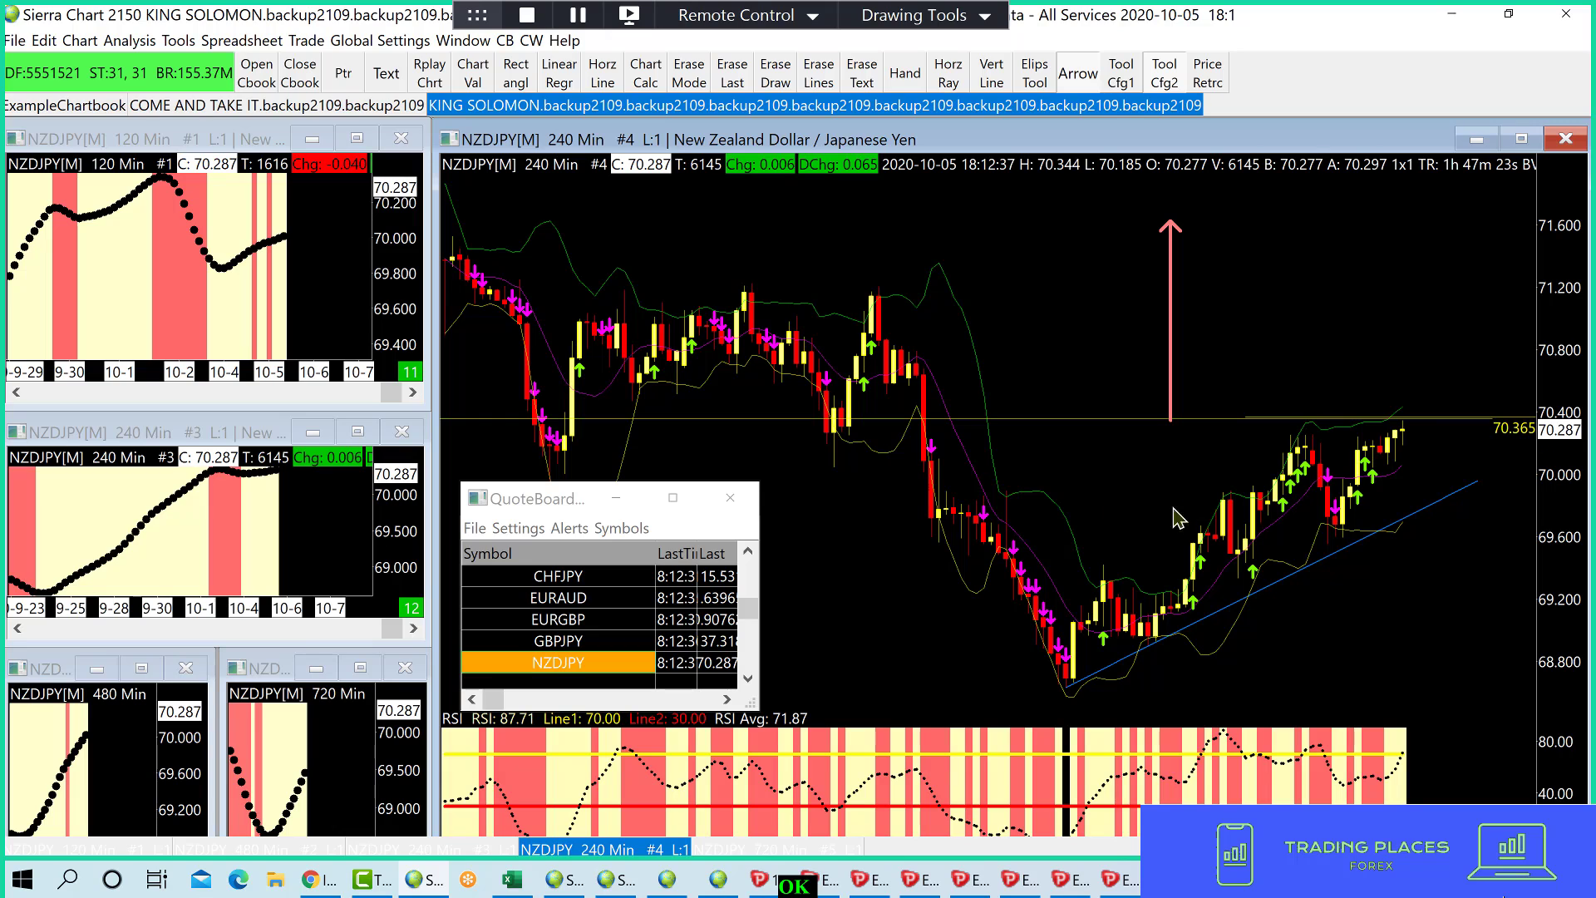
{"action": "mouse_move", "coordinate": [912, 445]}
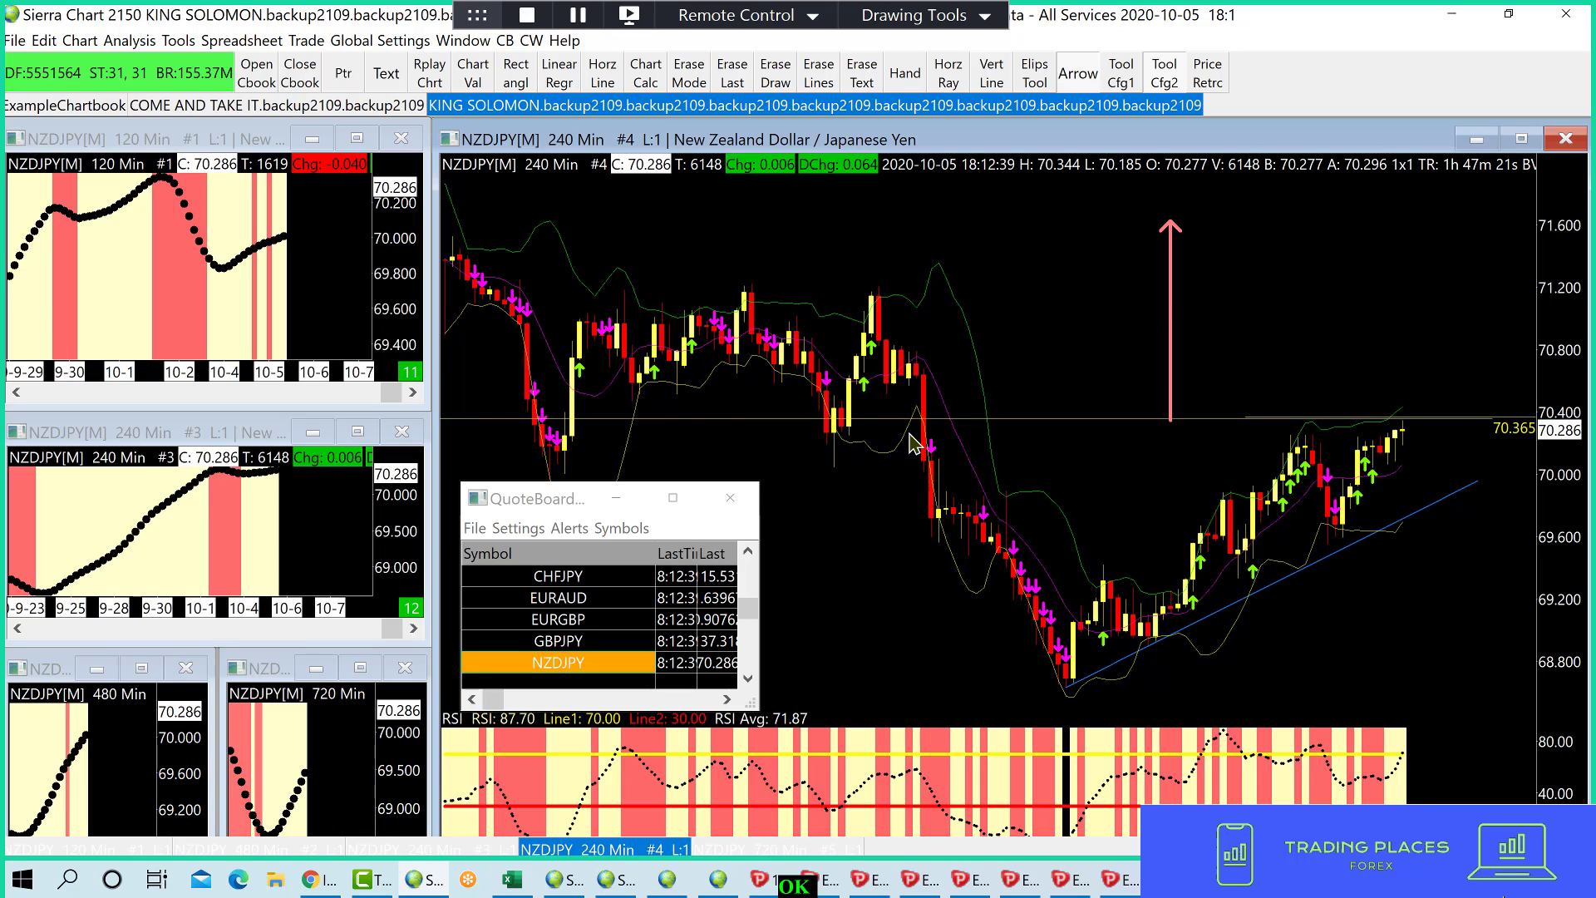
{"action": "mouse_move", "coordinate": [1110, 720]}
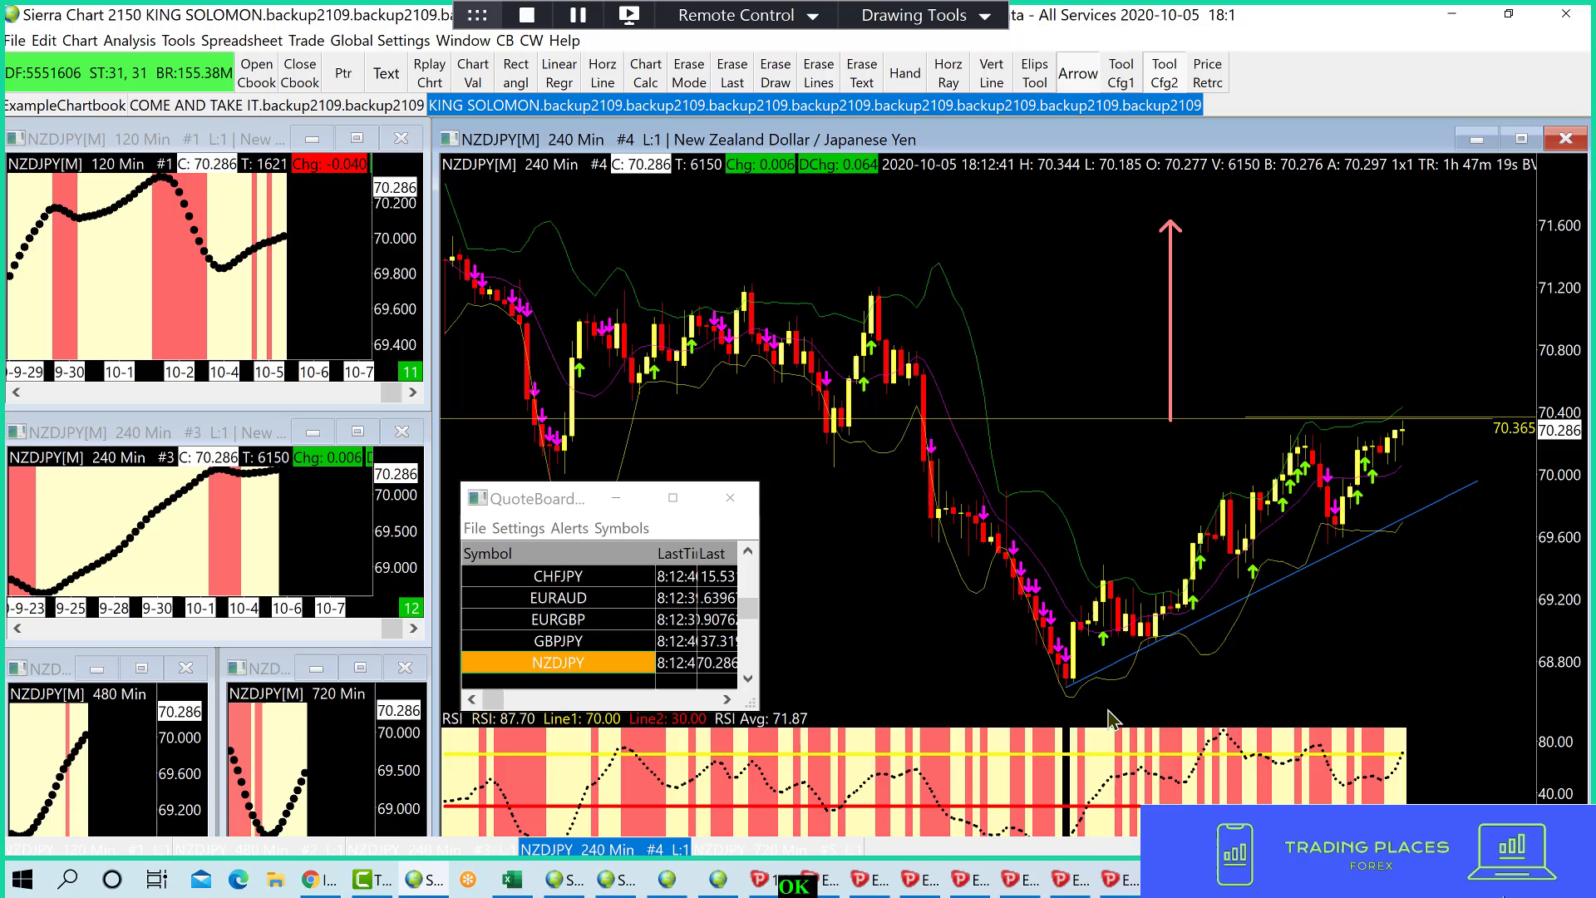
{"action": "mouse_move", "coordinate": [1408, 437]}
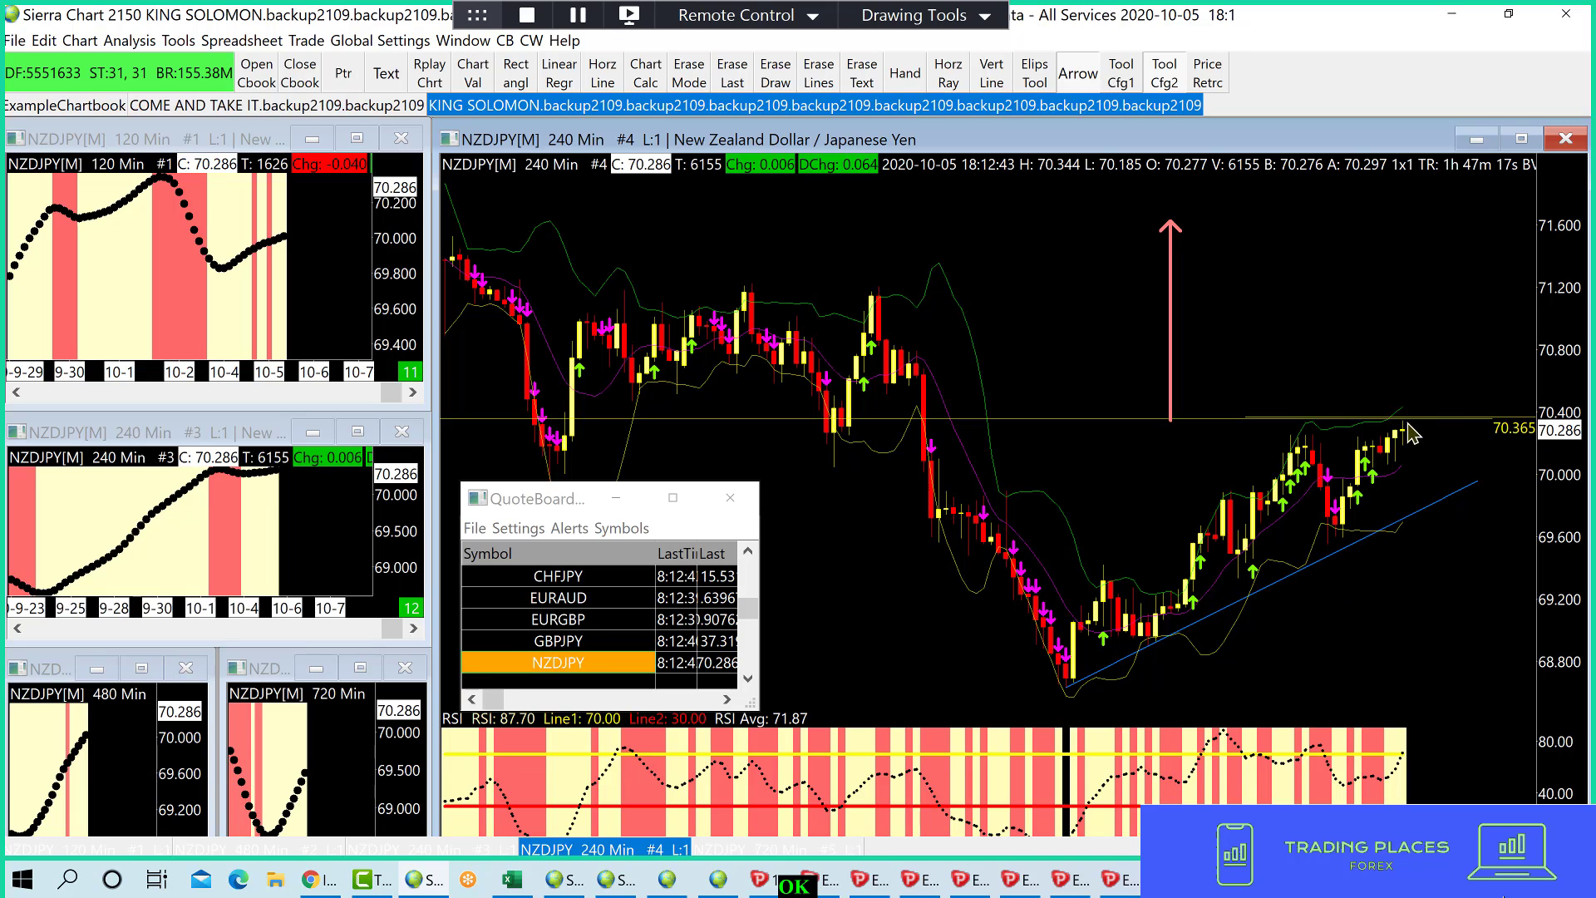
{"action": "mouse_move", "coordinate": [1404, 403]}
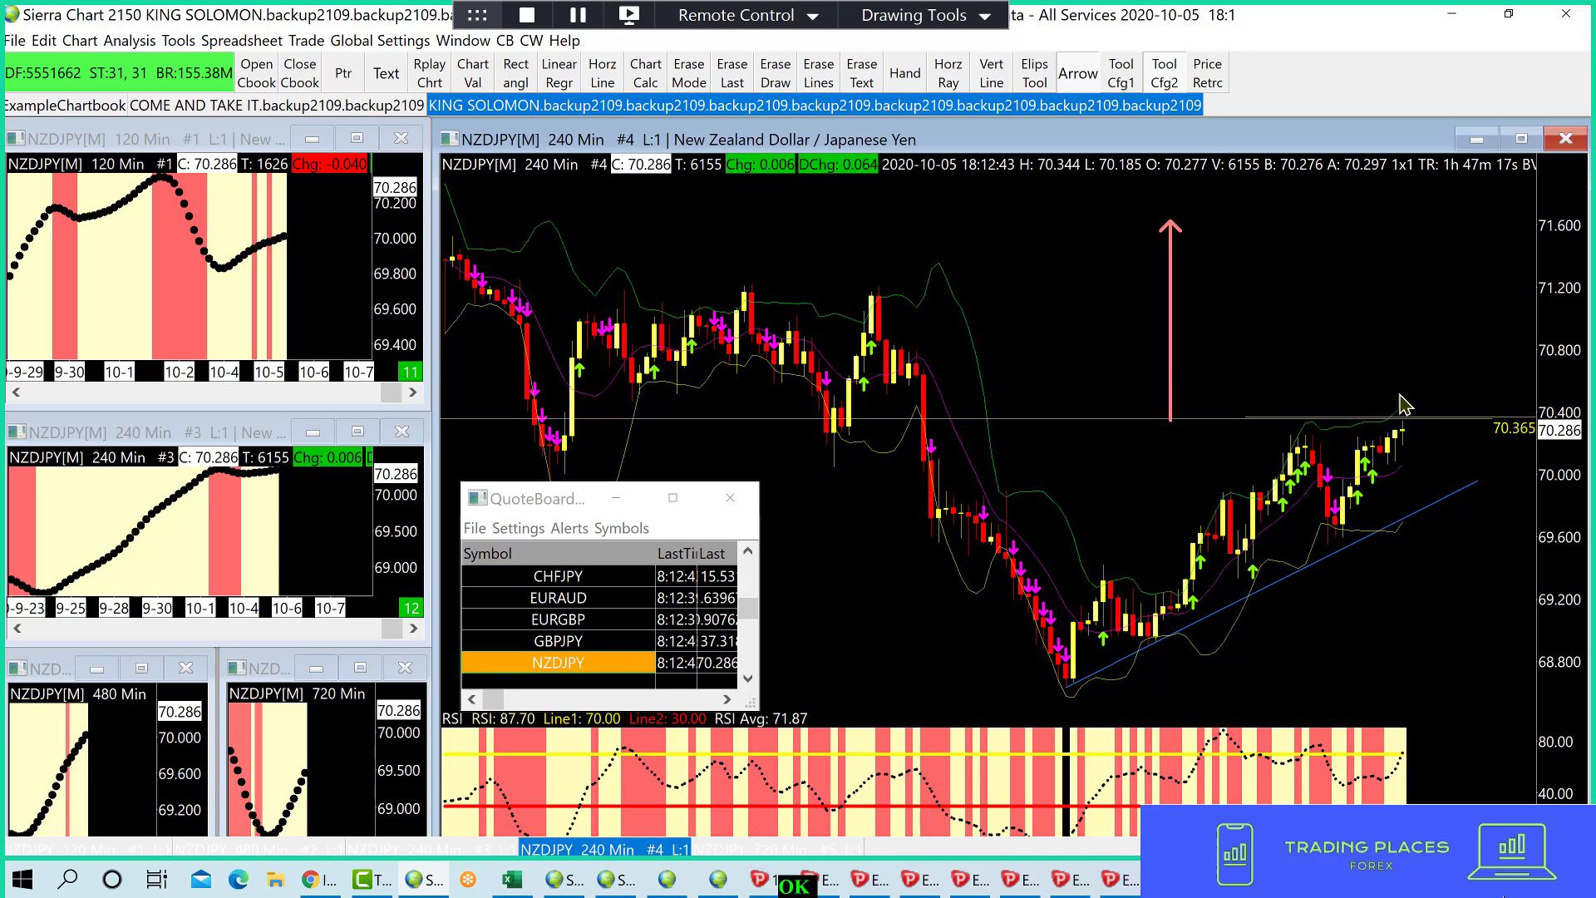
{"action": "mouse_move", "coordinate": [629, 690]}
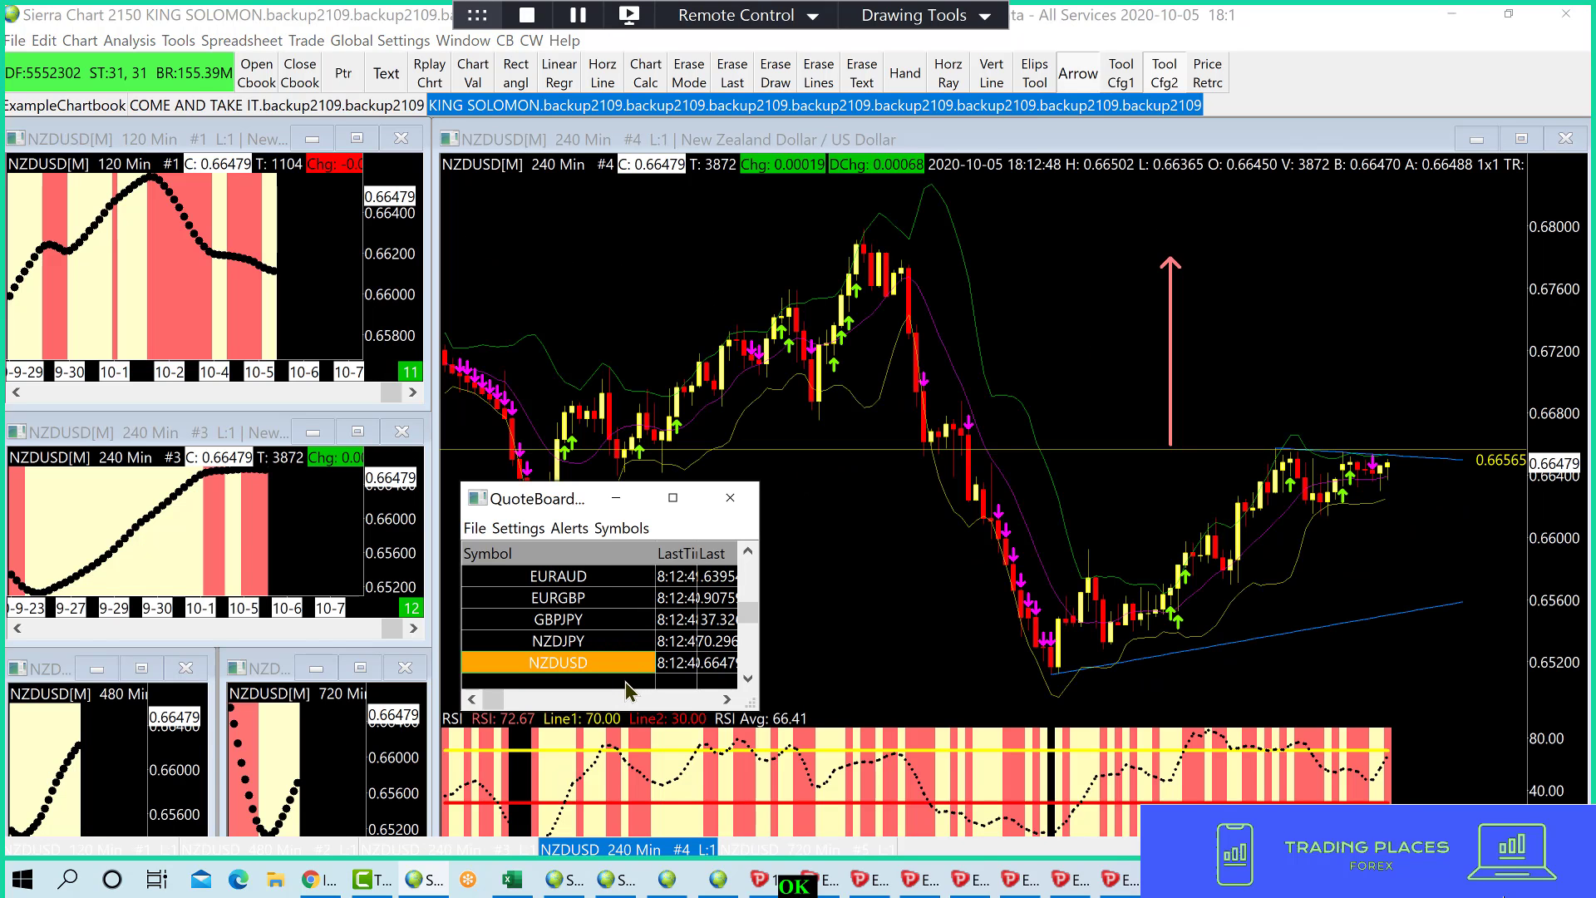
{"action": "mouse_move", "coordinate": [1442, 446]}
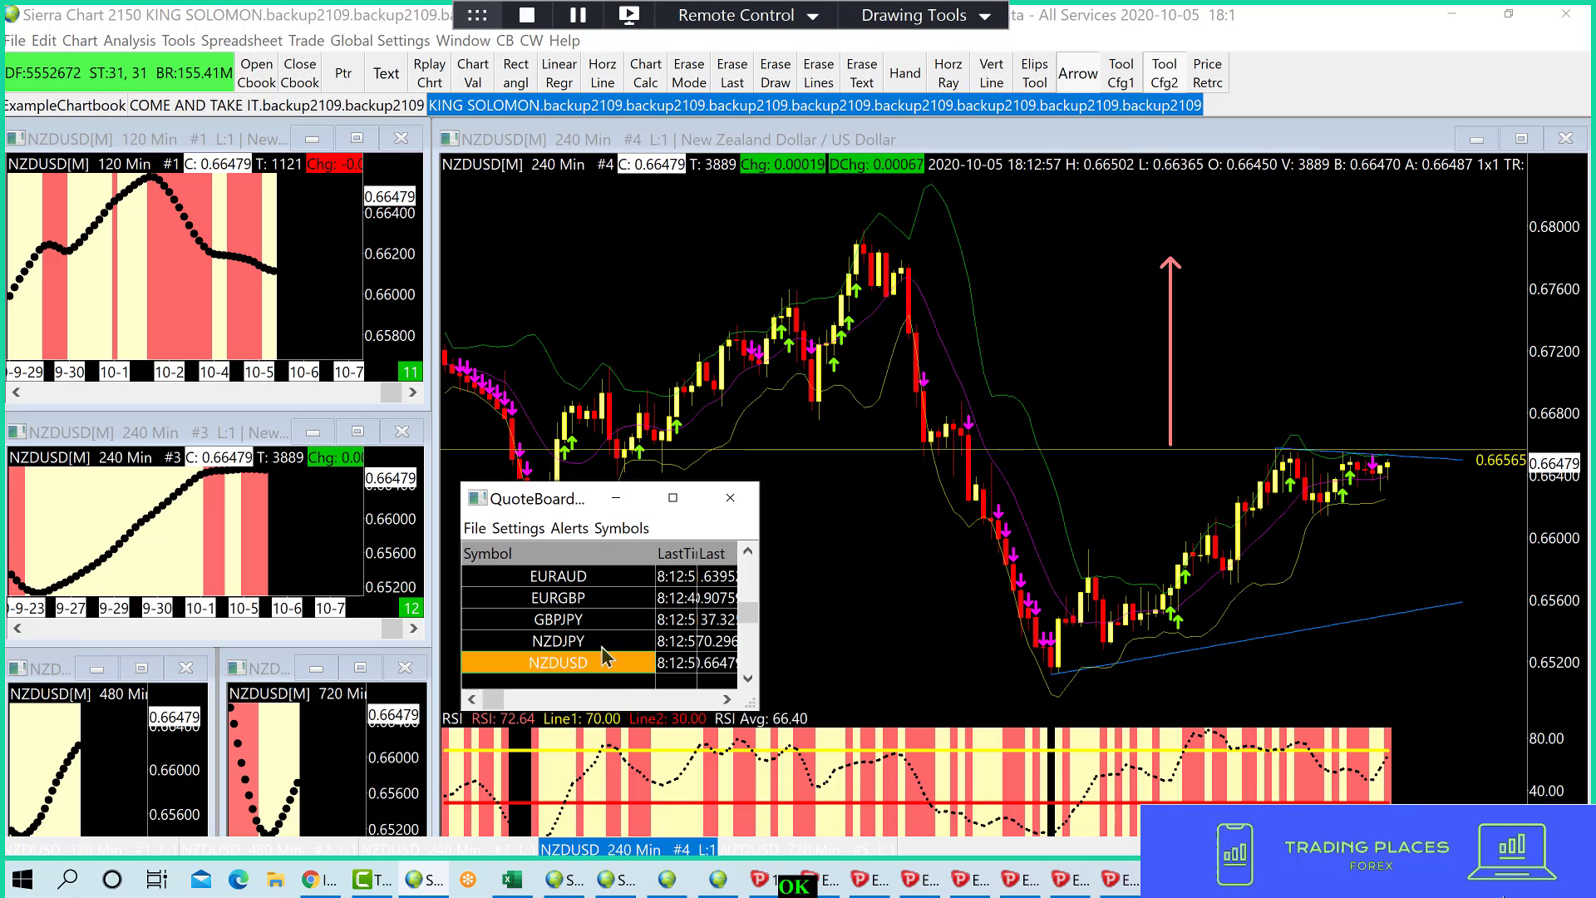
- Load the USDCAD 240-minute chart from the QuoteBoard
{"action": "left_click", "coordinate": [558, 662]}
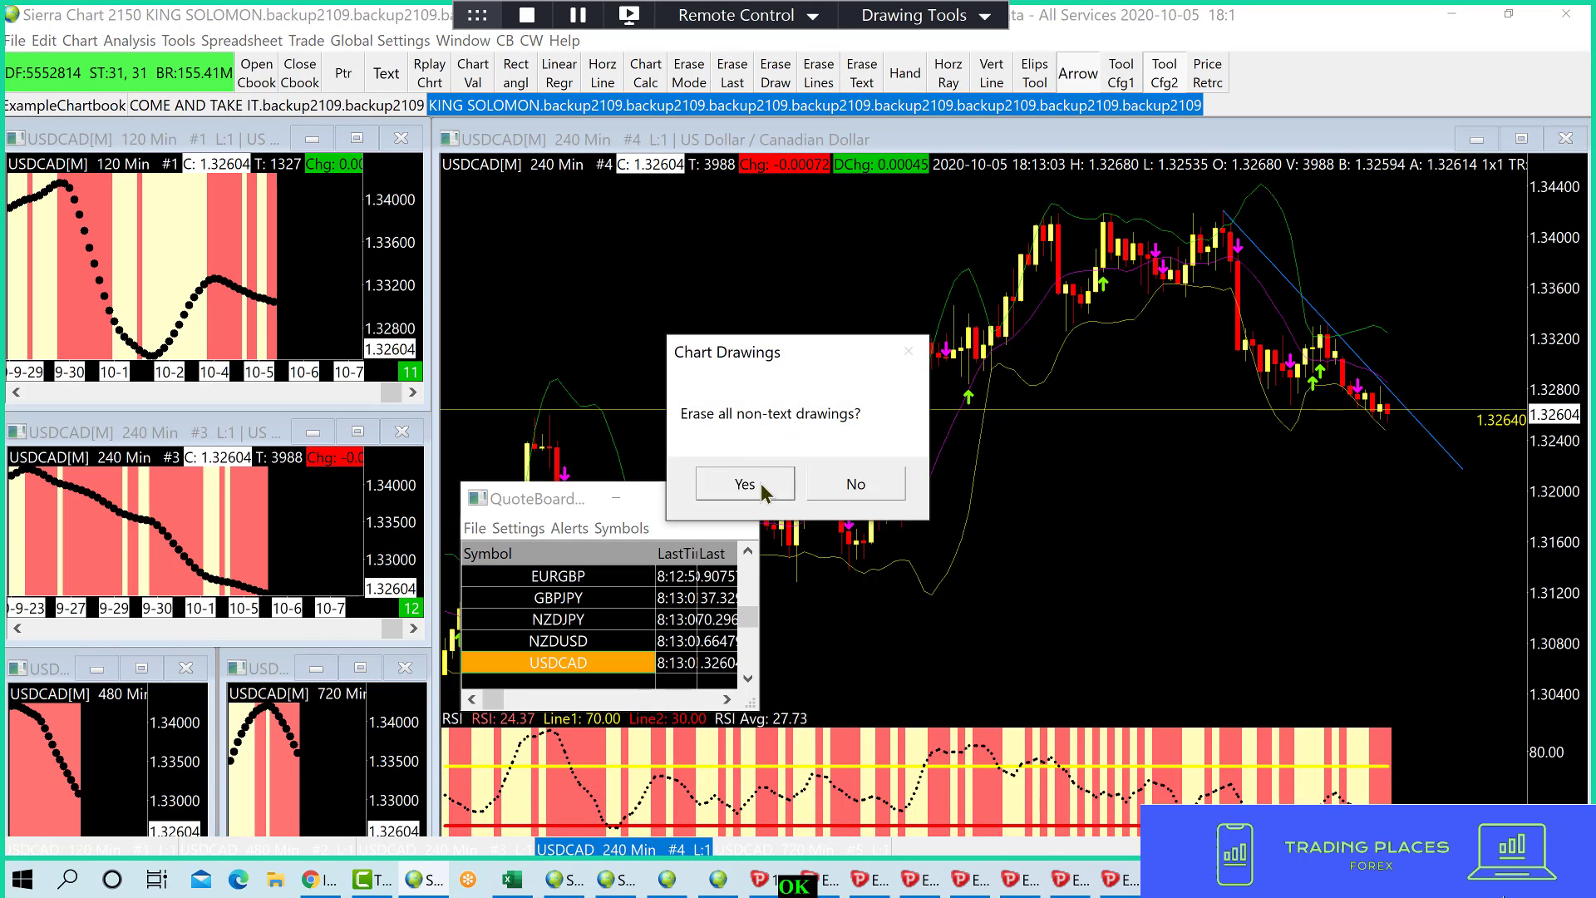
- Clear the USDCAD drawings and mark the new 1.32535 entry level
{"action": "left_click", "coordinate": [744, 483]}
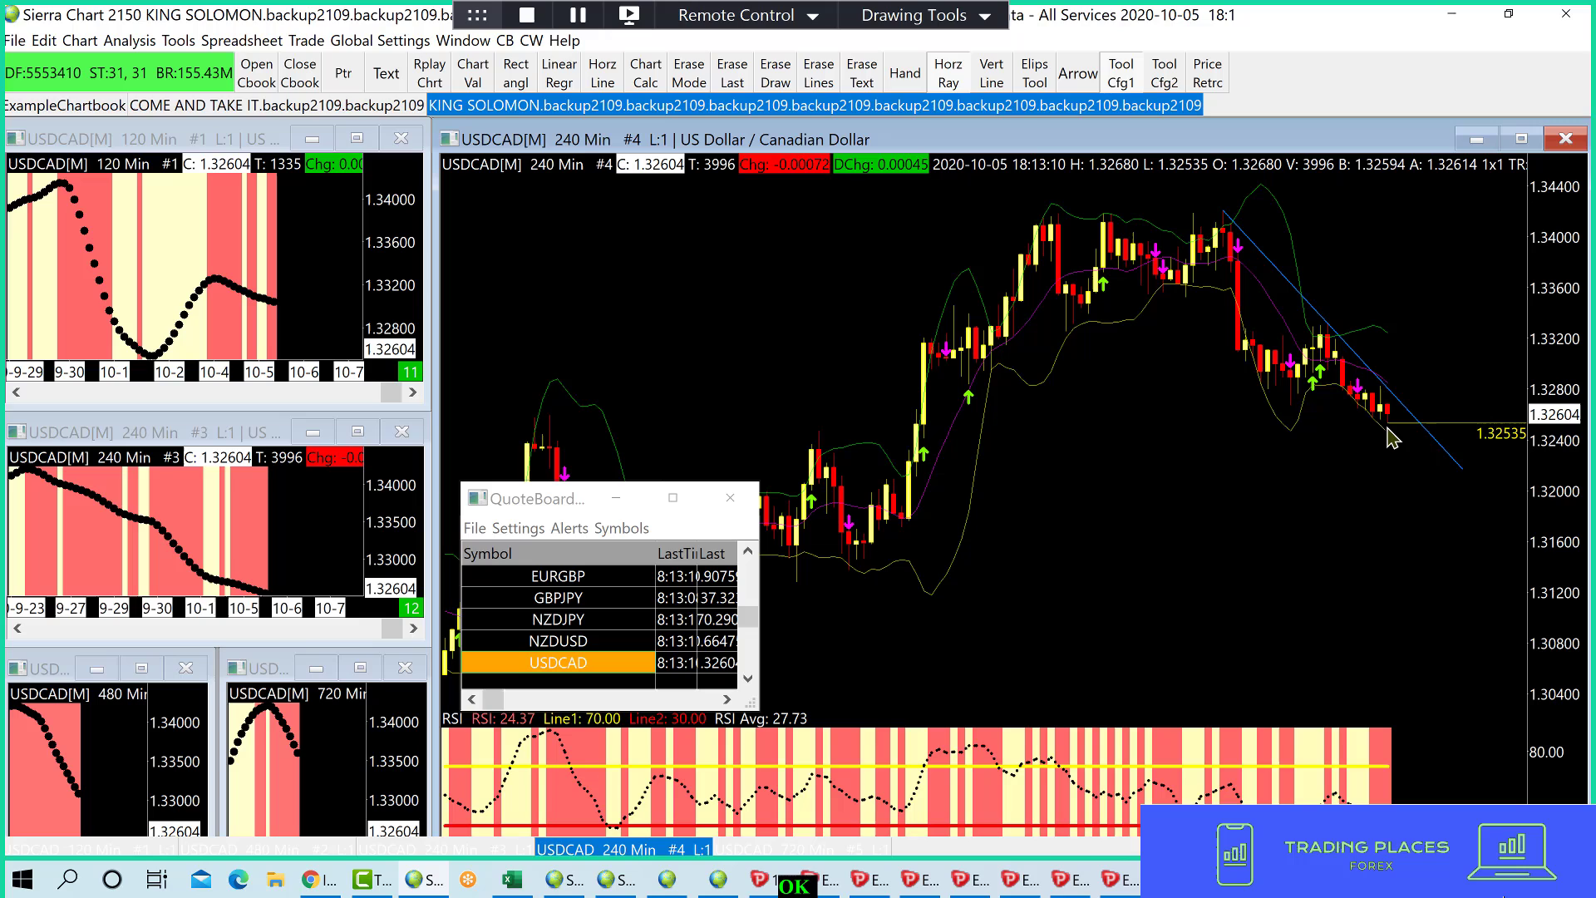
{"action": "mouse_move", "coordinate": [1116, 386]}
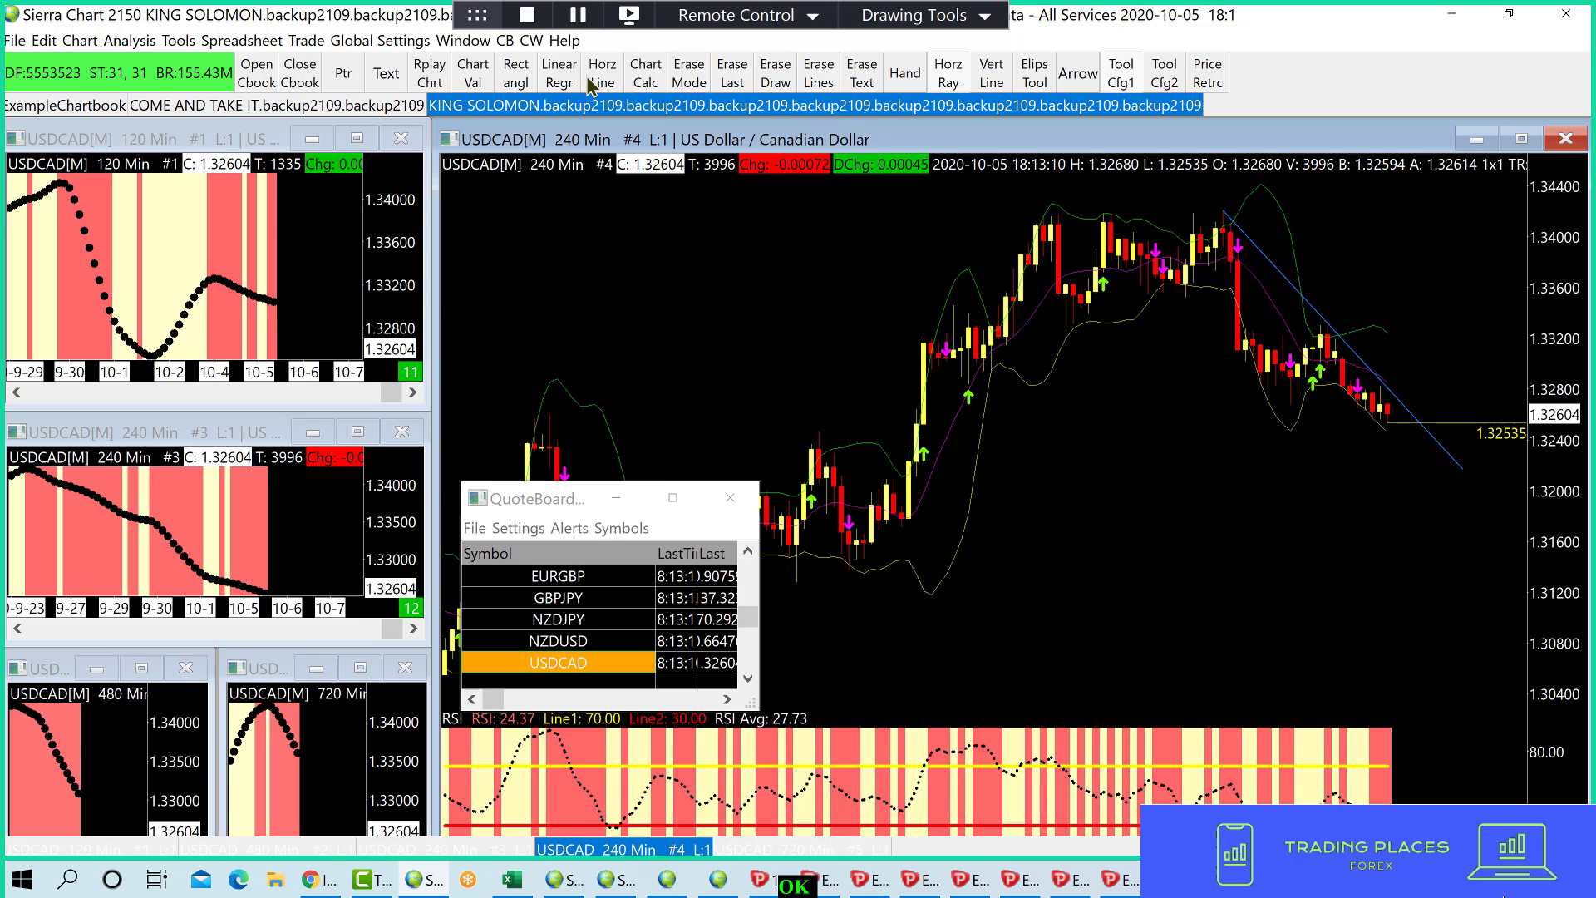
{"action": "mouse_move", "coordinate": [1399, 438]}
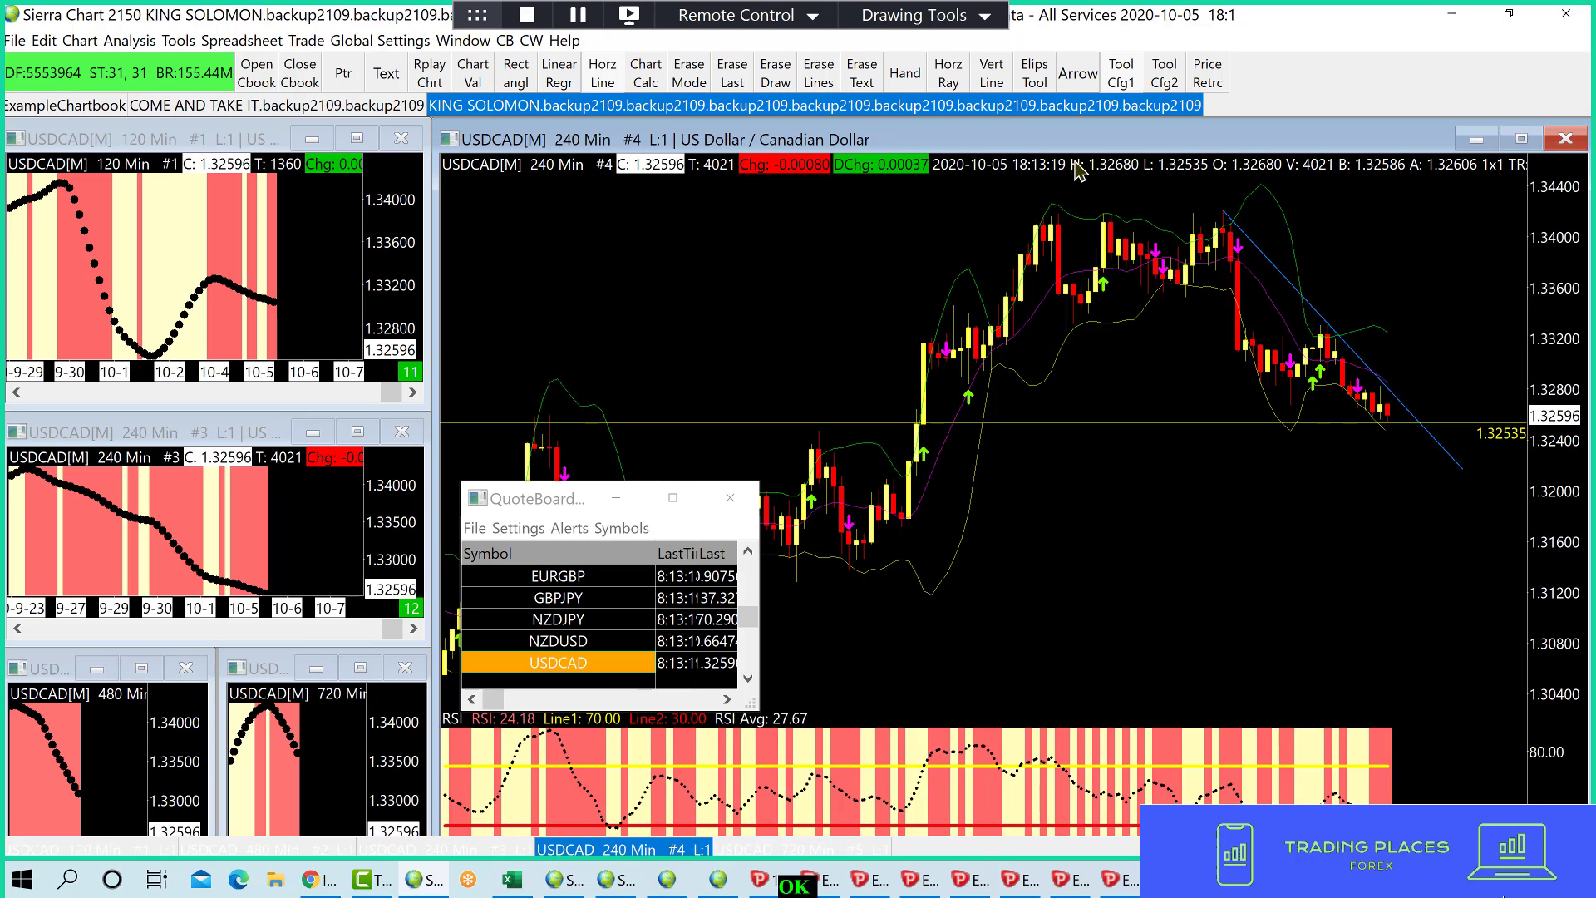
{"action": "mouse_move", "coordinate": [1247, 435]}
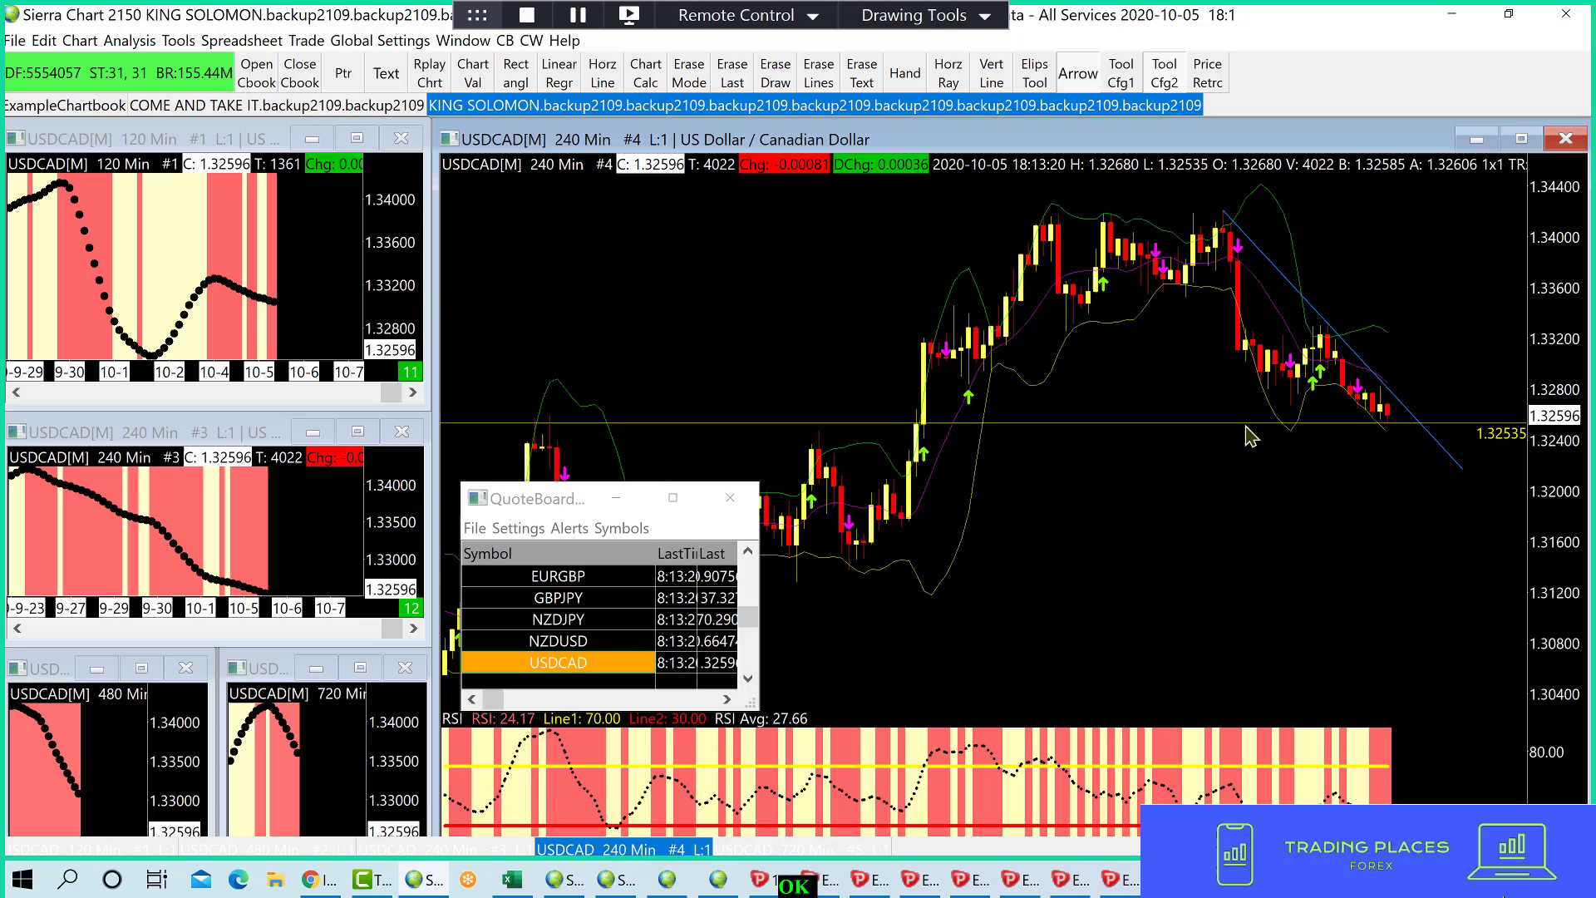
{"action": "left_click_drag", "start_coordinate": [1250, 426], "coordinate": [1273, 641]}
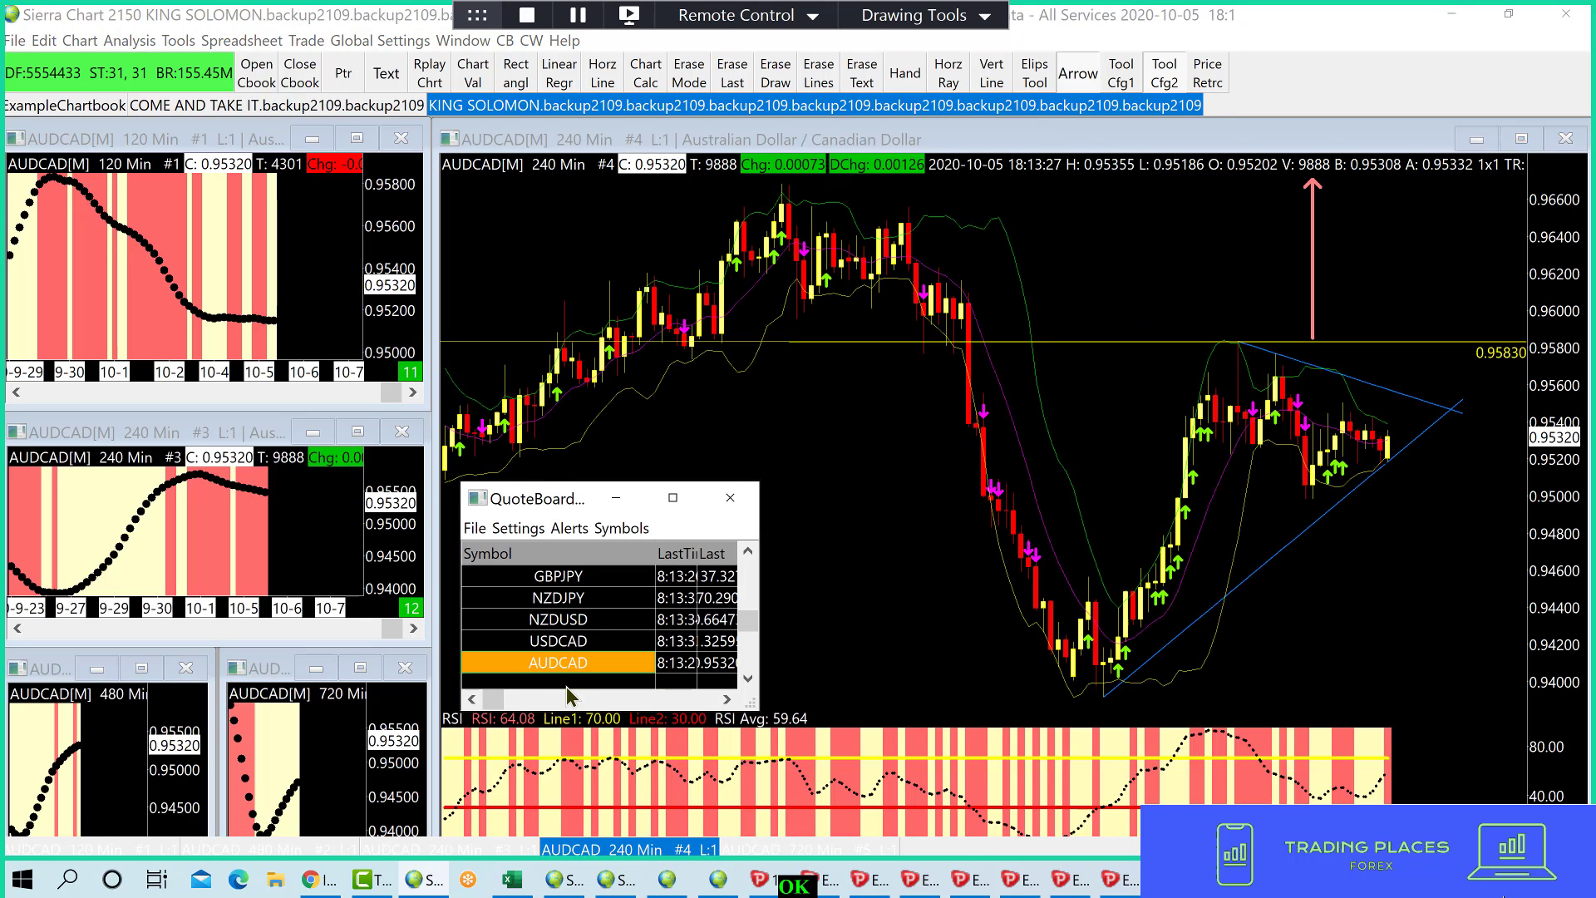
{"action": "mouse_move", "coordinate": [647, 679]}
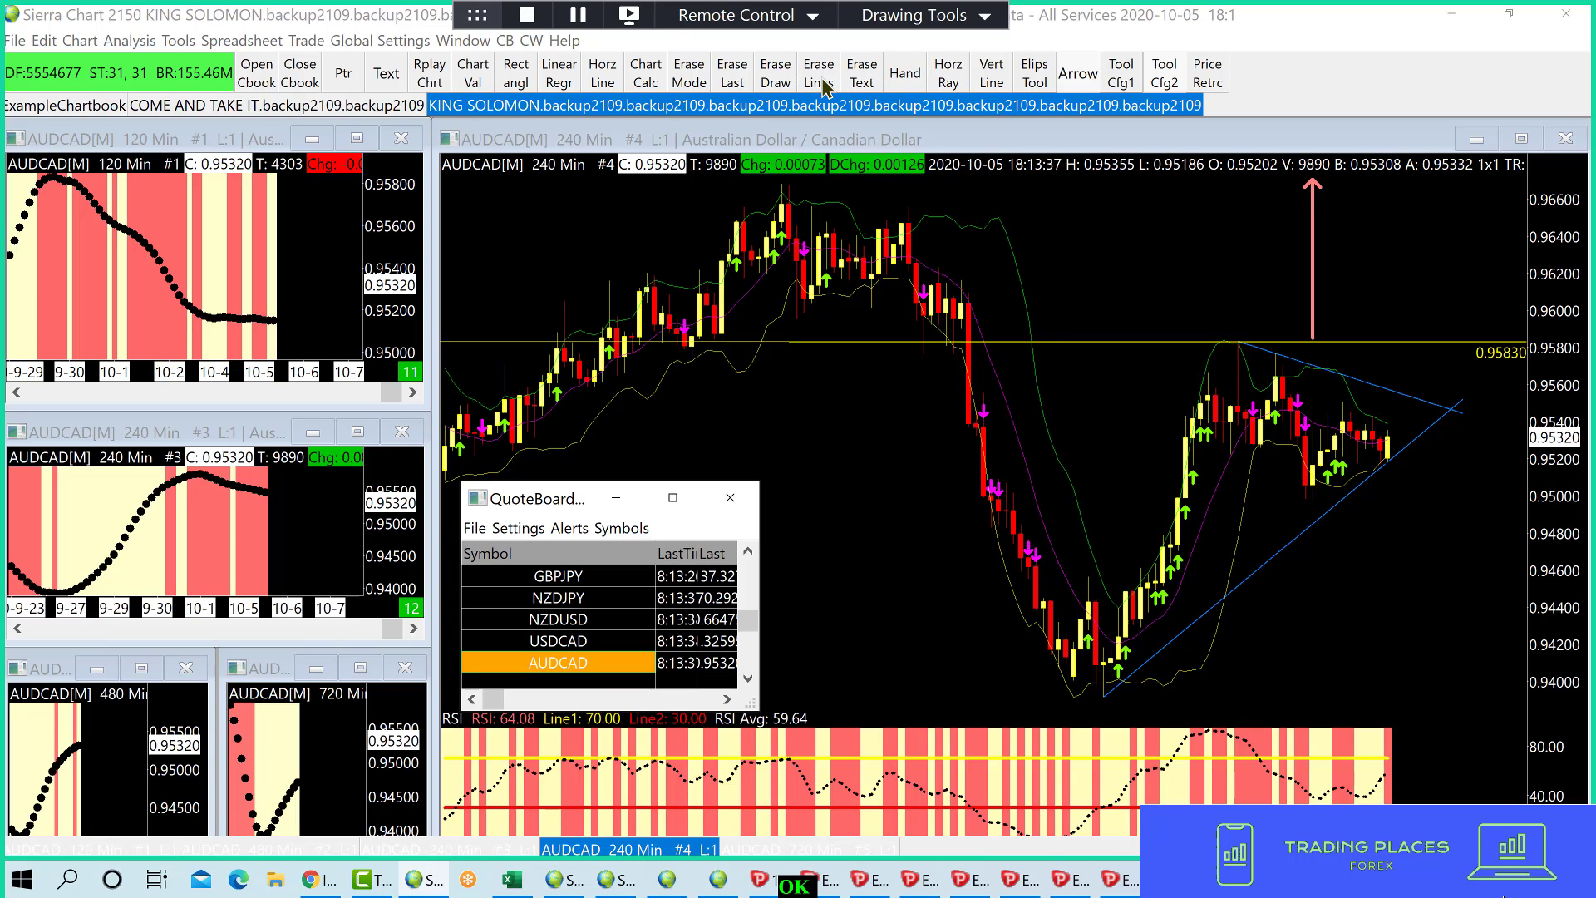
- Erase AUDCAD's 0.95830 level and arrow, then draw a downward arrow below the new level
{"action": "left_click", "coordinate": [818, 73]}
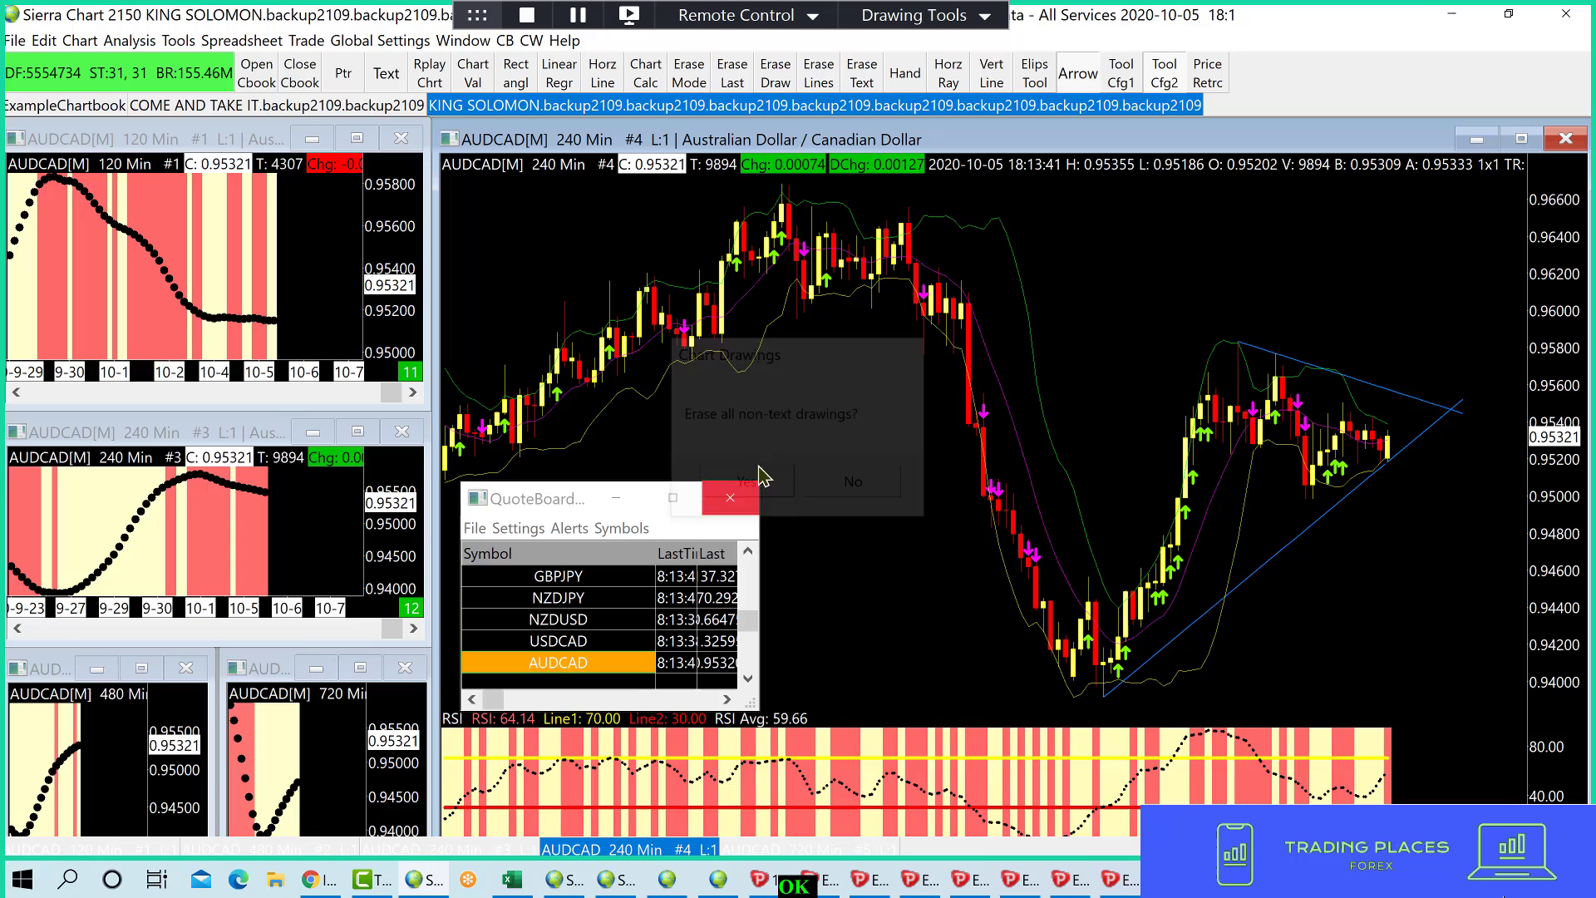
{"action": "left_click", "coordinate": [747, 480]}
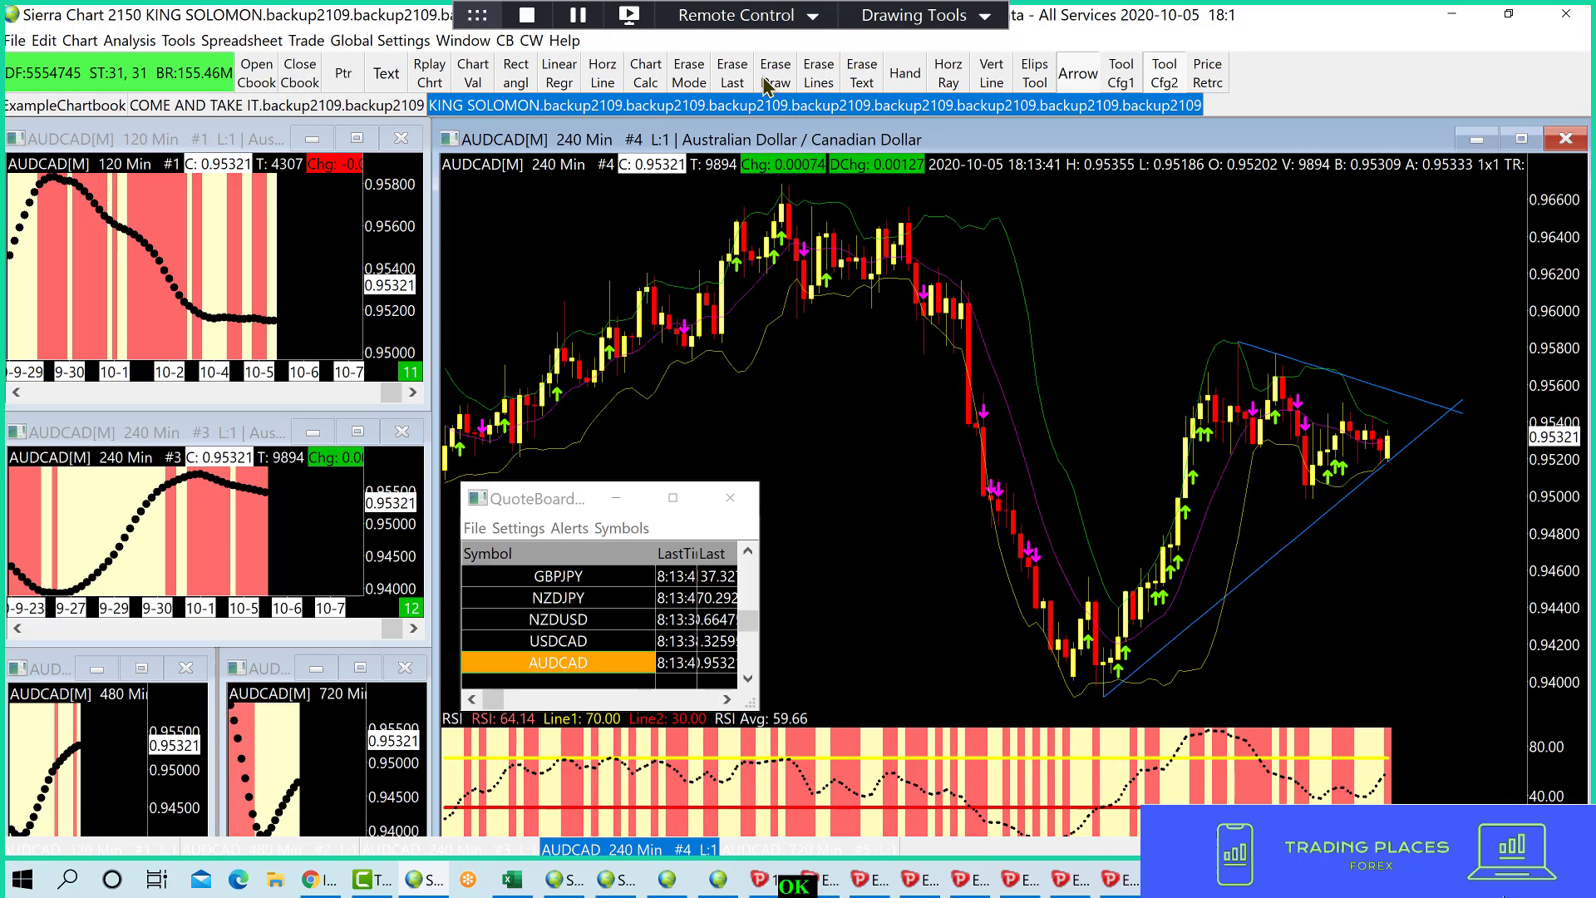
{"action": "mouse_move", "coordinate": [599, 87]}
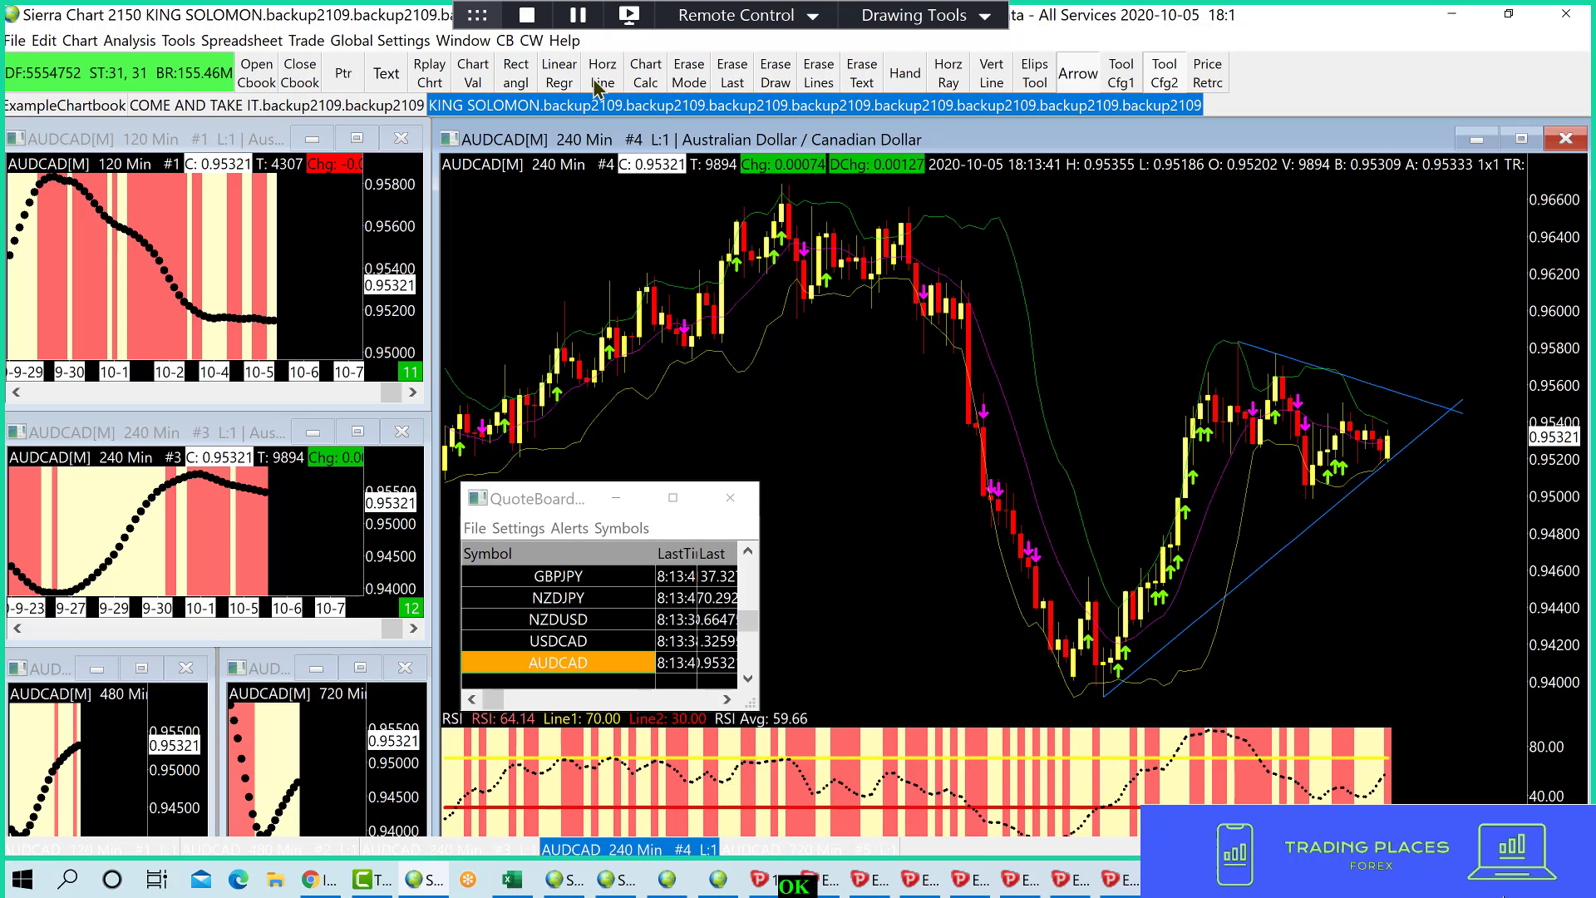
{"action": "mouse_move", "coordinate": [1318, 522]}
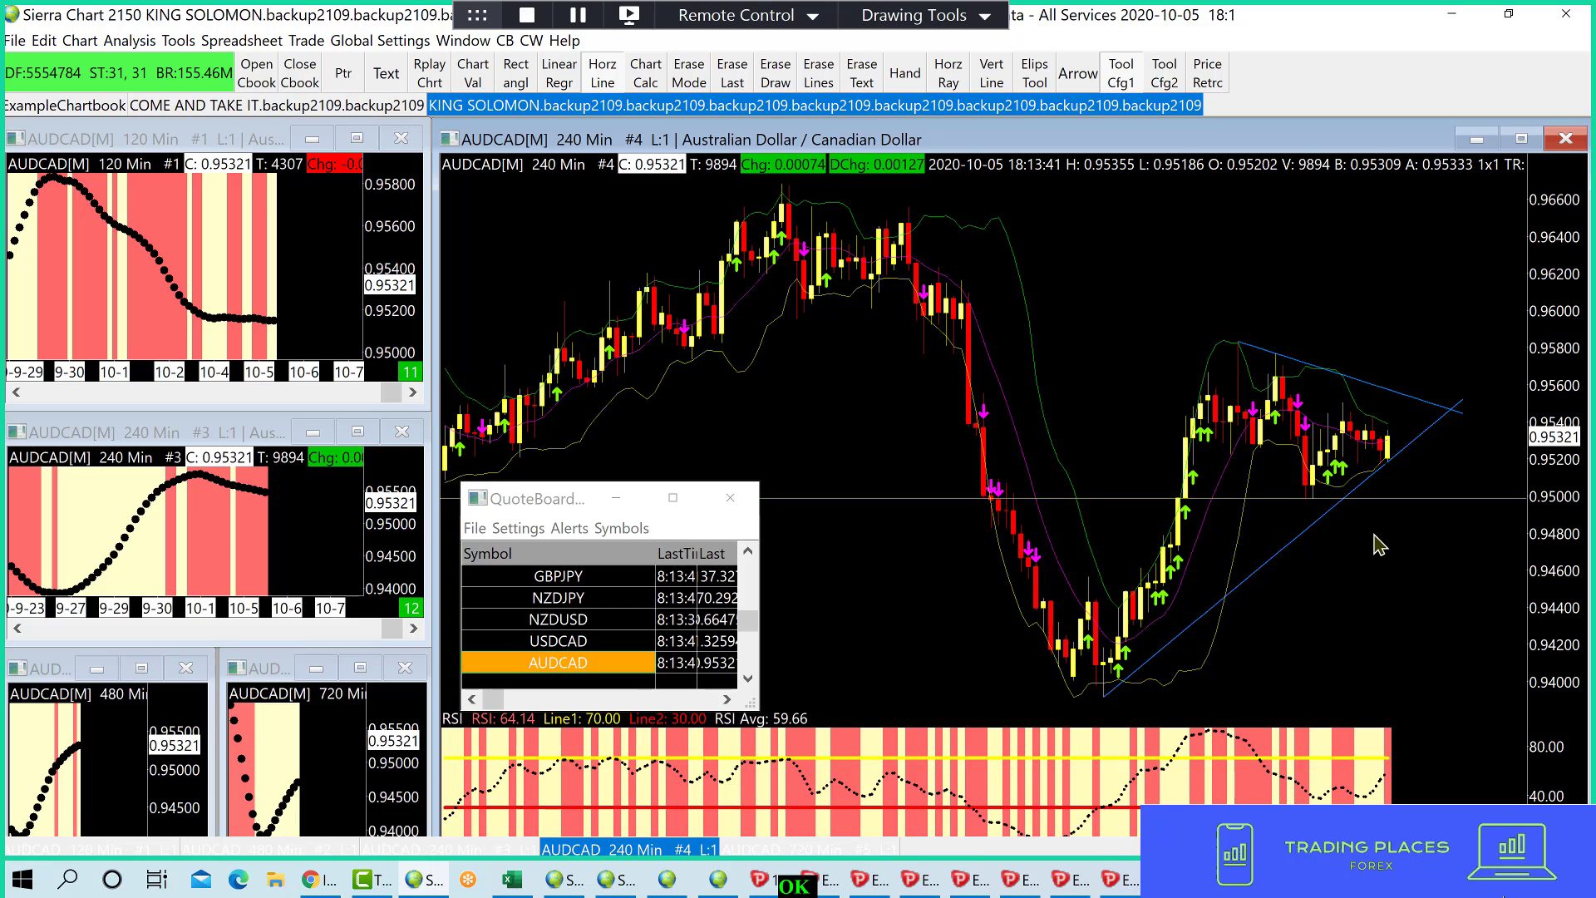
{"action": "mouse_move", "coordinate": [956, 205]}
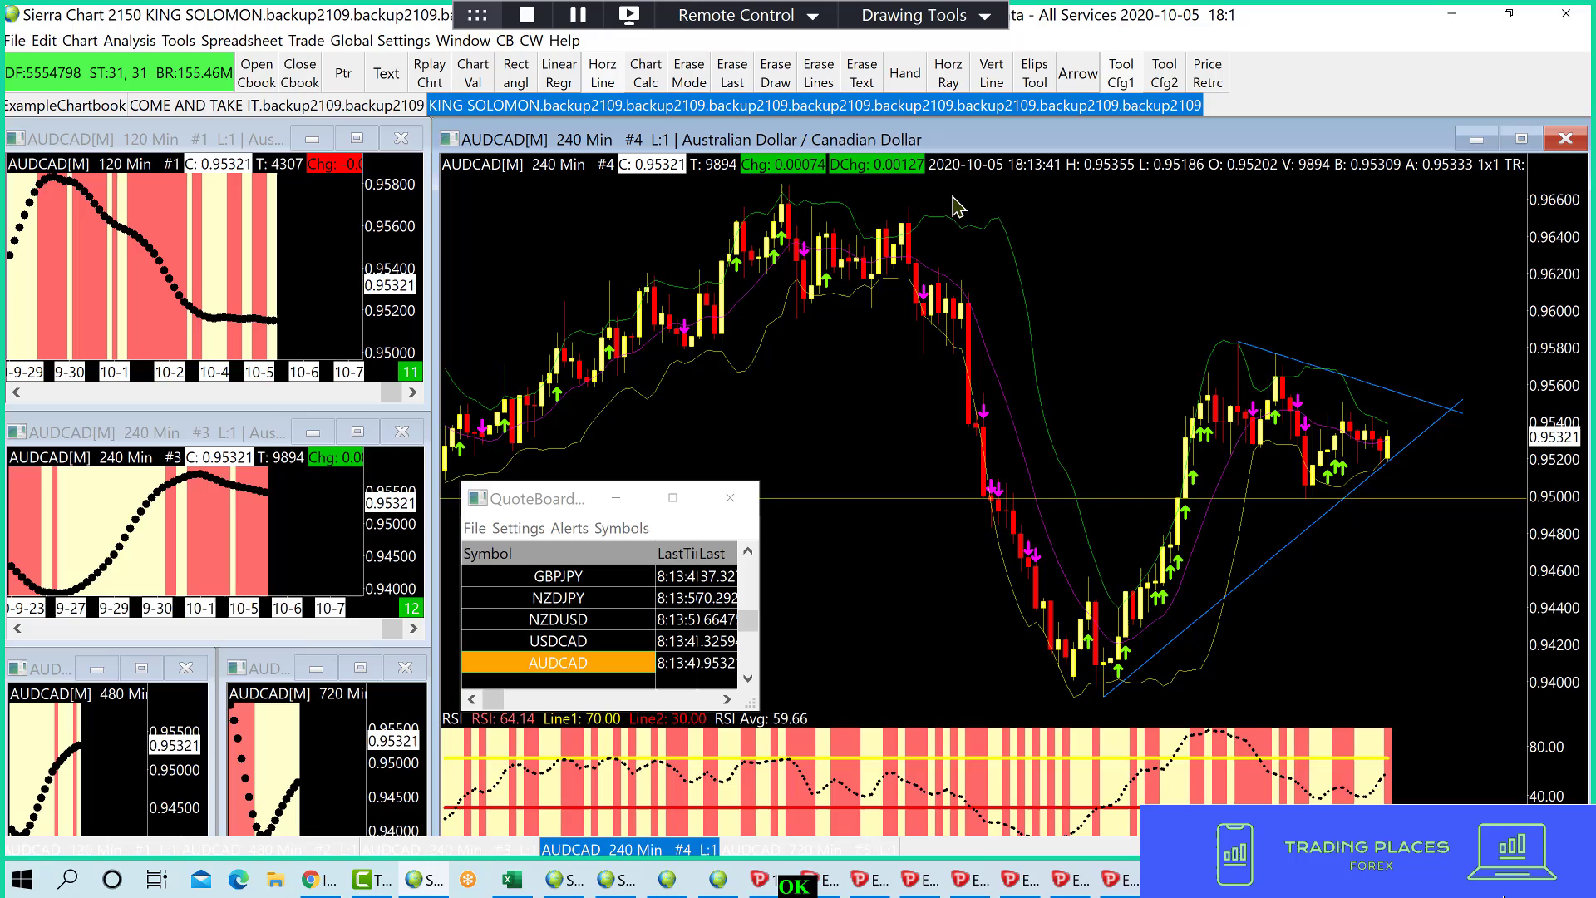
{"action": "mouse_move", "coordinate": [1341, 486]}
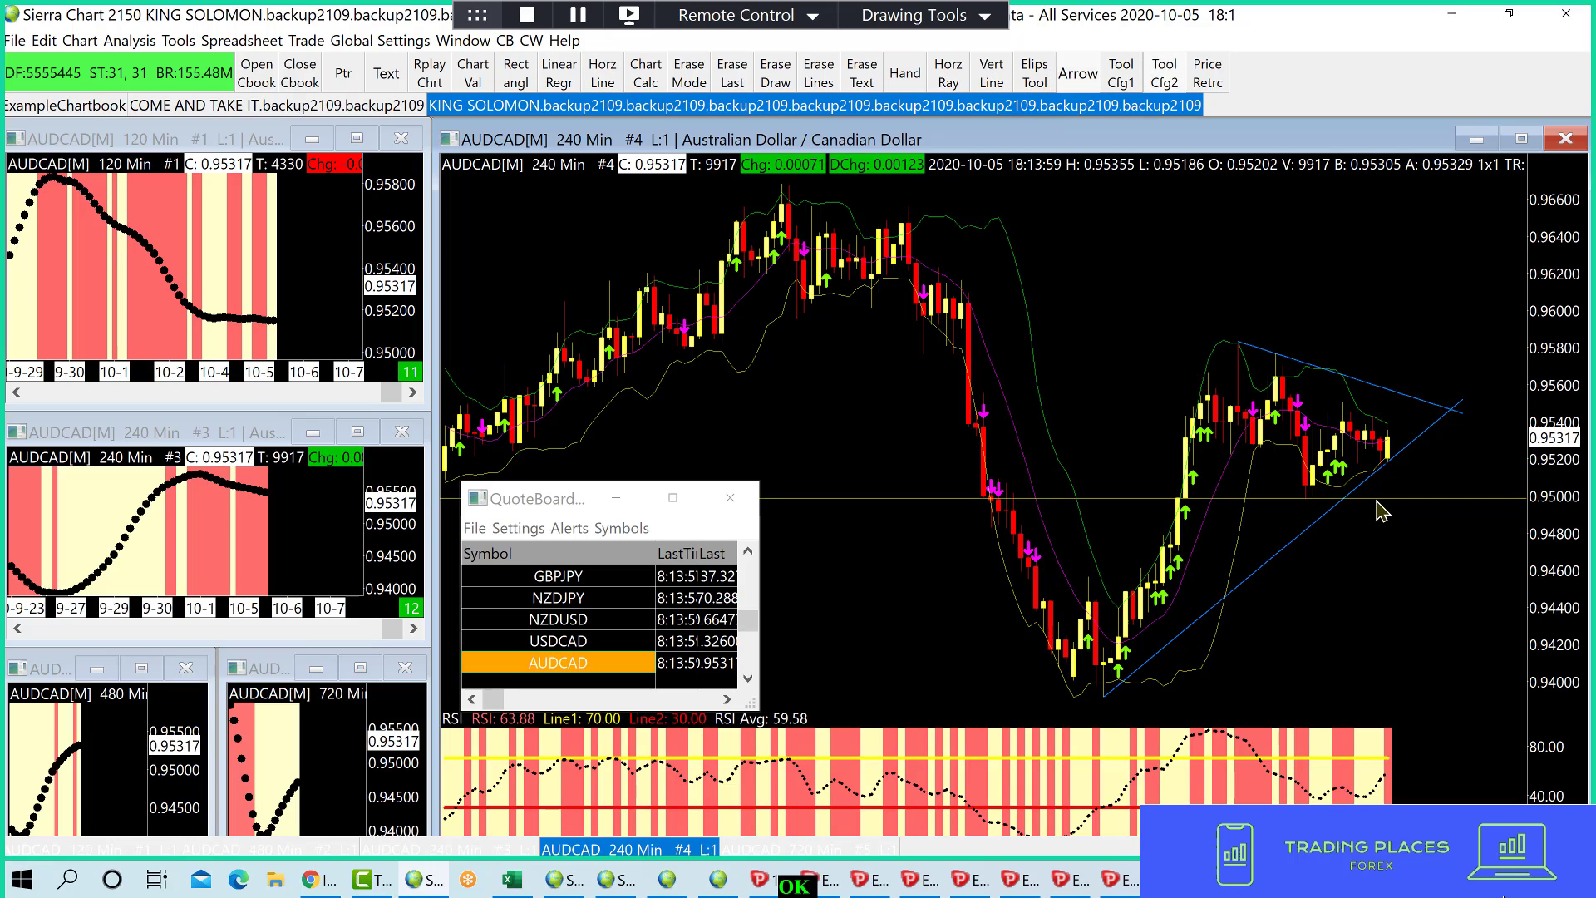
{"action": "left_click_drag", "start_coordinate": [1373, 499], "coordinate": [1373, 697]}
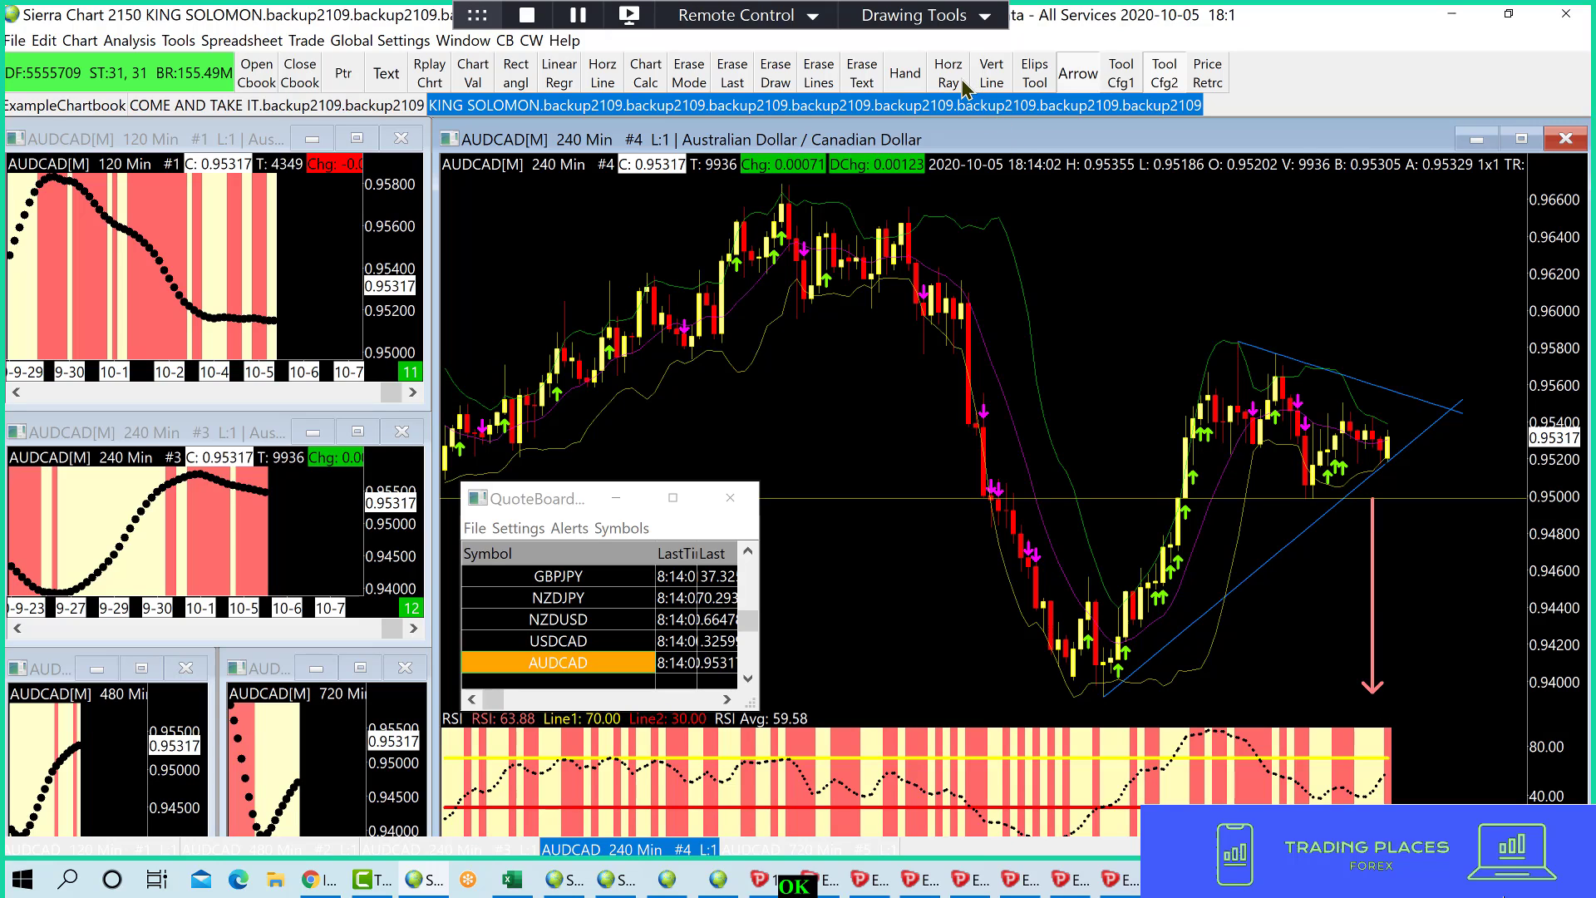
{"action": "mouse_move", "coordinate": [839, 515]}
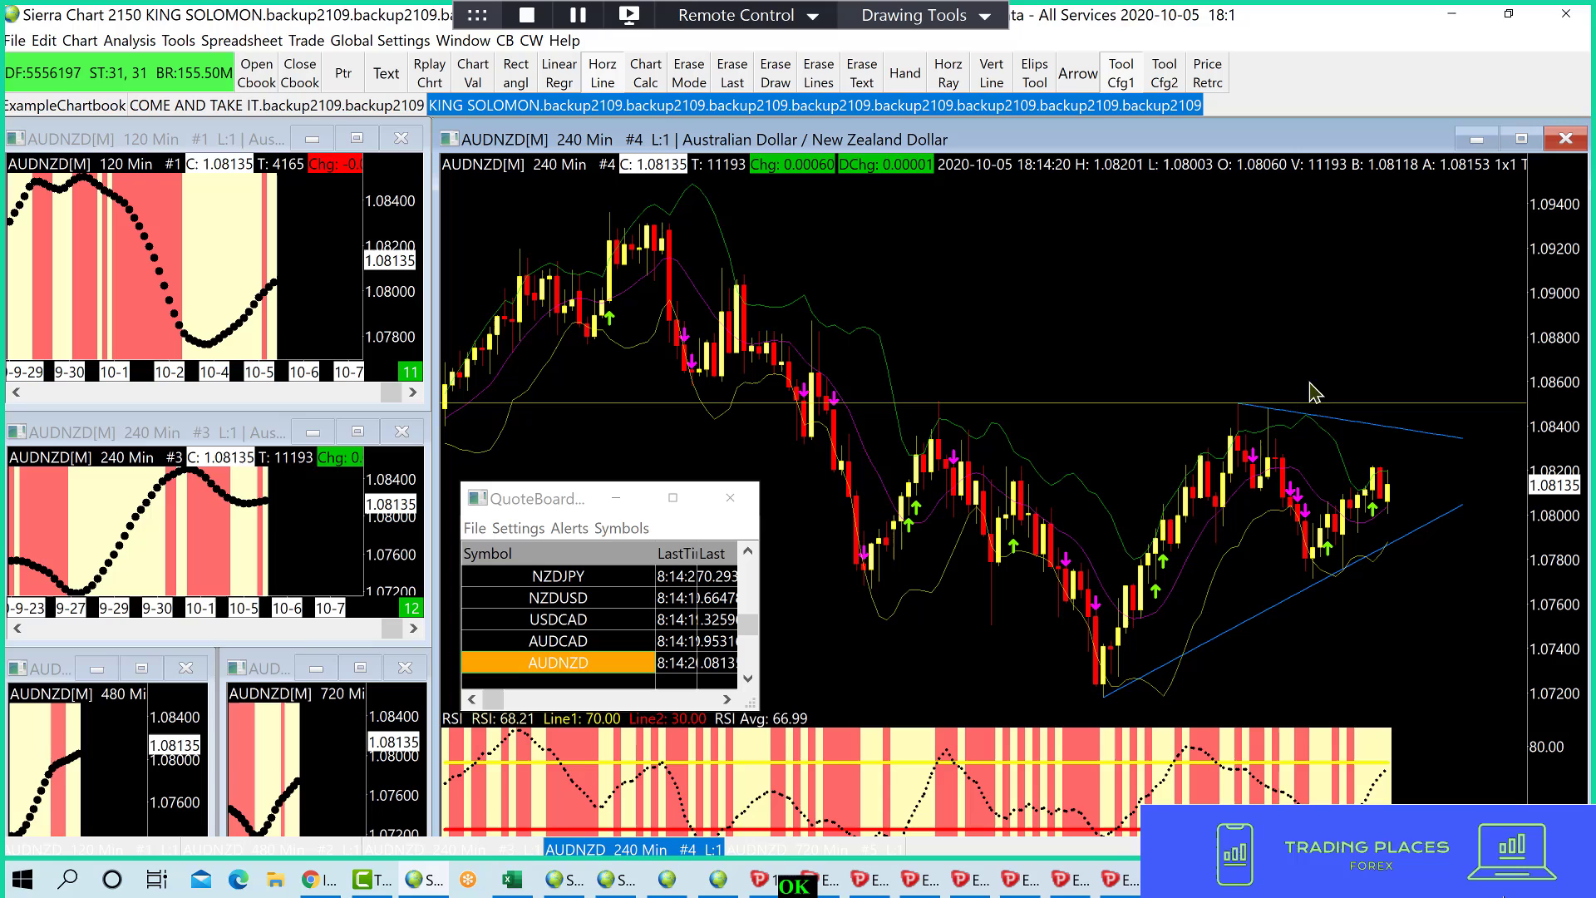
{"action": "mouse_move", "coordinate": [1022, 422]}
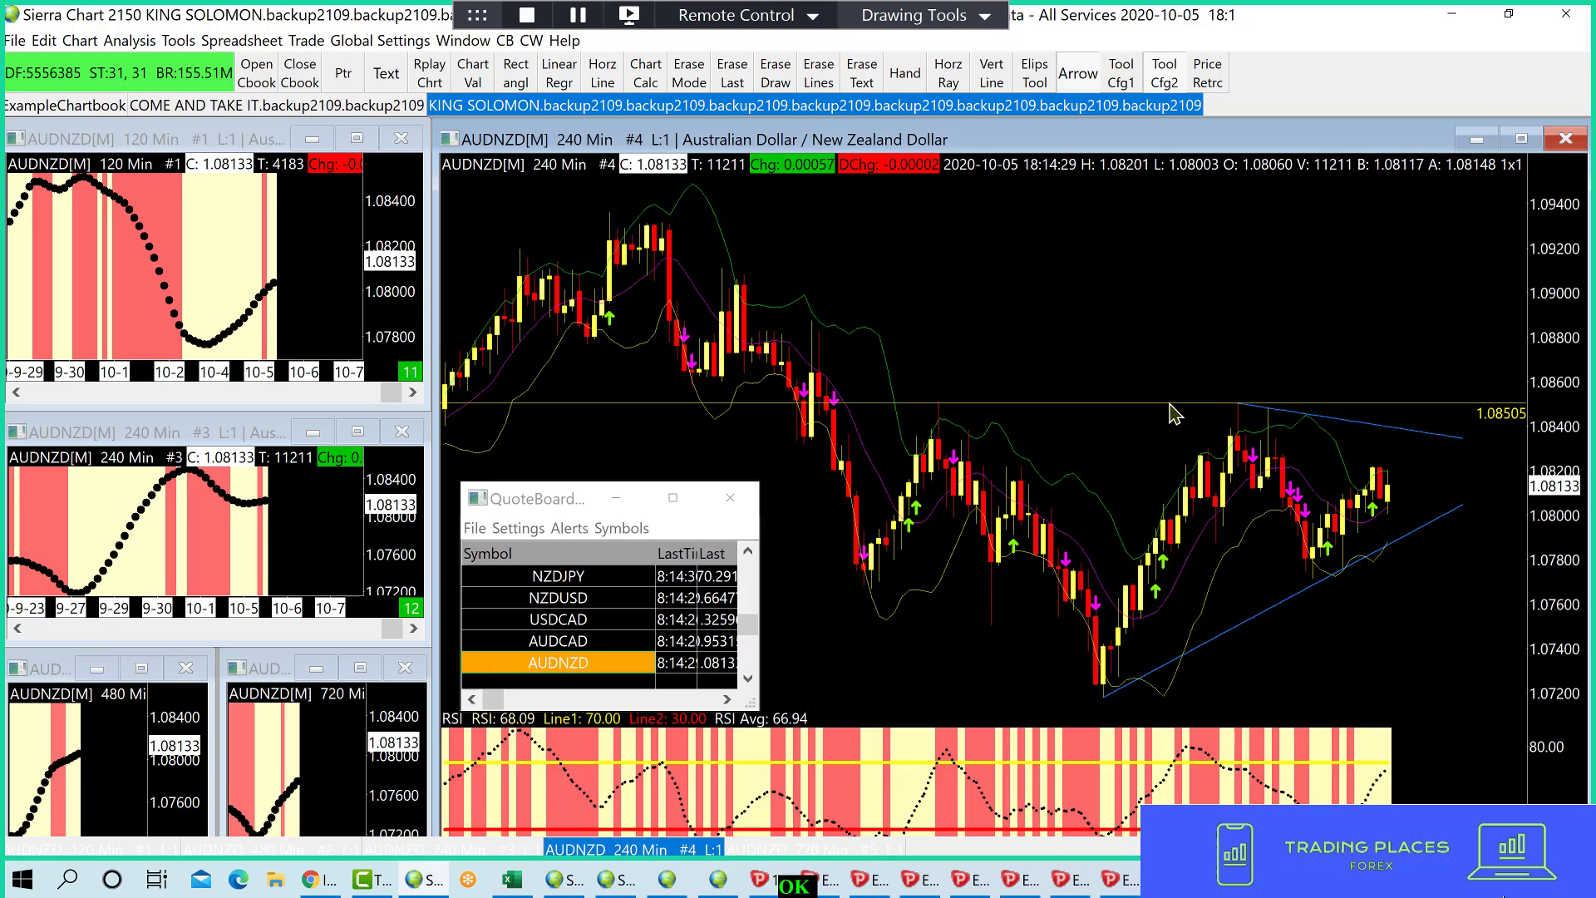
- Draw an upward arrow rising from AUDNZD's 1.08505 entry level
{"action": "left_click_drag", "start_coordinate": [1170, 399], "coordinate": [1169, 224]}
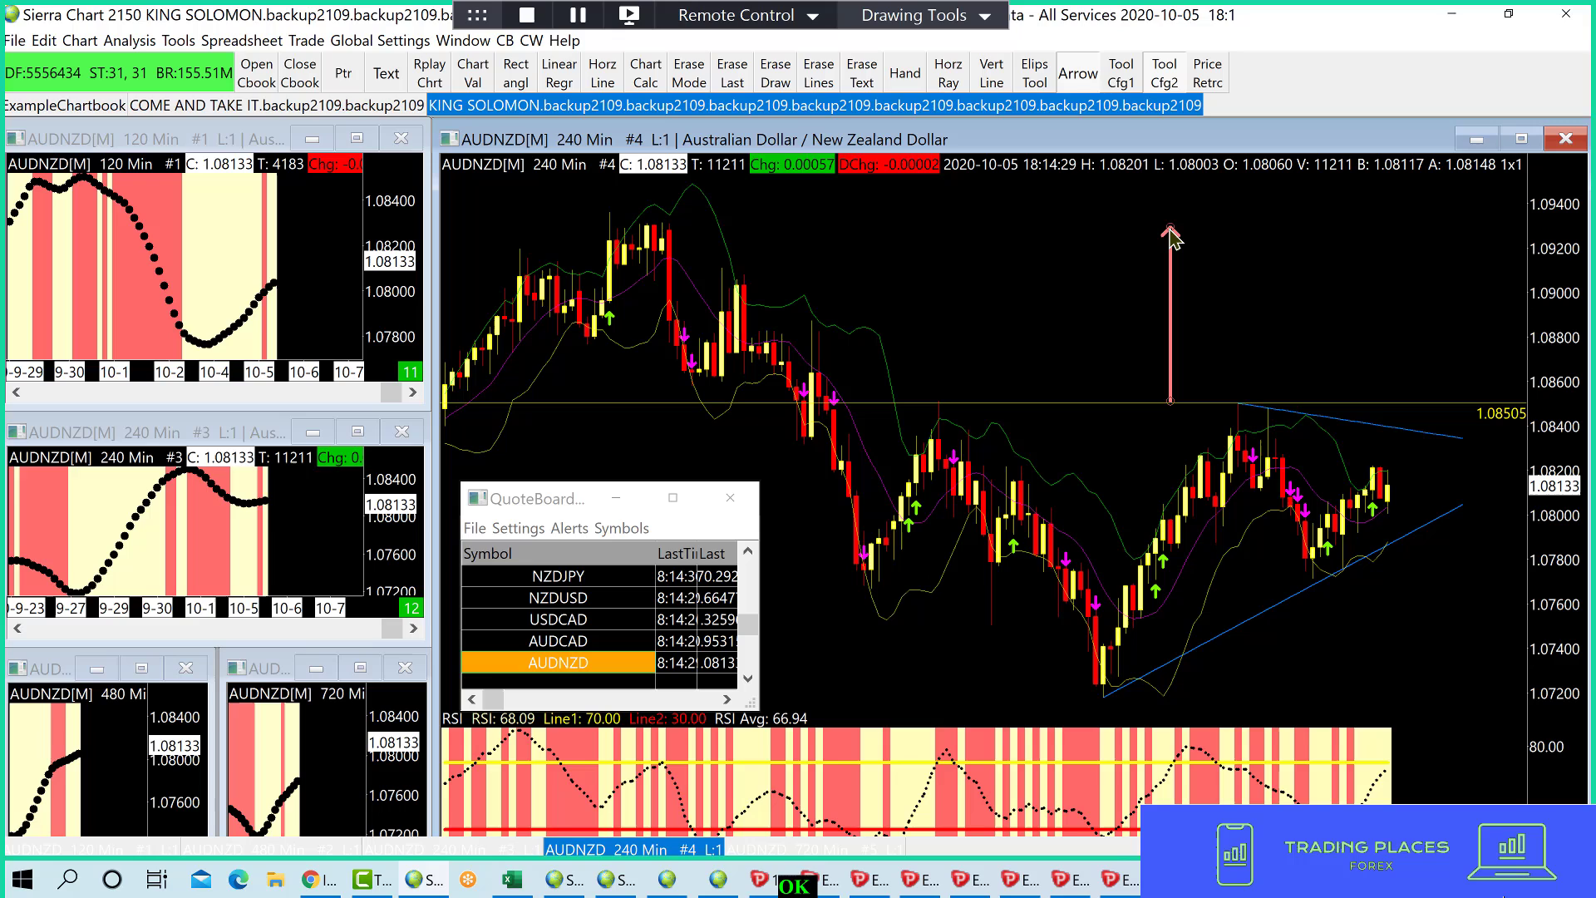
{"action": "mouse_move", "coordinate": [1197, 298]}
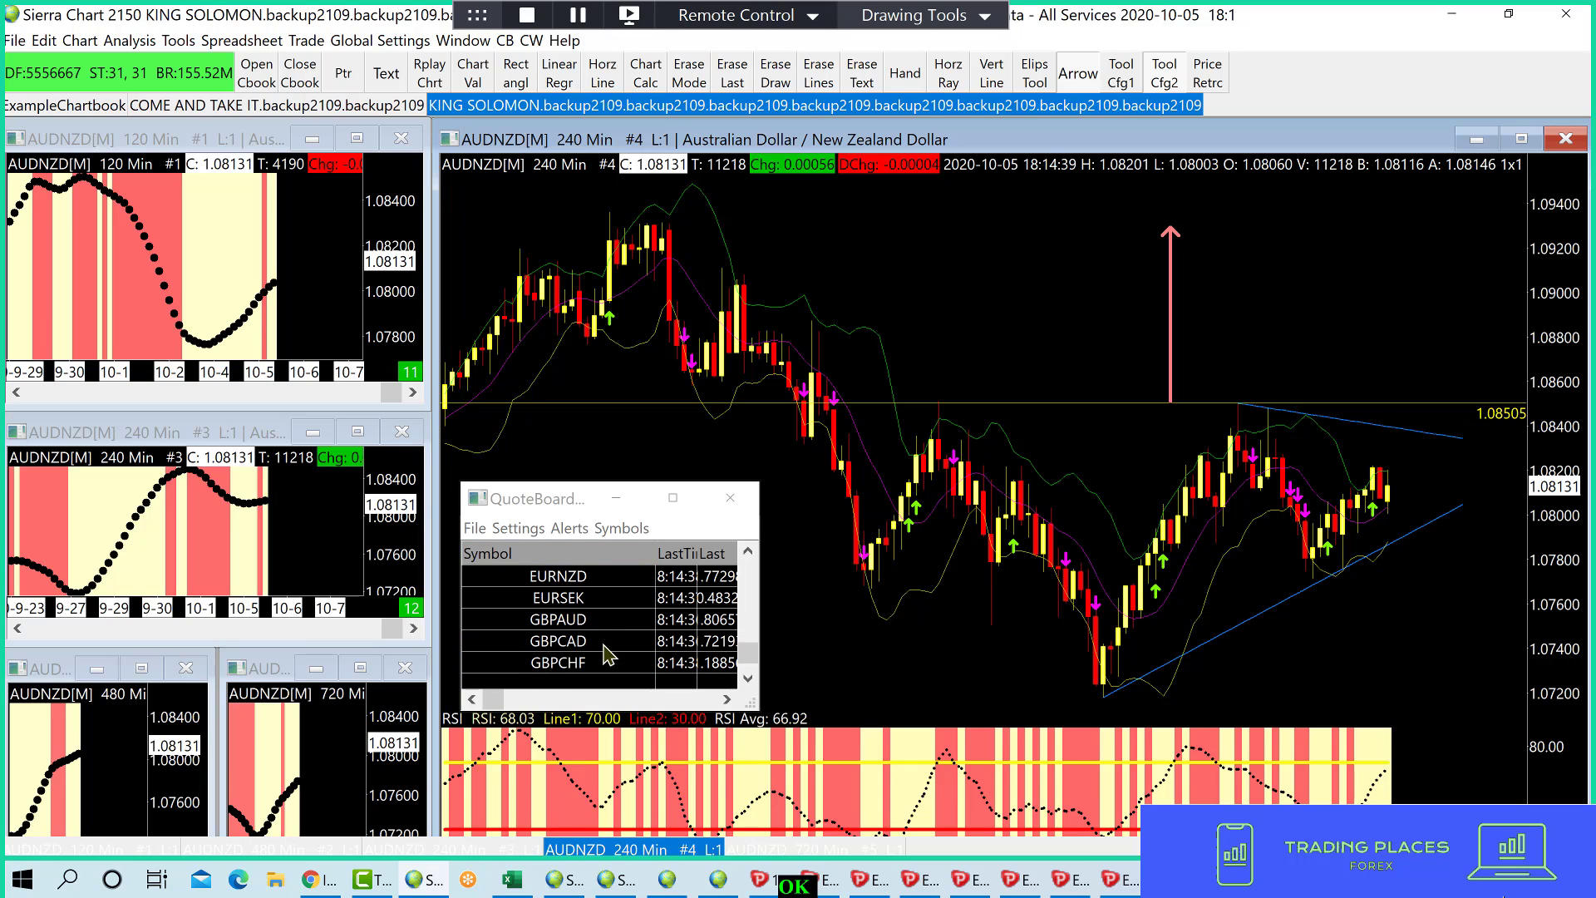
{"action": "mouse_move", "coordinate": [1399, 572]}
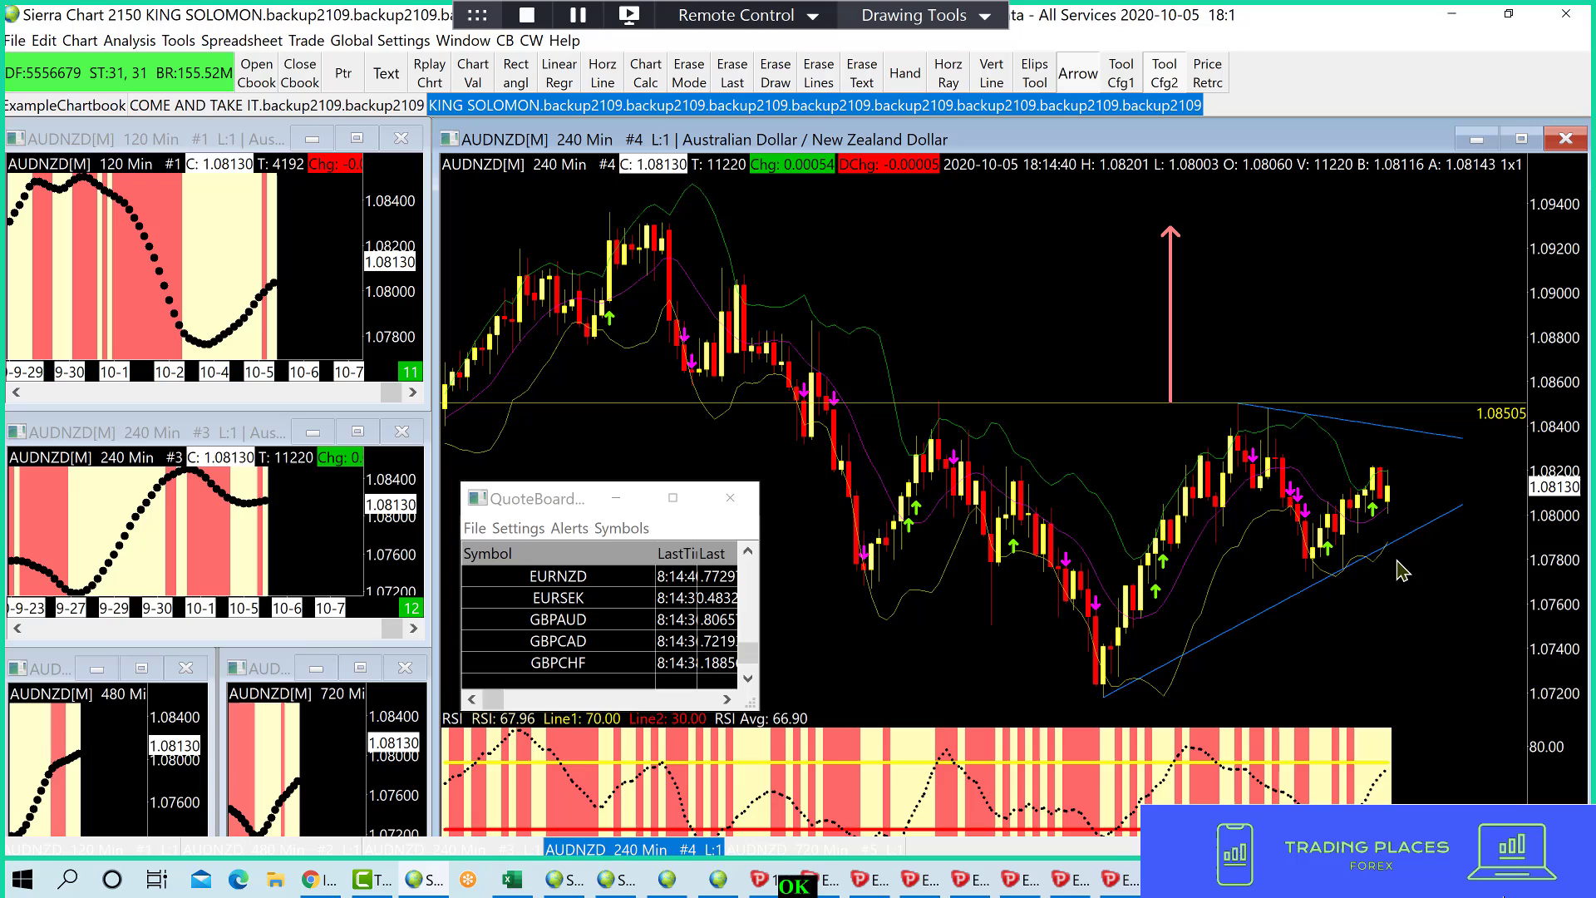
{"action": "mouse_move", "coordinate": [1079, 522]}
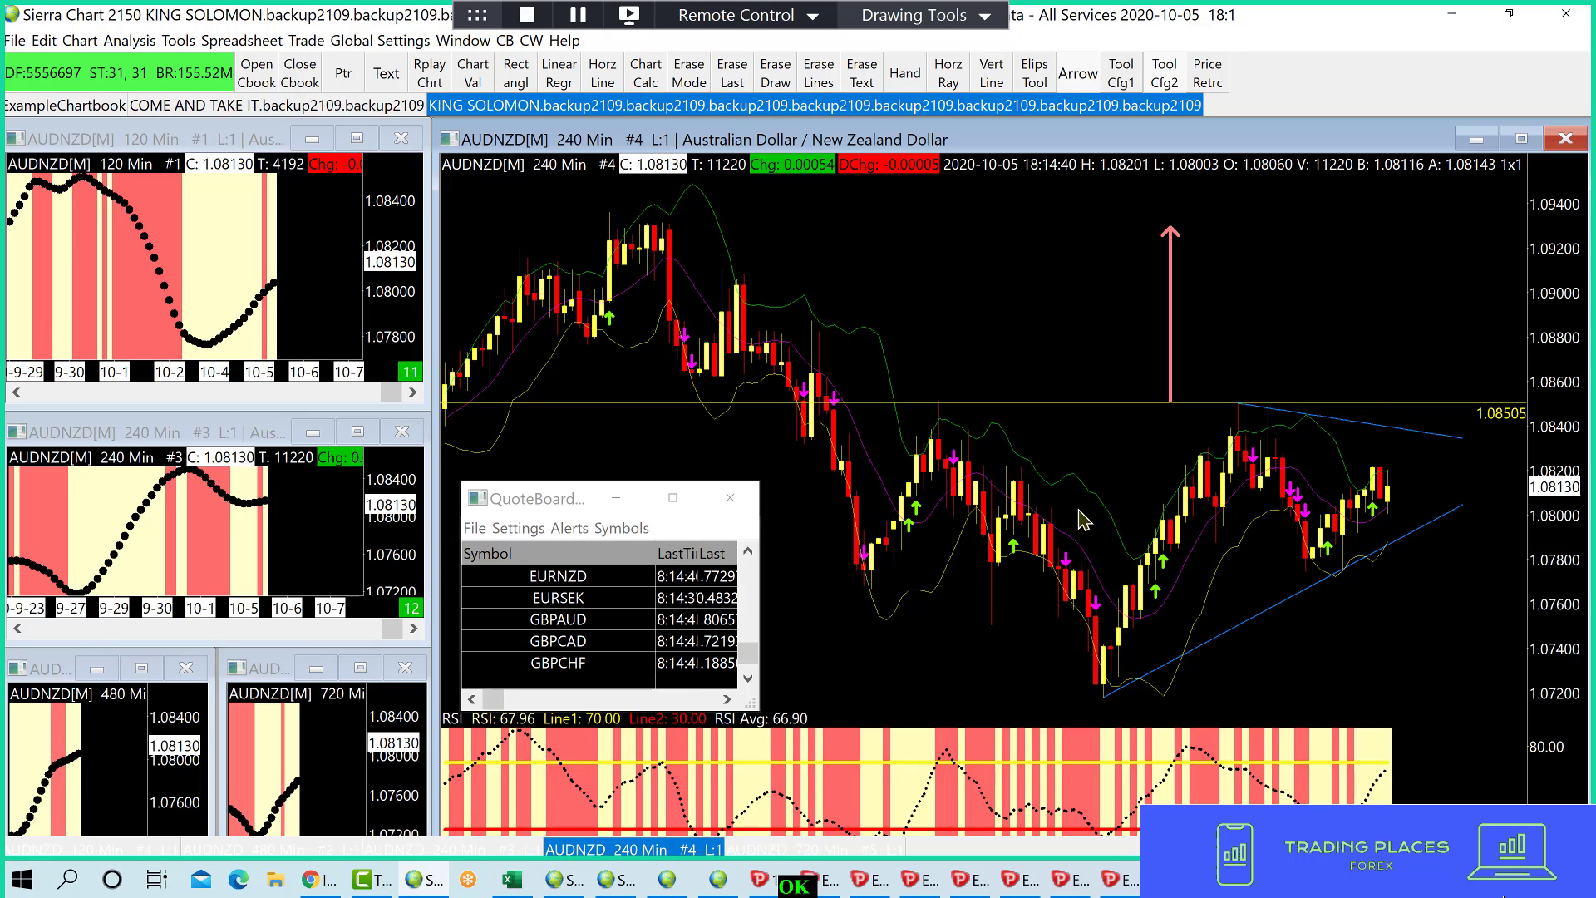